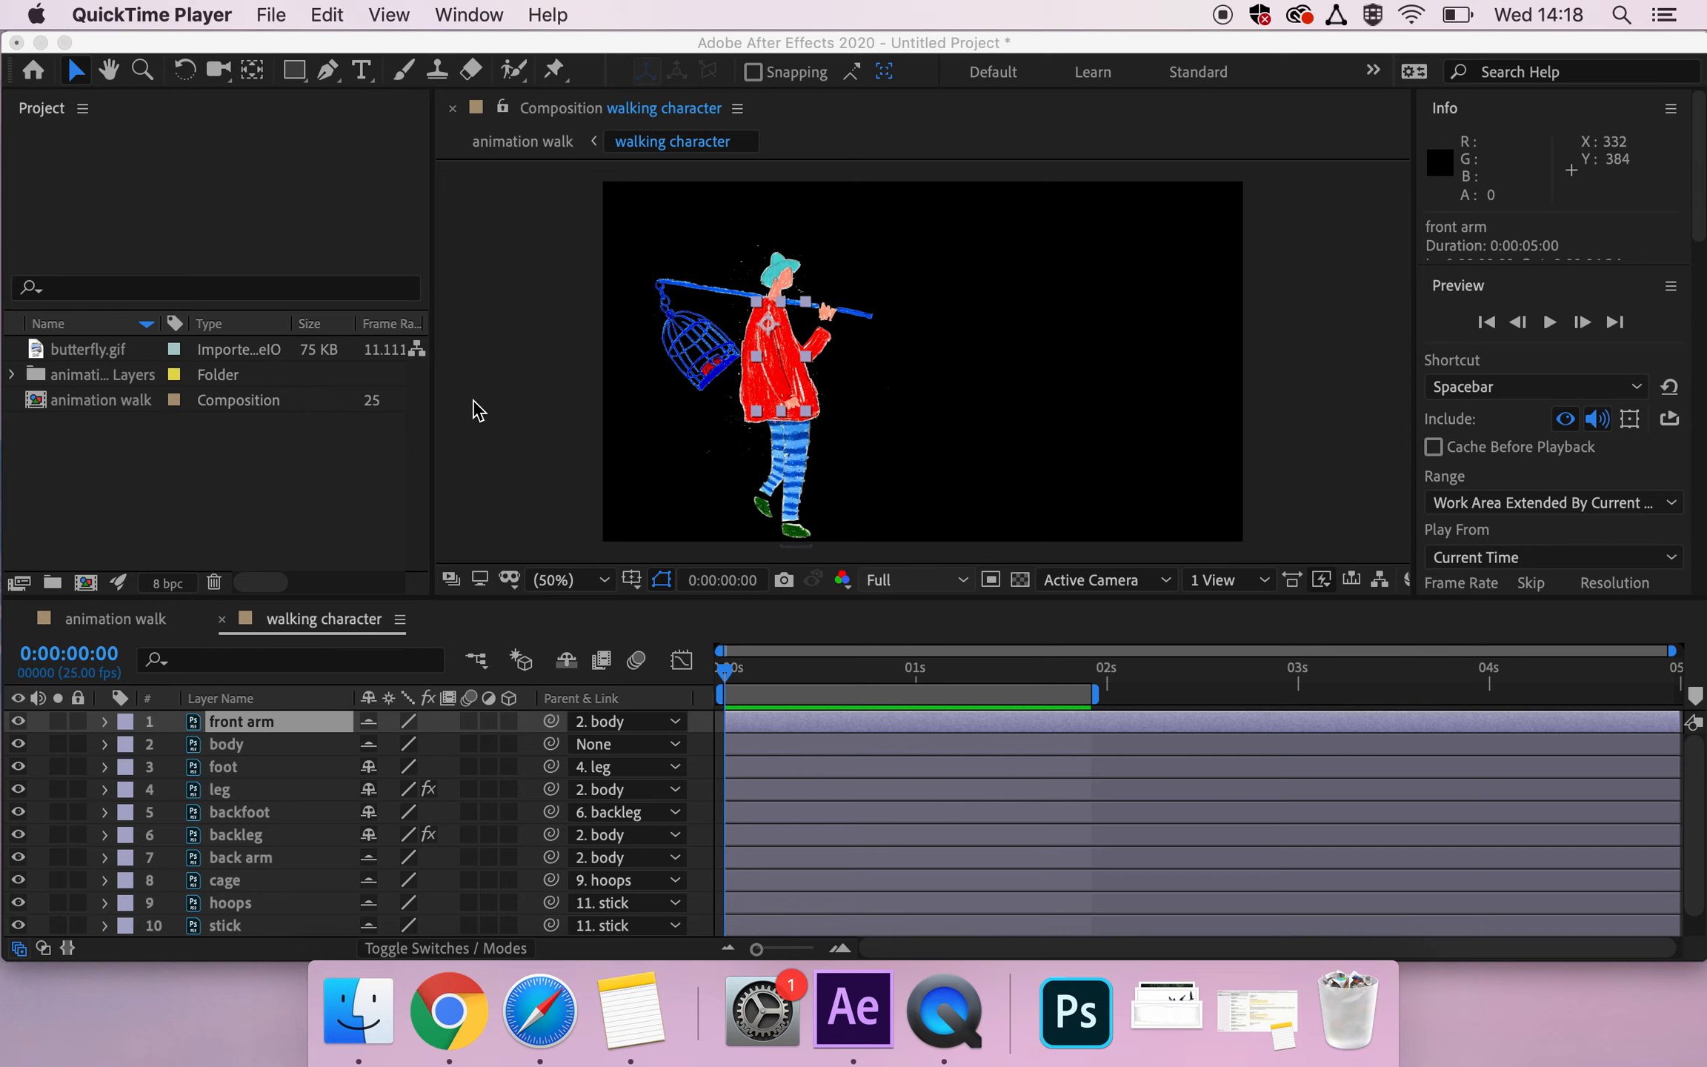
Step: Open Go to Time in the walking character comp to jump to 0:00:01:23
left_click(853, 1007)
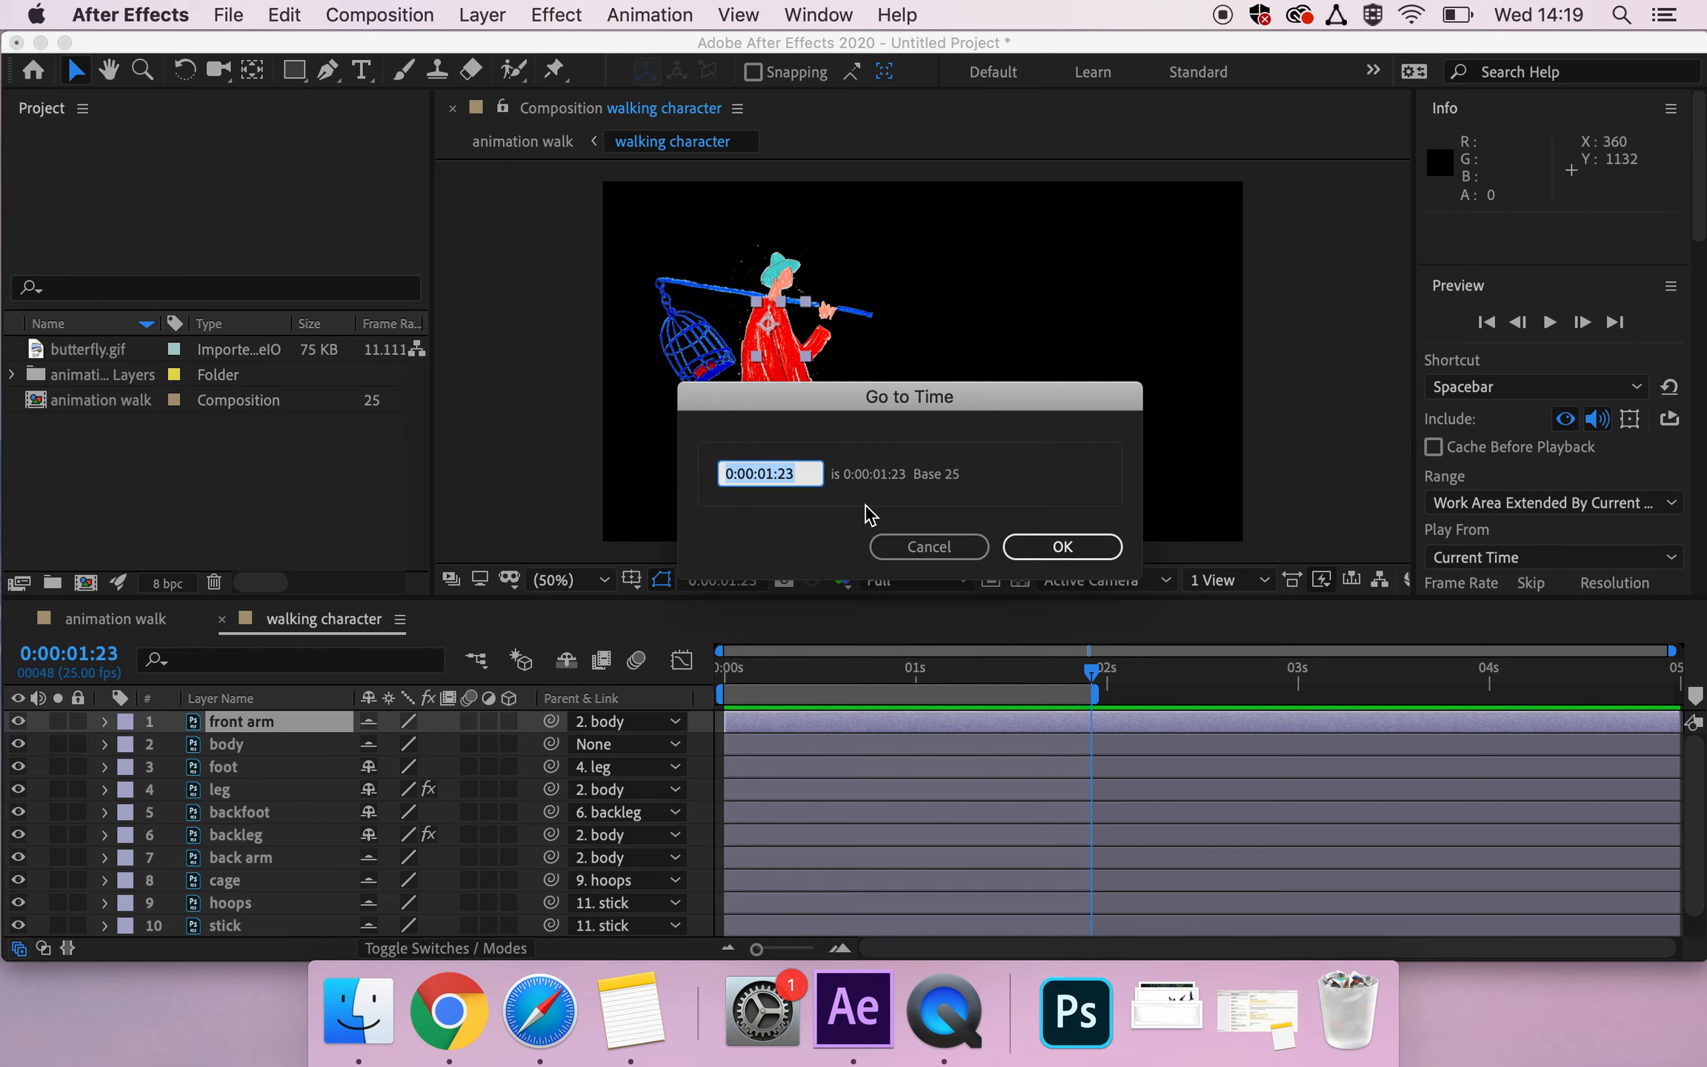
Step: Confirm the jump to 0:00:01:23 and shorten the comp duration to 0:00:01:23
left_click(1060, 547)
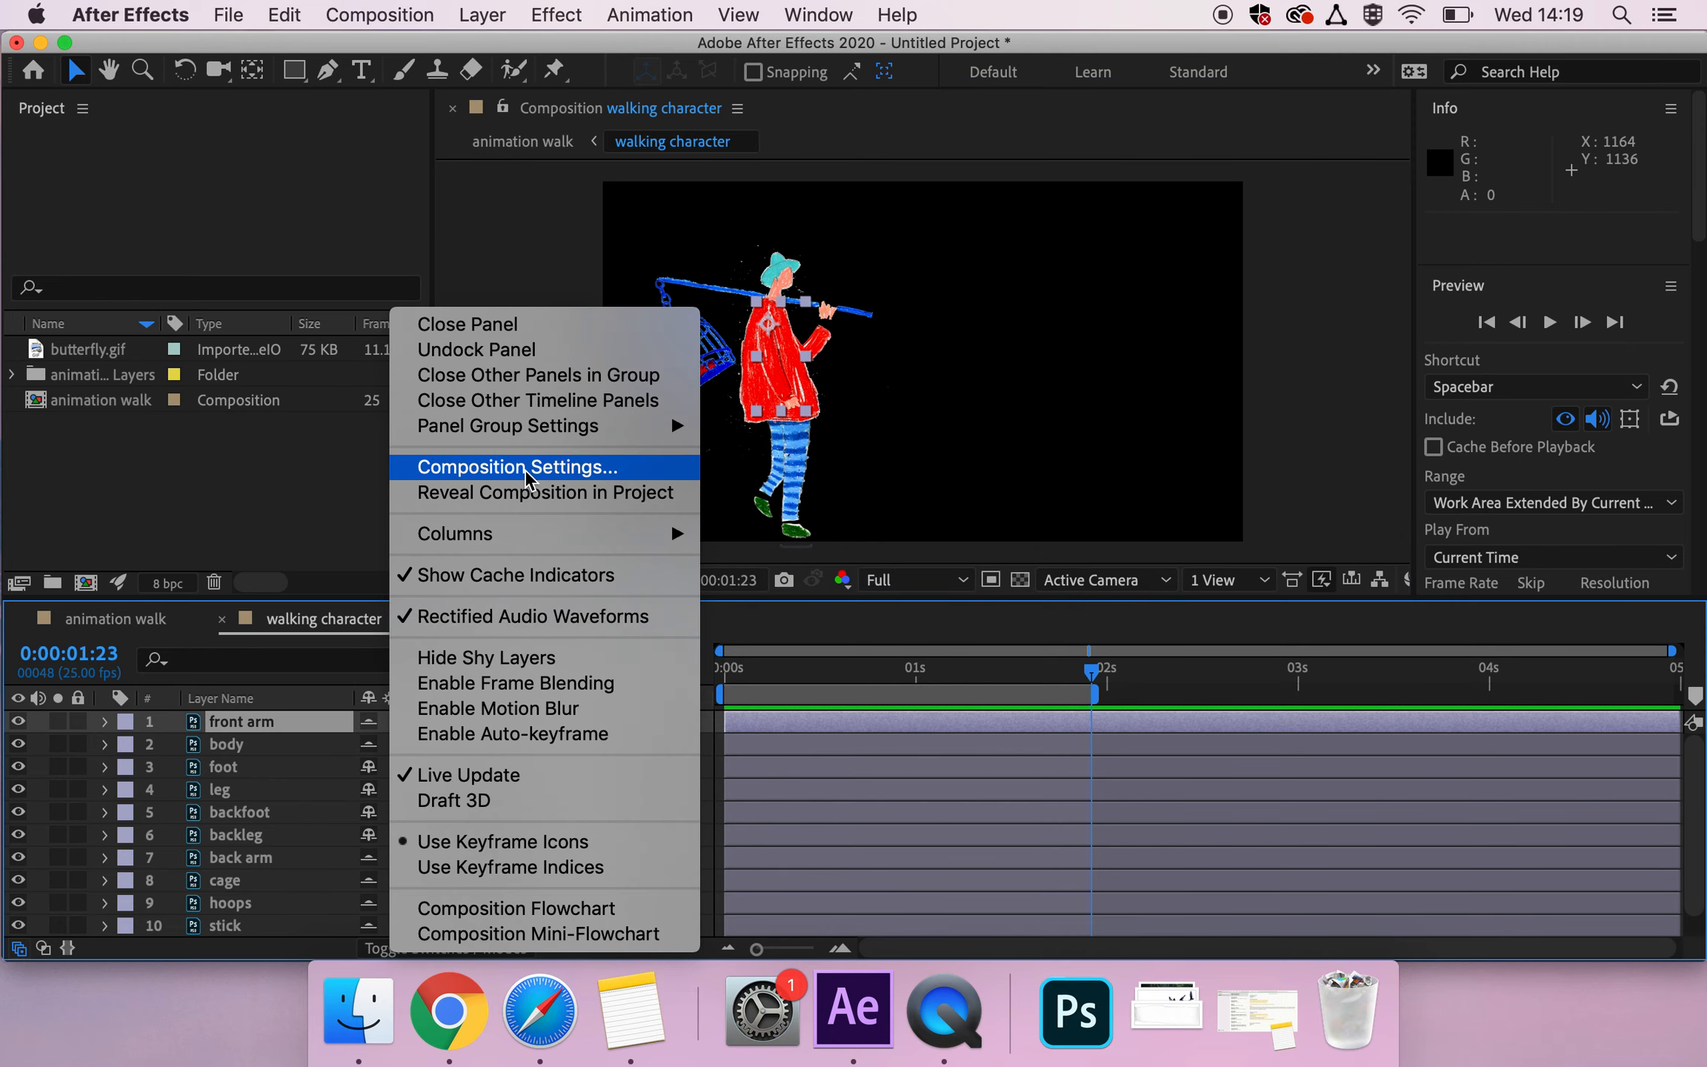
left_click(518, 466)
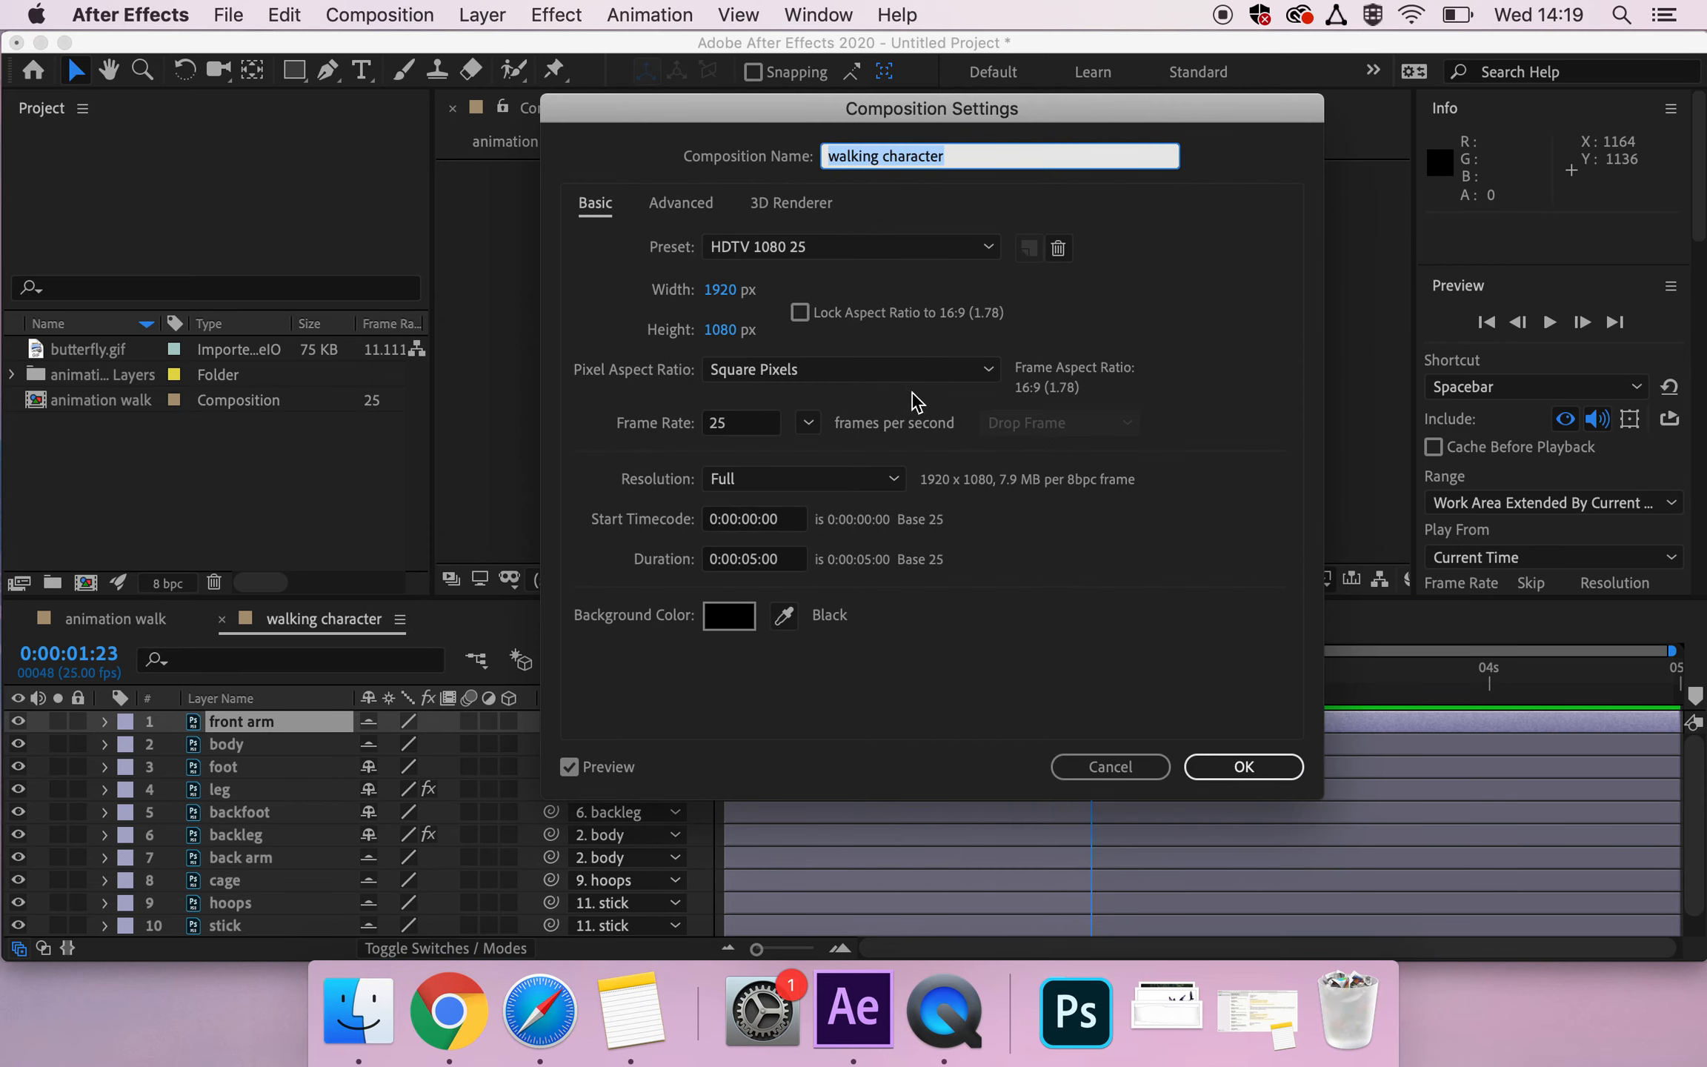
left_click(752, 557)
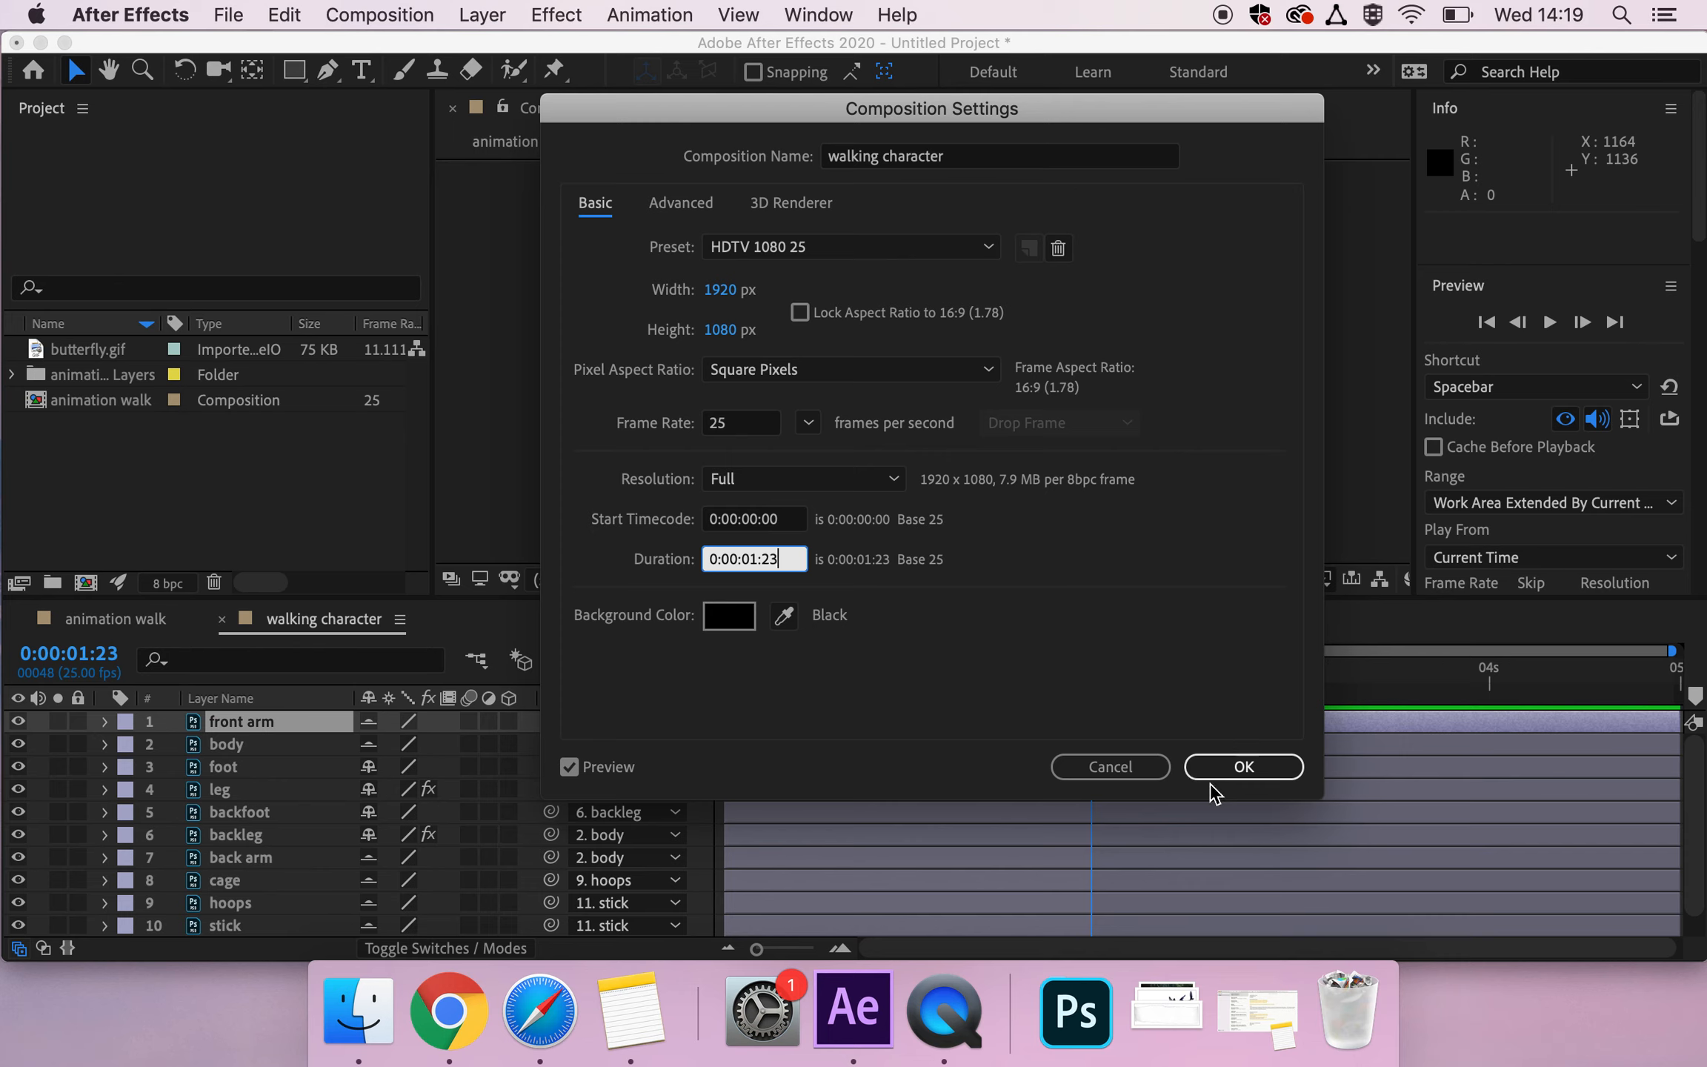
mouse_move(1243, 766)
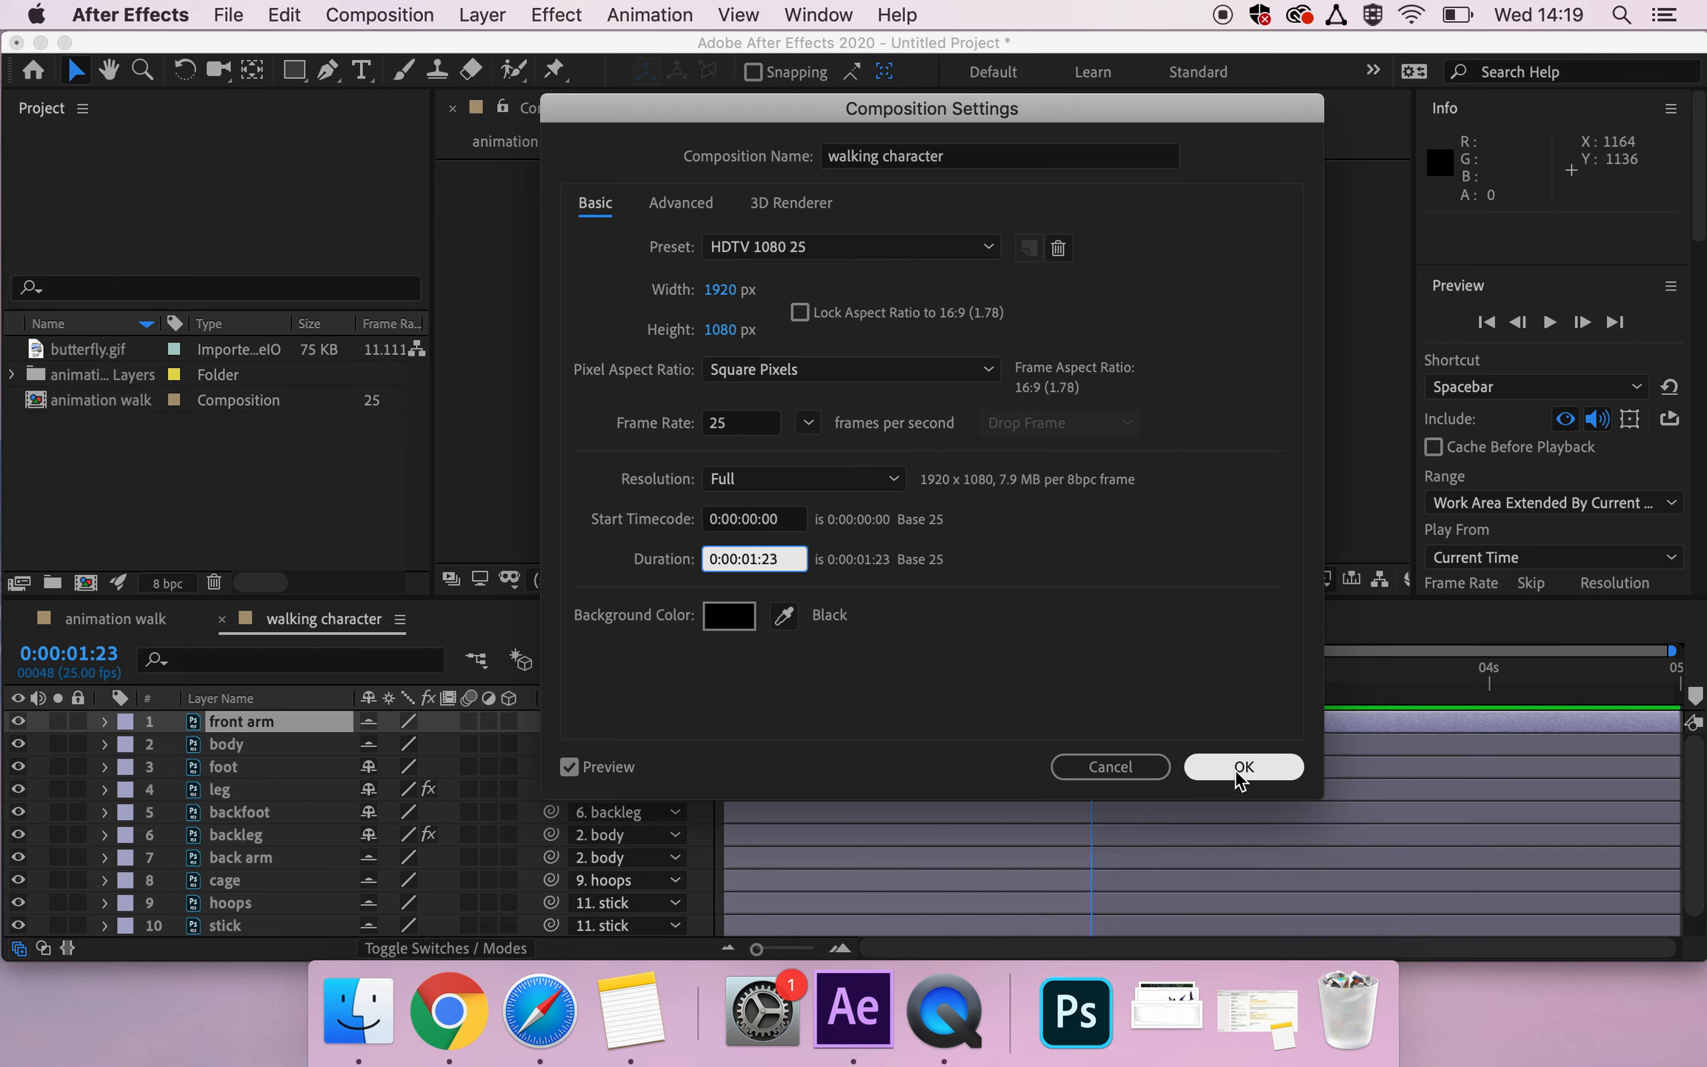
left_click(1243, 767)
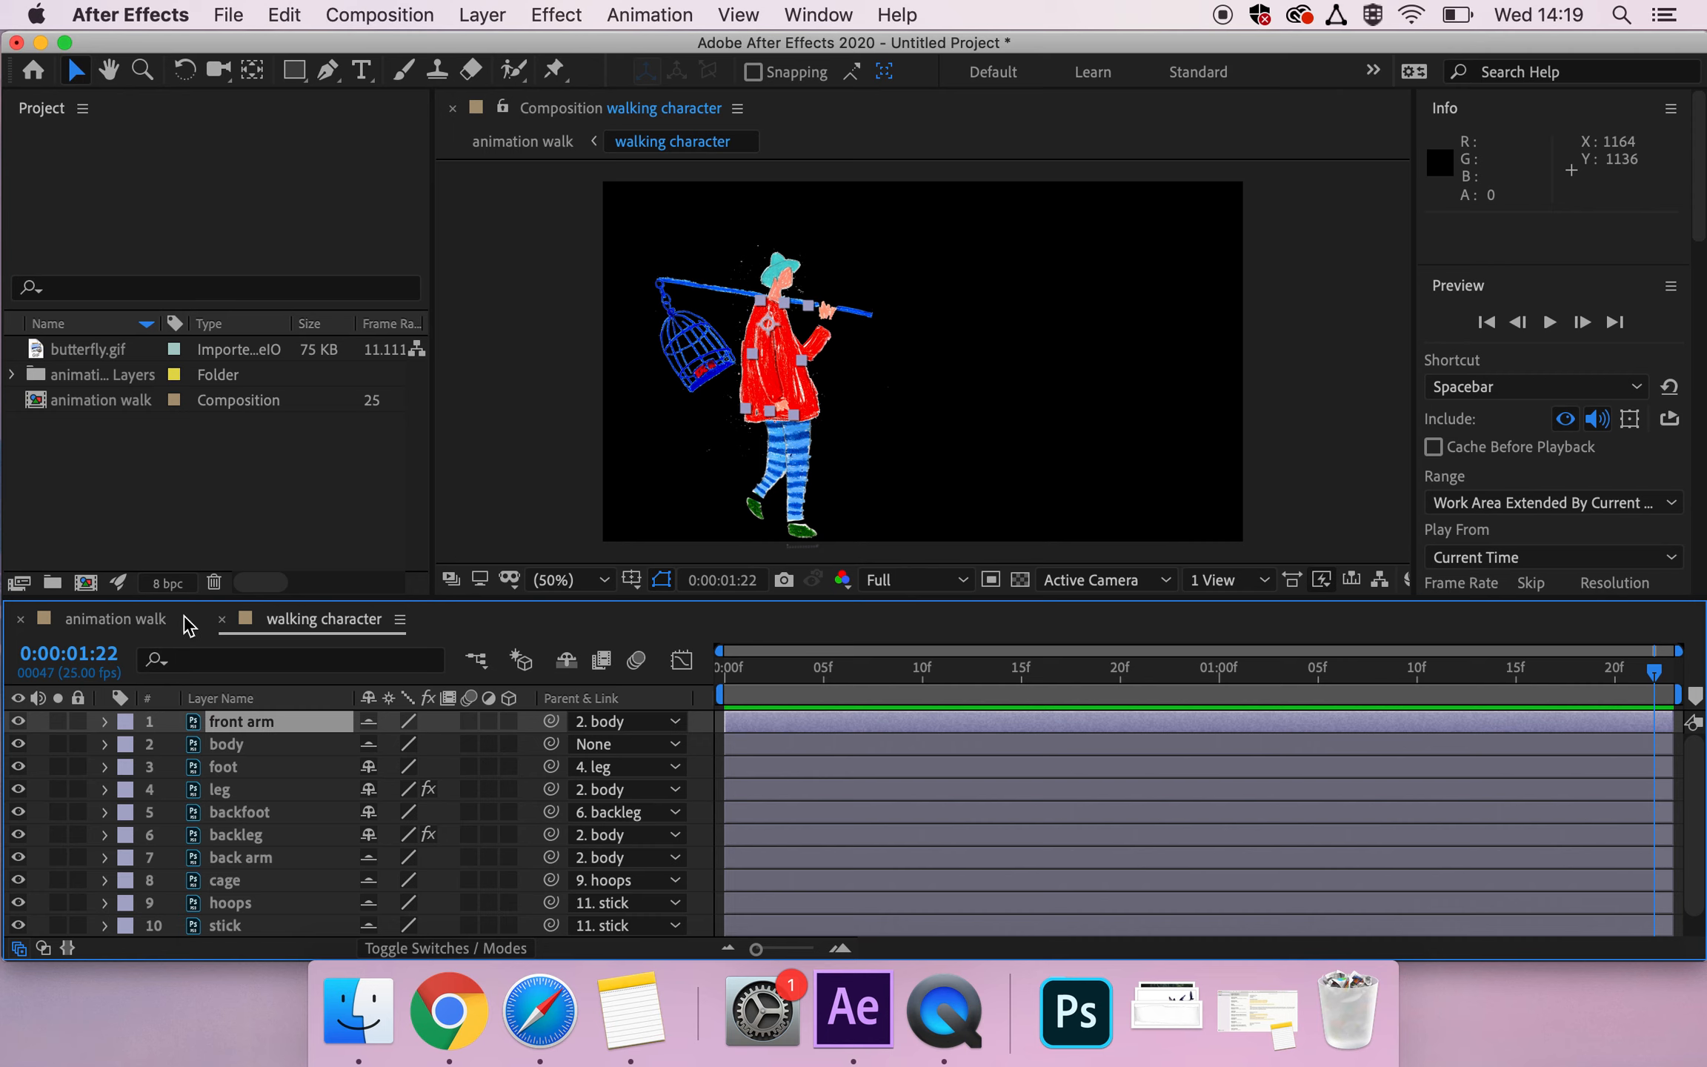
Step: Switch to the animation walk comp, preview the scene, and stop at frame 0
left_click(522, 141)
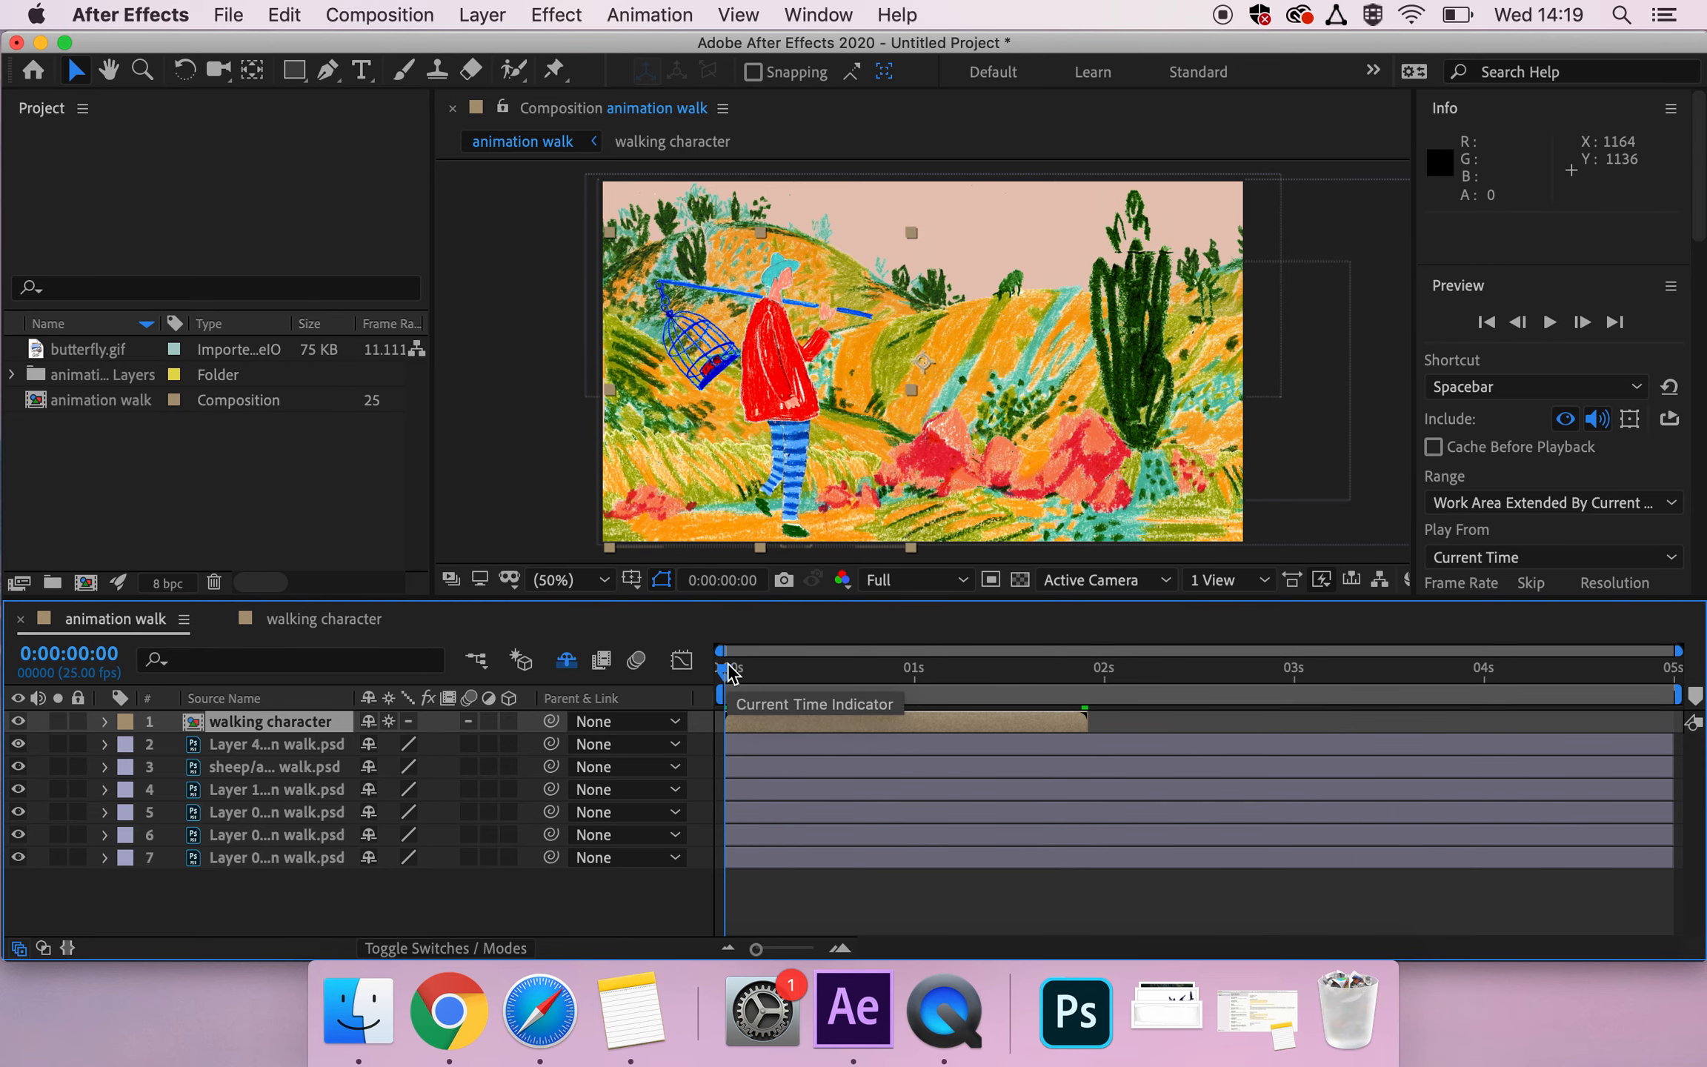
key("space")
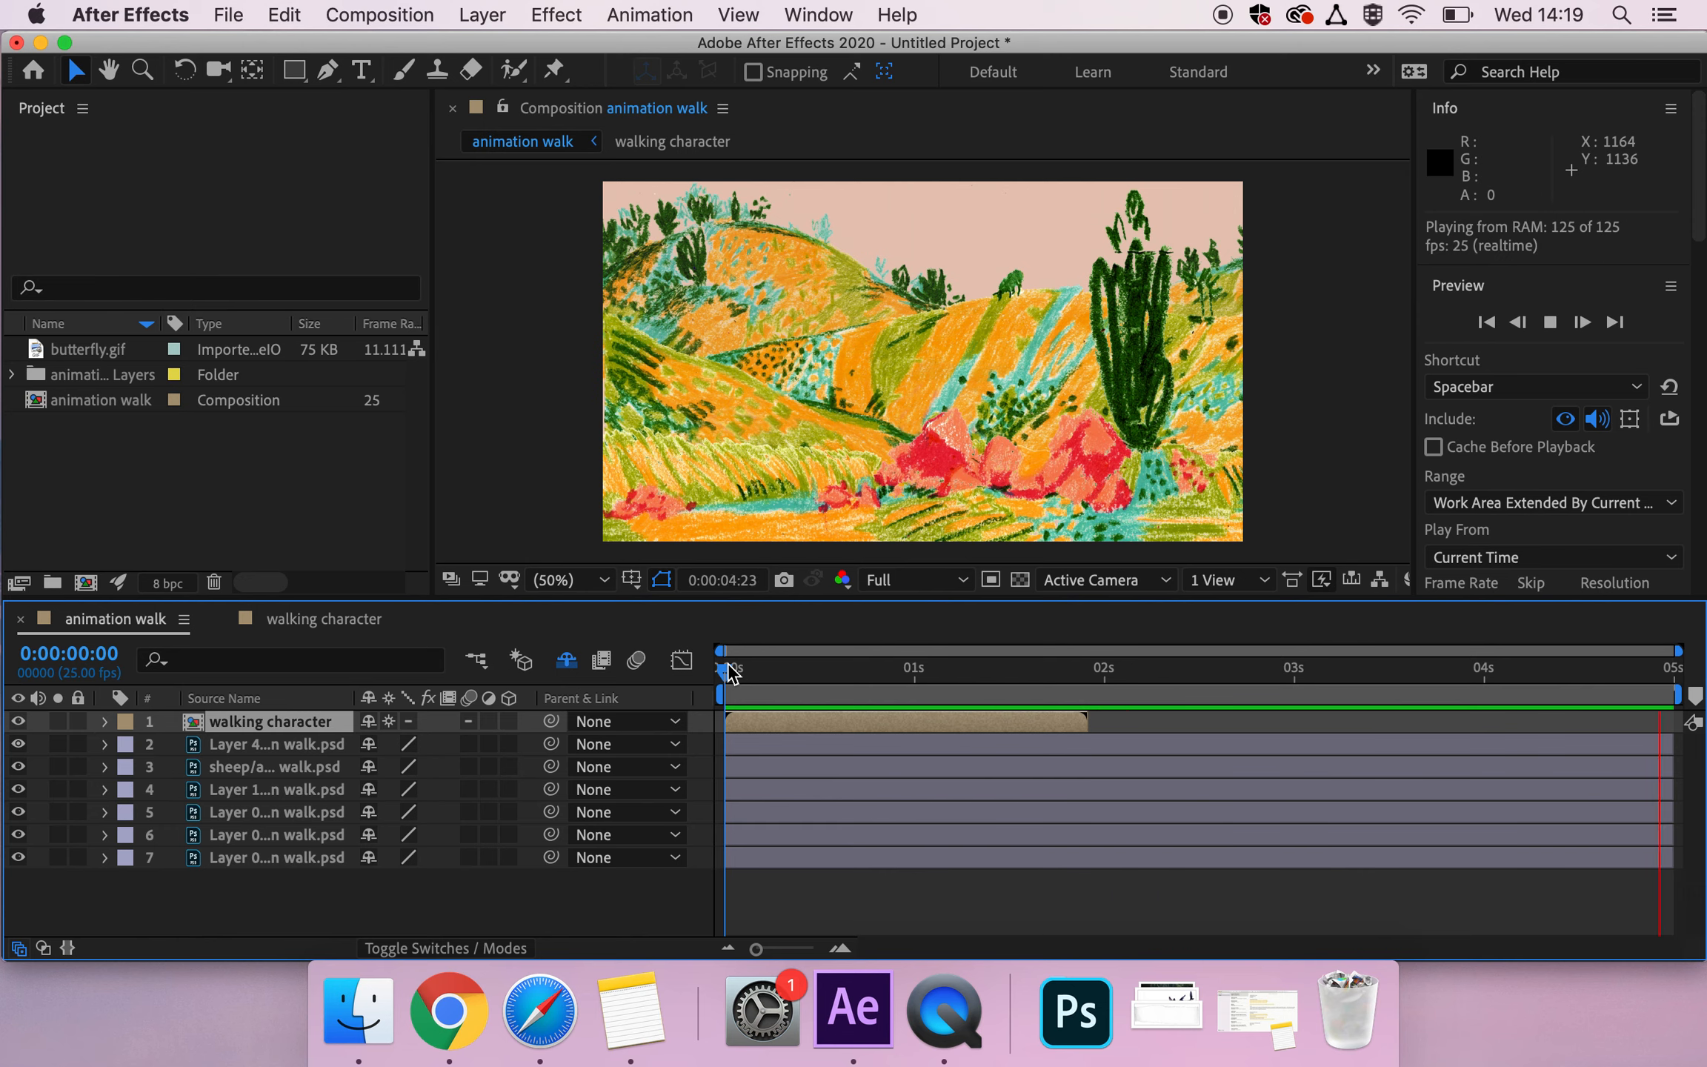
left_click(727, 667)
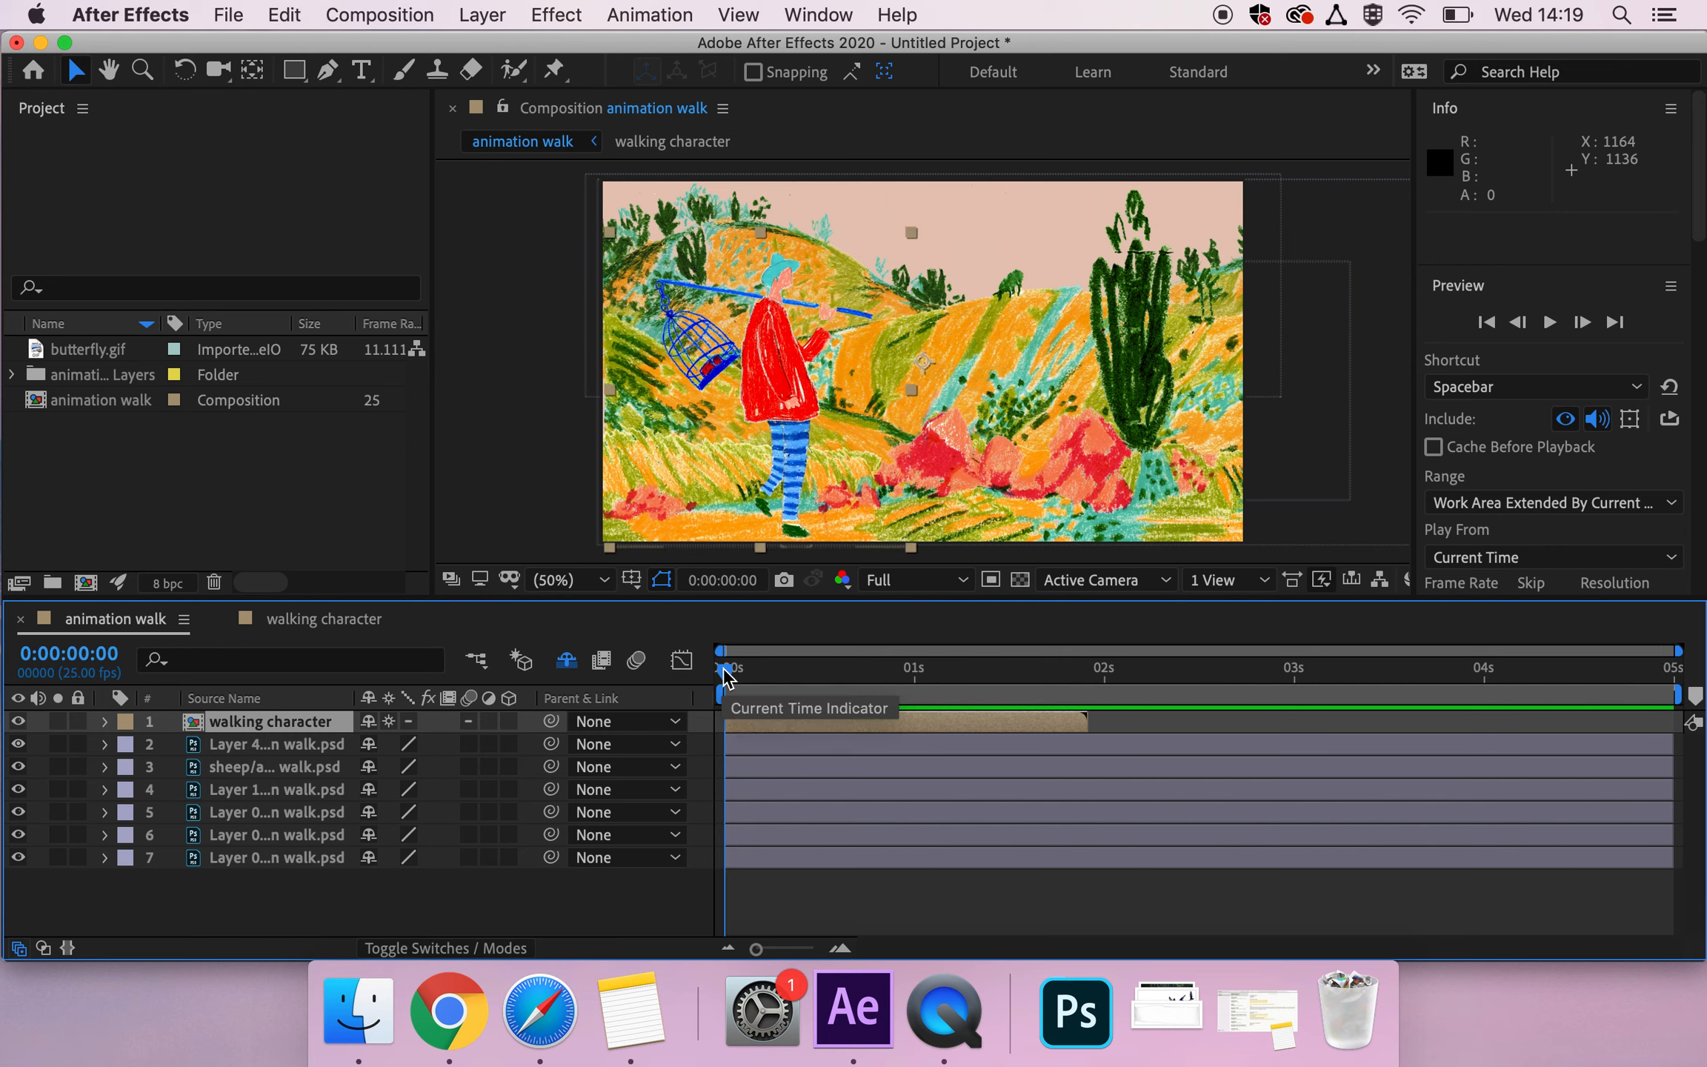
mouse_move(803, 728)
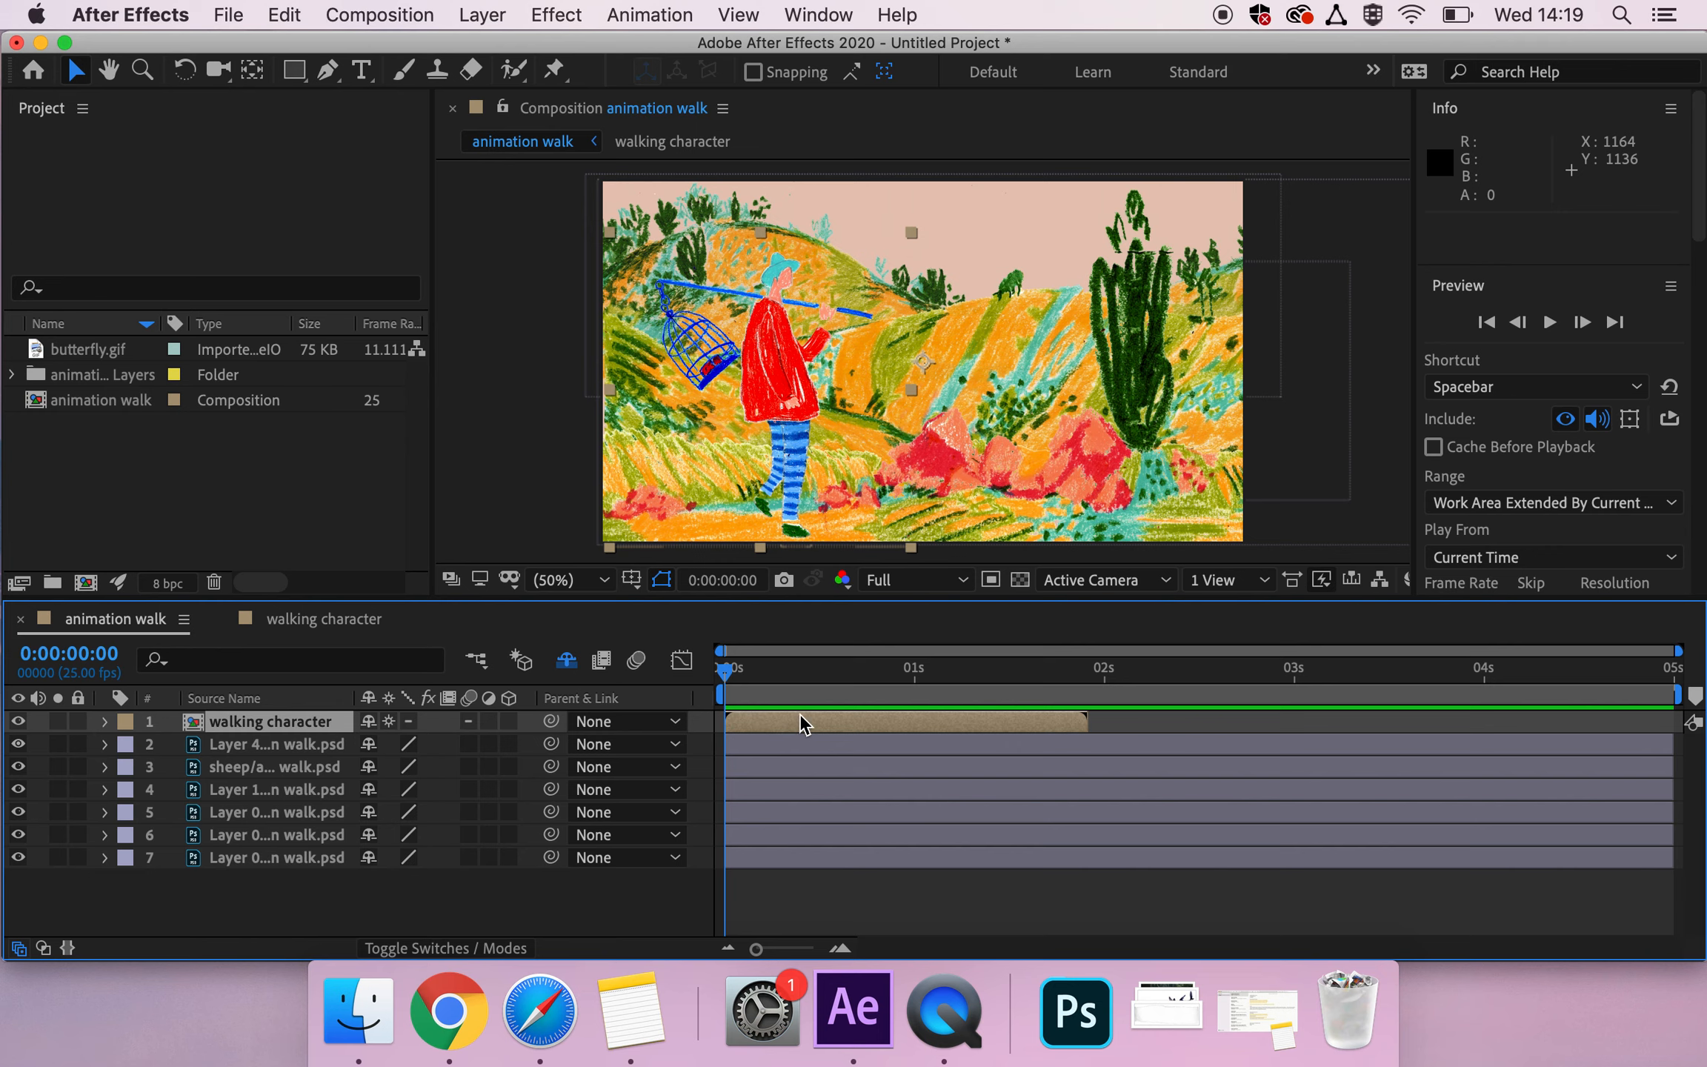
mouse_move(768, 724)
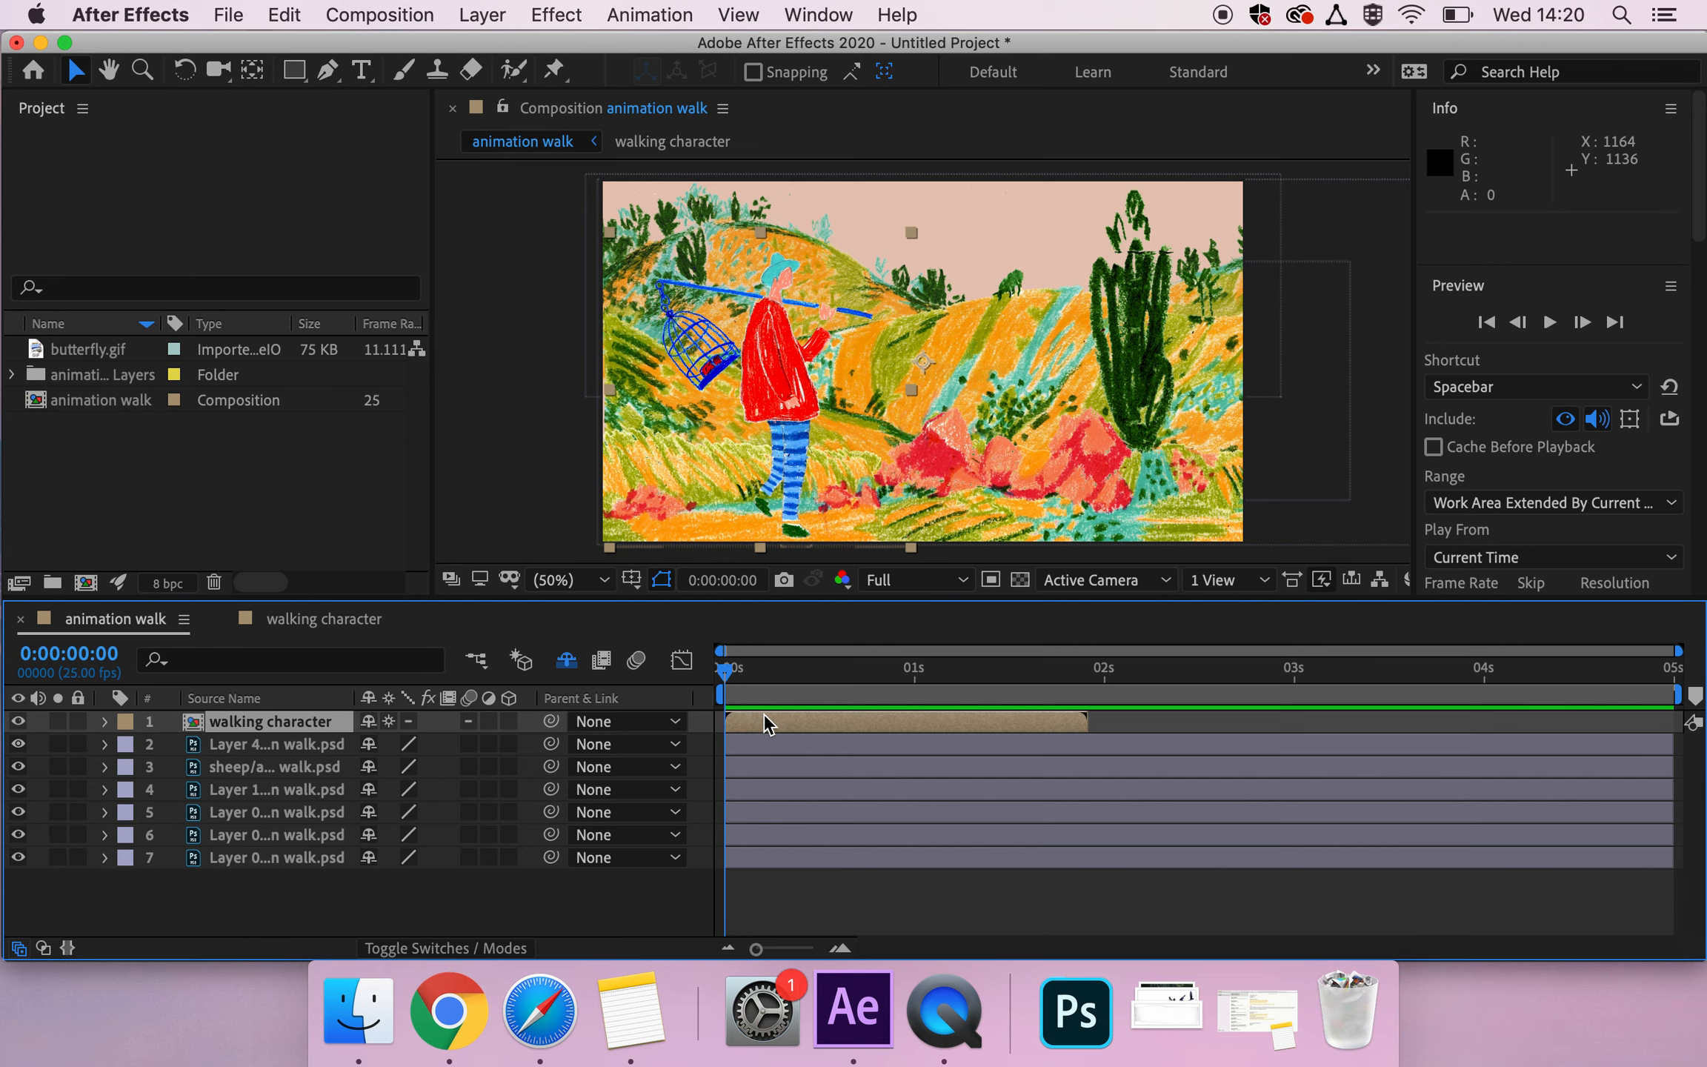
mouse_move(817, 334)
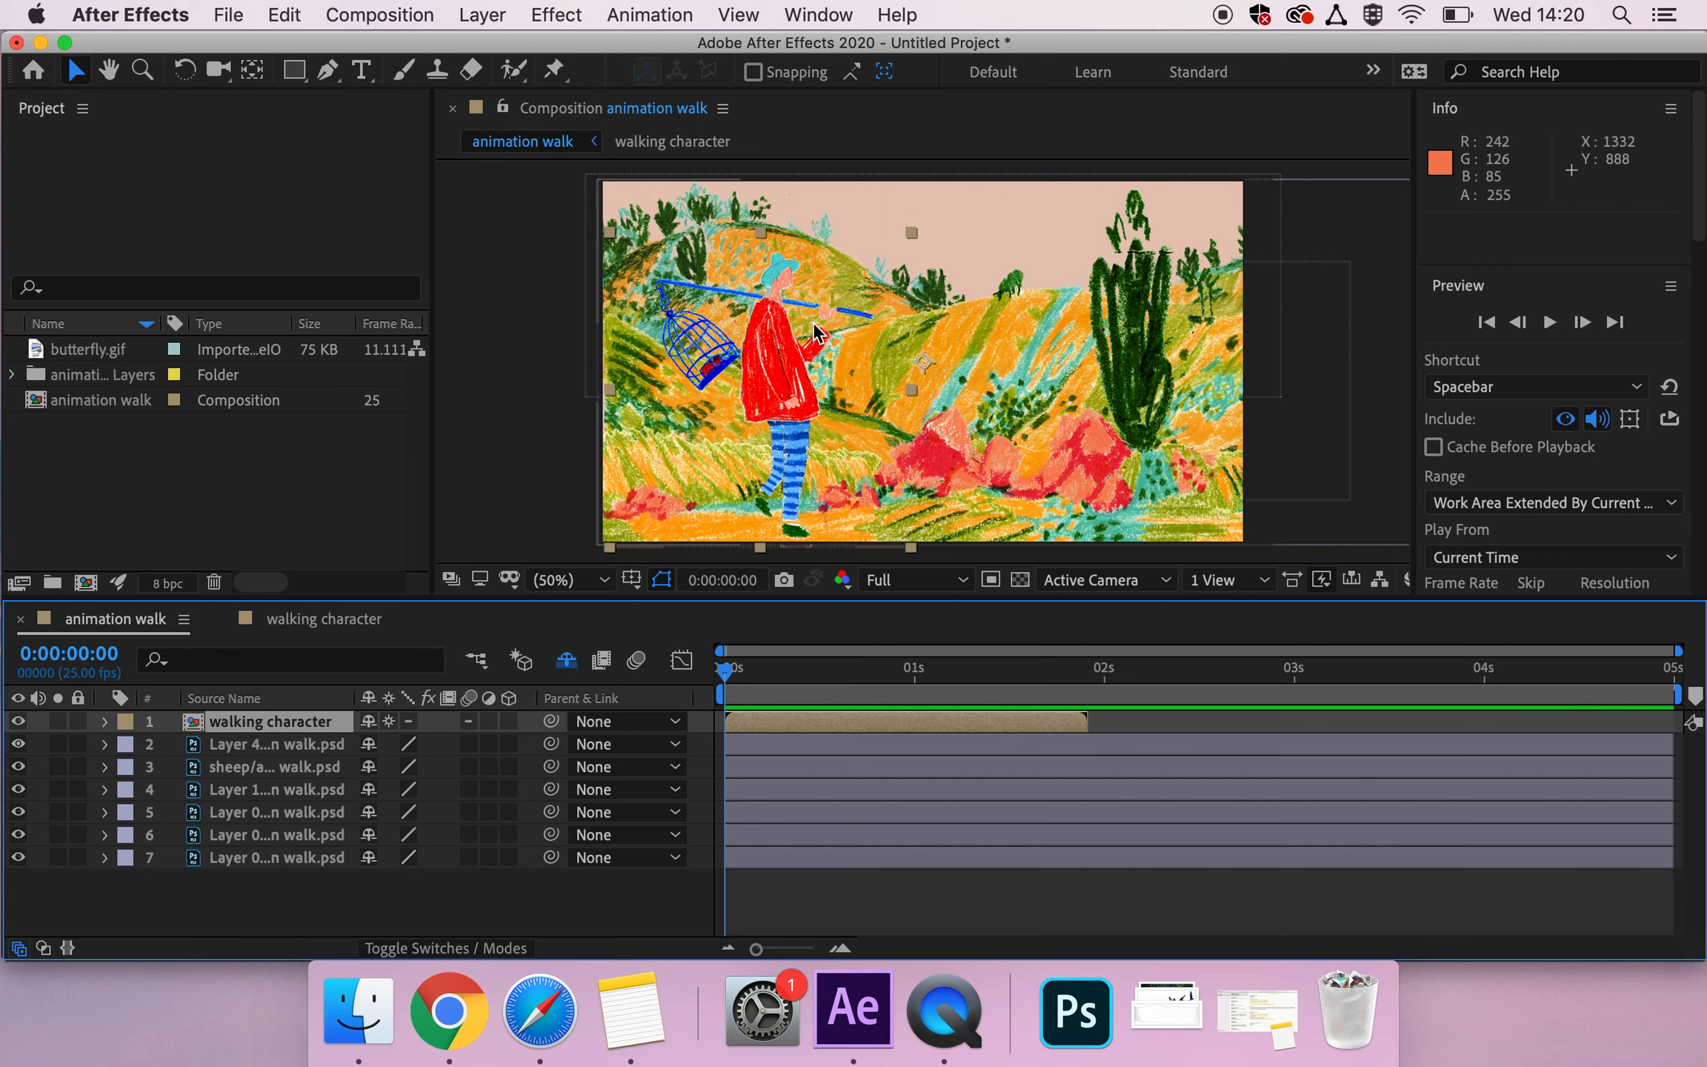
mouse_move(481, 16)
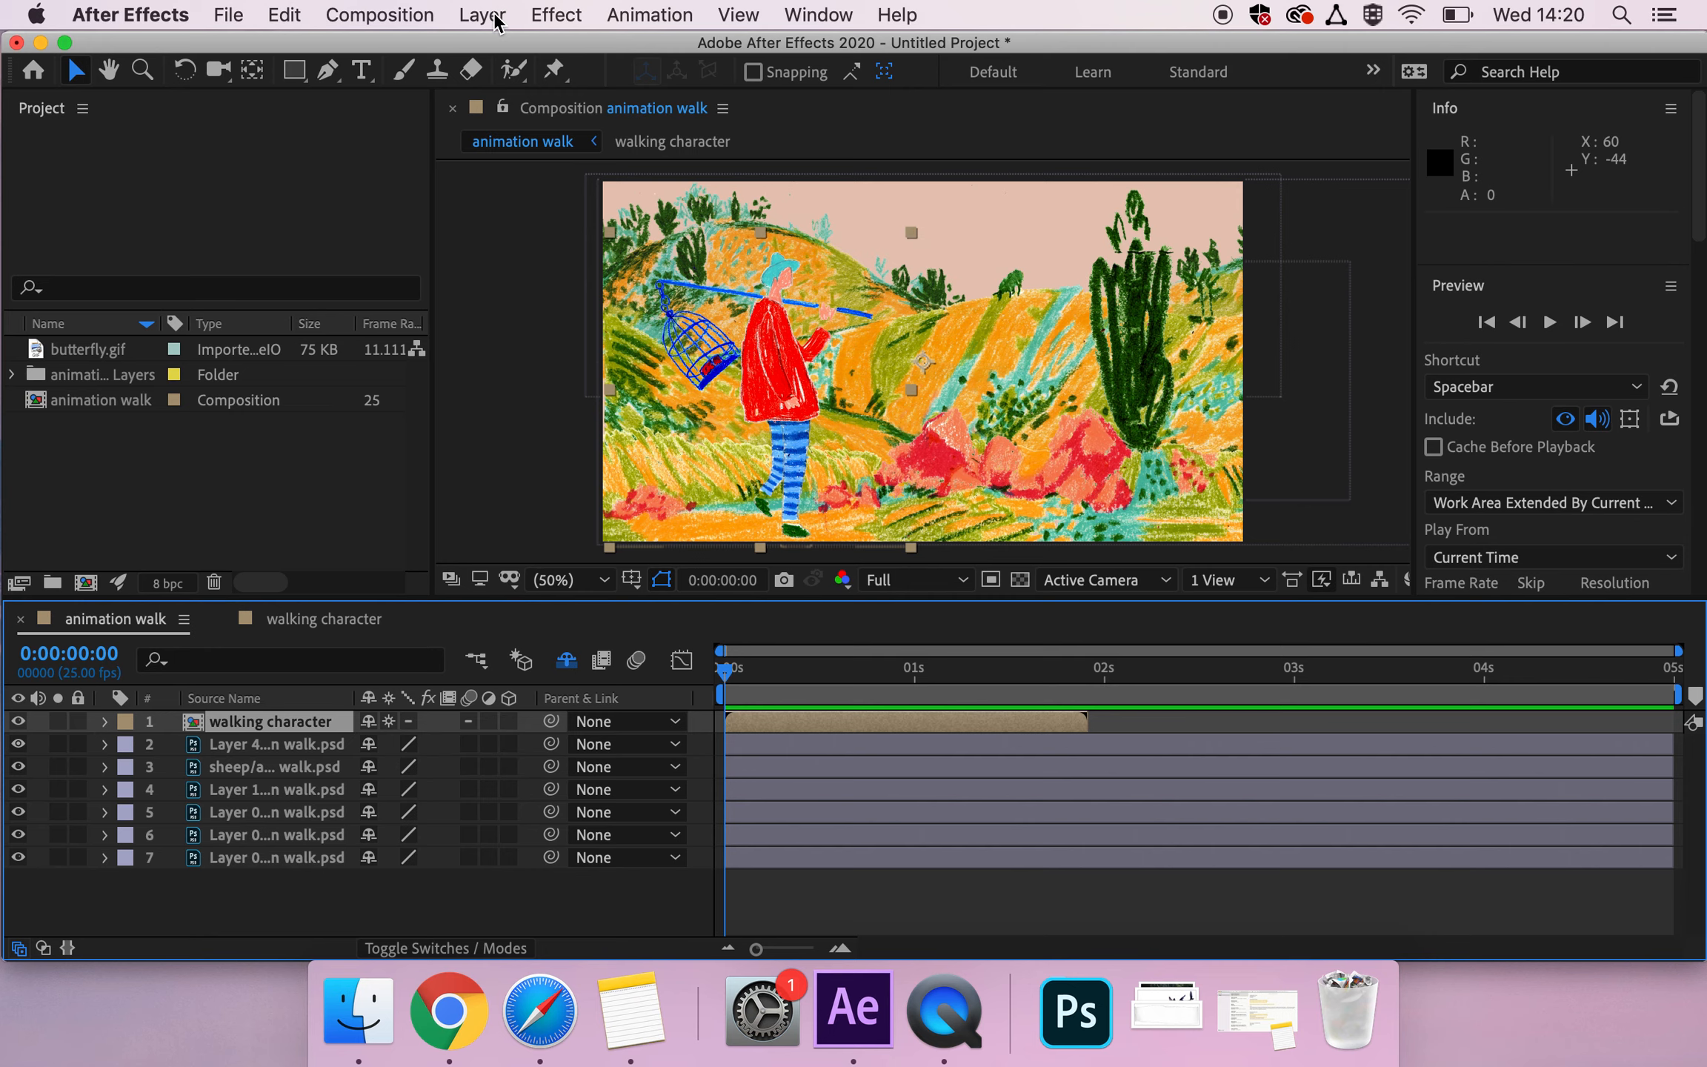
Step: Enable Time Remapping on the walking character layer from the Layer menu
left_click(481, 14)
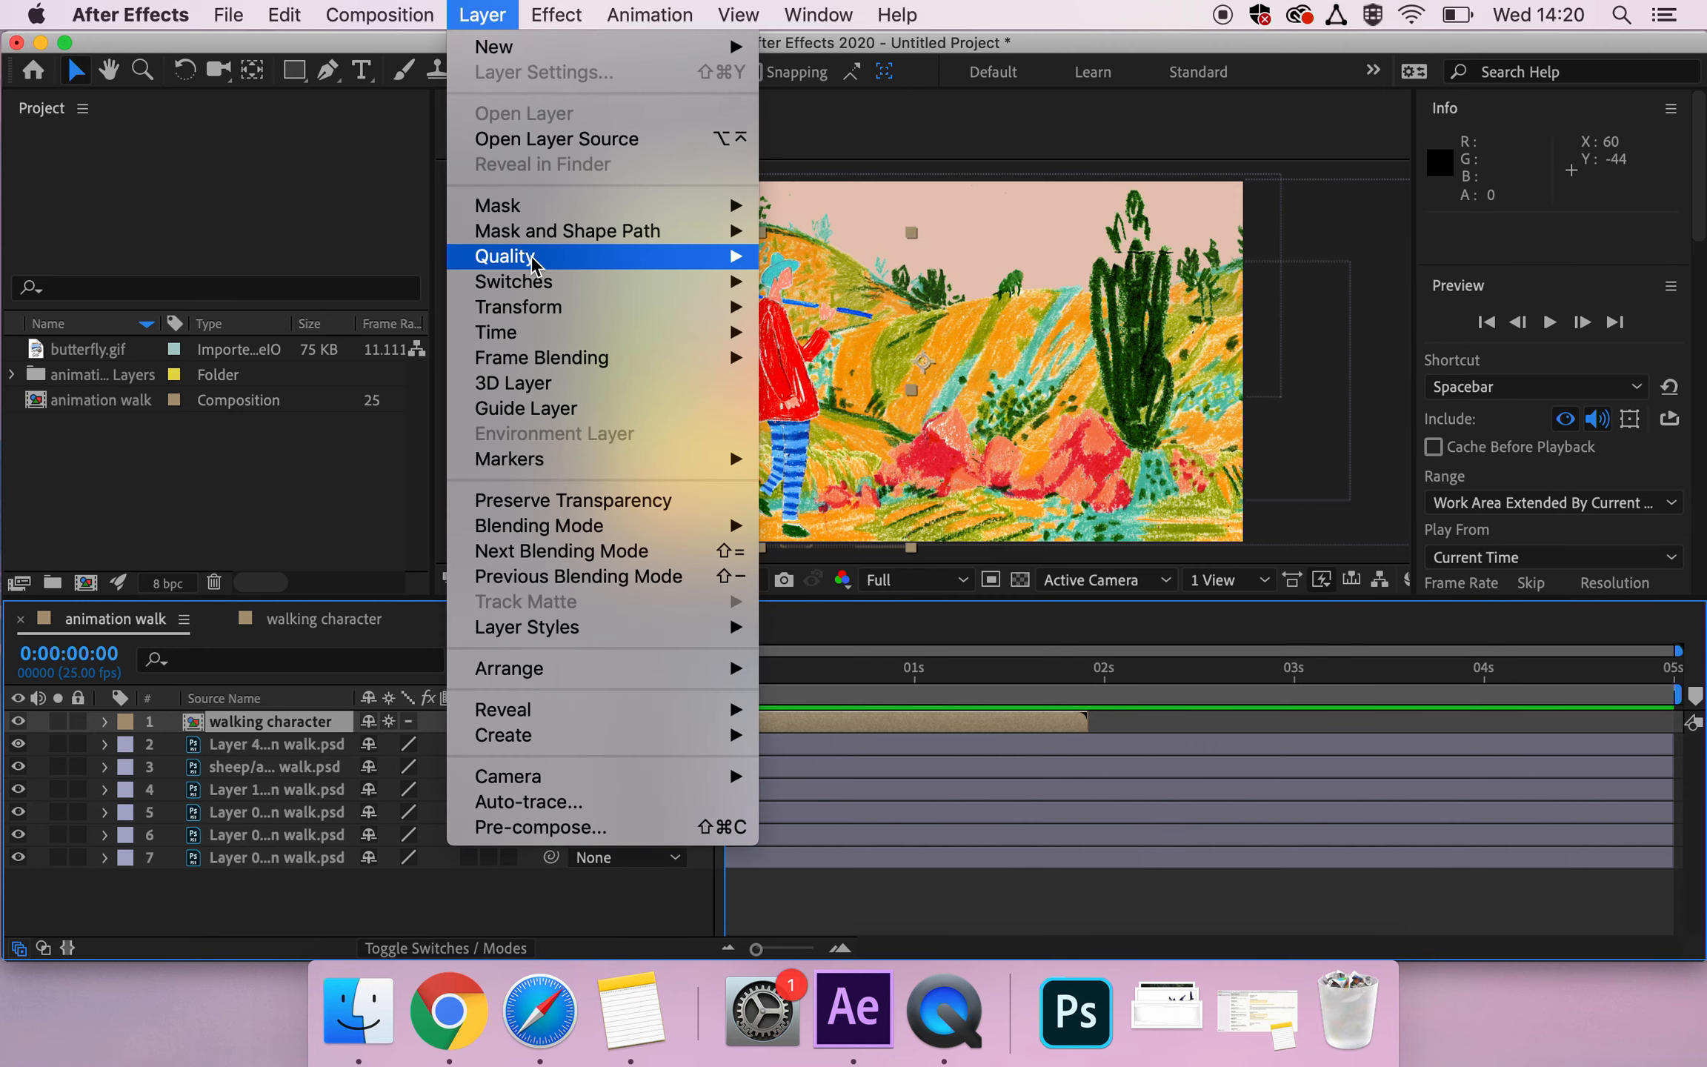
mouse_move(496, 332)
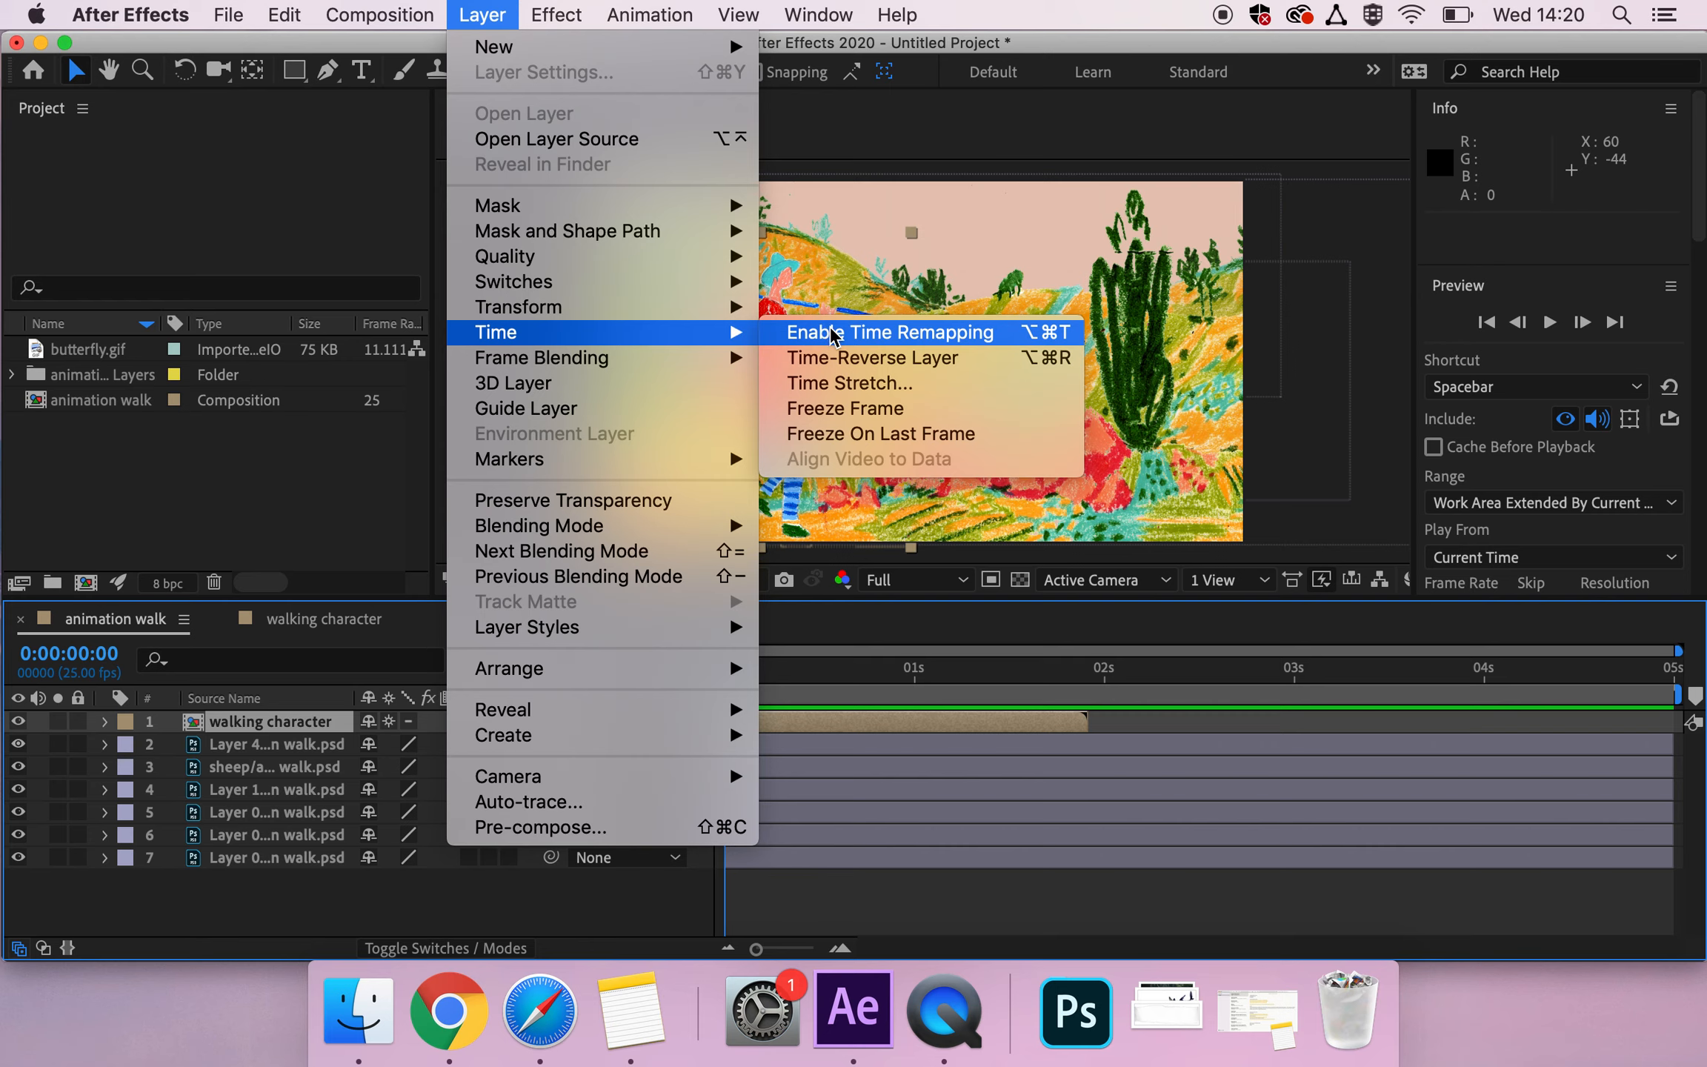
left_click(889, 332)
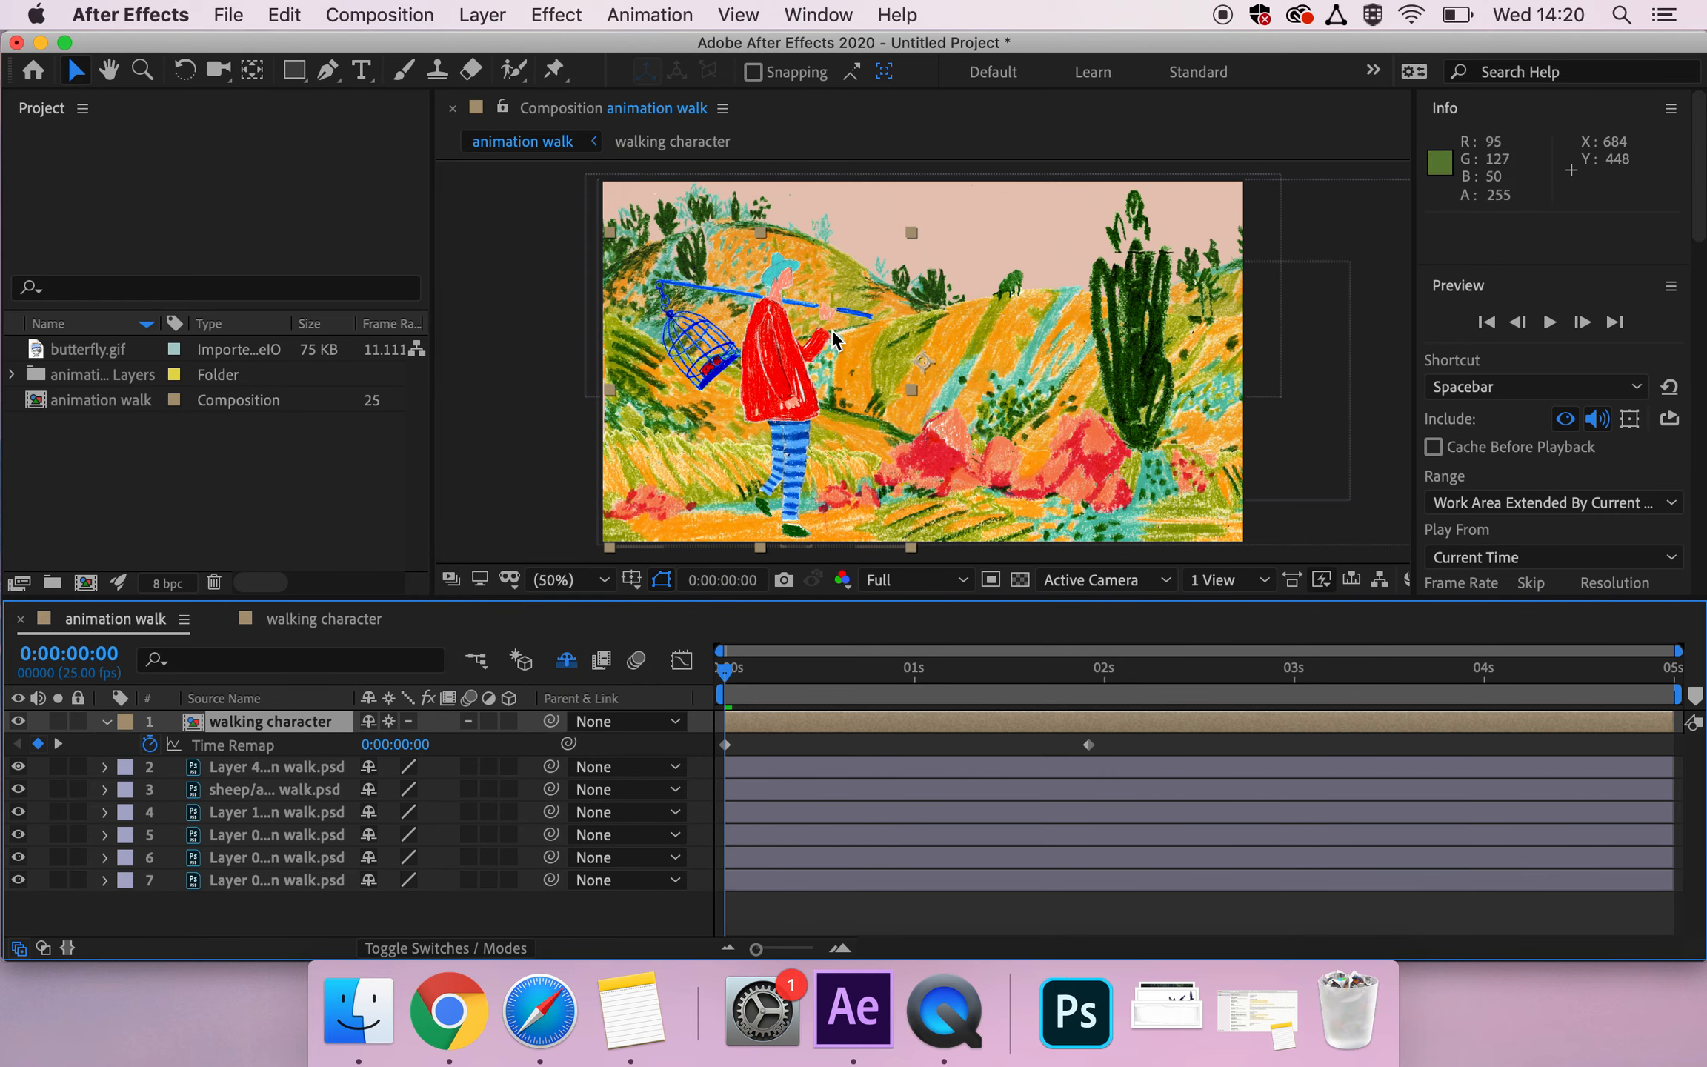
mouse_move(821, 749)
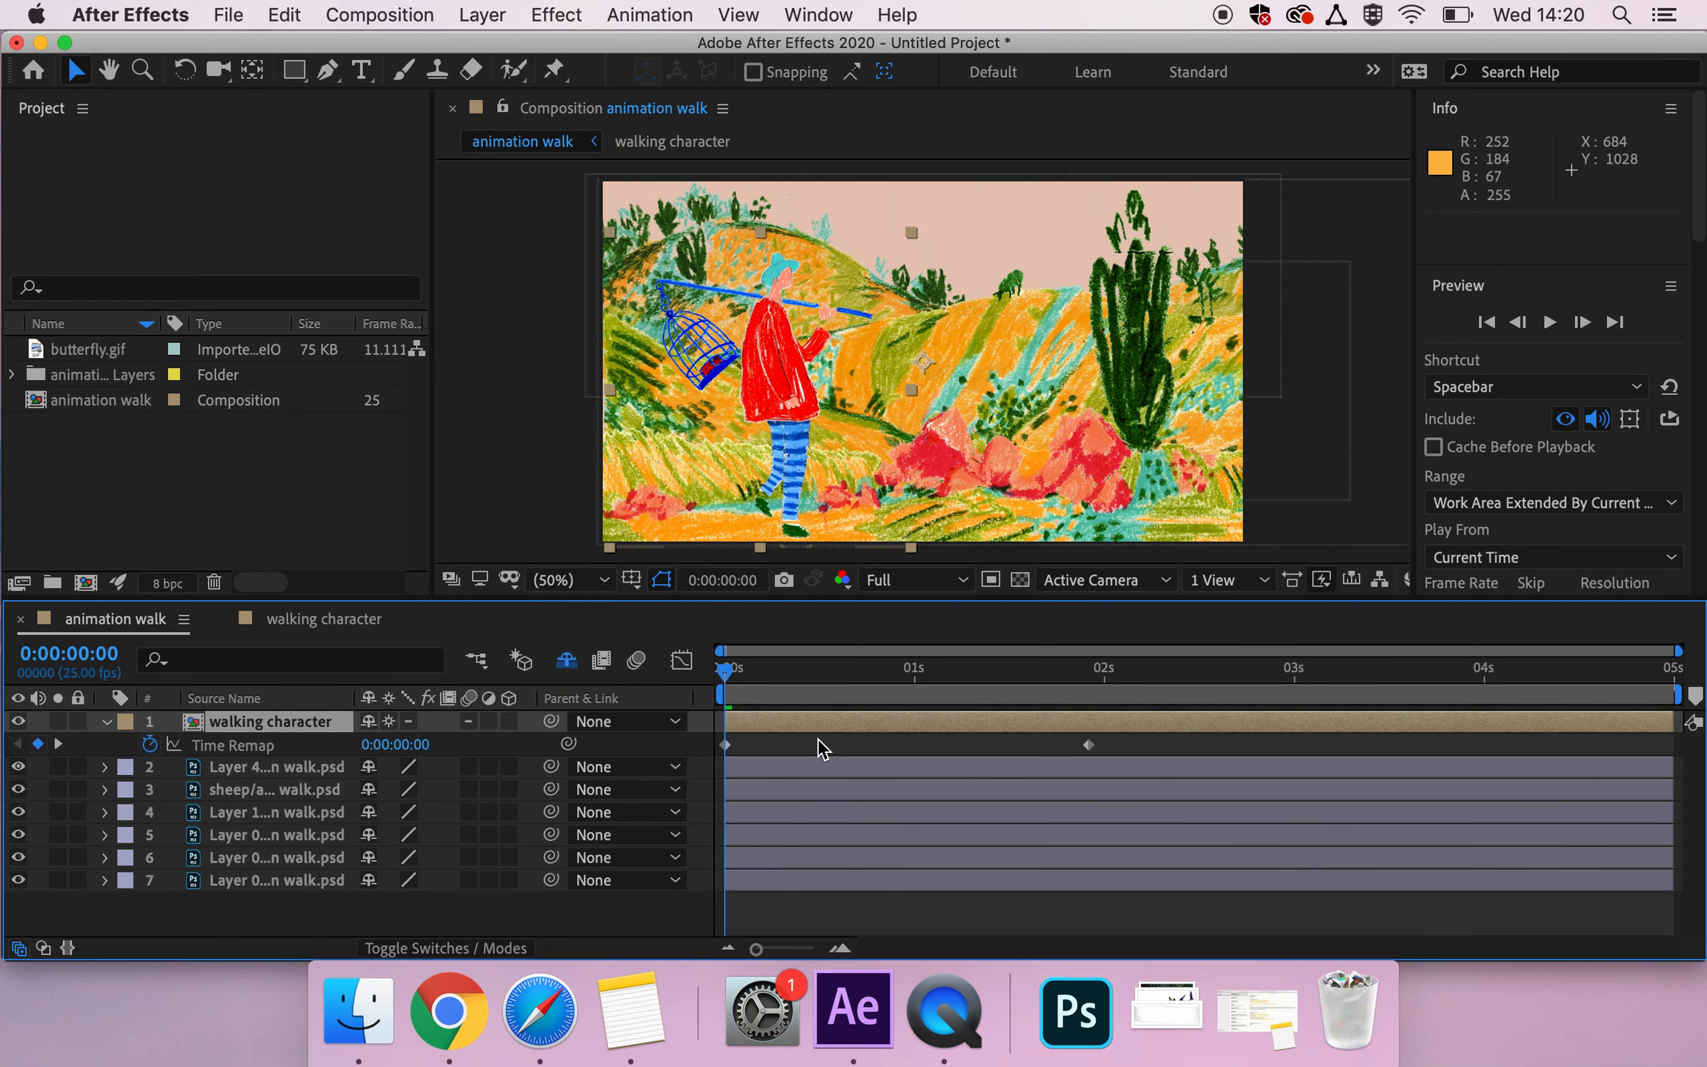
mouse_move(727, 752)
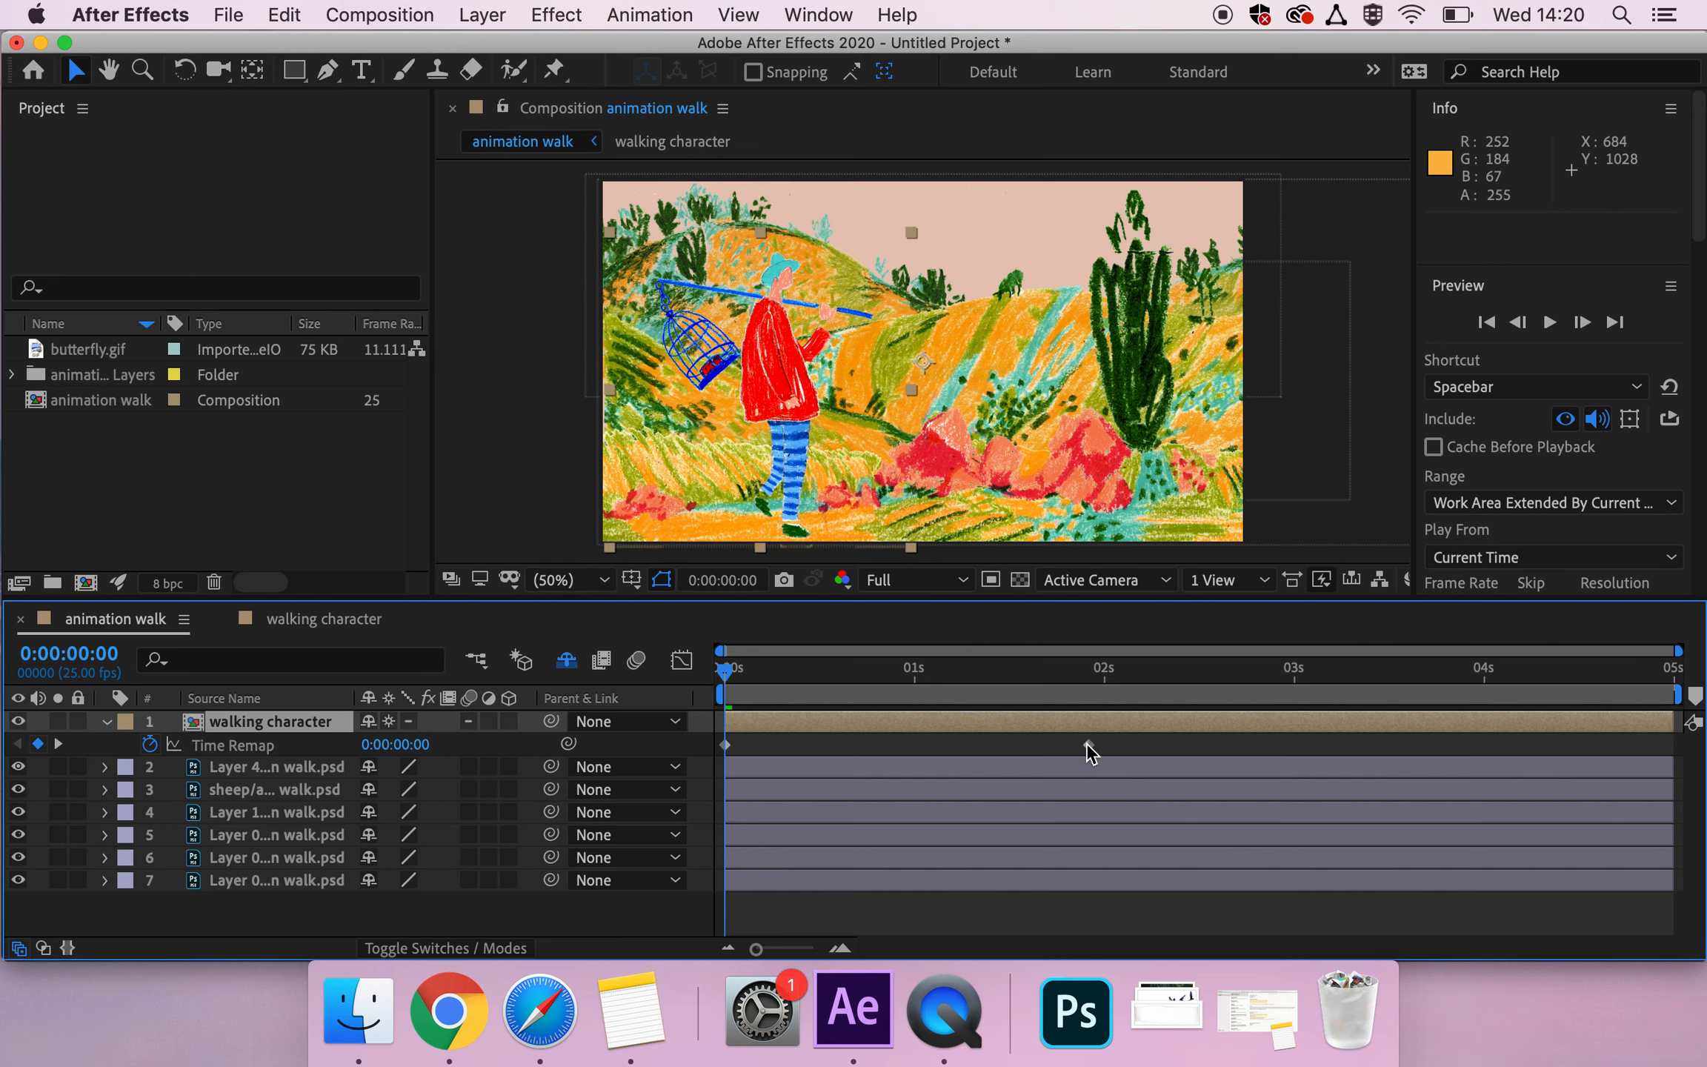
mouse_move(1092, 753)
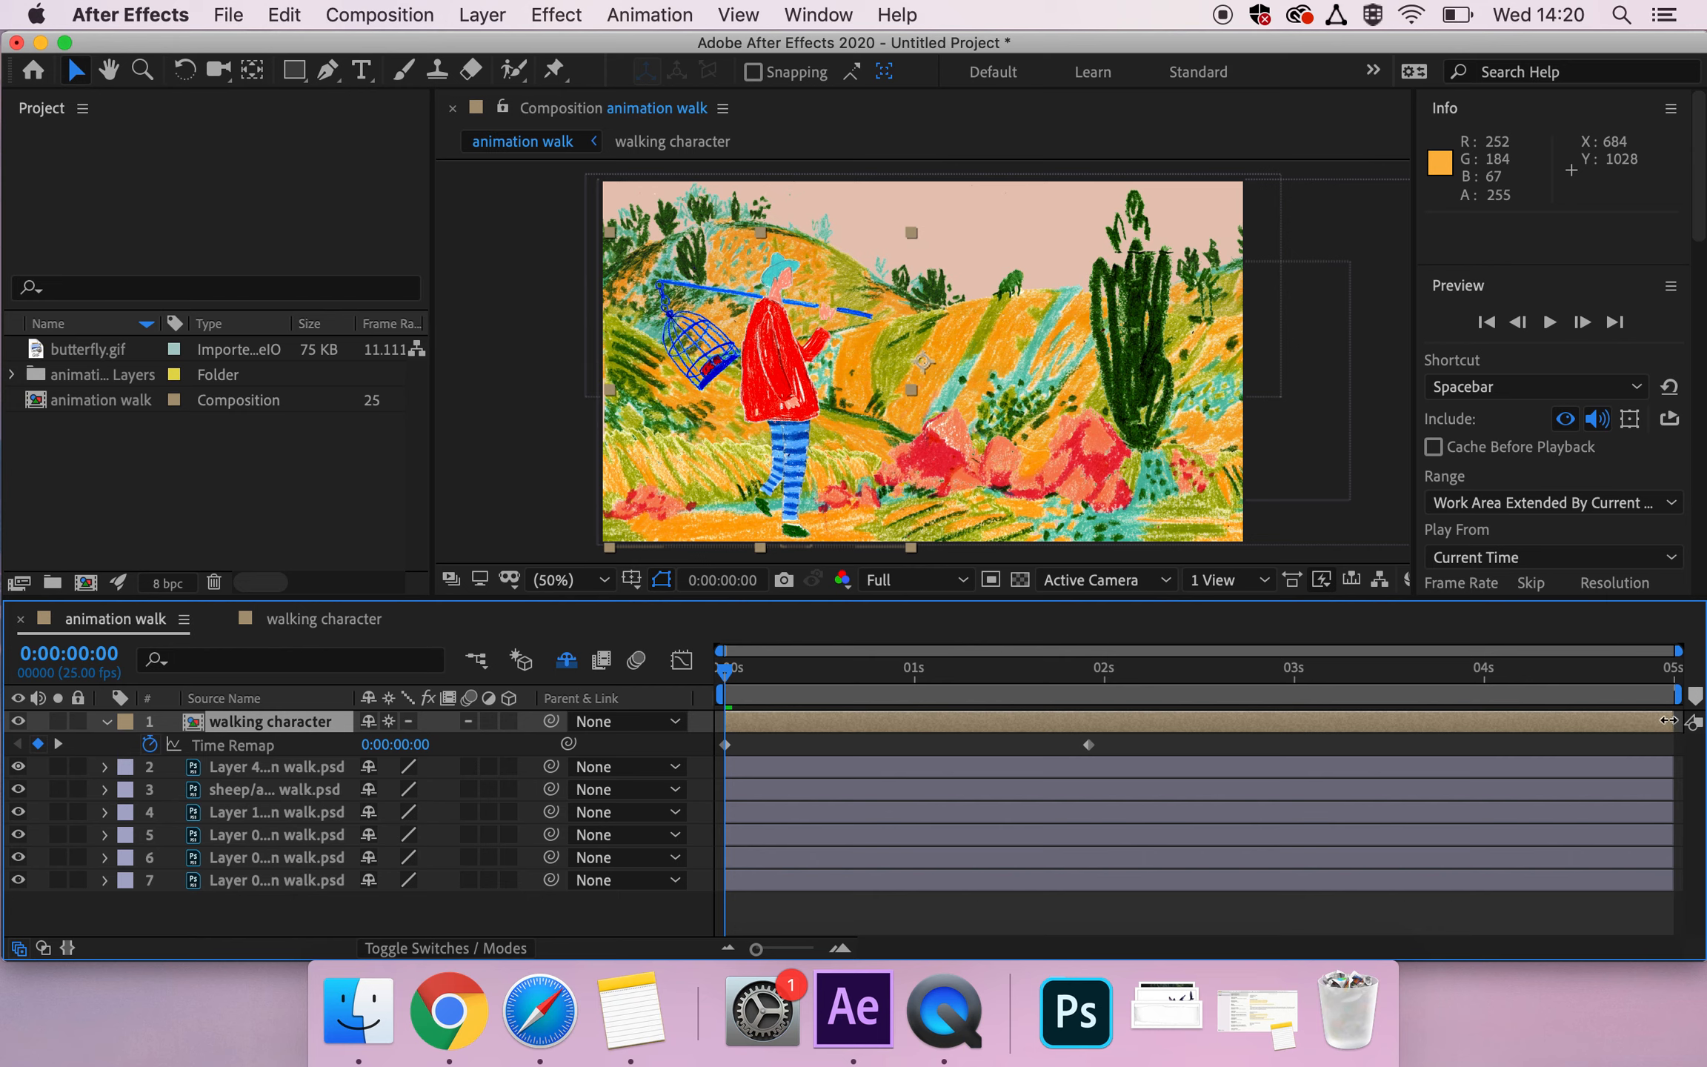
mouse_move(1672, 732)
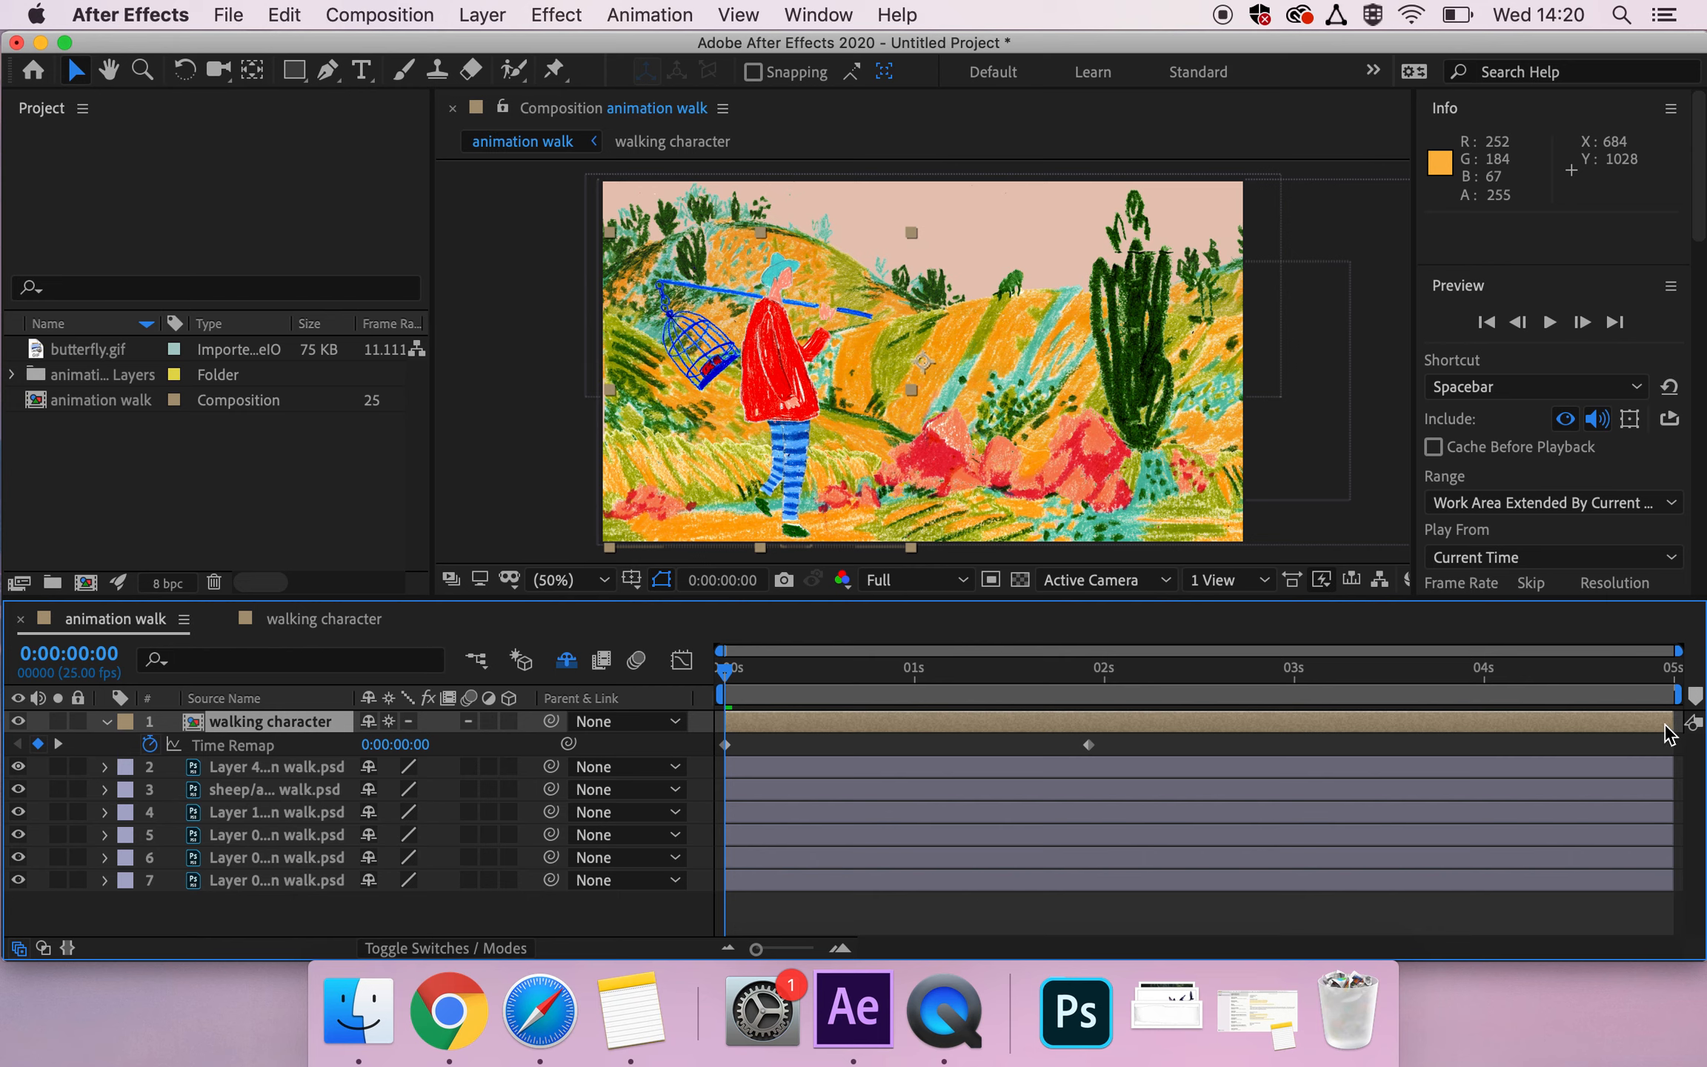
mouse_move(1158, 719)
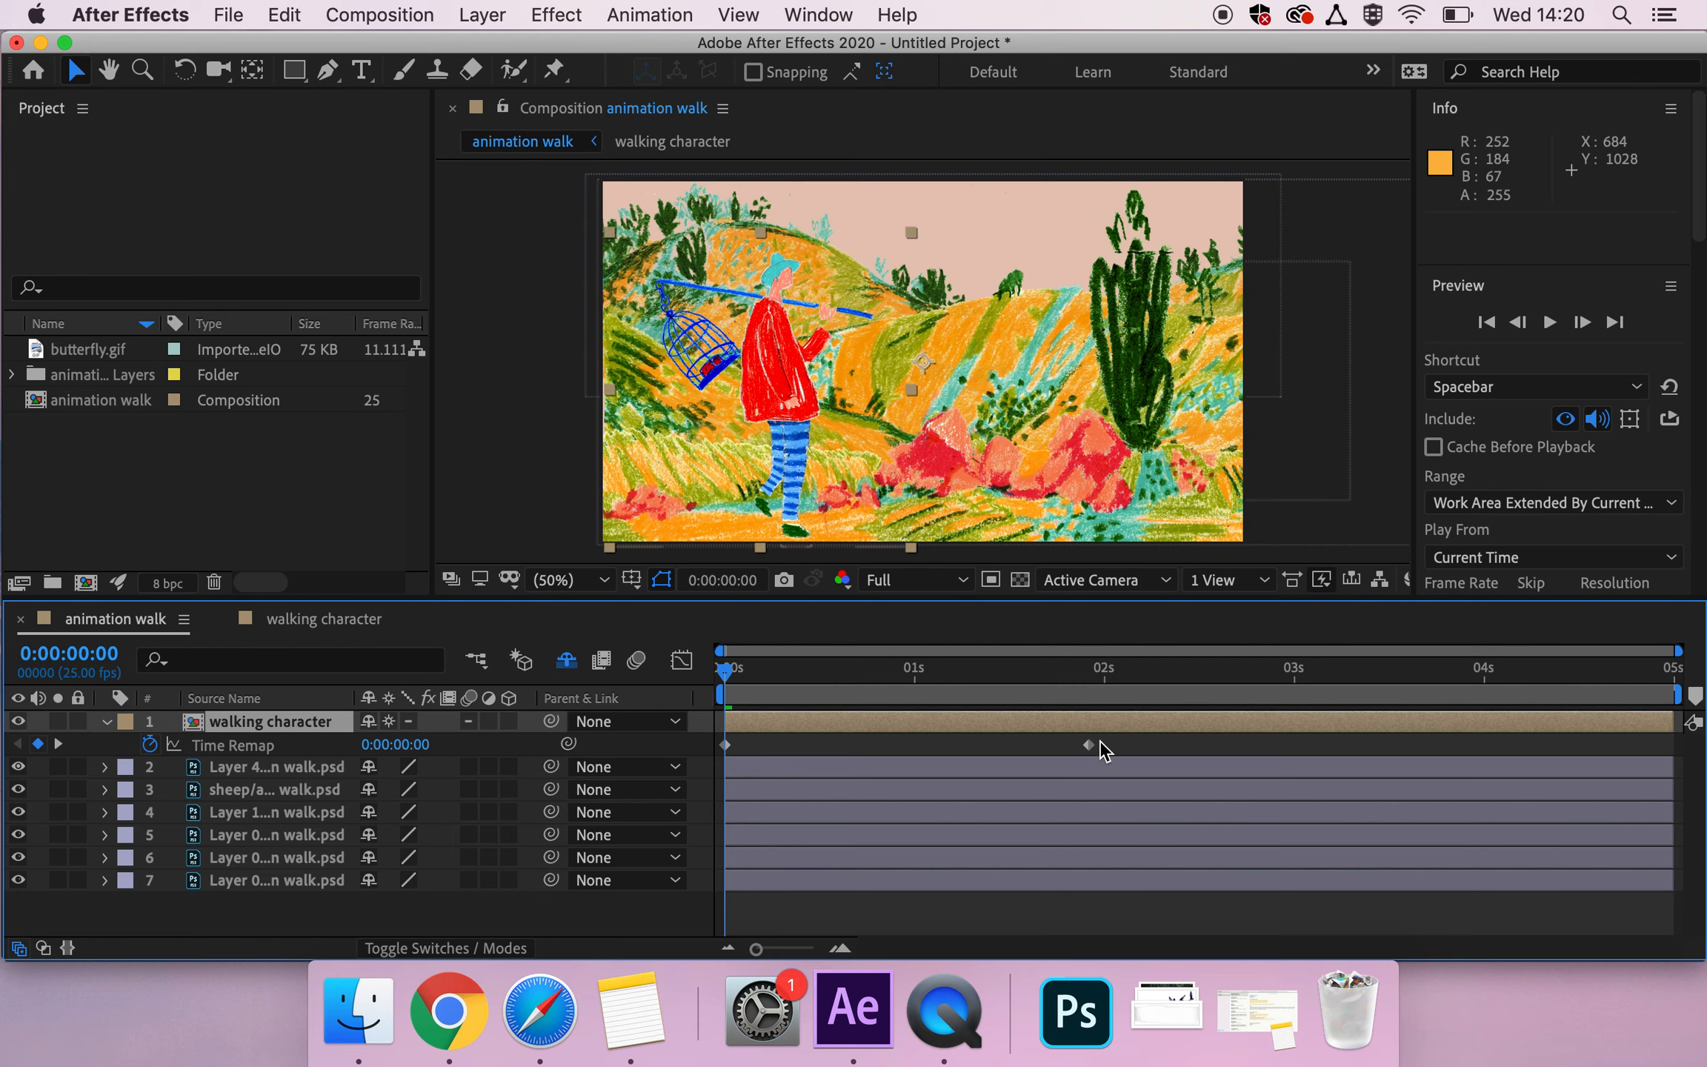
Step: At 0:00:01:23, change the Time Remap keyframe value to 0:00:01:22
left_click(731, 668)
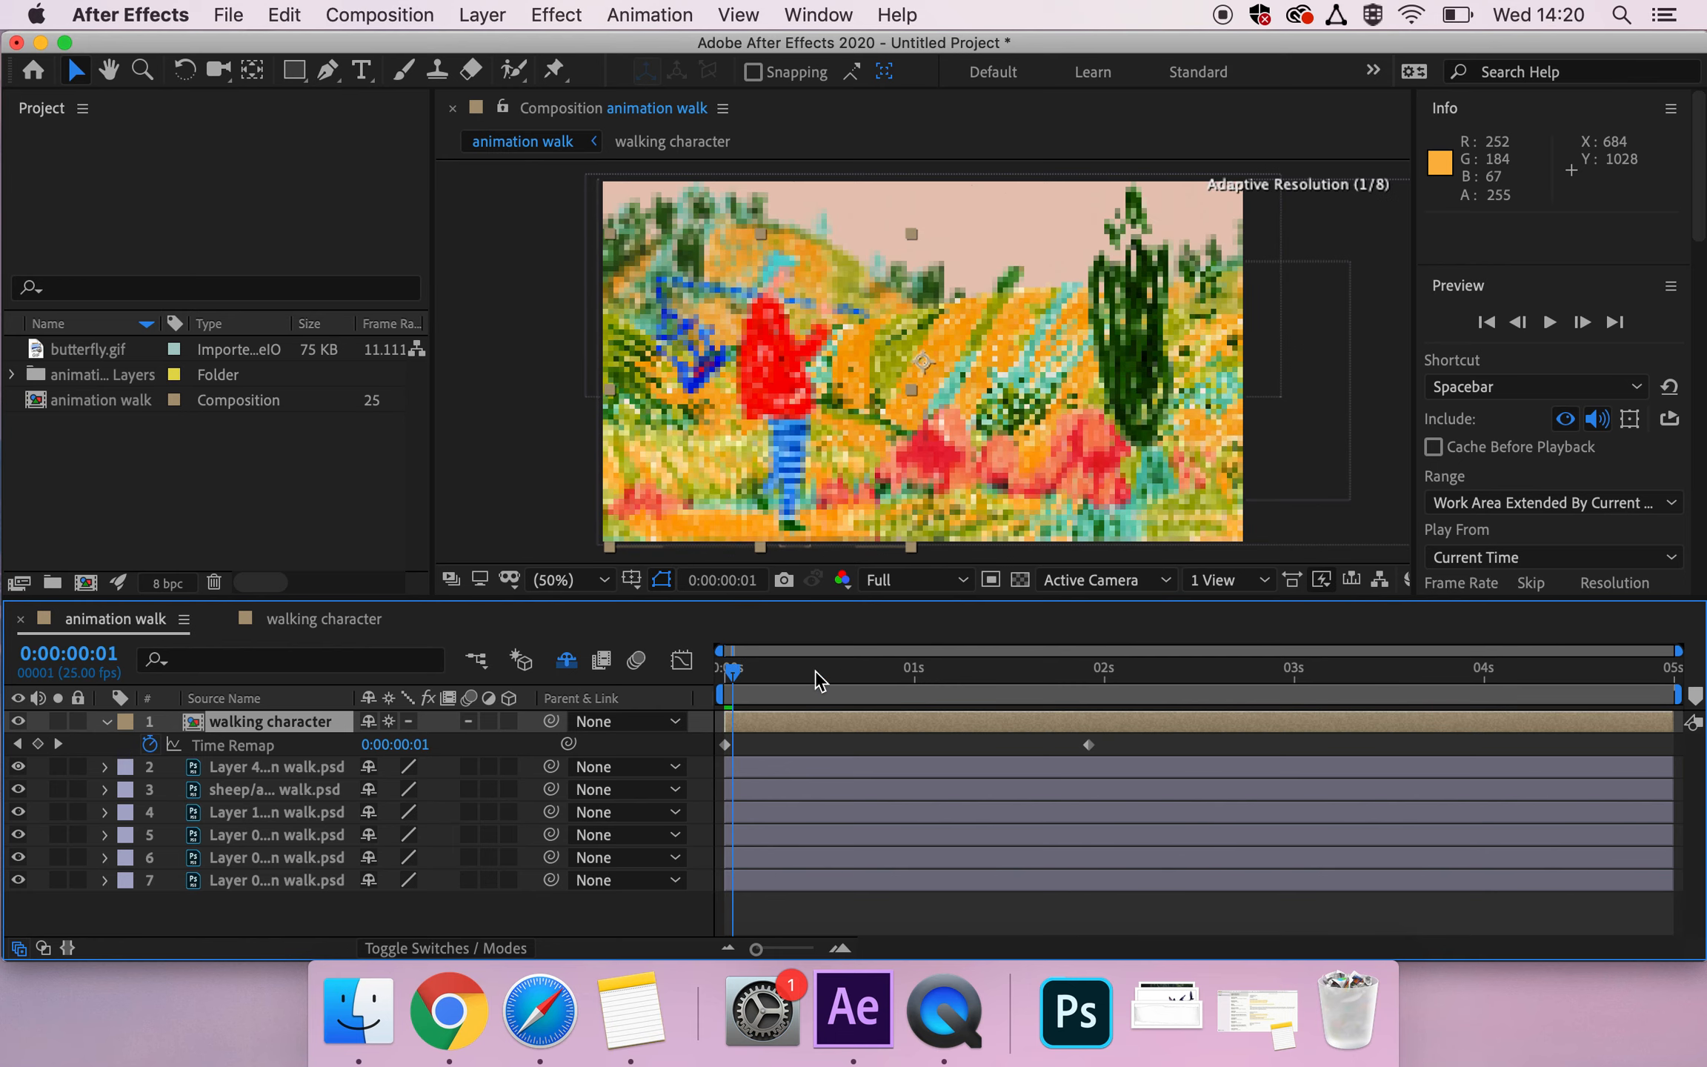
left_click(1089, 668)
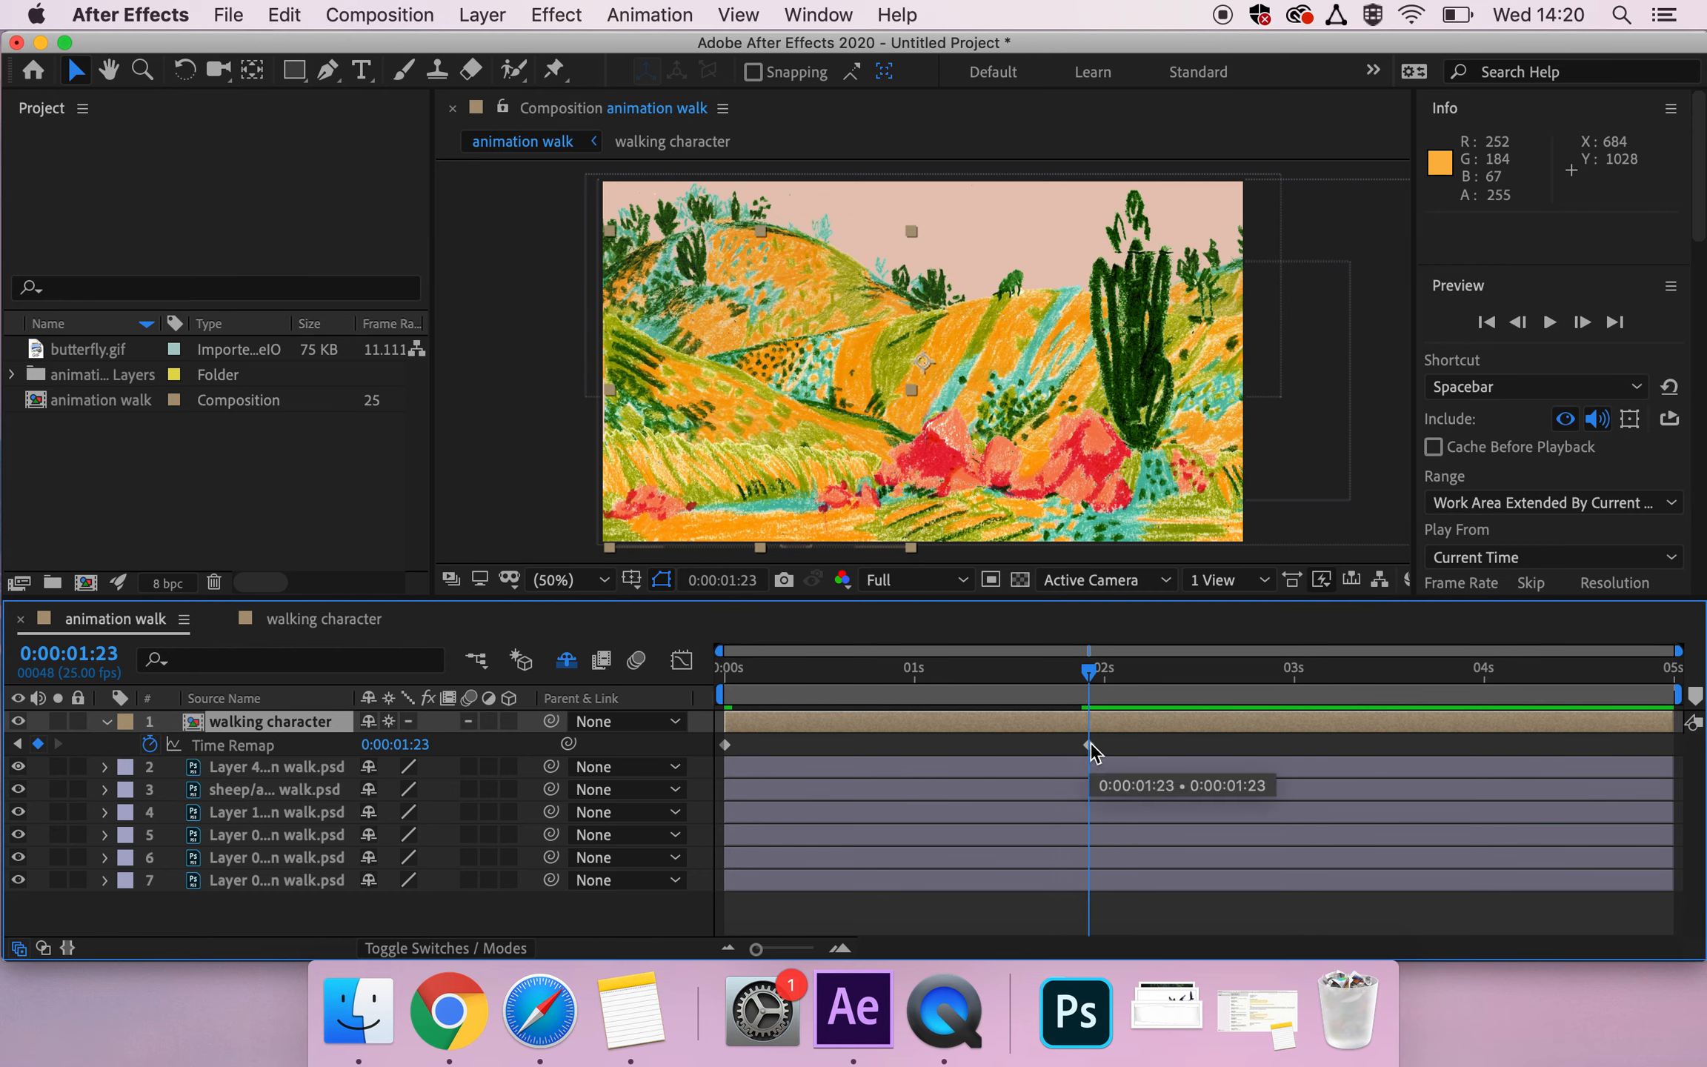
mouse_move(838, 434)
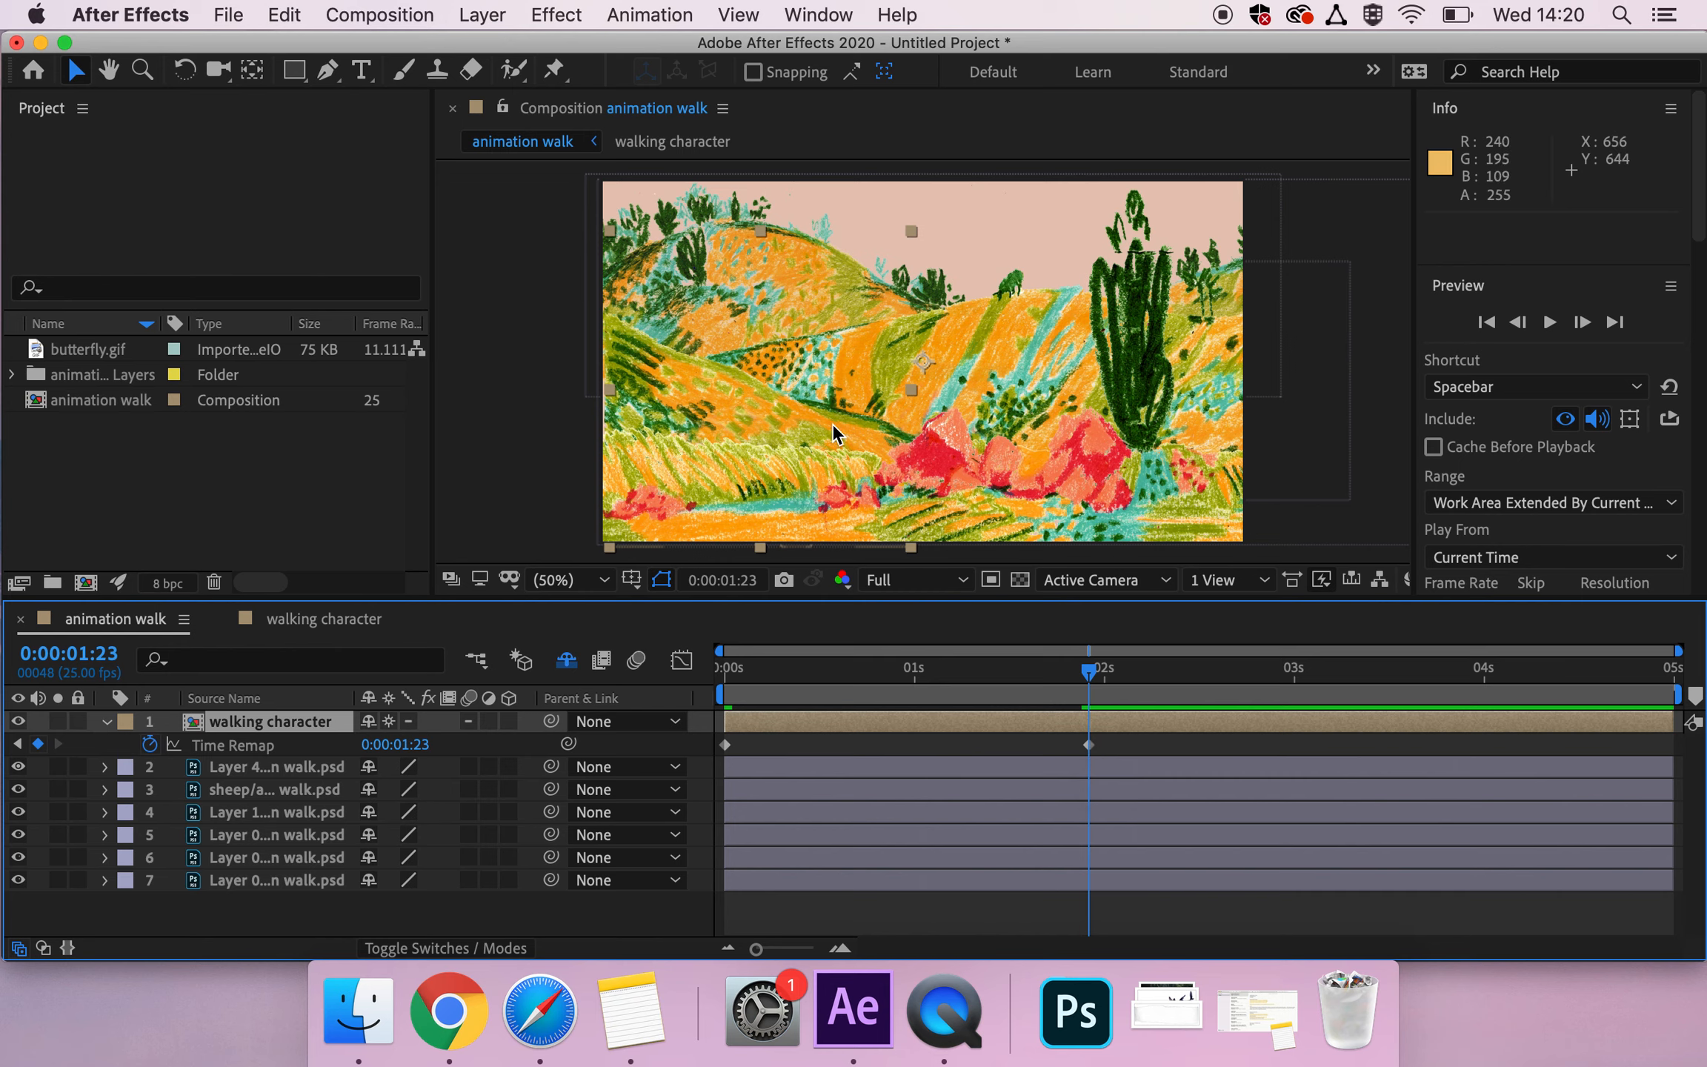
mouse_move(747, 510)
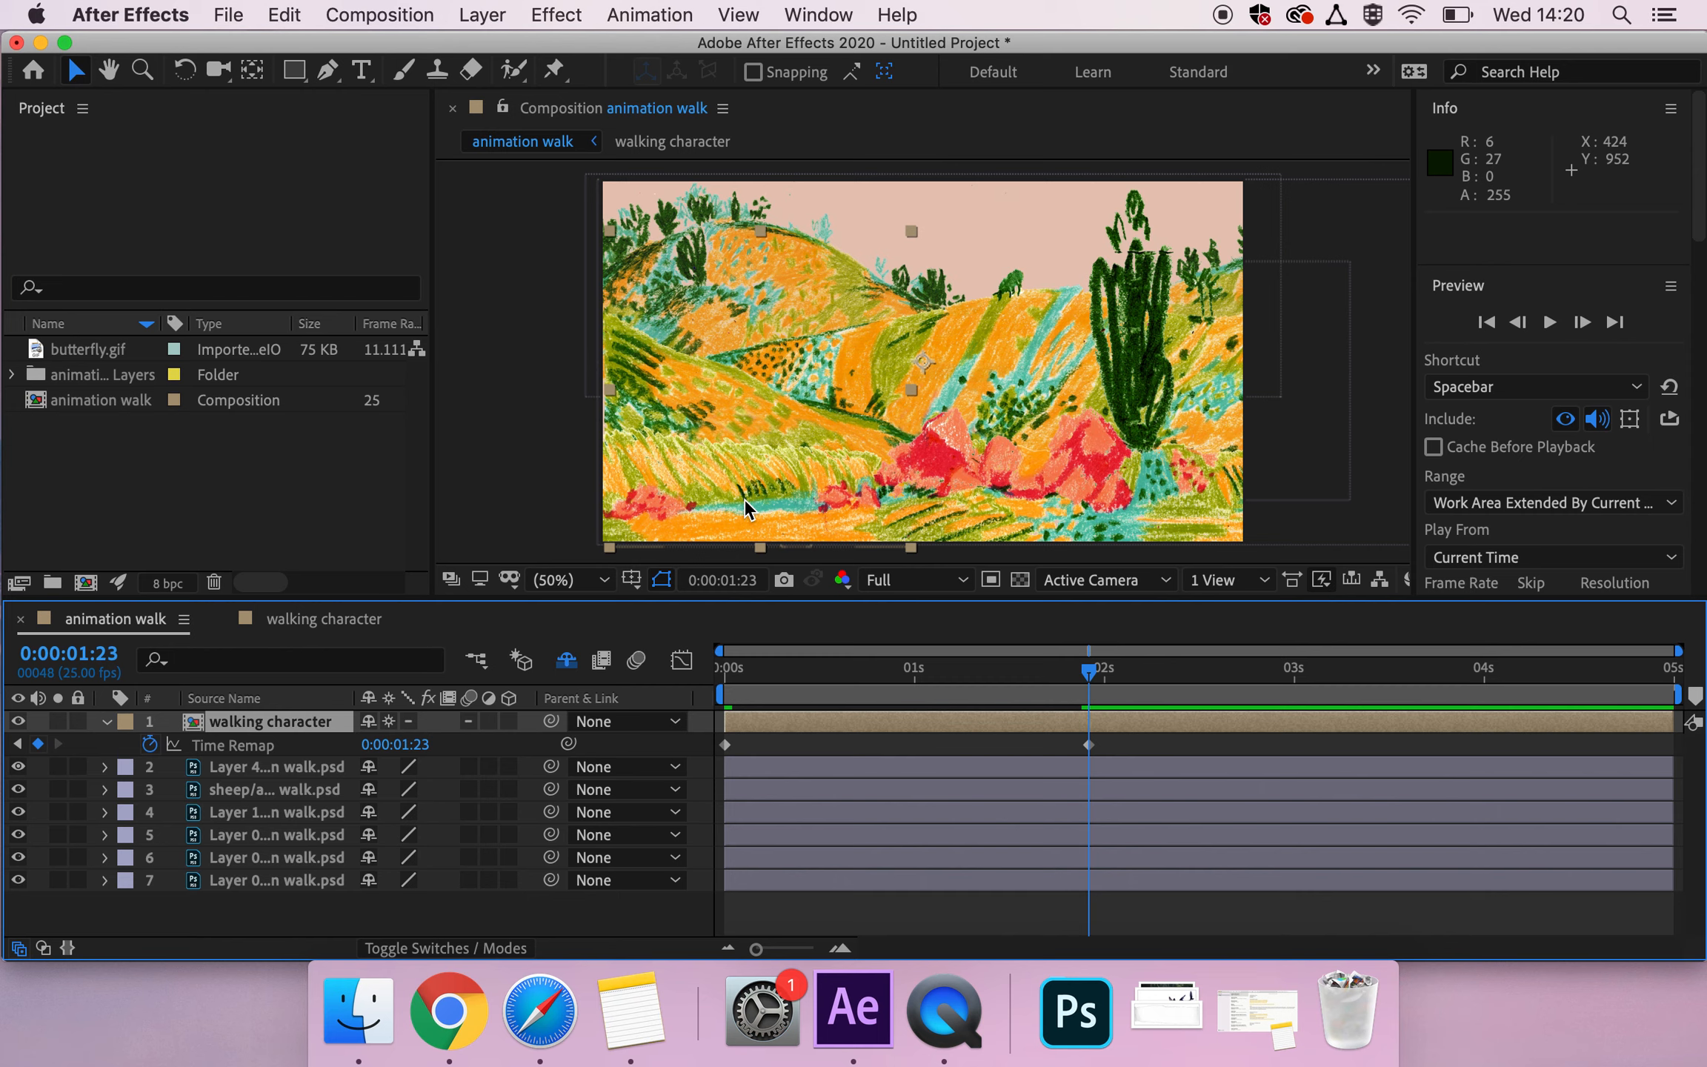
mouse_move(652, 682)
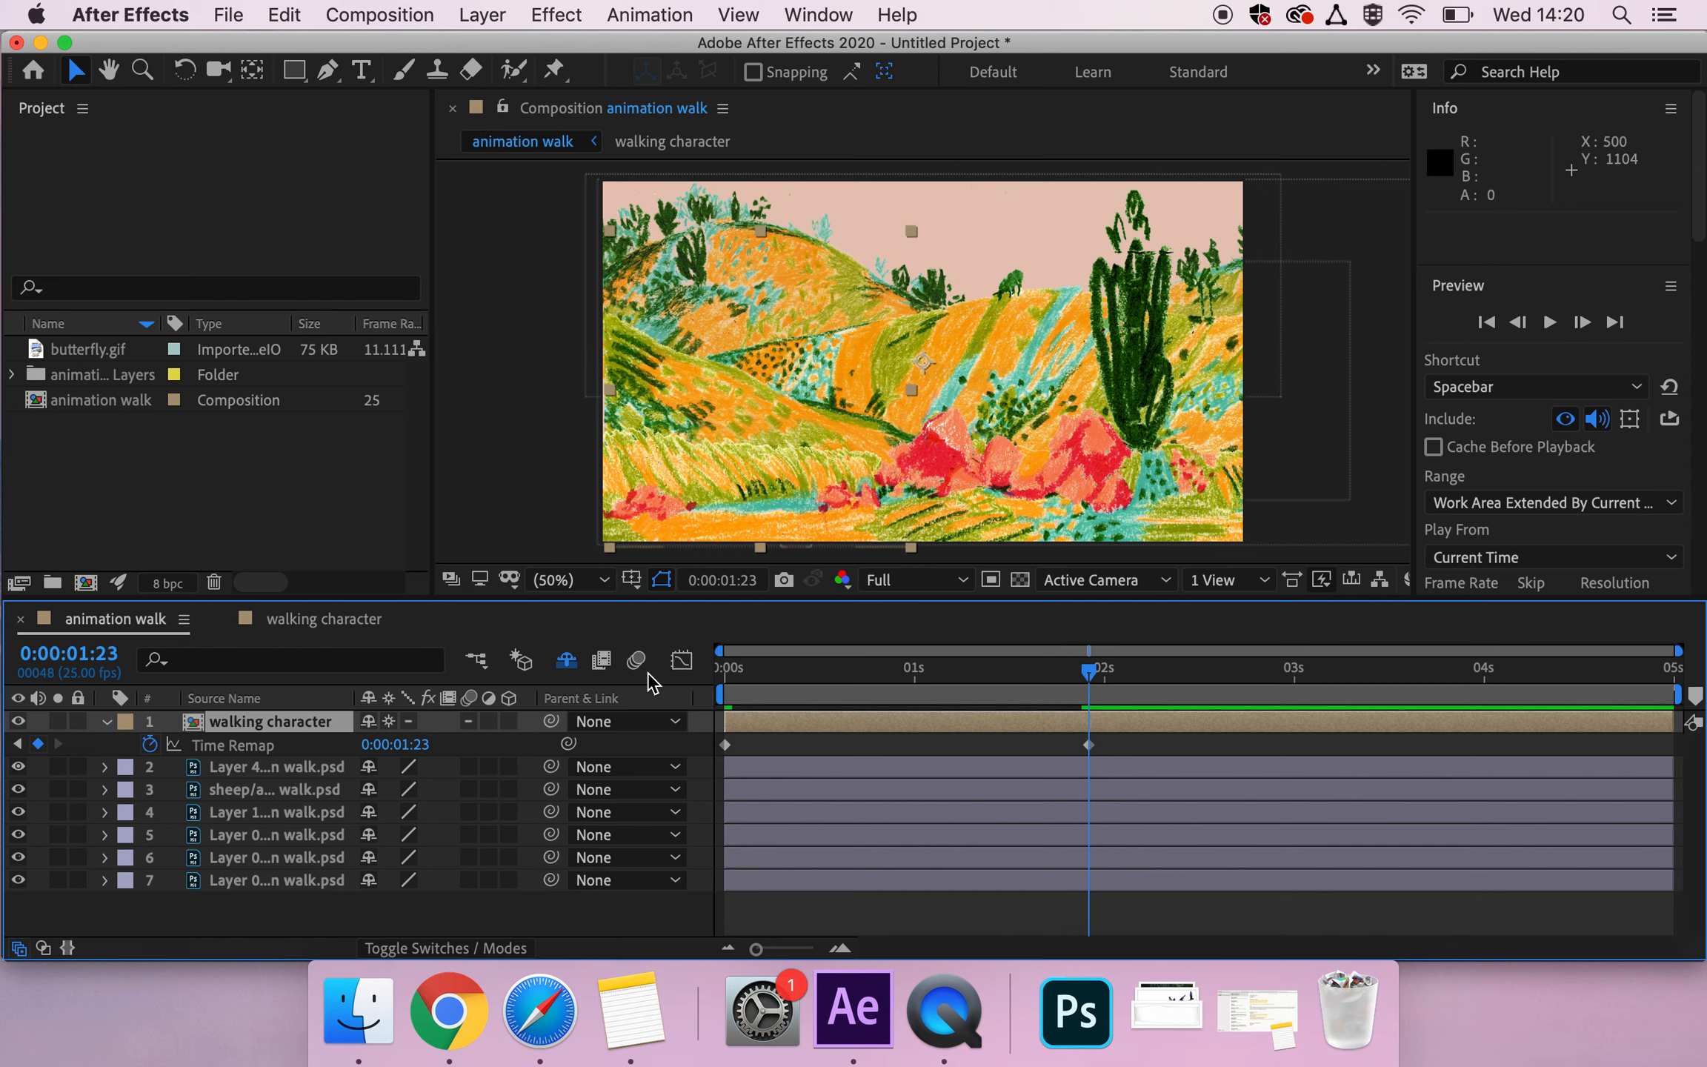
double_click(395, 744)
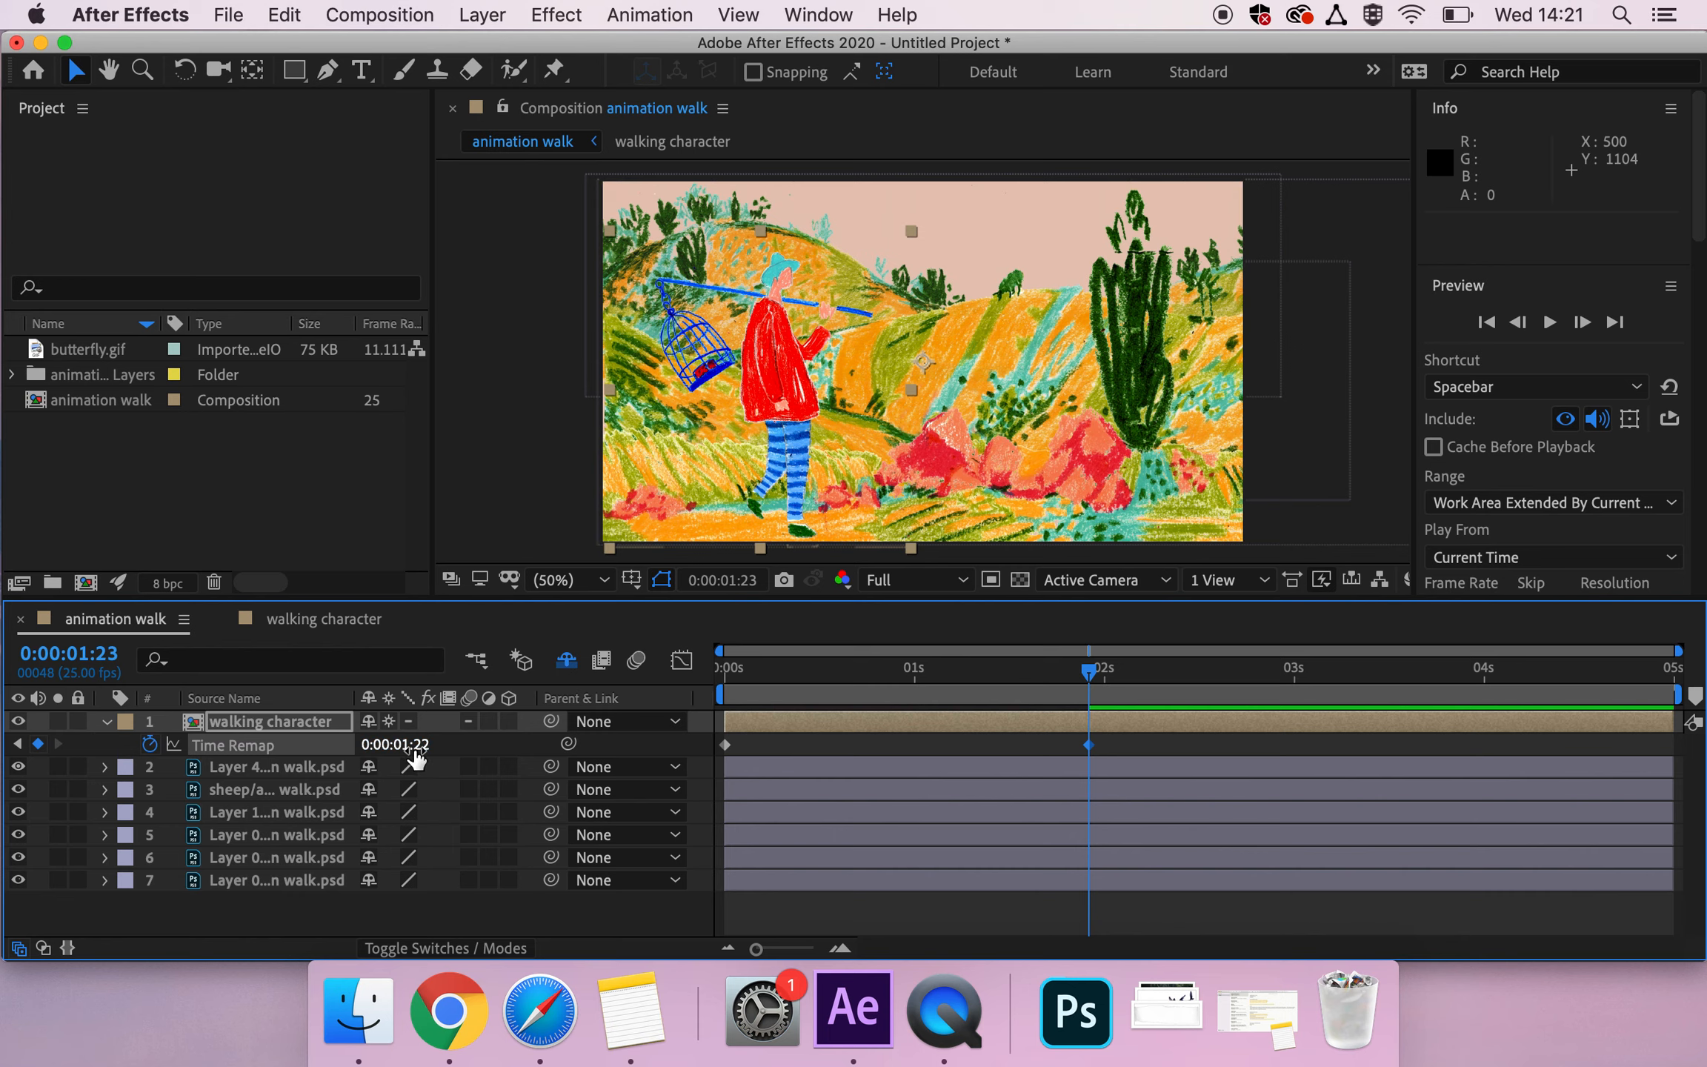
left_click(395, 745)
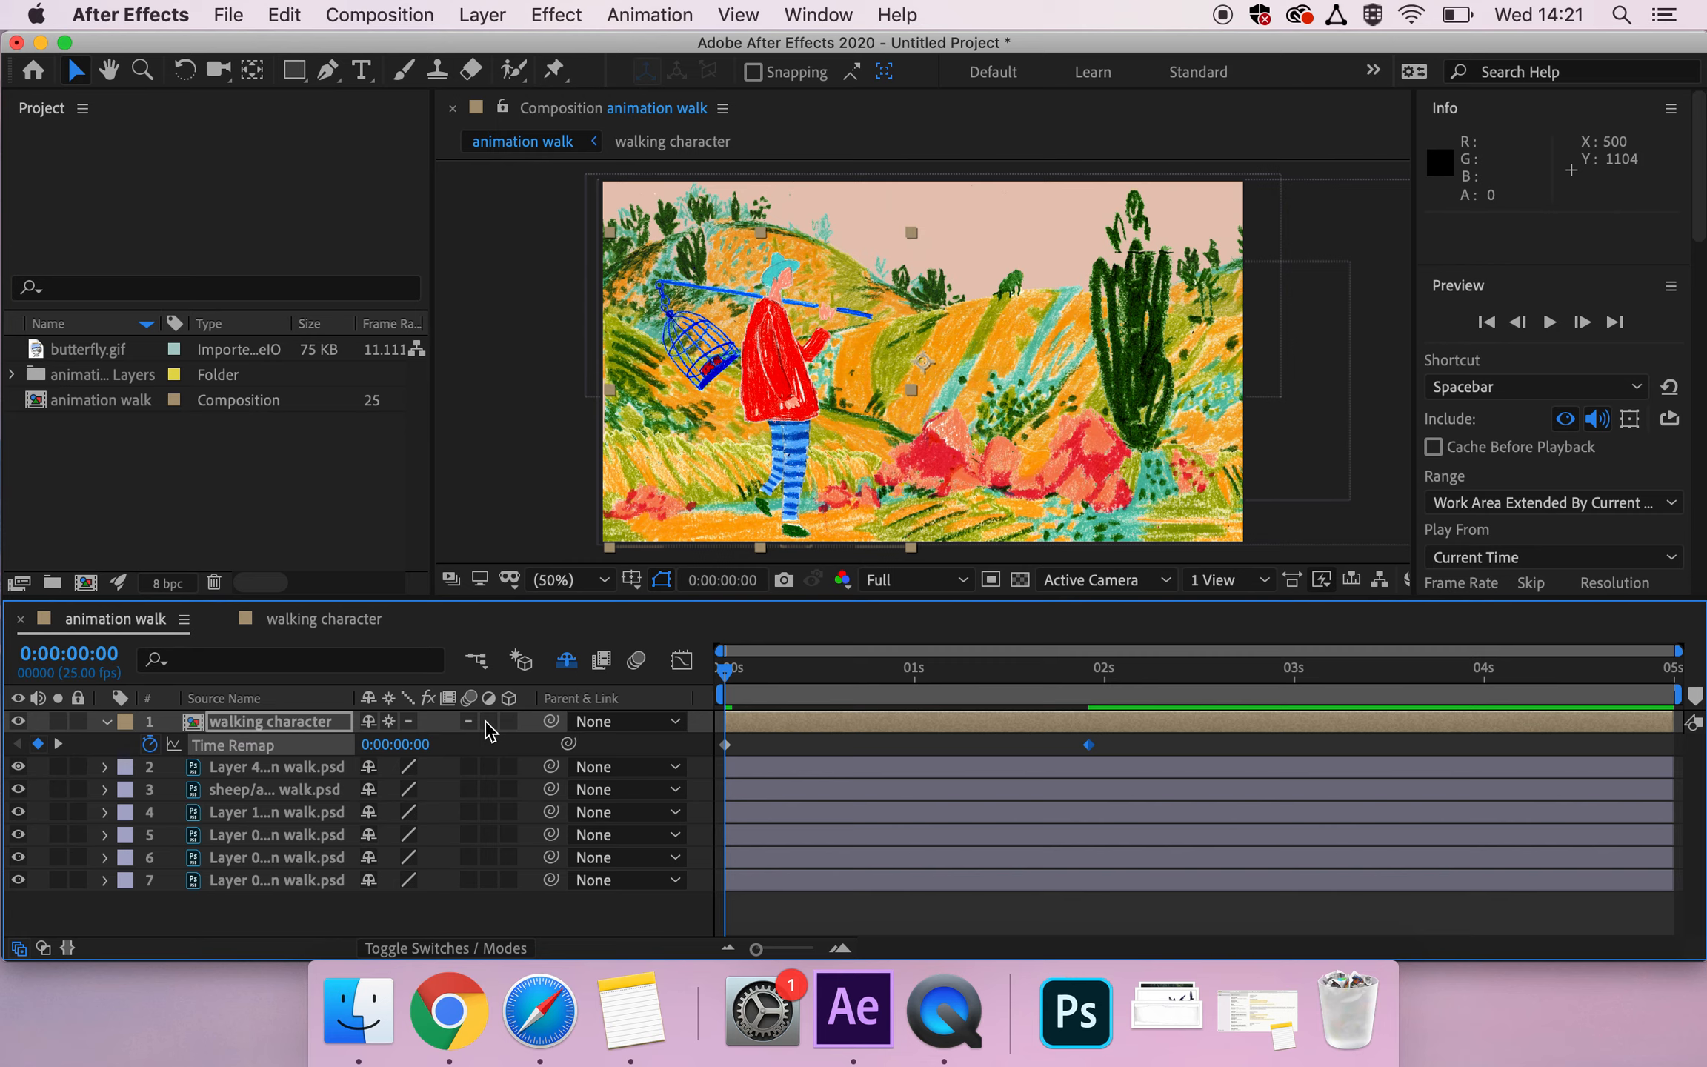
Step: Select the walking character in the animation walk scene
left_click(847, 667)
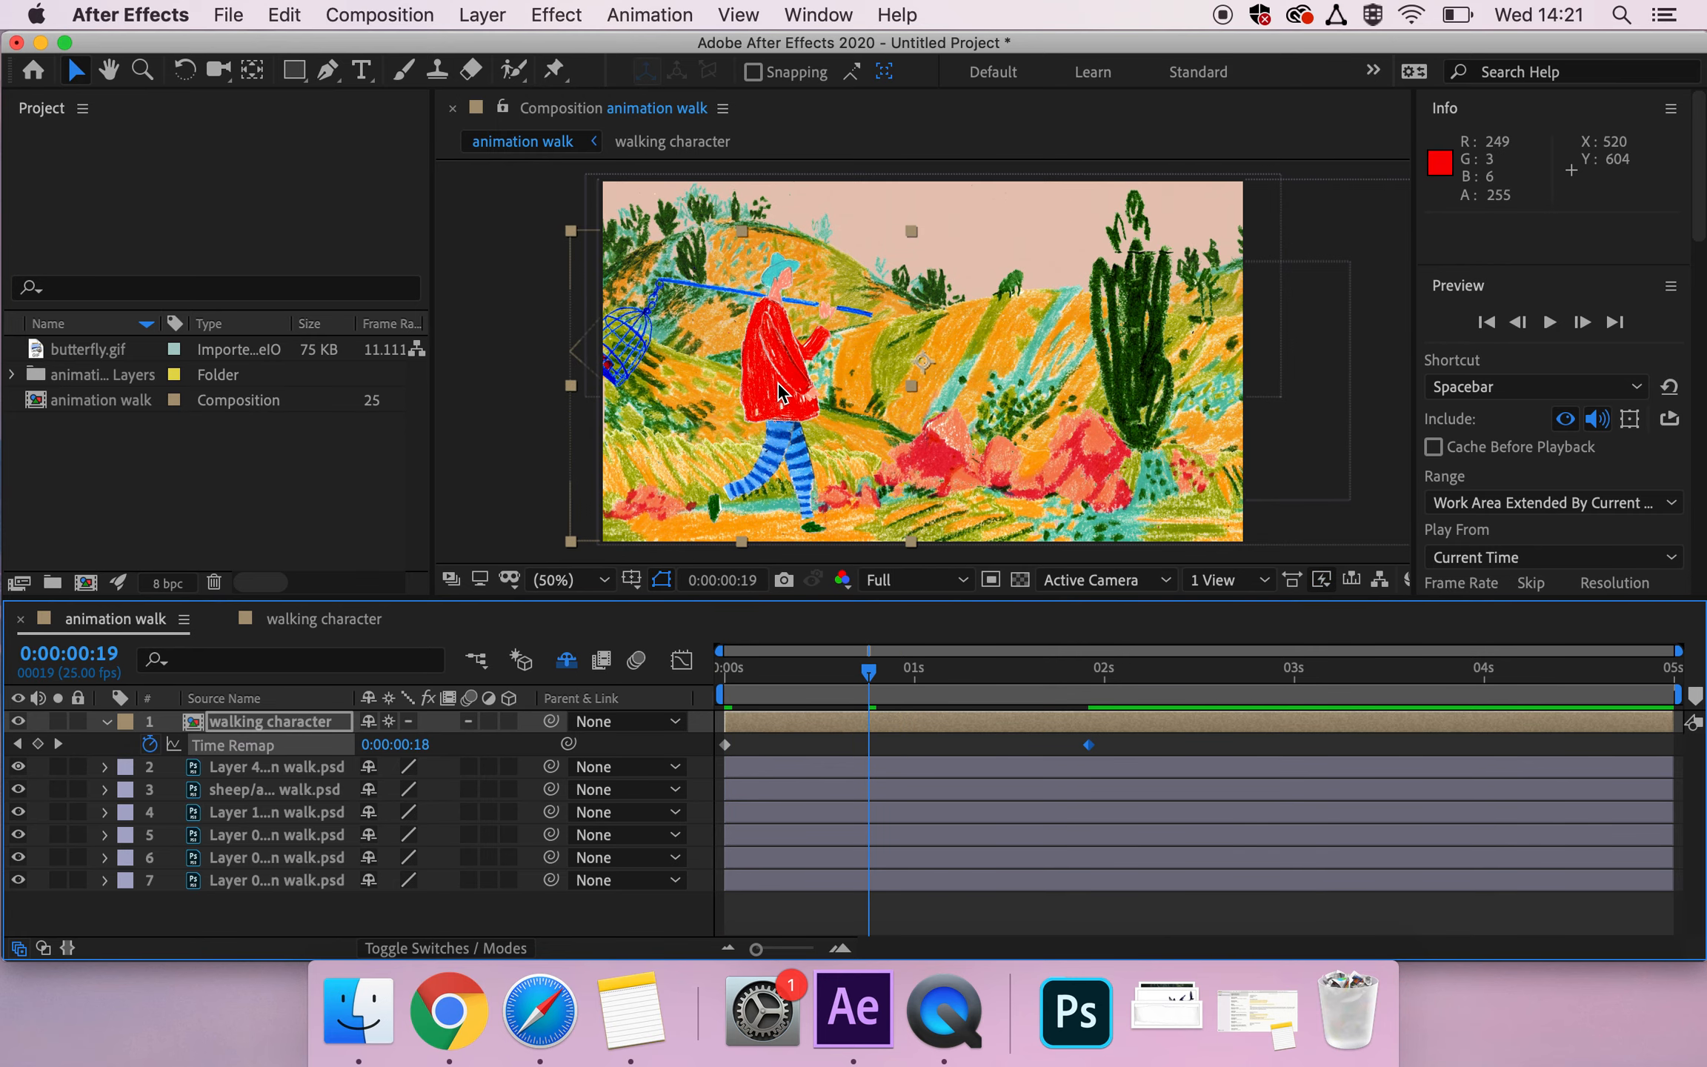
left_click(871, 668)
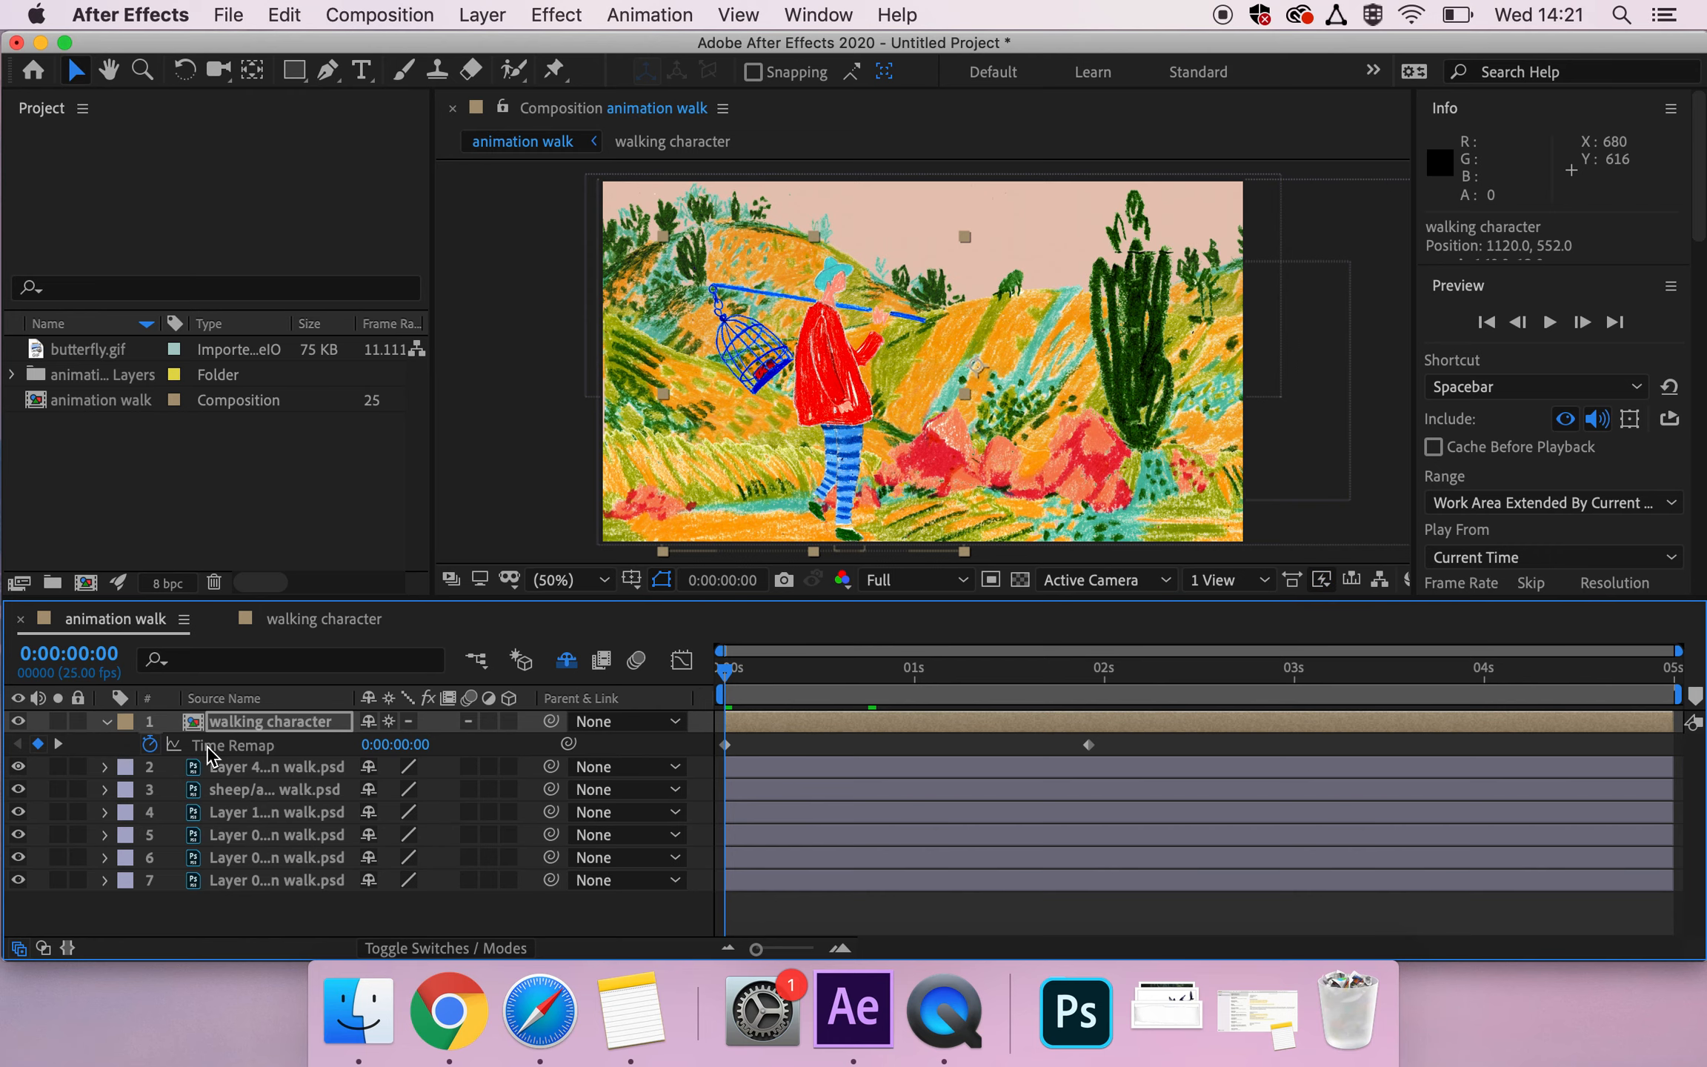
mouse_move(155, 766)
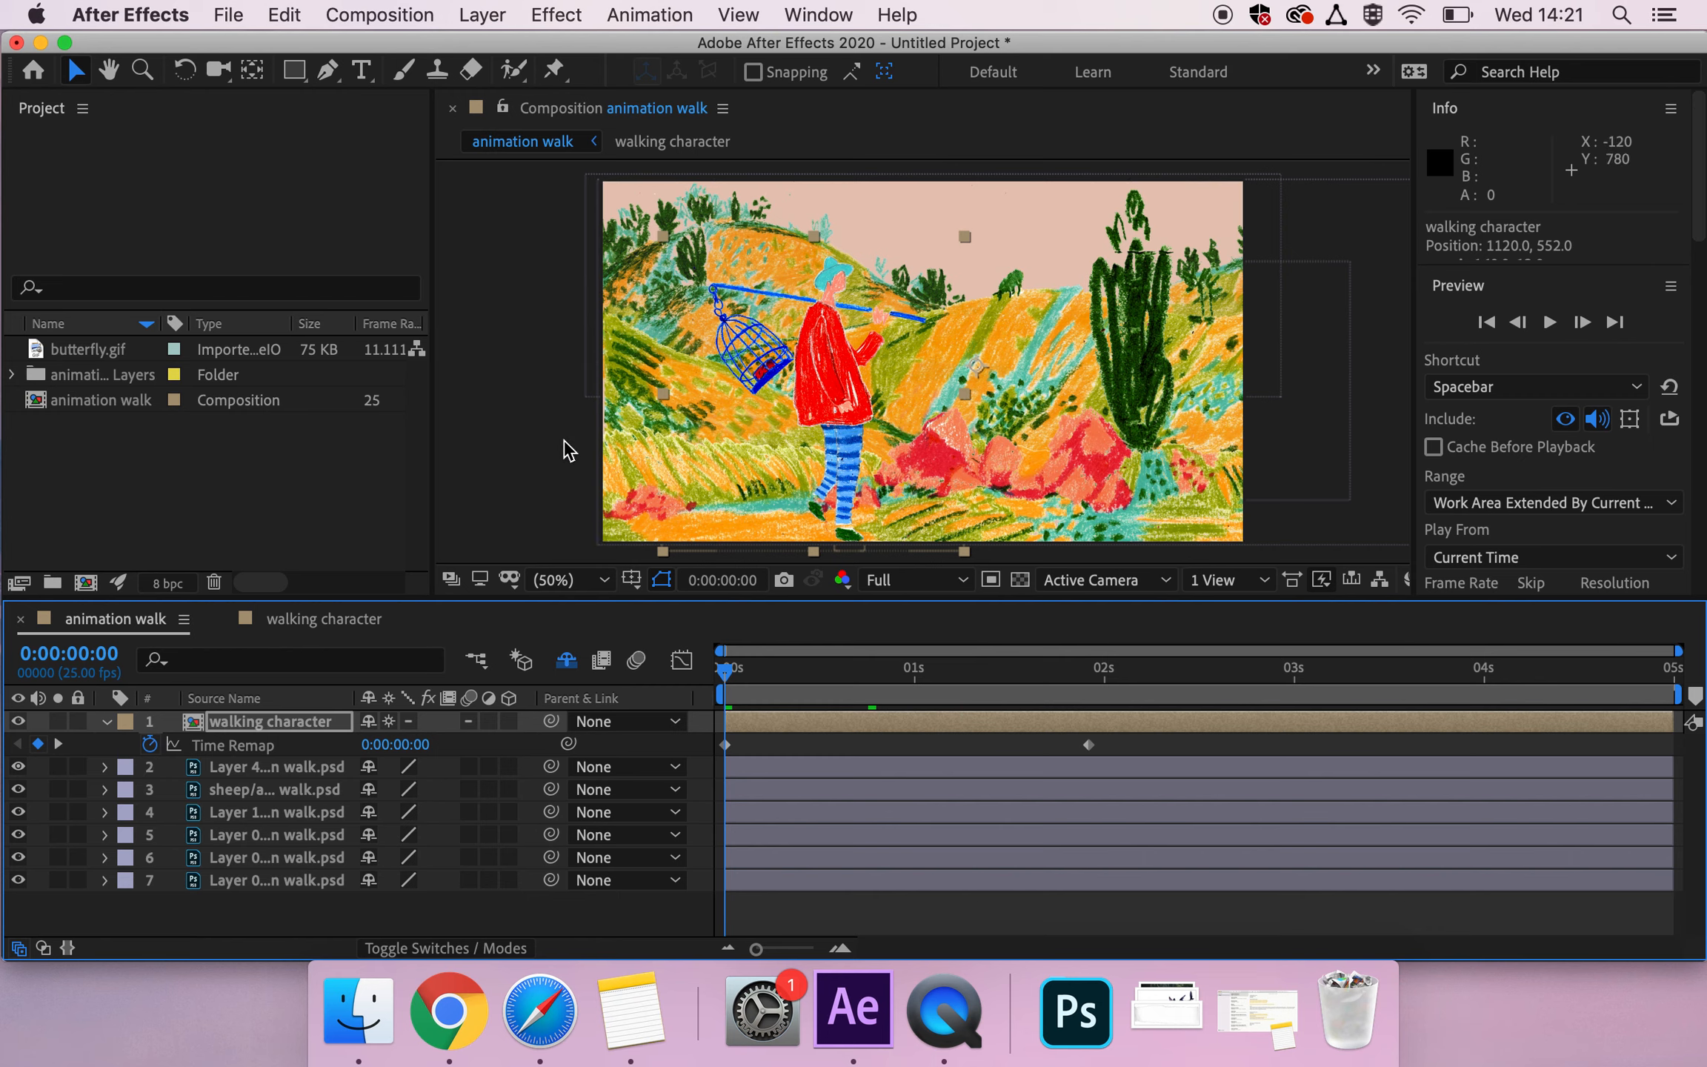
mouse_move(149, 735)
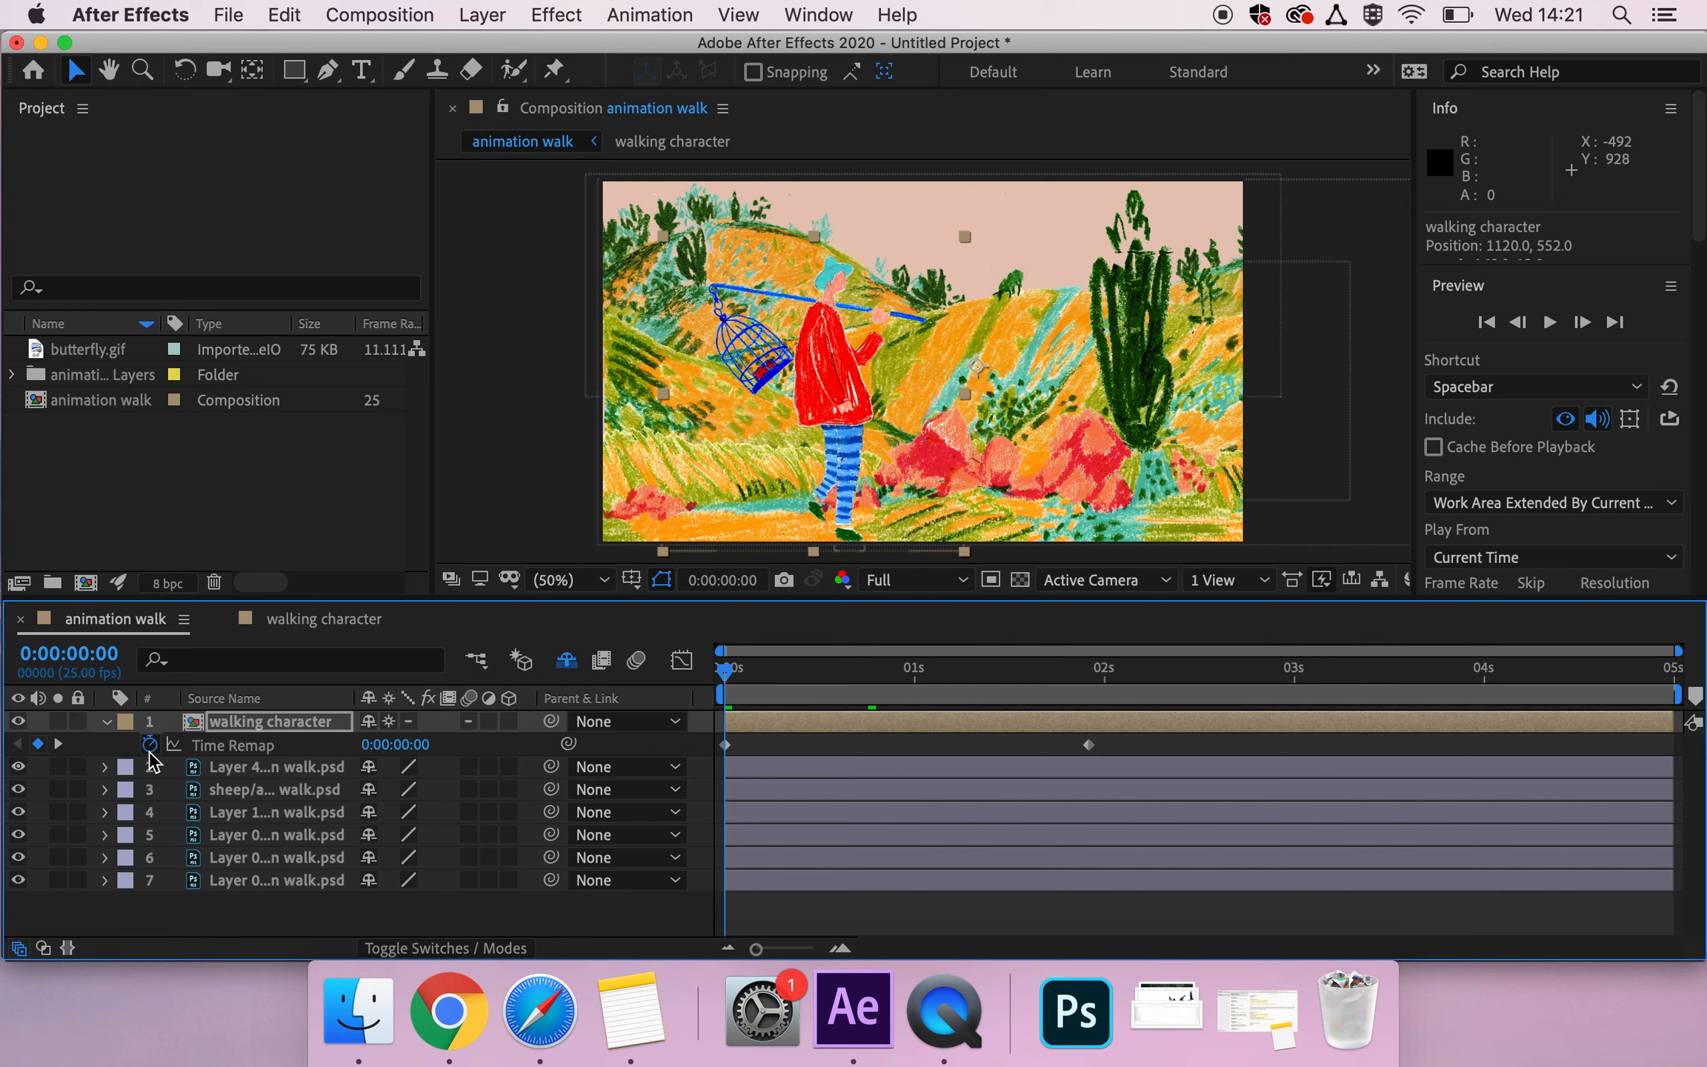
Step: Add a loopOutDuration(type = "cycle") expression to the walking character's Time Remap
left_click(151, 745)
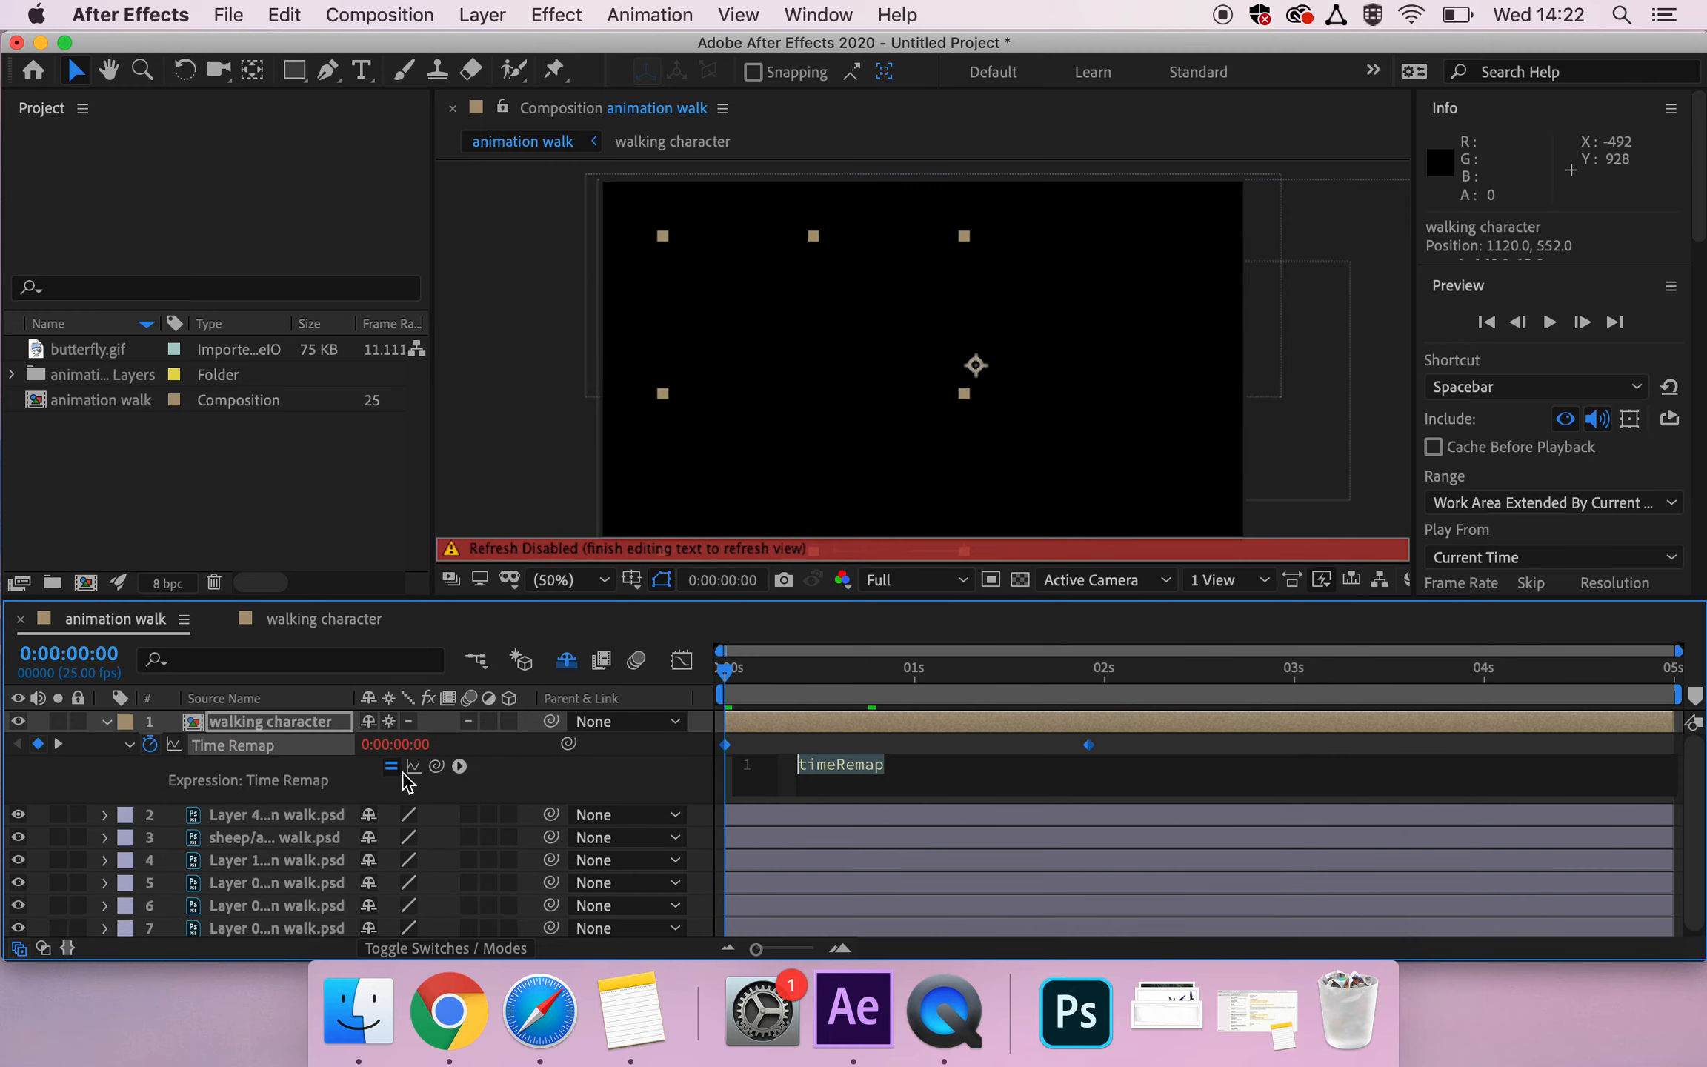
mouse_move(457, 766)
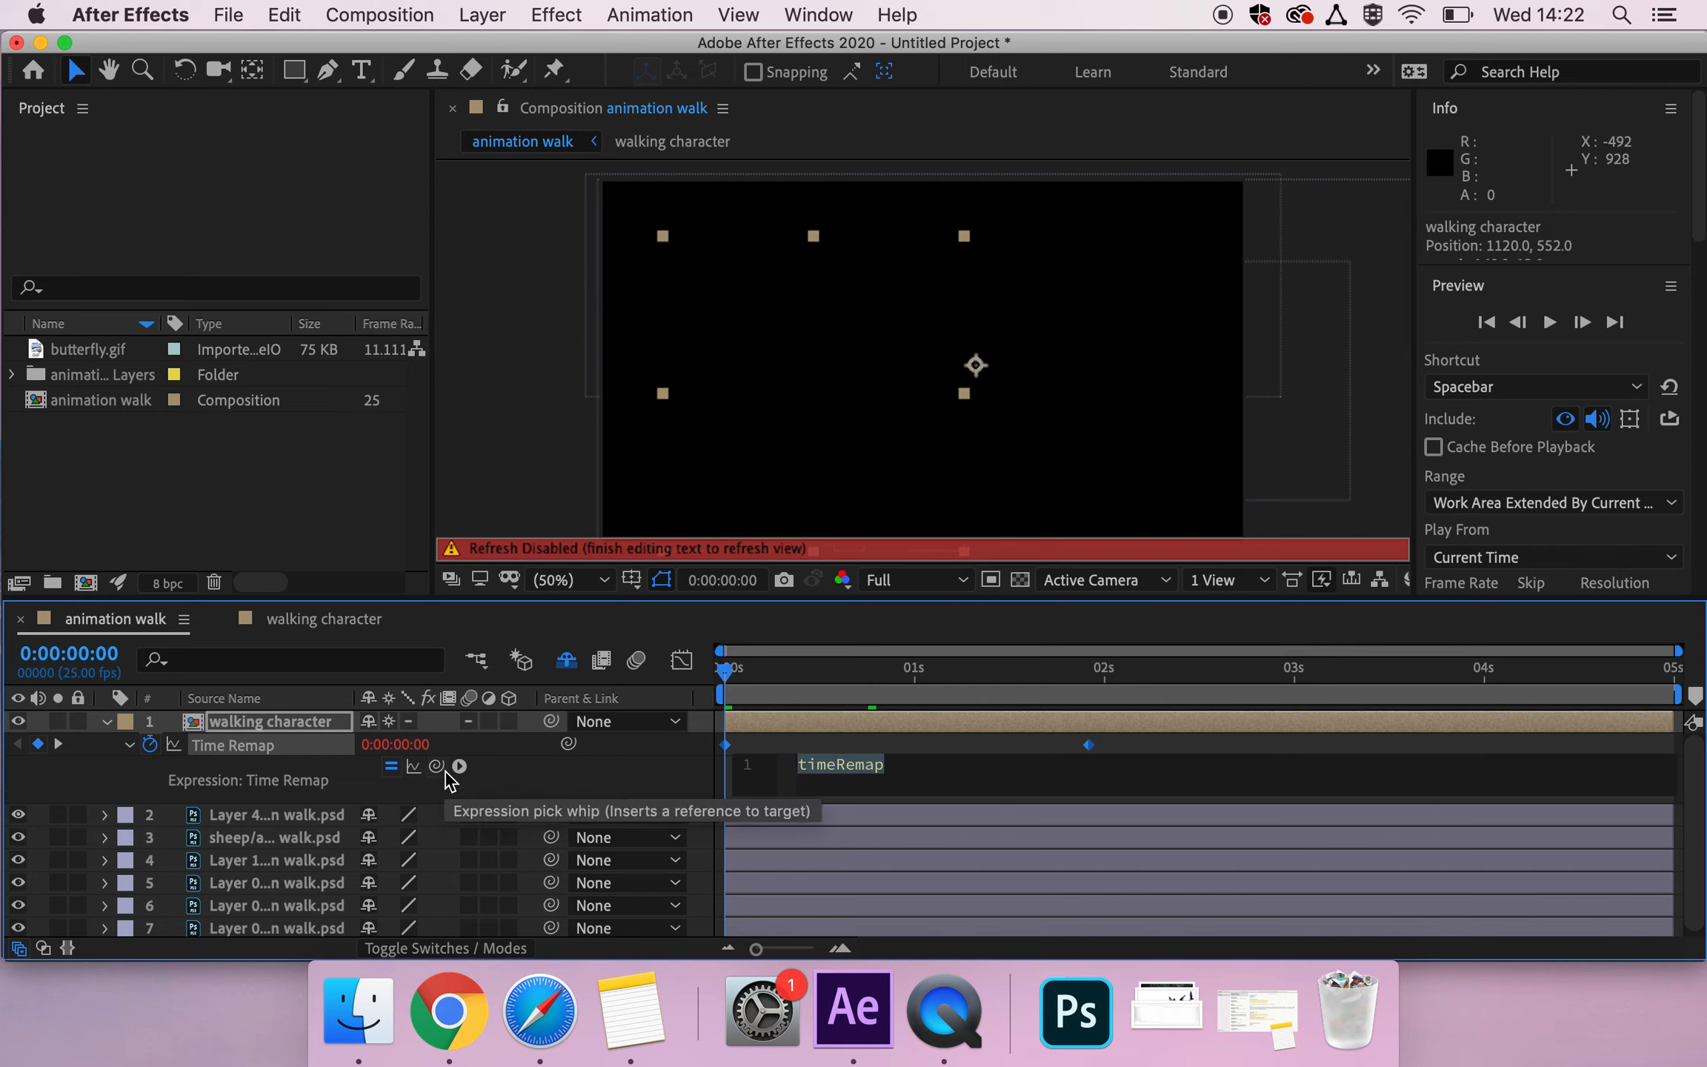
mouse_move(459, 767)
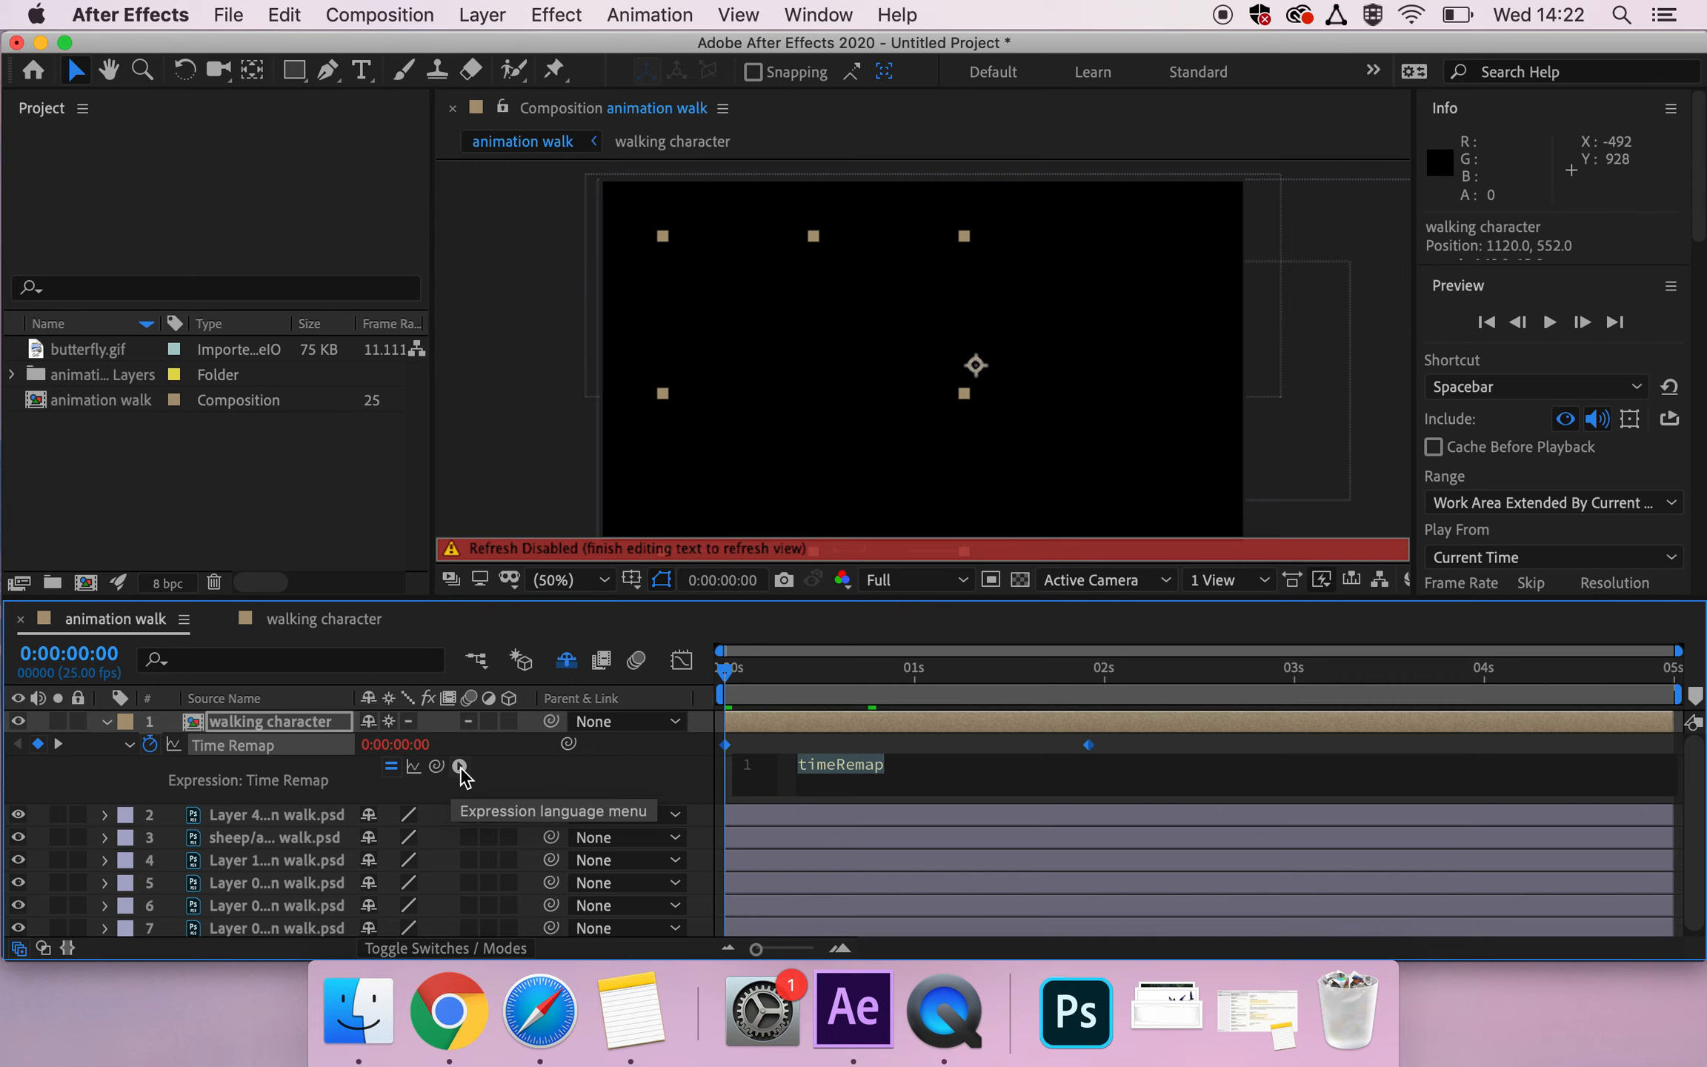
left_click(458, 768)
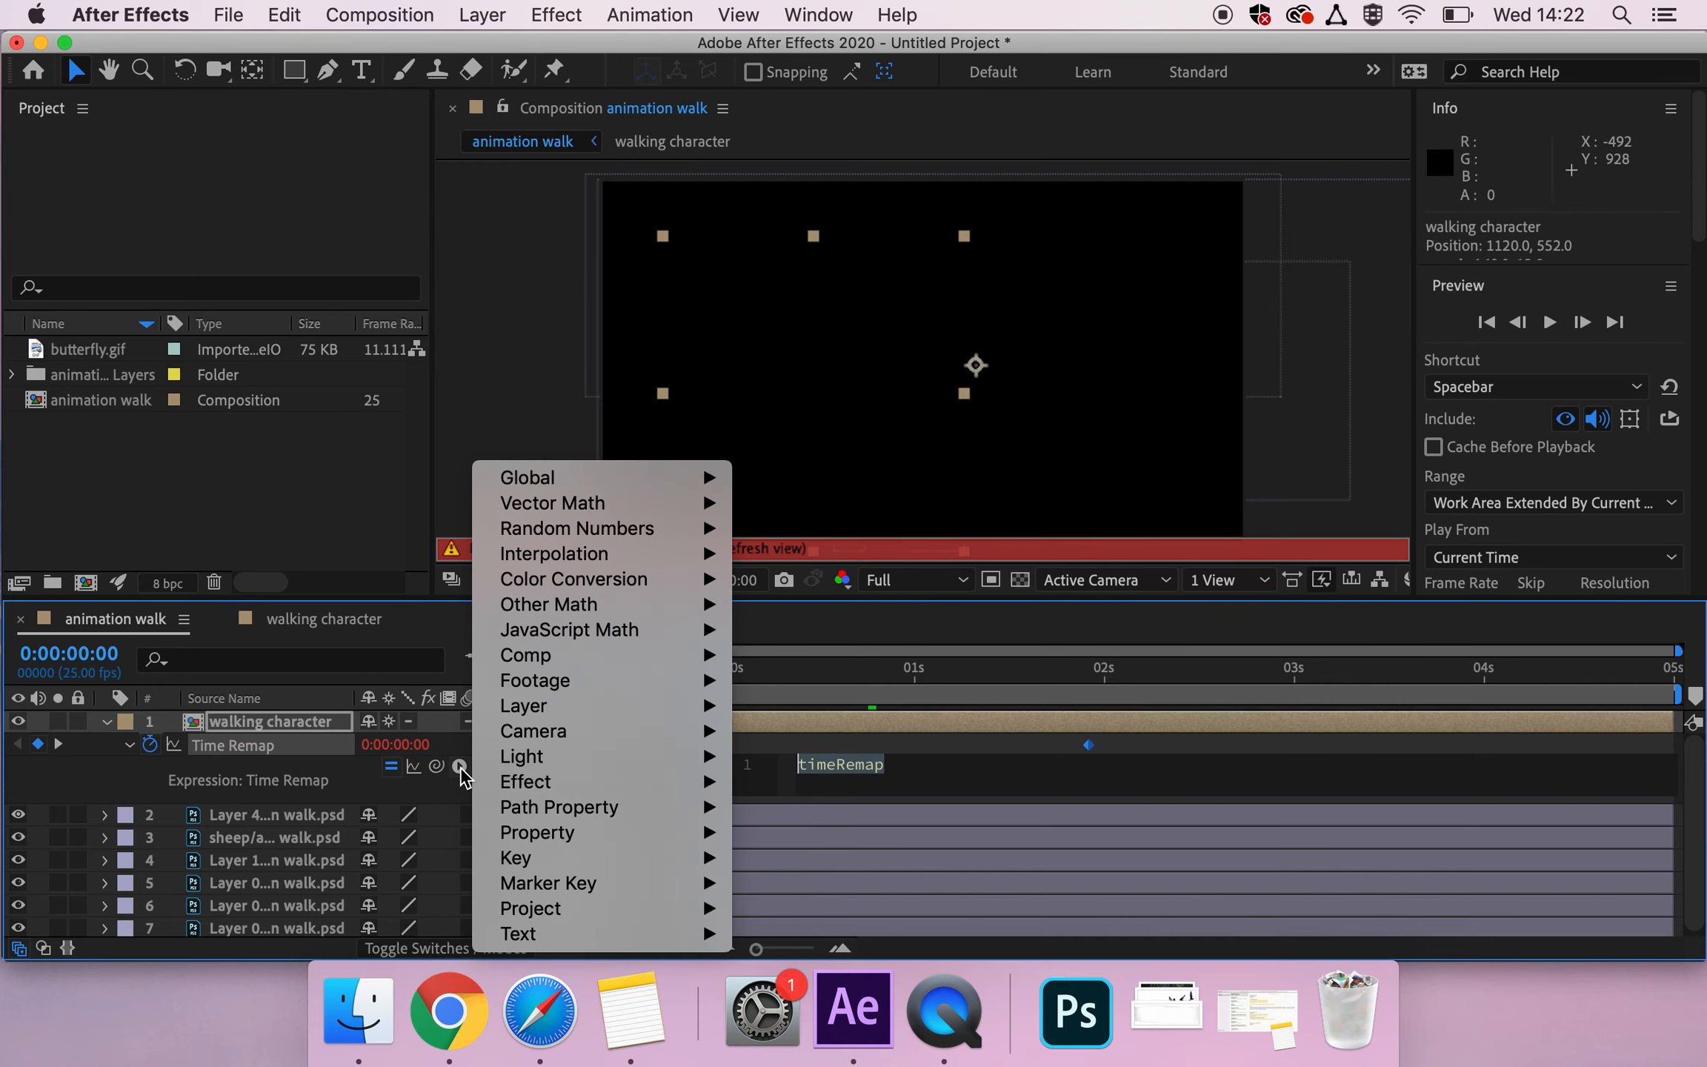
mouse_move(534, 833)
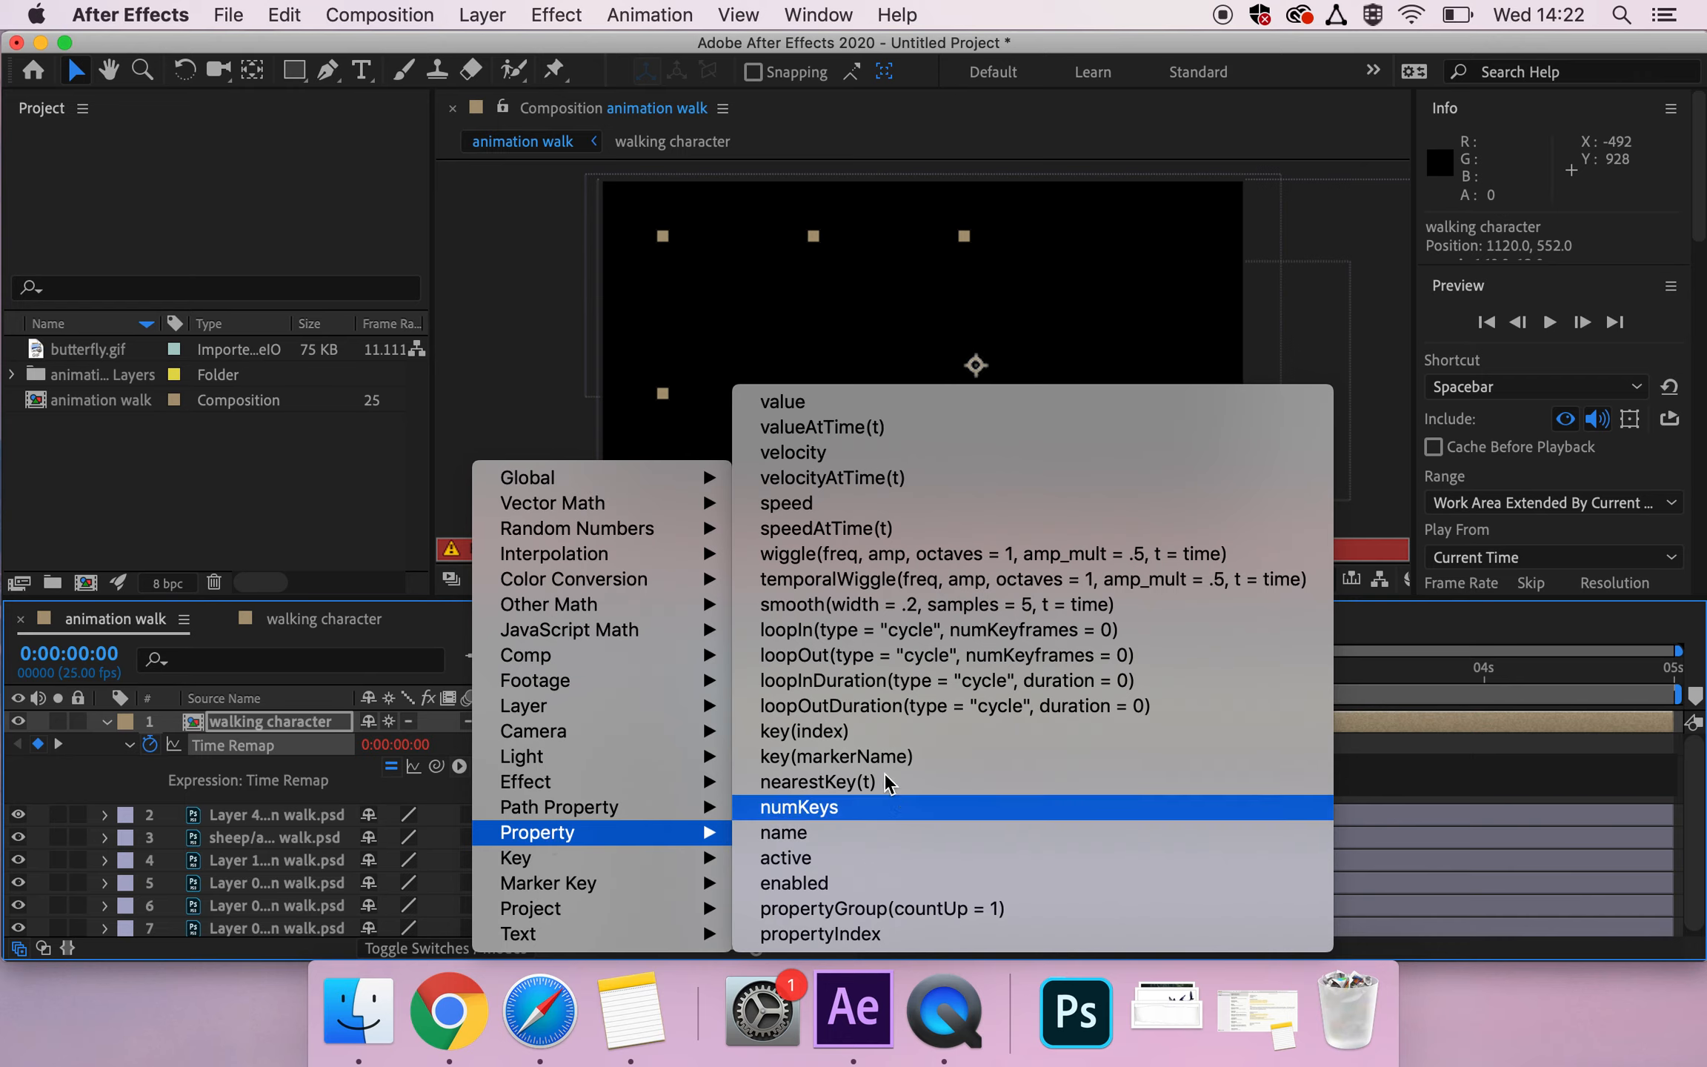
mouse_move(866, 705)
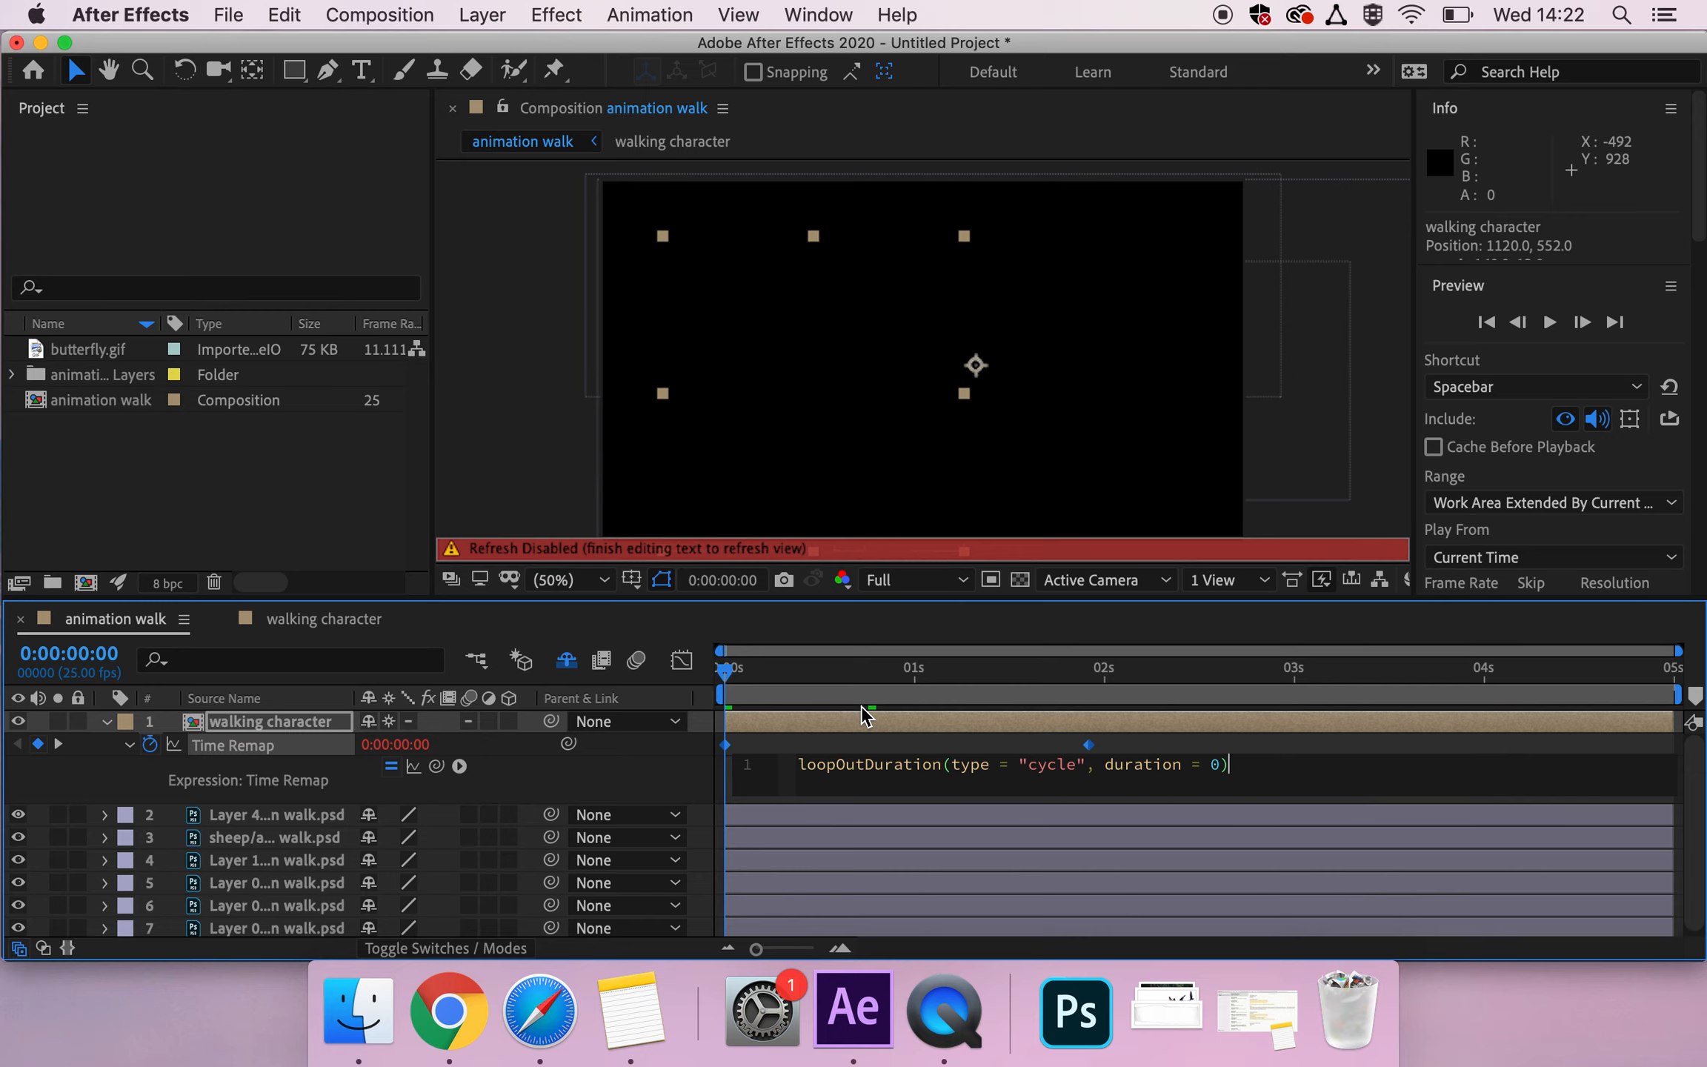
mouse_move(1040, 780)
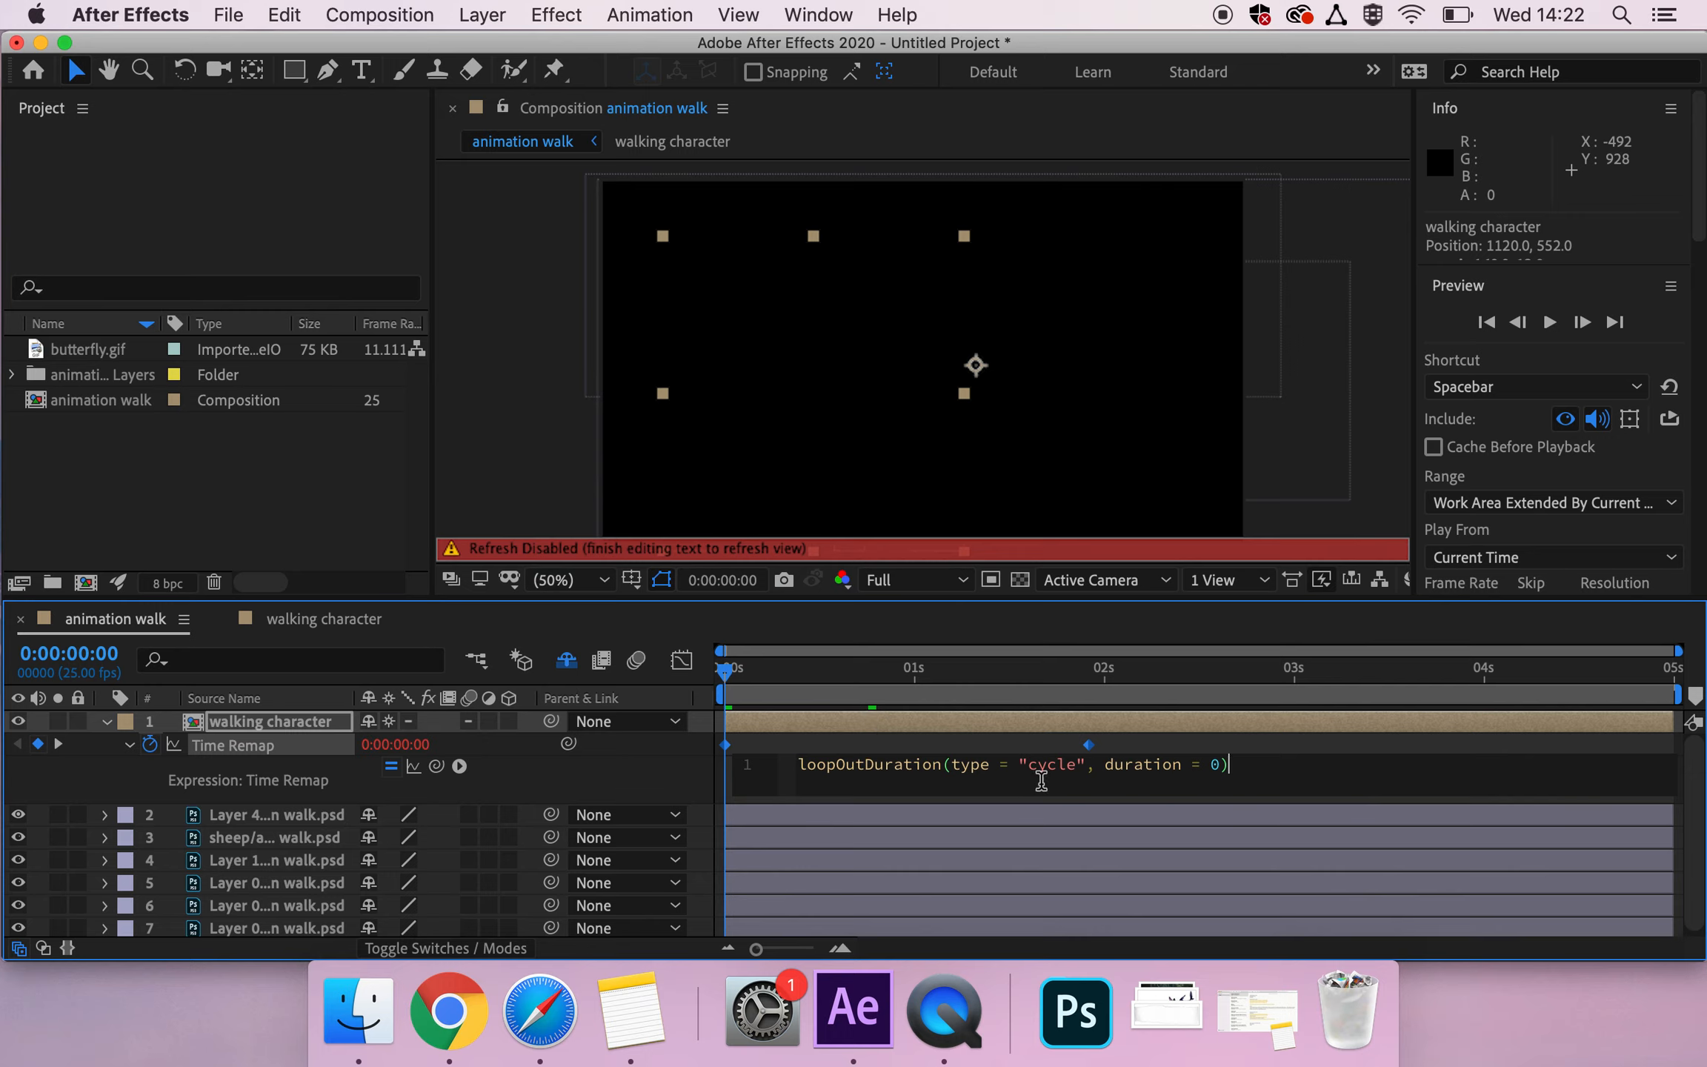
mouse_move(1079, 787)
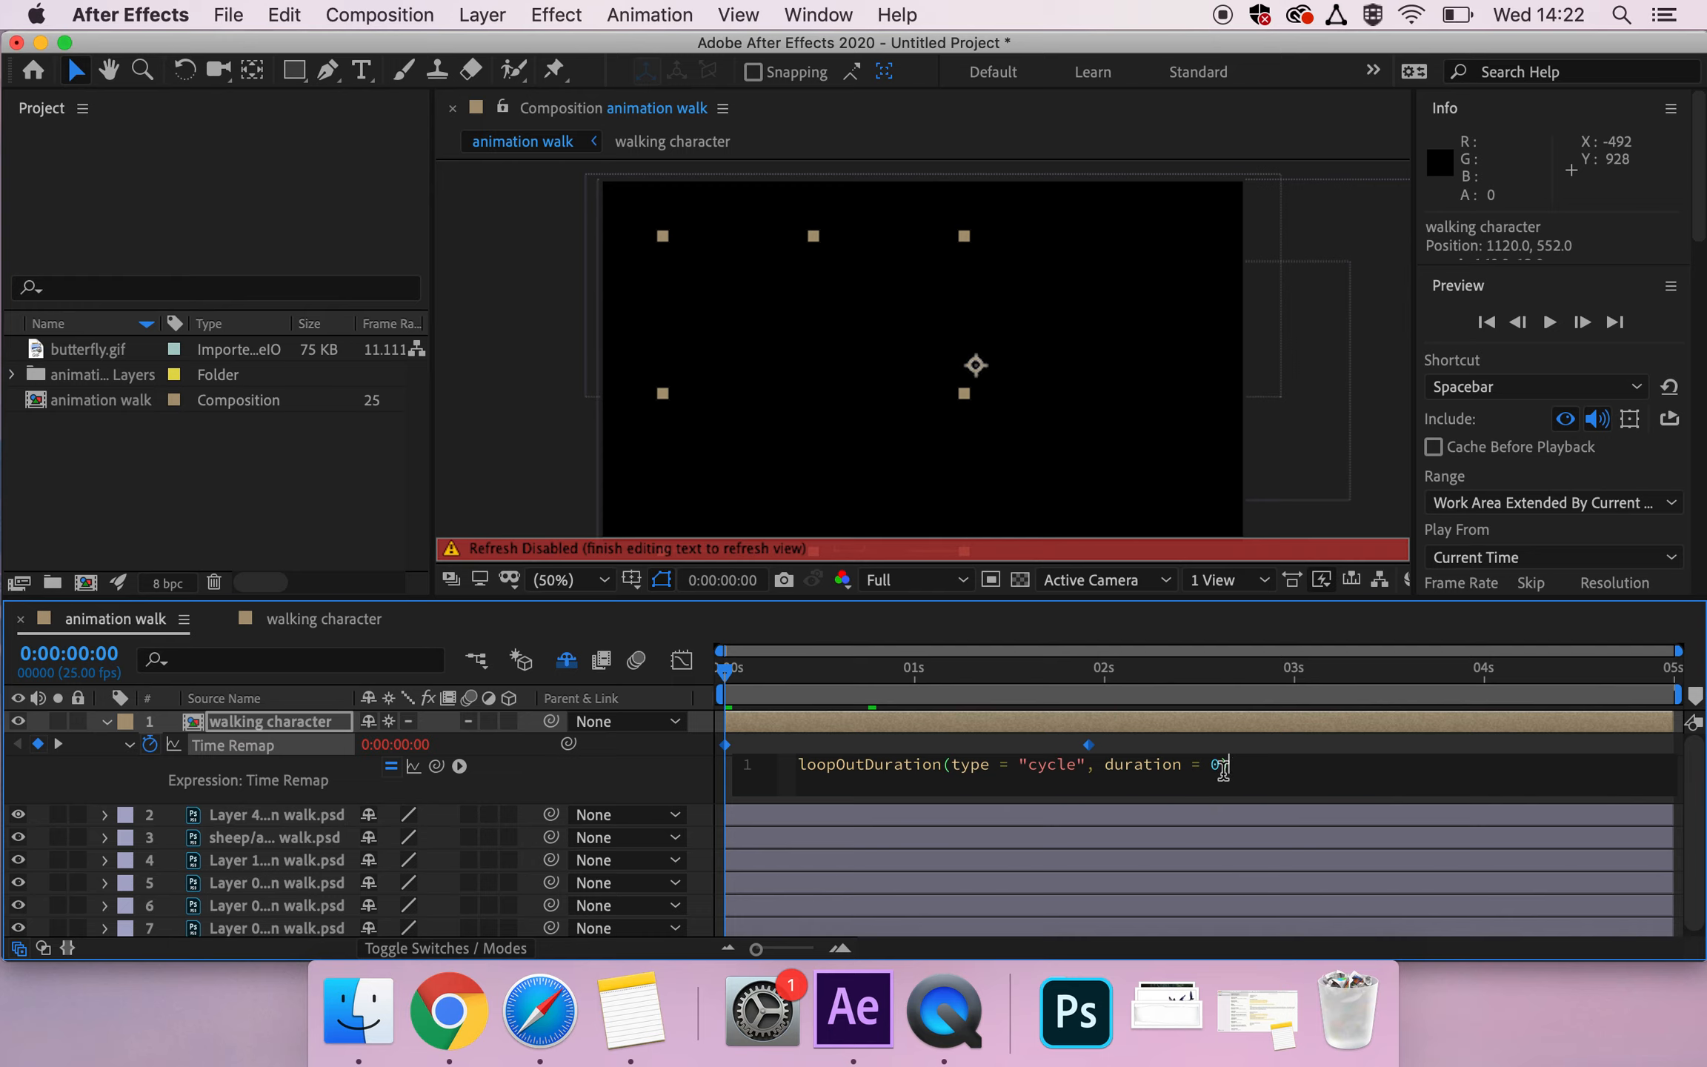
type(")")
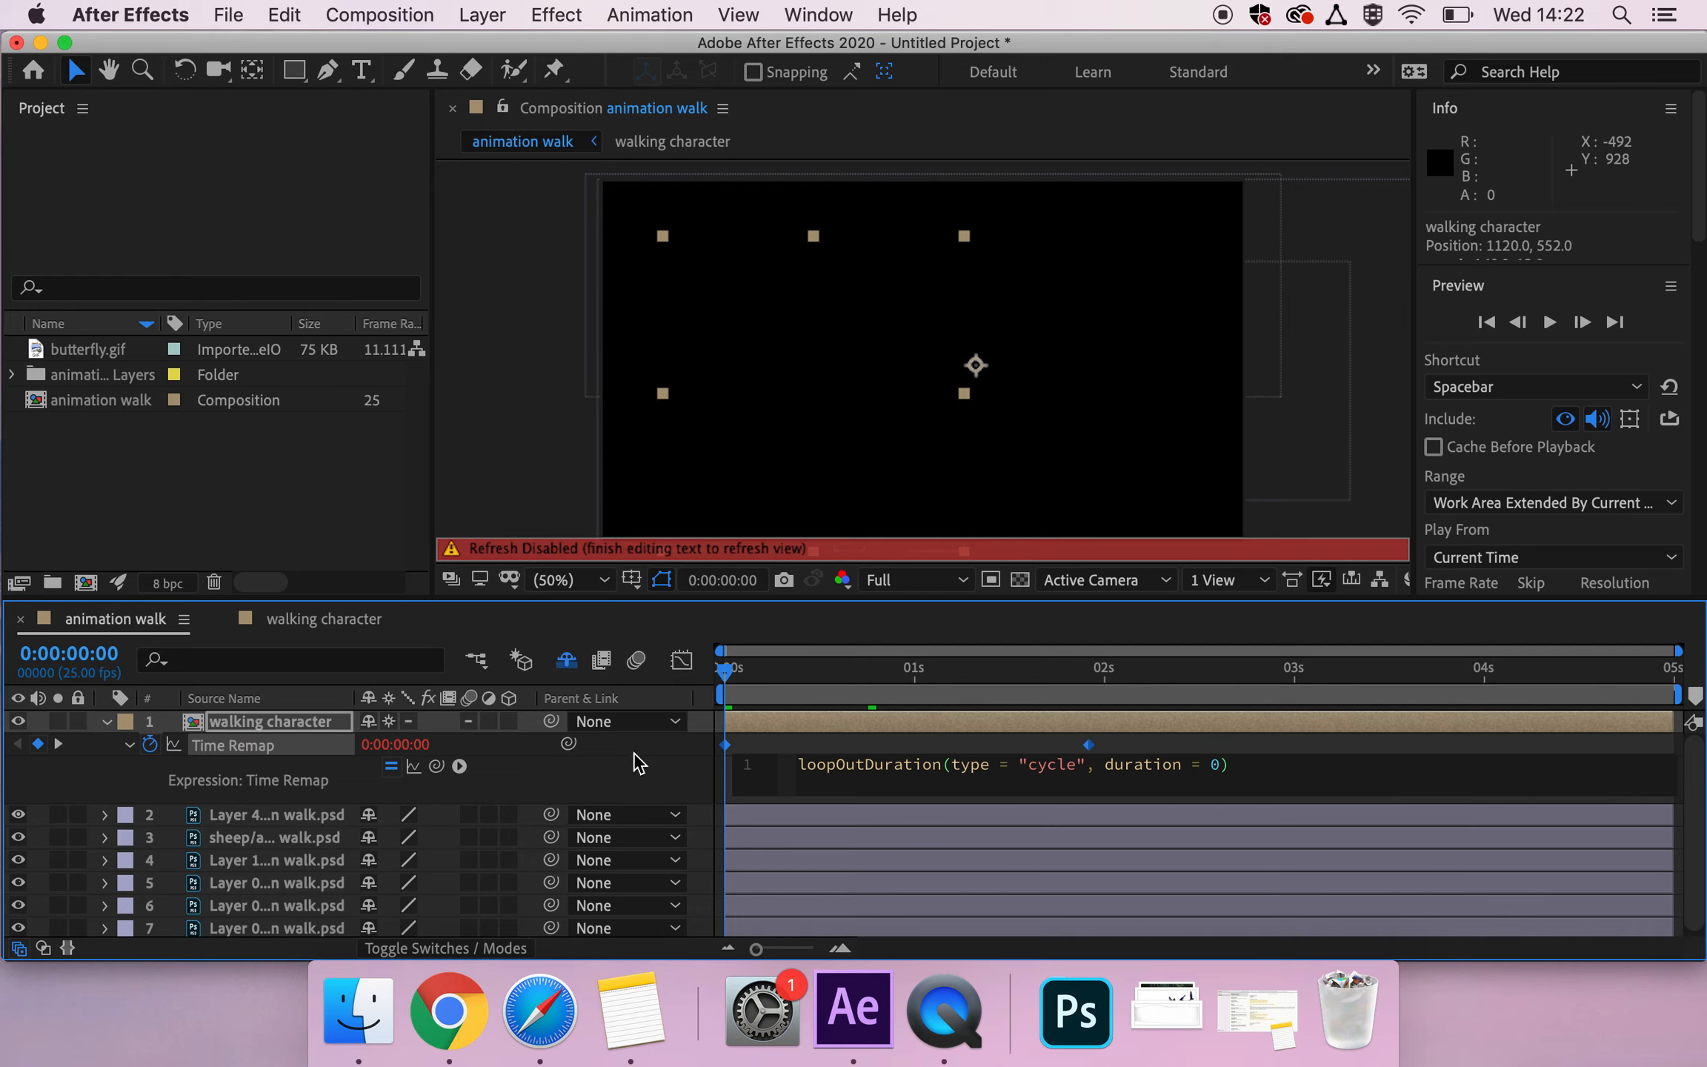
mouse_move(1261, 705)
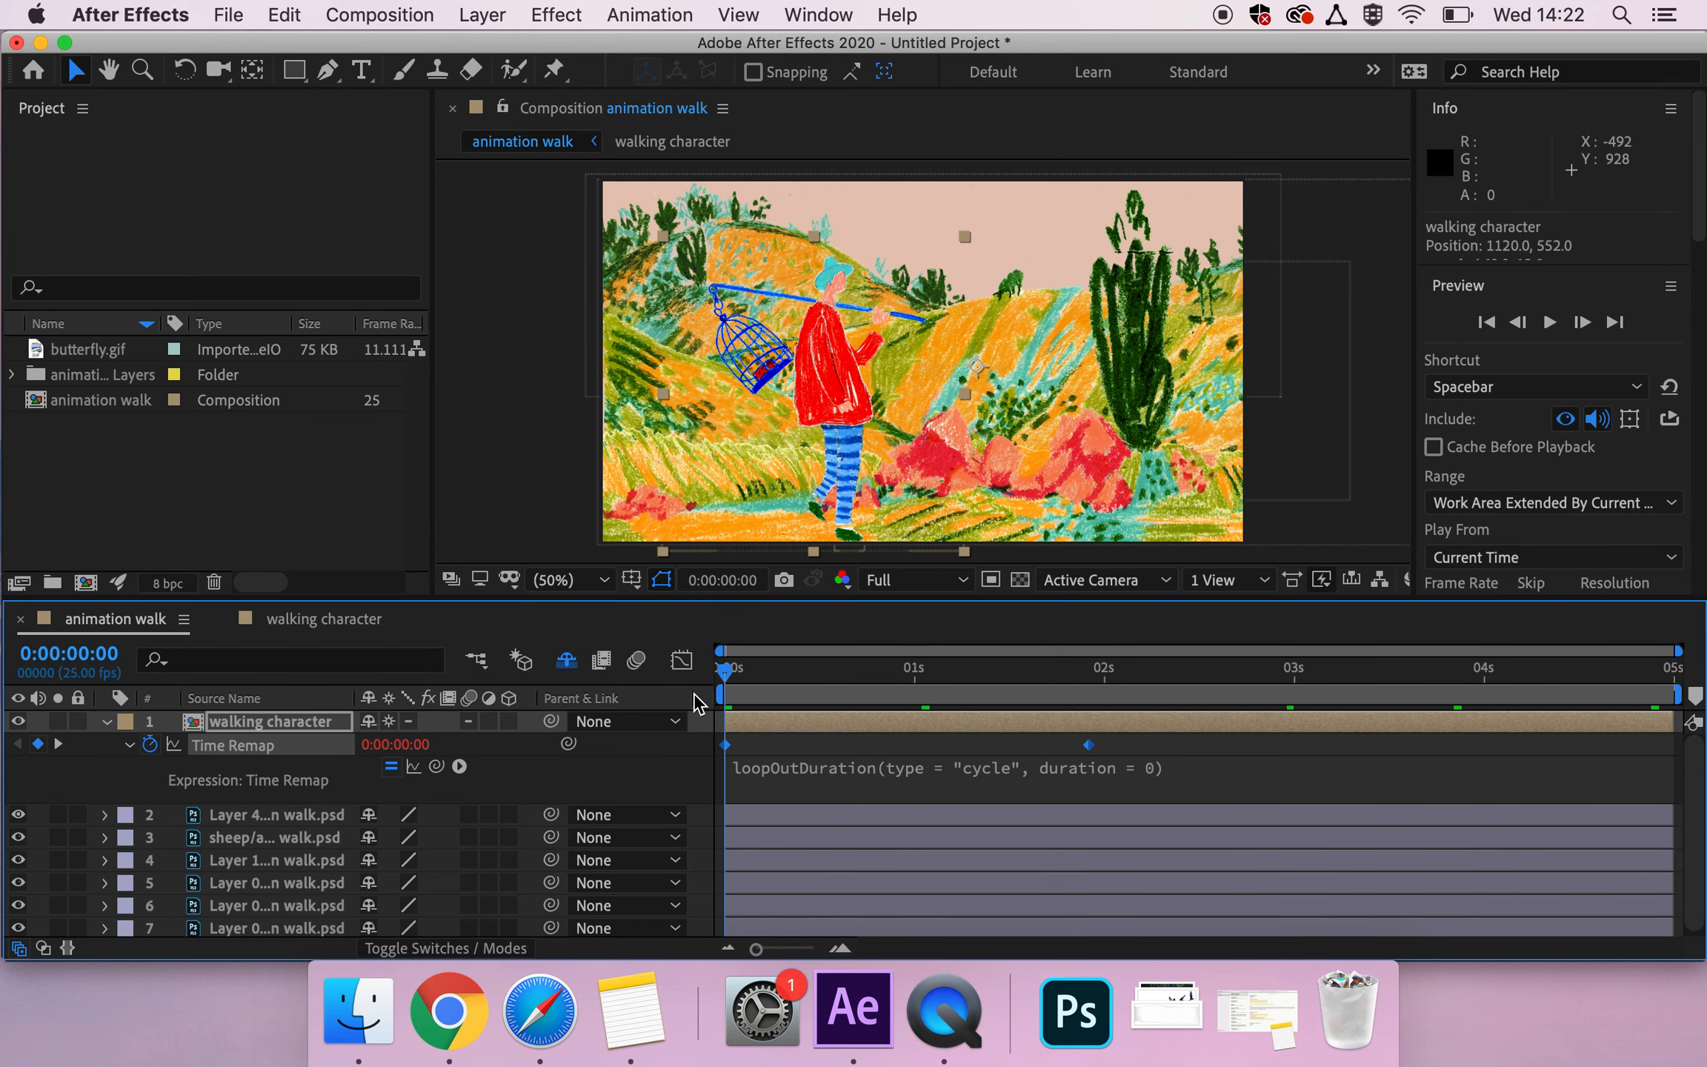
key("space")
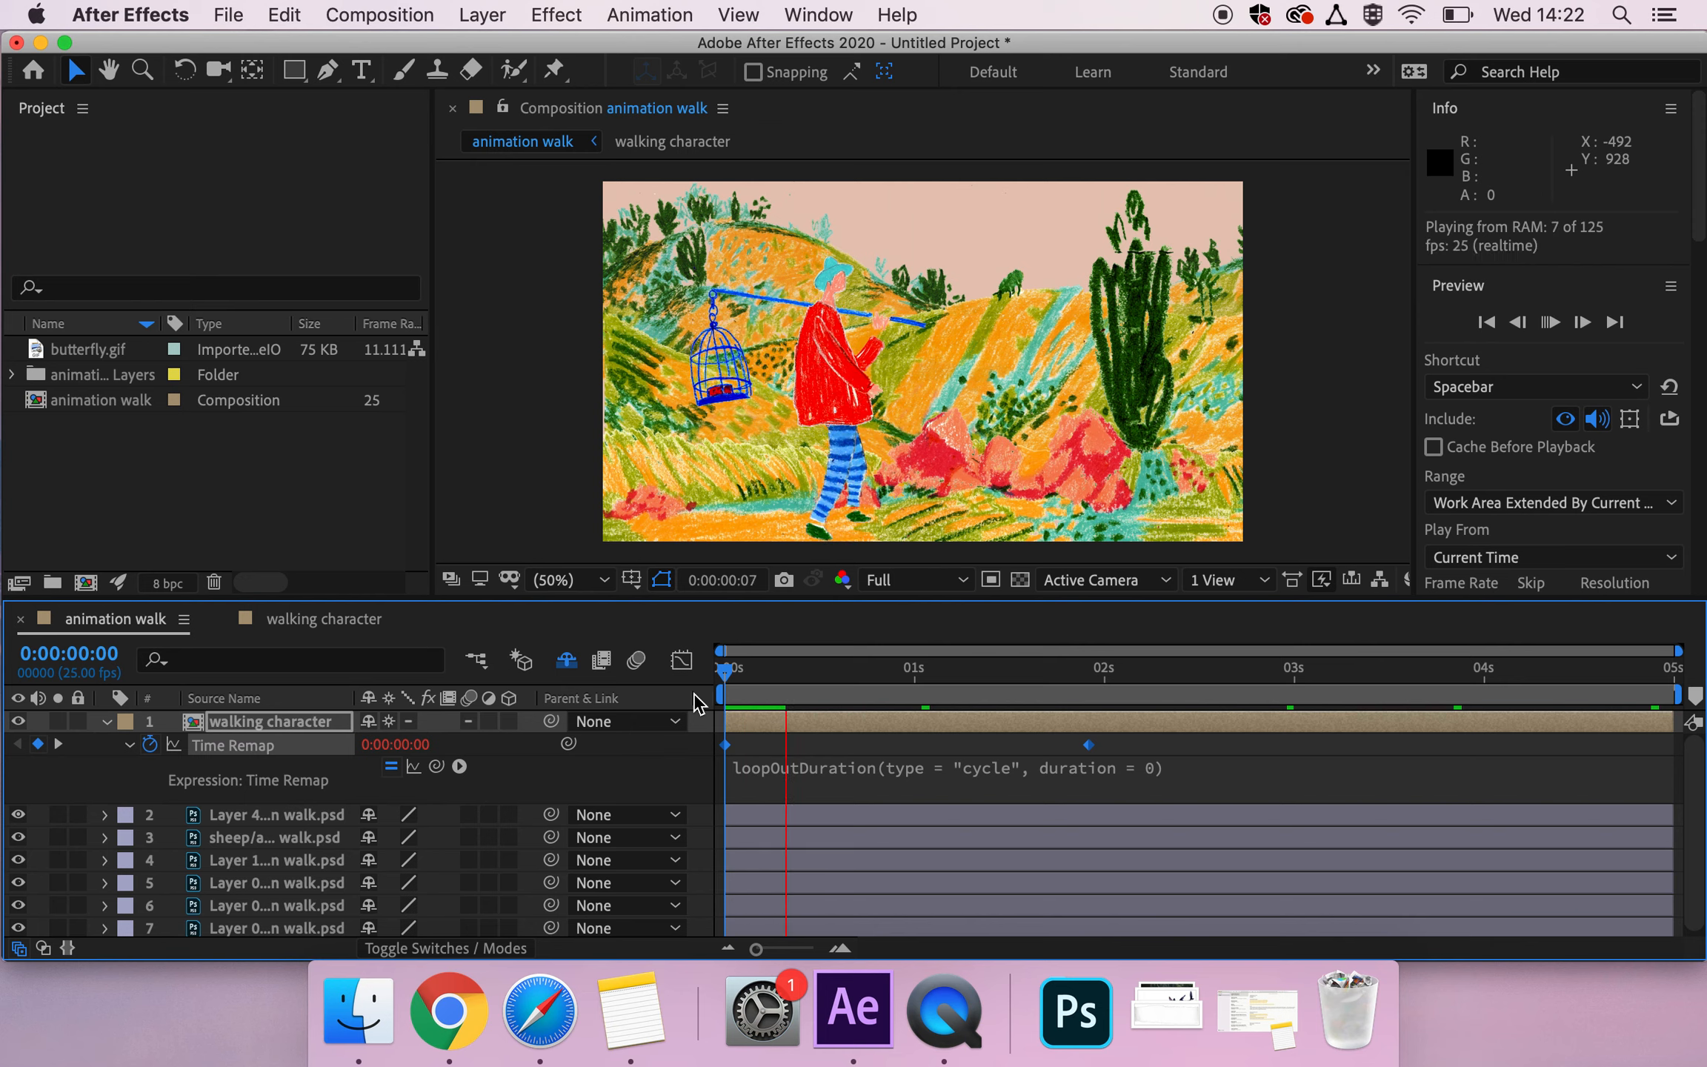
key("space")
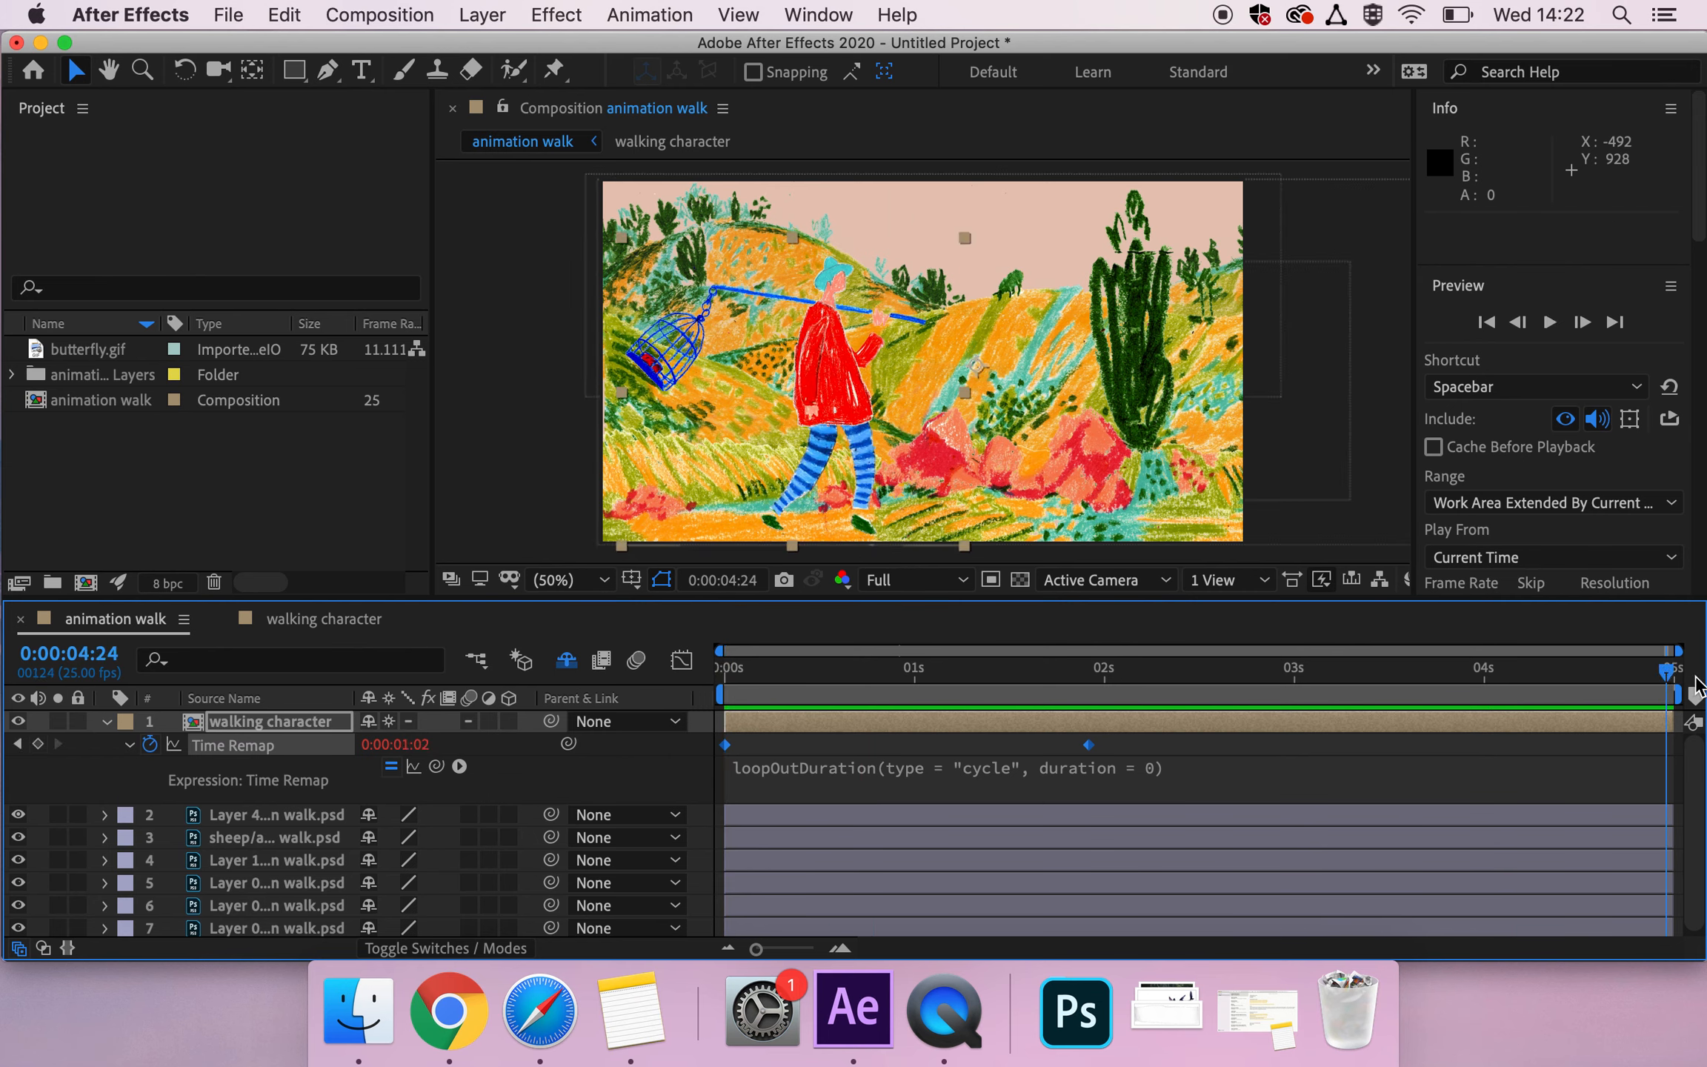
left_click(726, 668)
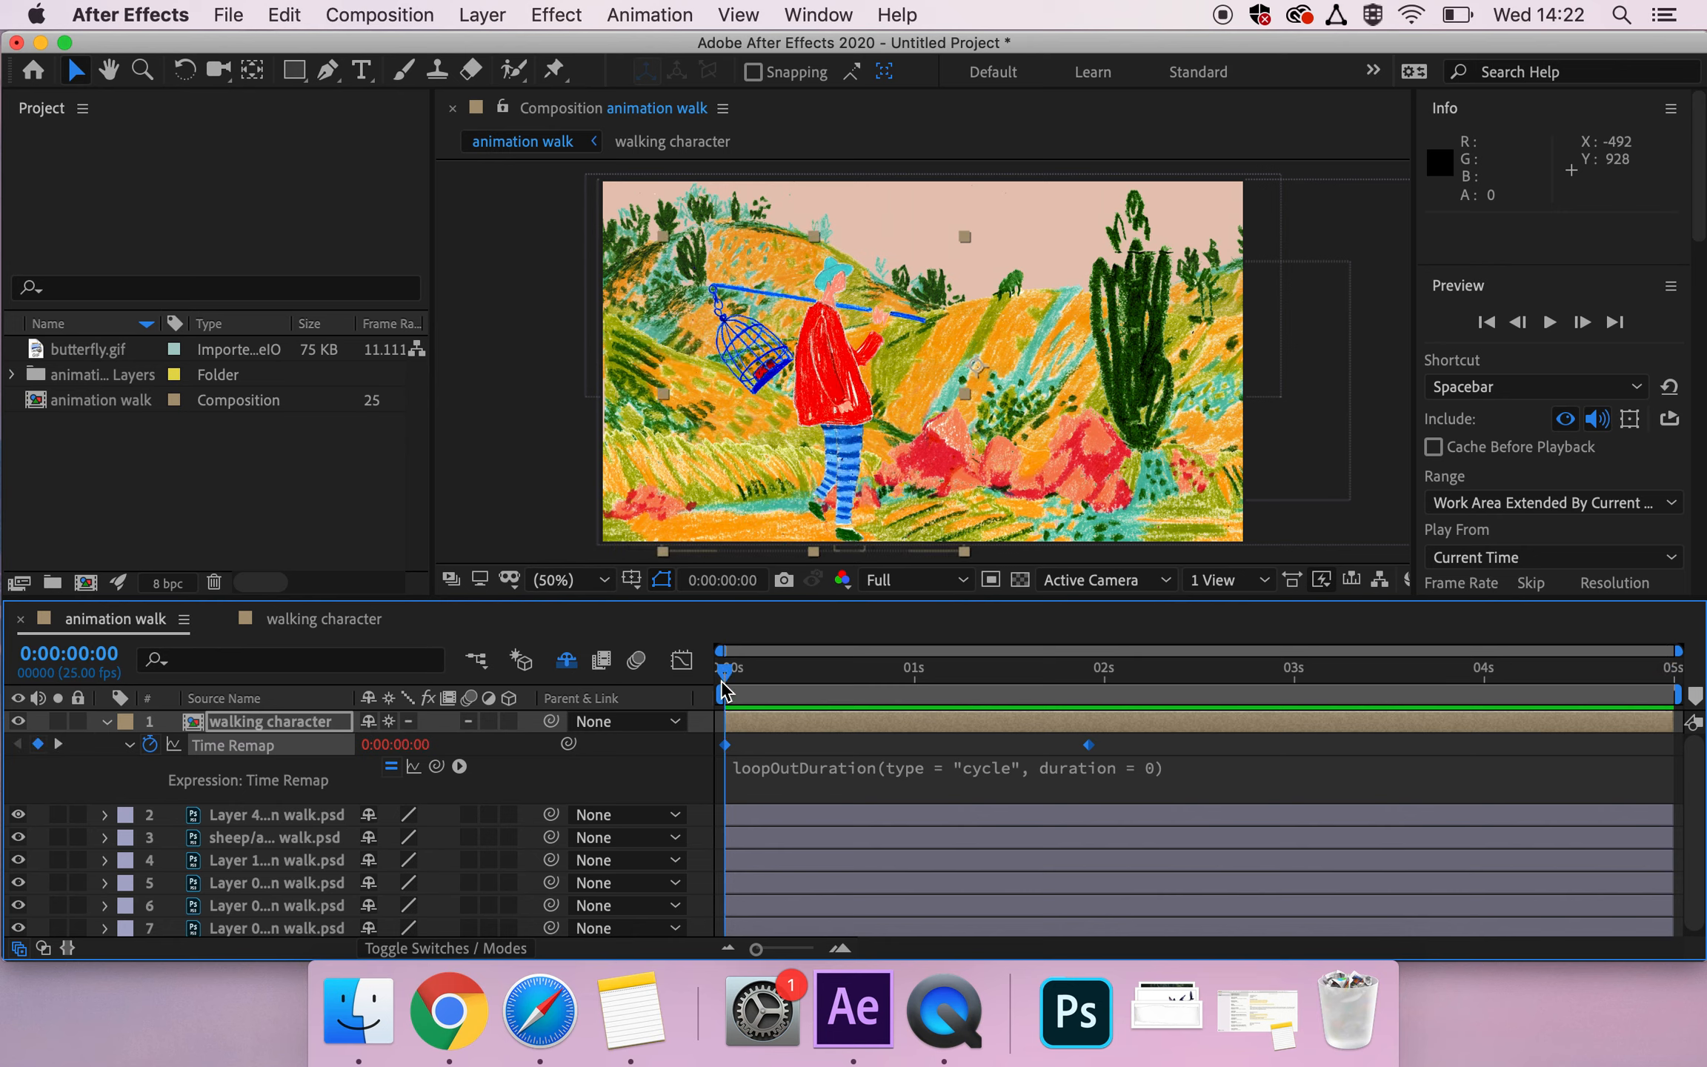
mouse_move(669, 815)
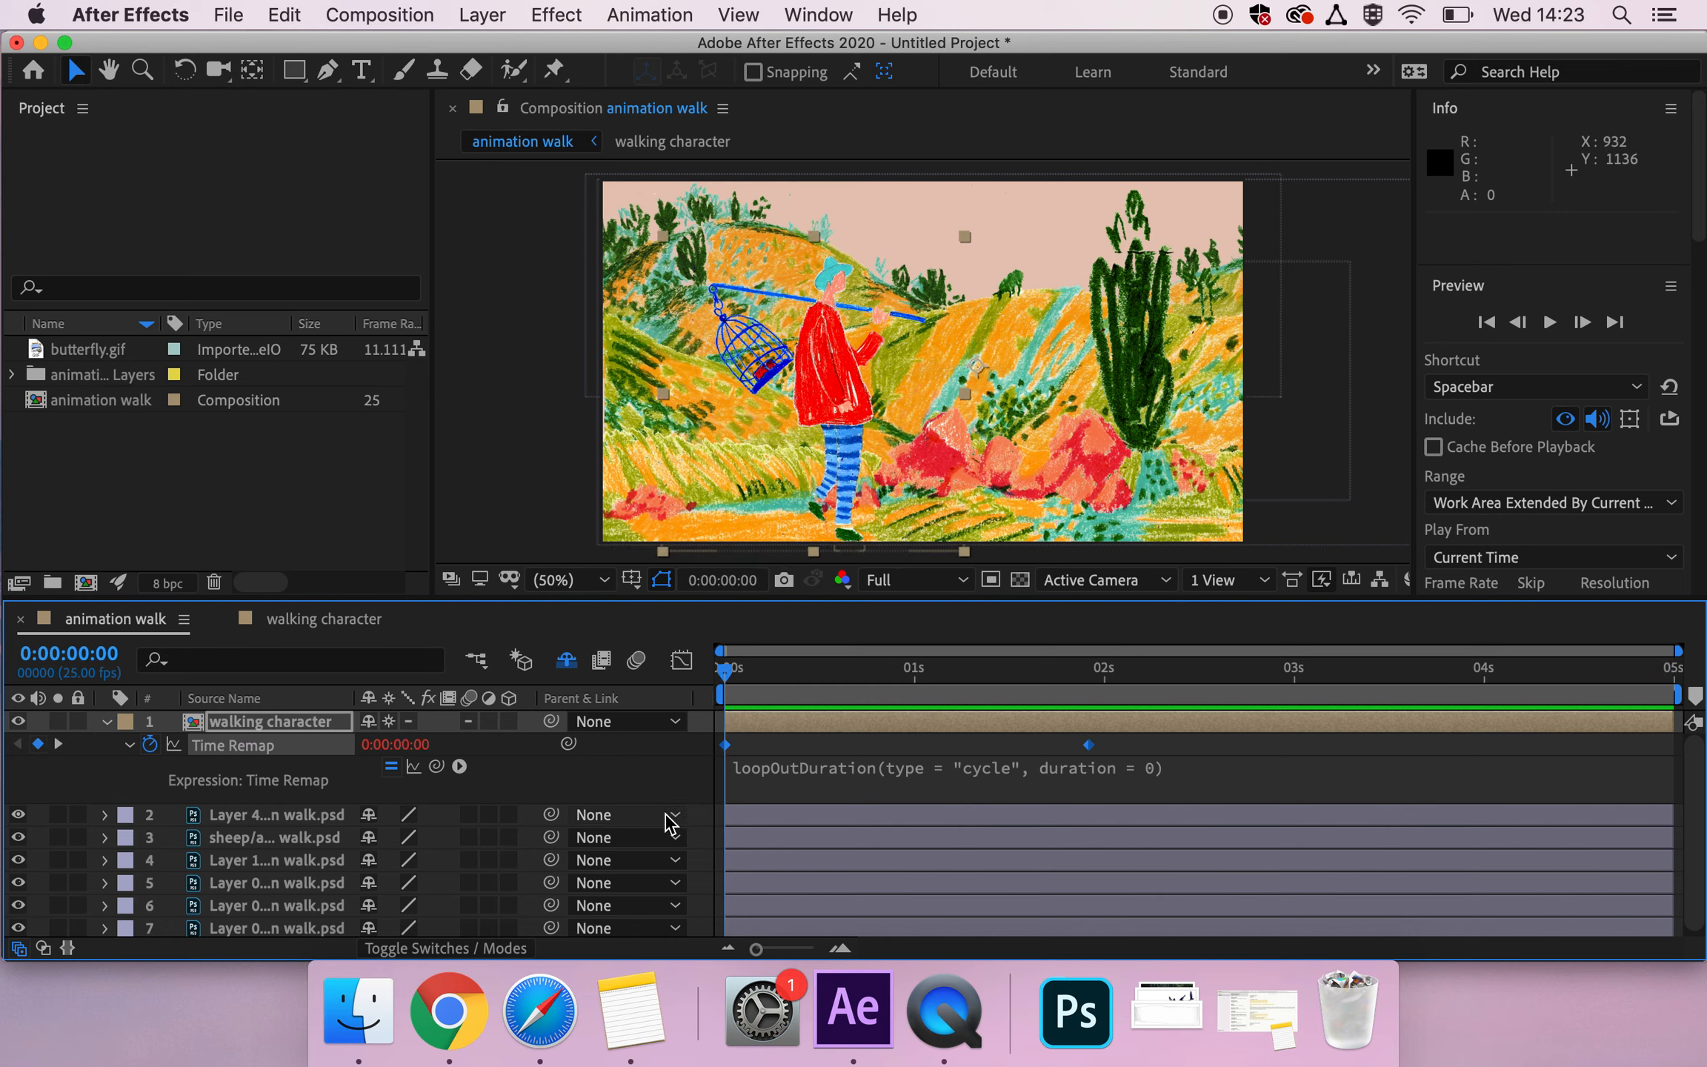
mouse_move(844, 375)
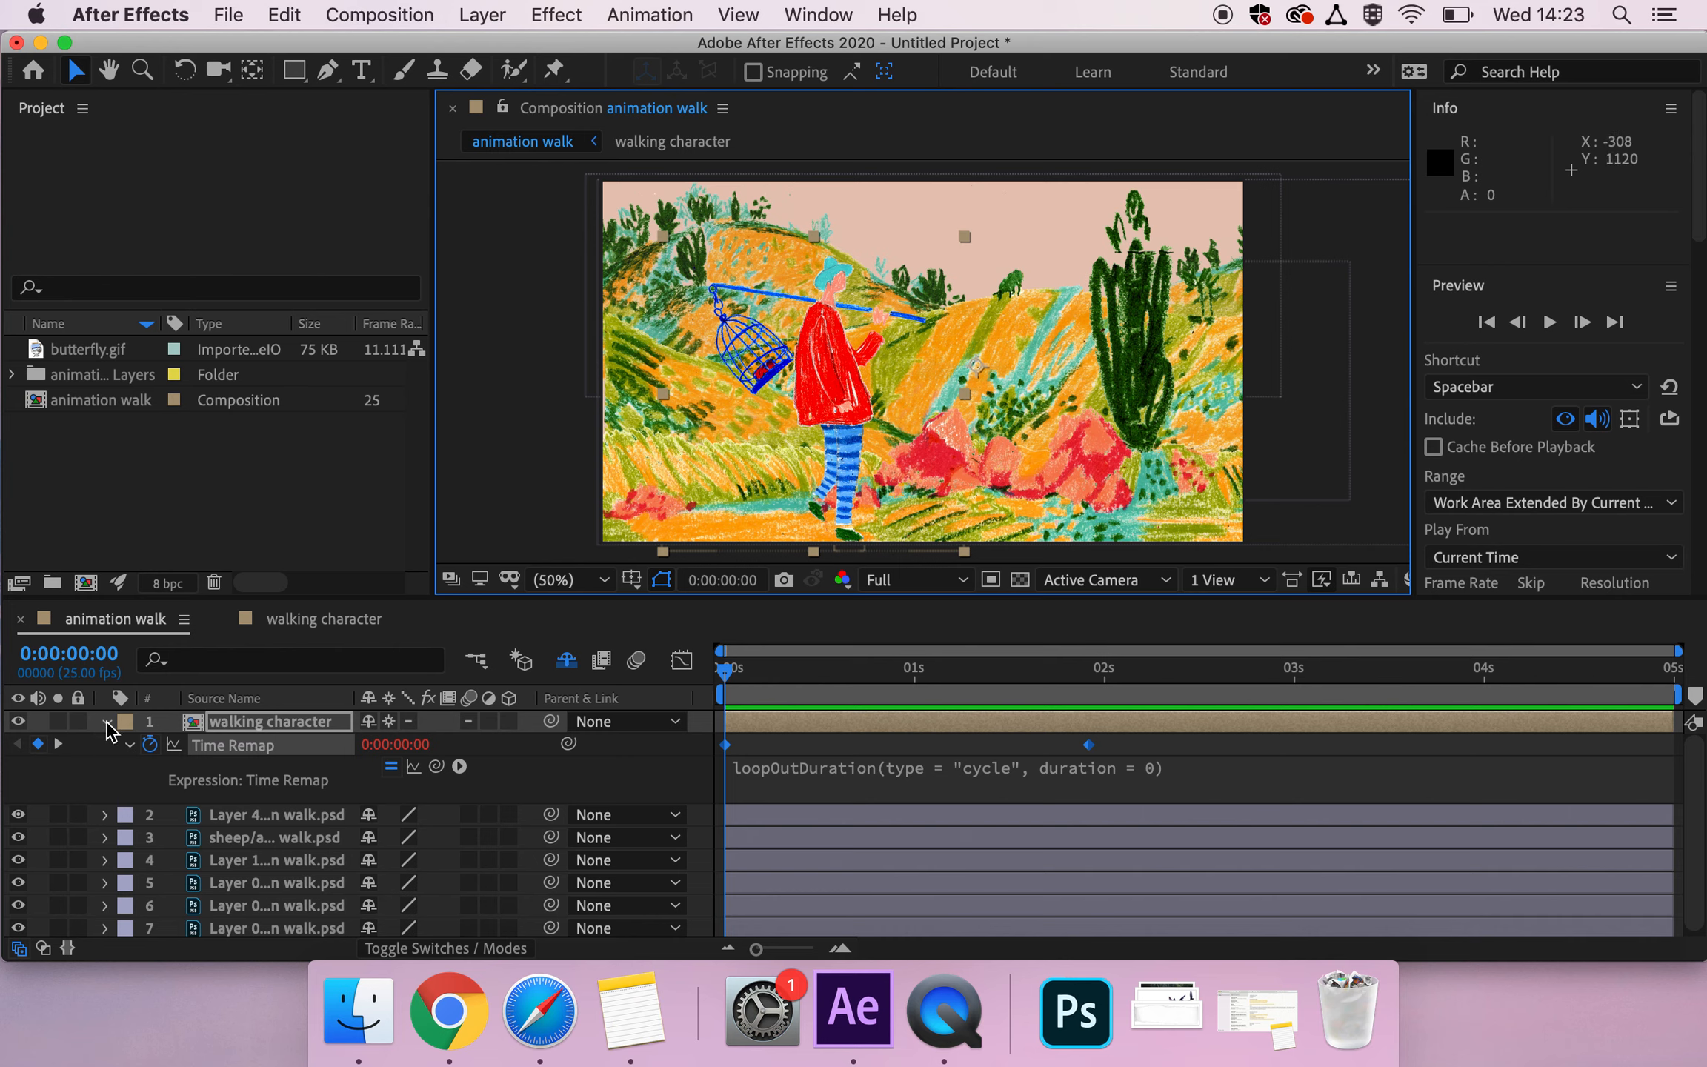
Step: Collapse the walking character layer, inspect the landscape layers, then reselect the character
left_click(104, 744)
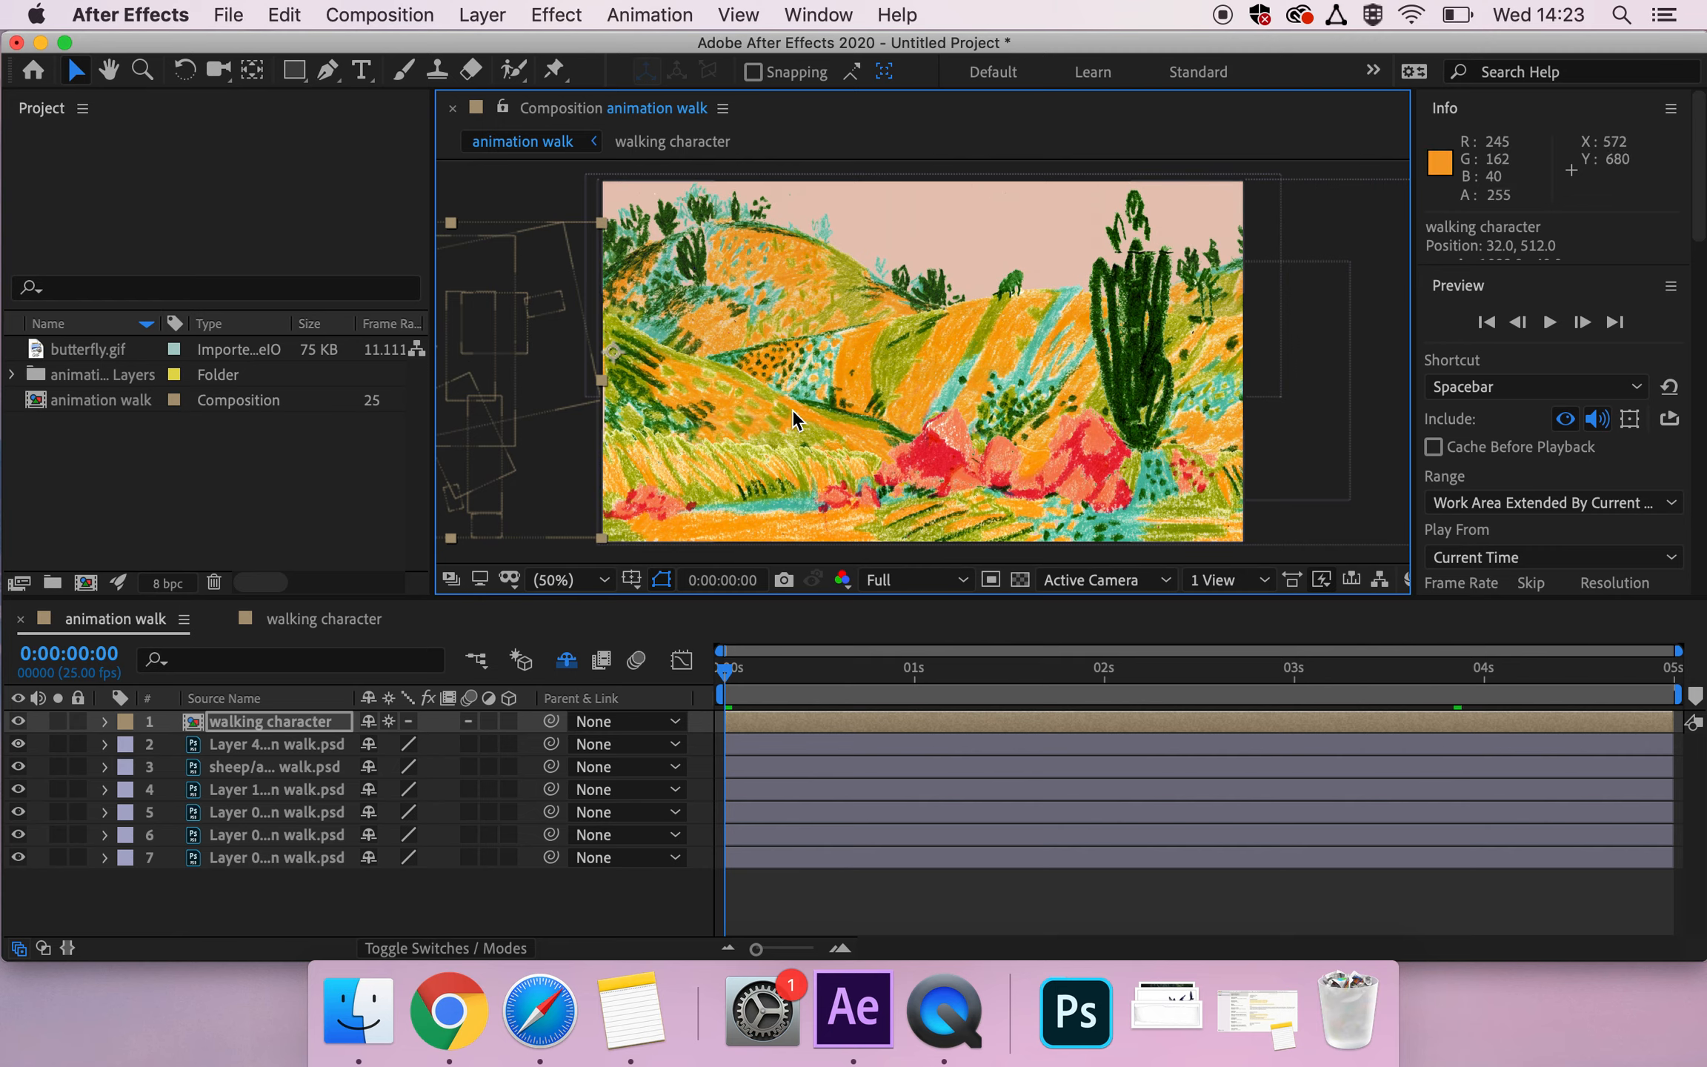
left_click(275, 744)
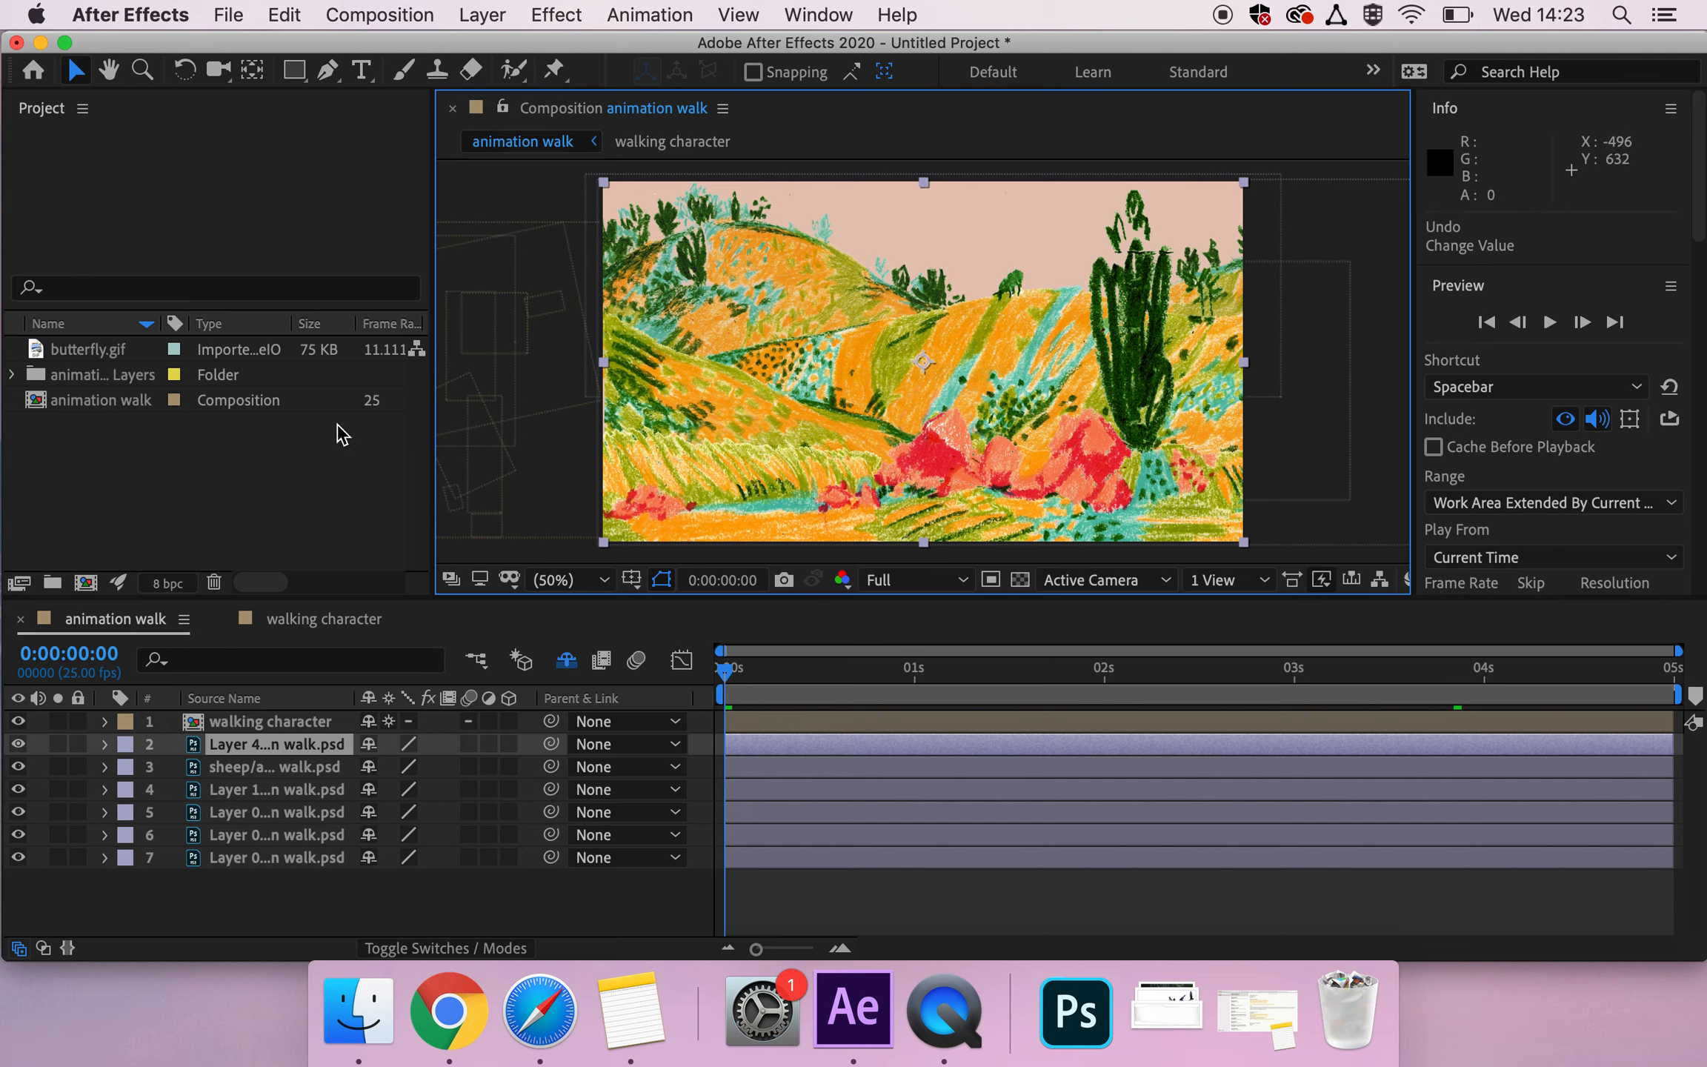
left_click(275, 788)
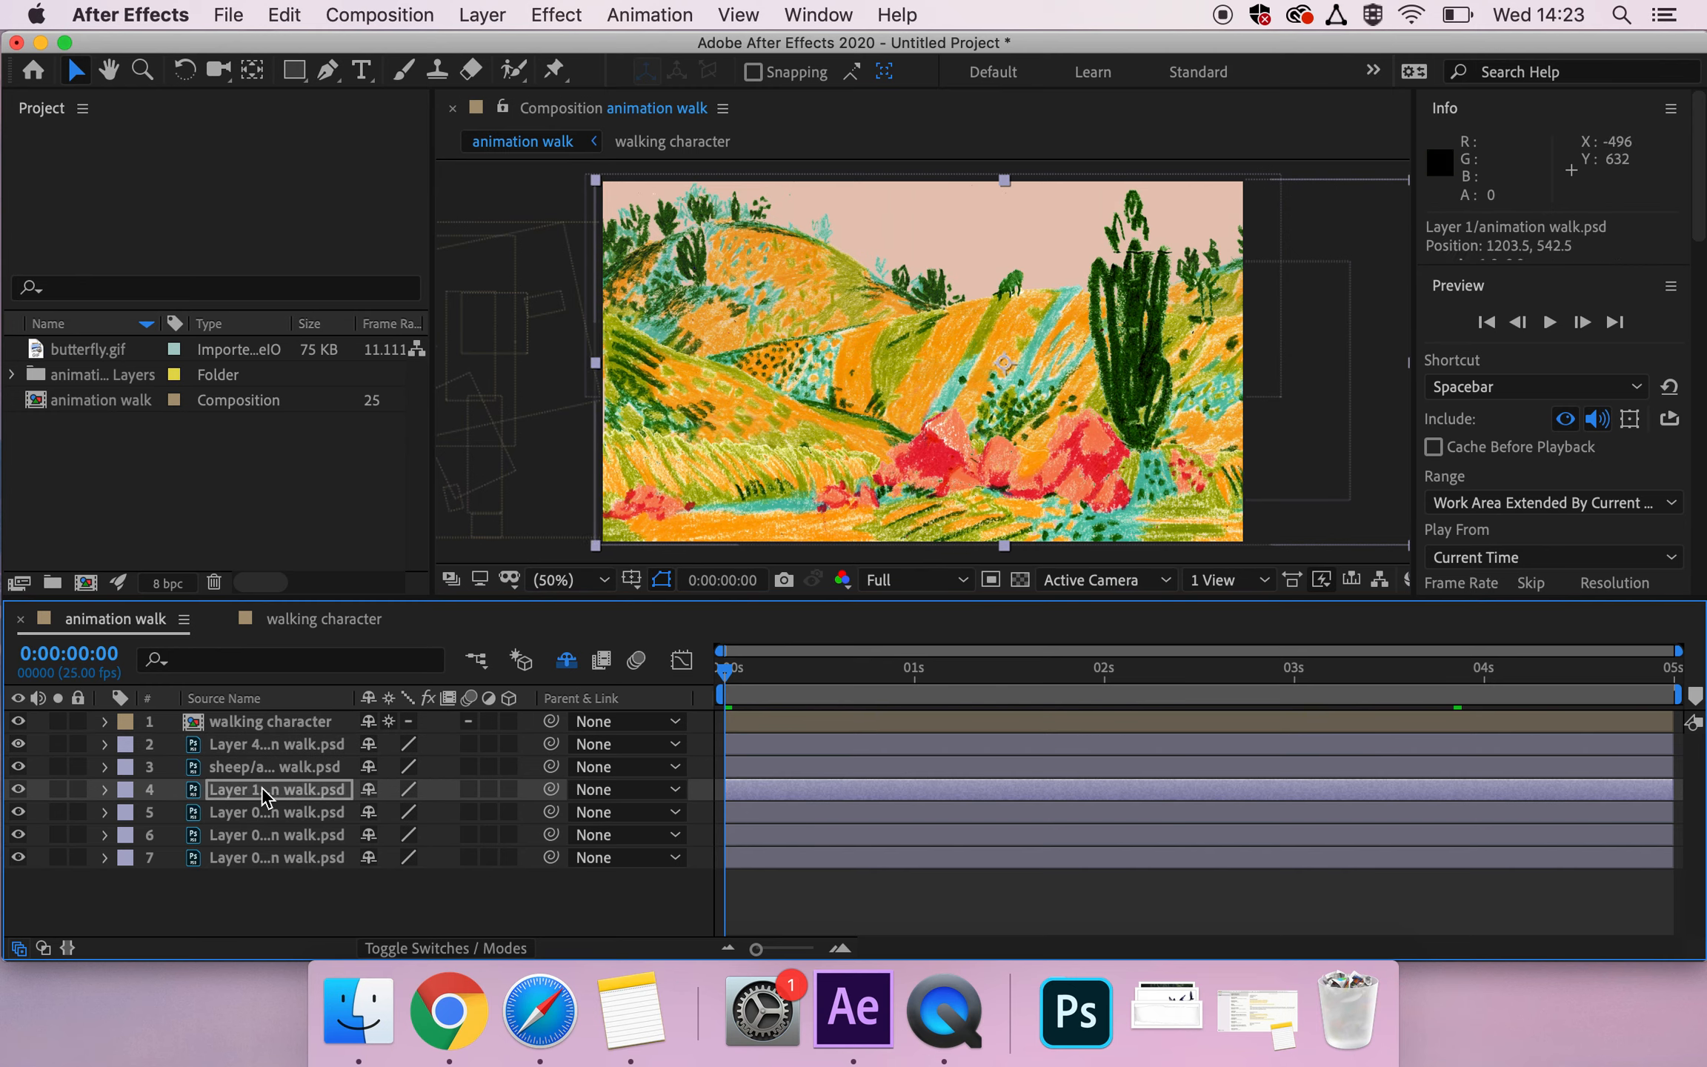
left_click(278, 811)
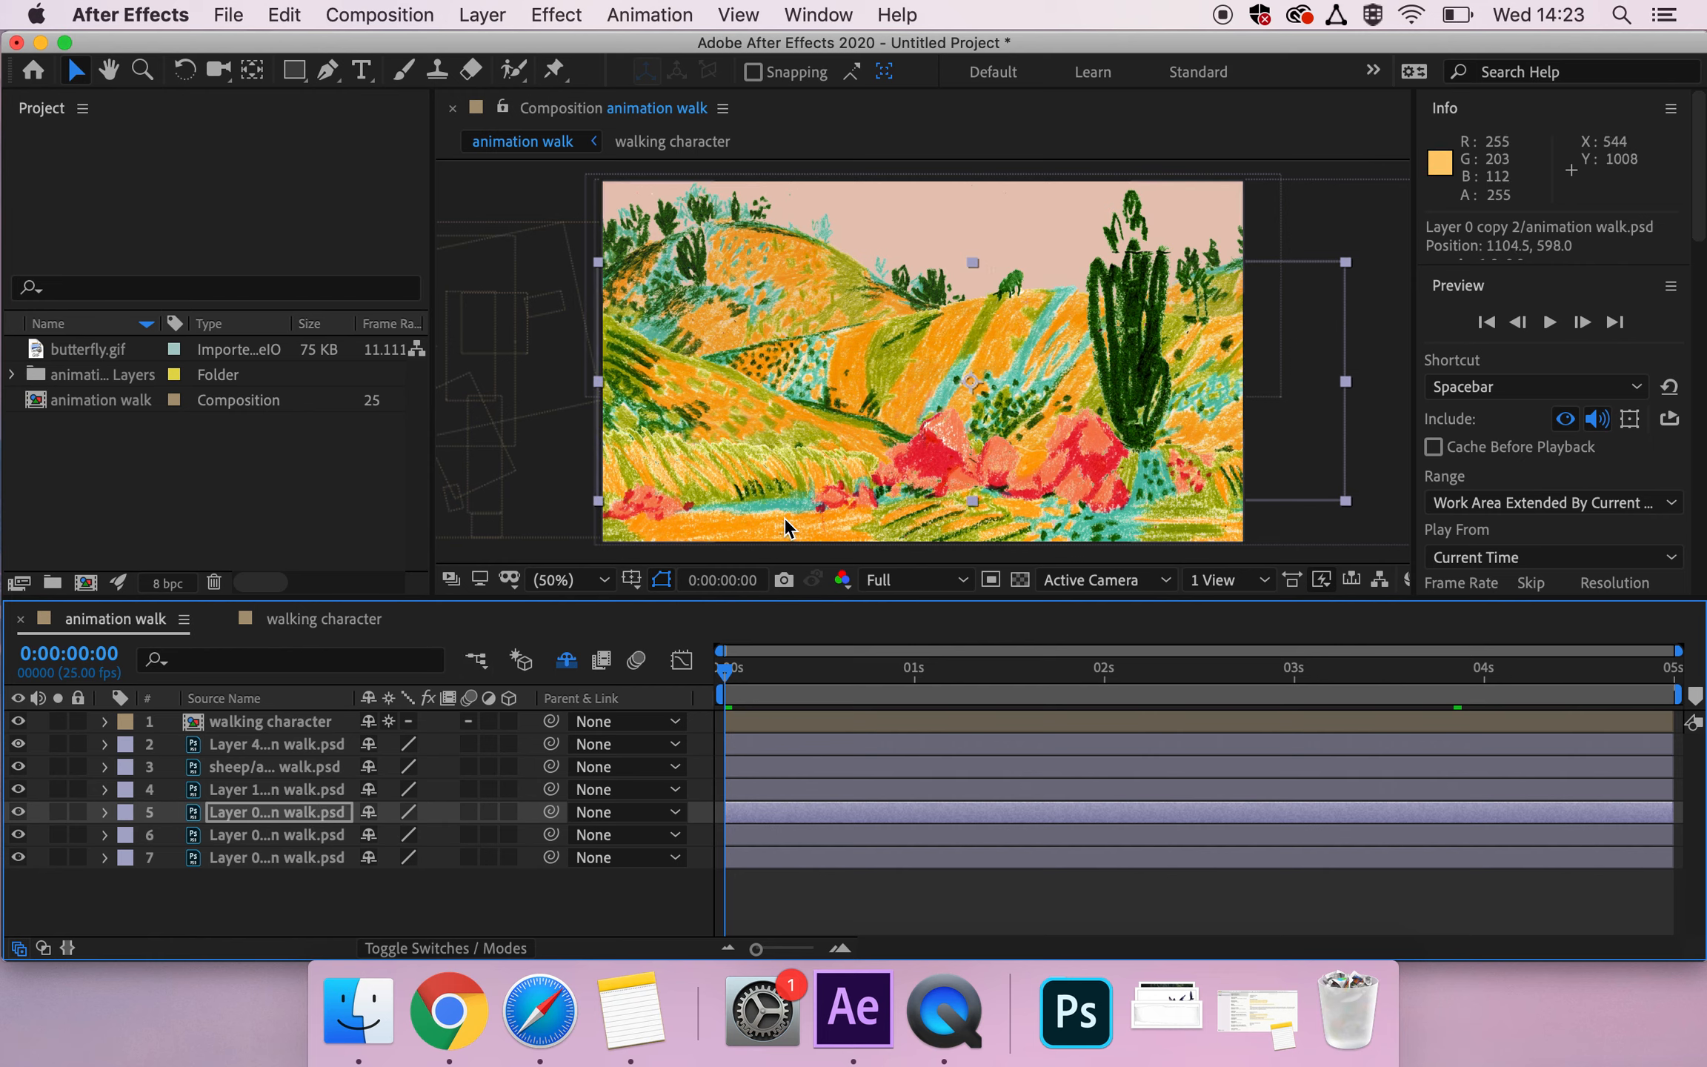
mouse_move(615, 392)
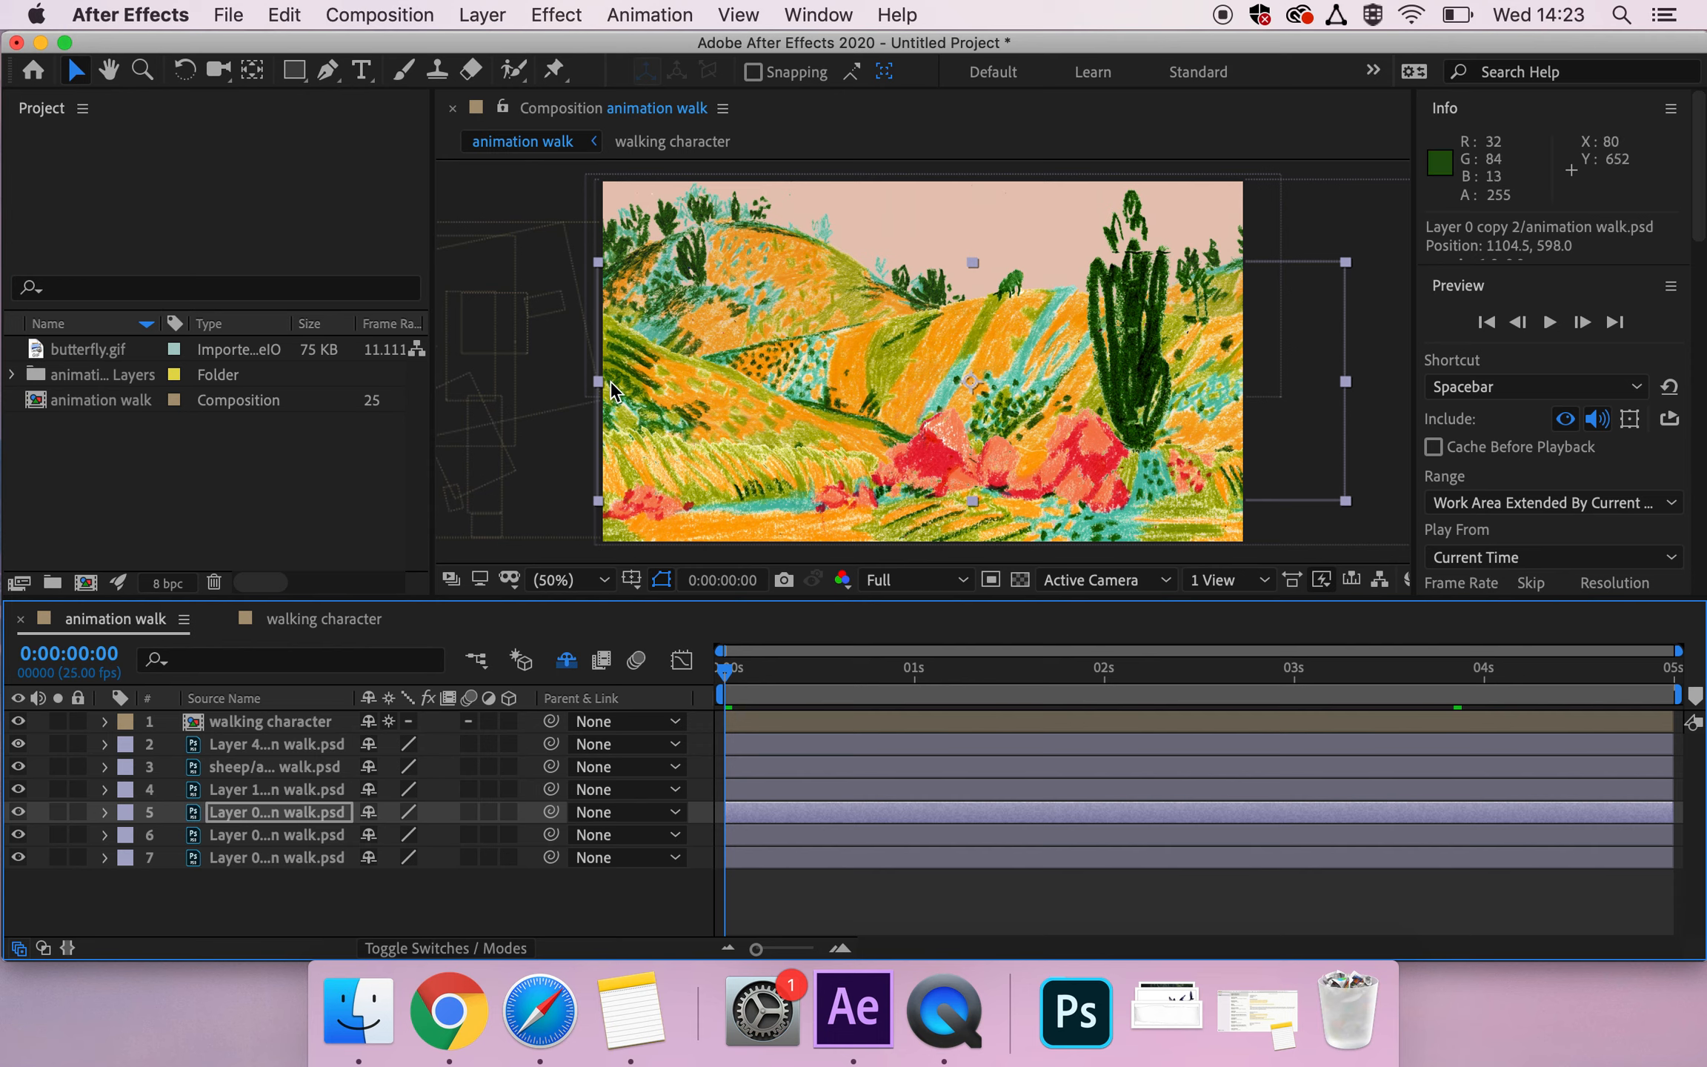
left_click(274, 721)
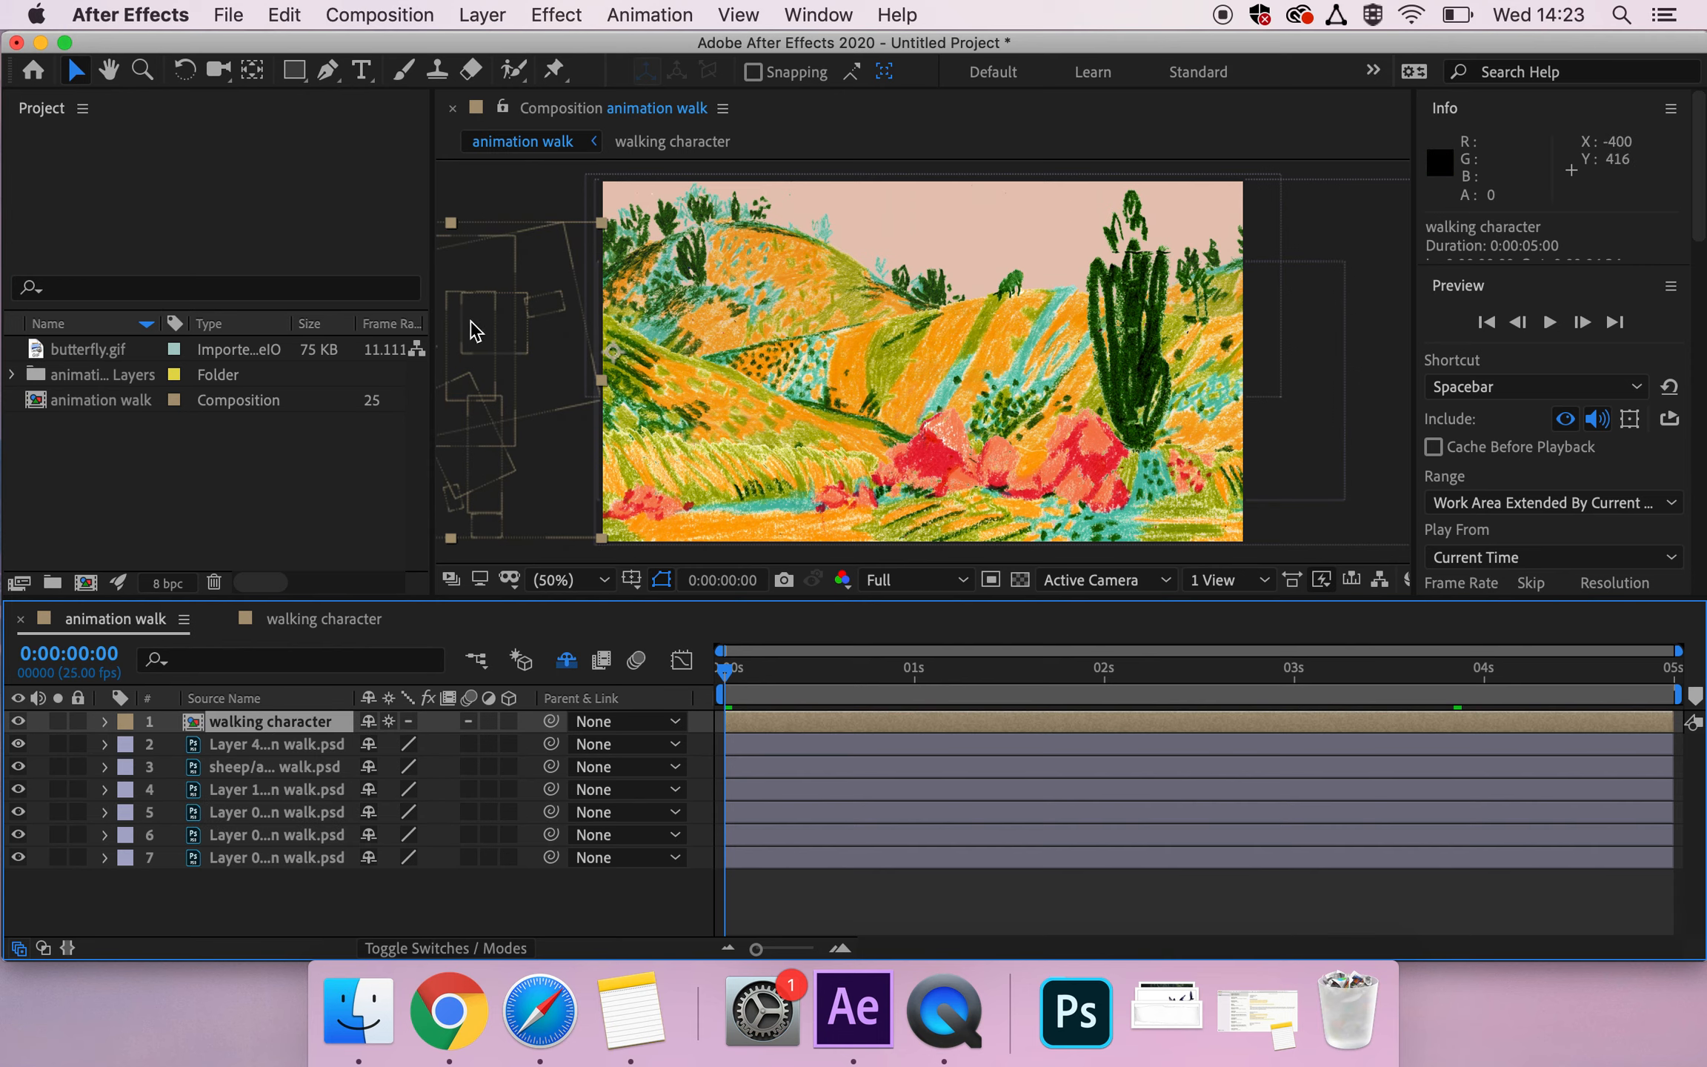
mouse_move(1152, 370)
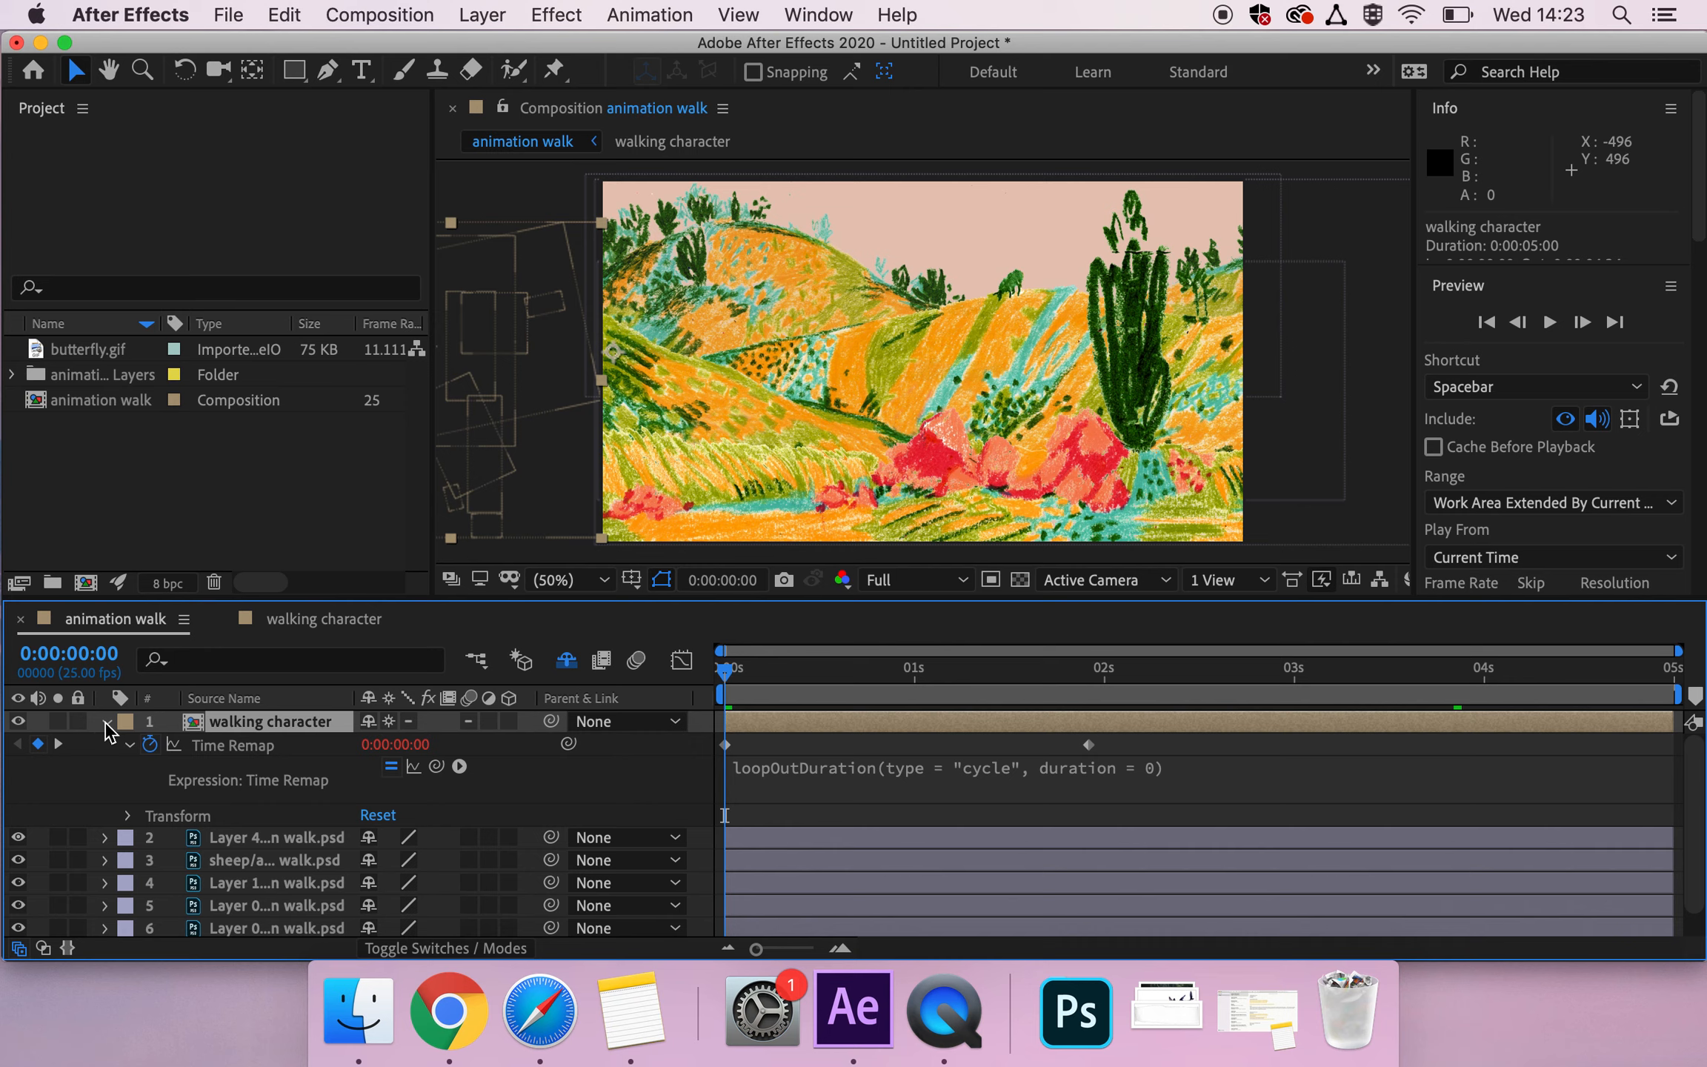
Step: Reveal the character's Transform properties and set a Position keyframe at 32, 512 at frame 0
left_click(141, 814)
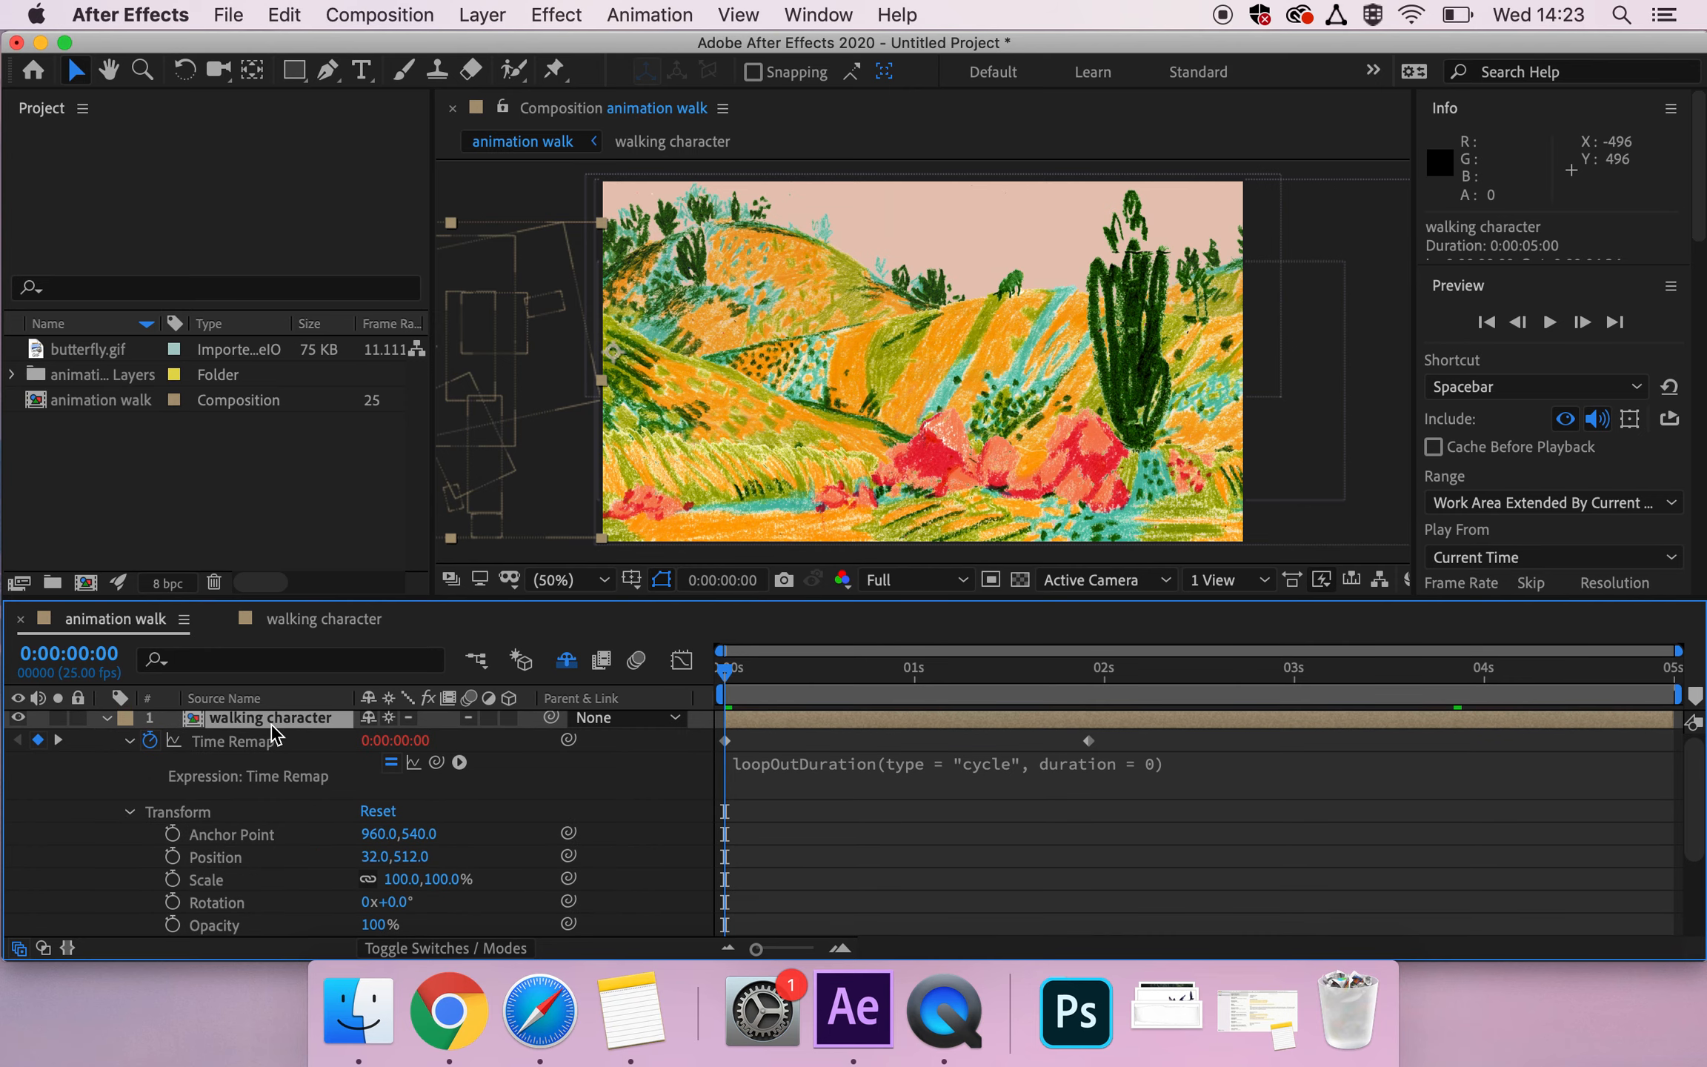
mouse_move(325, 742)
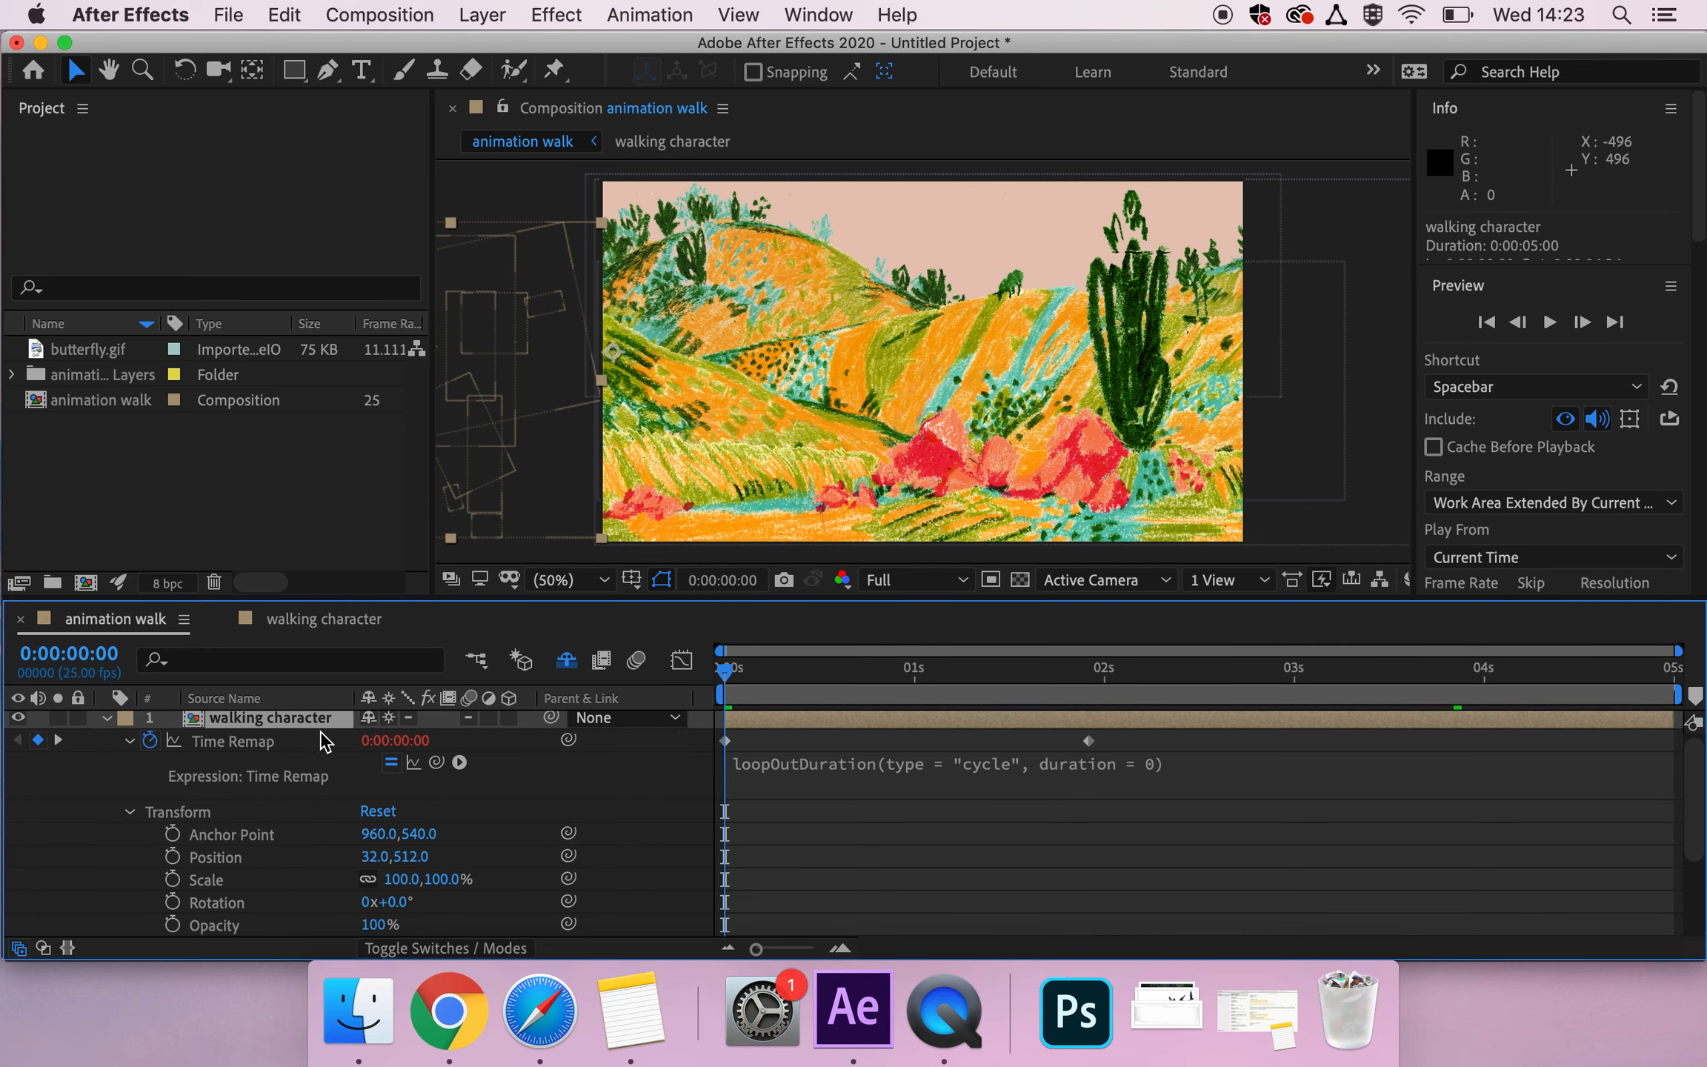
mouse_move(543, 474)
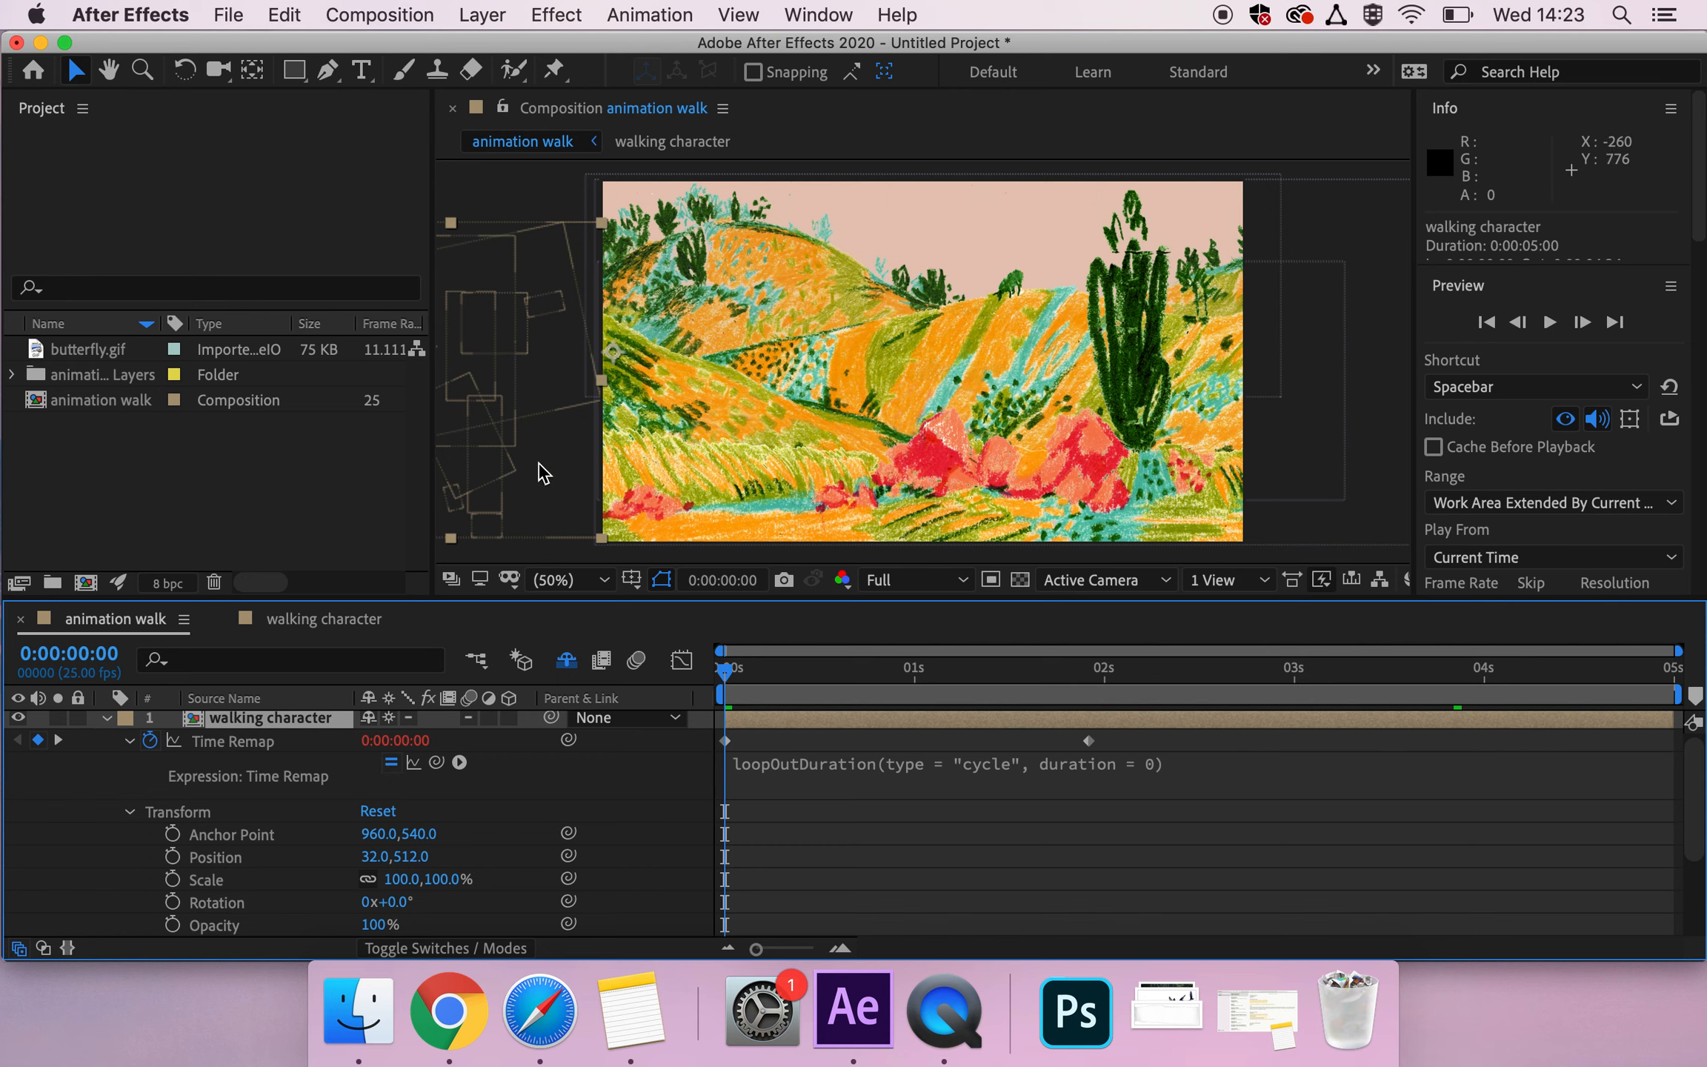
mouse_move(212, 931)
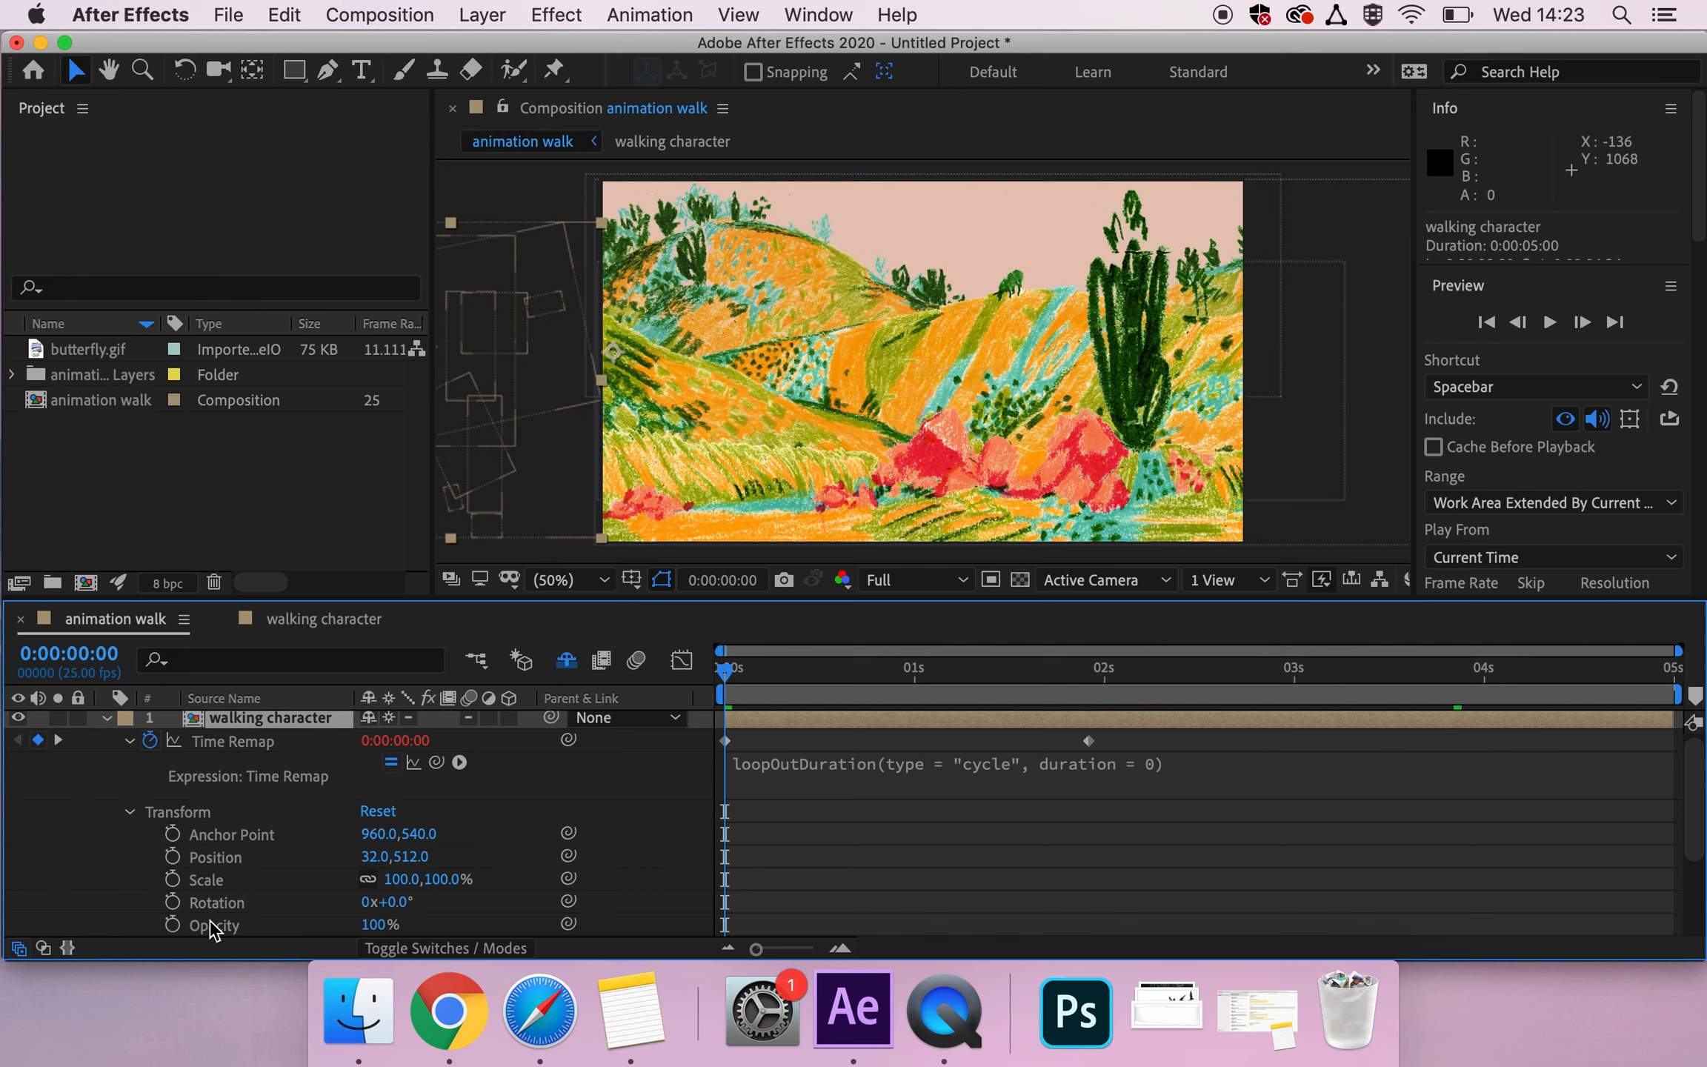
mouse_move(179, 867)
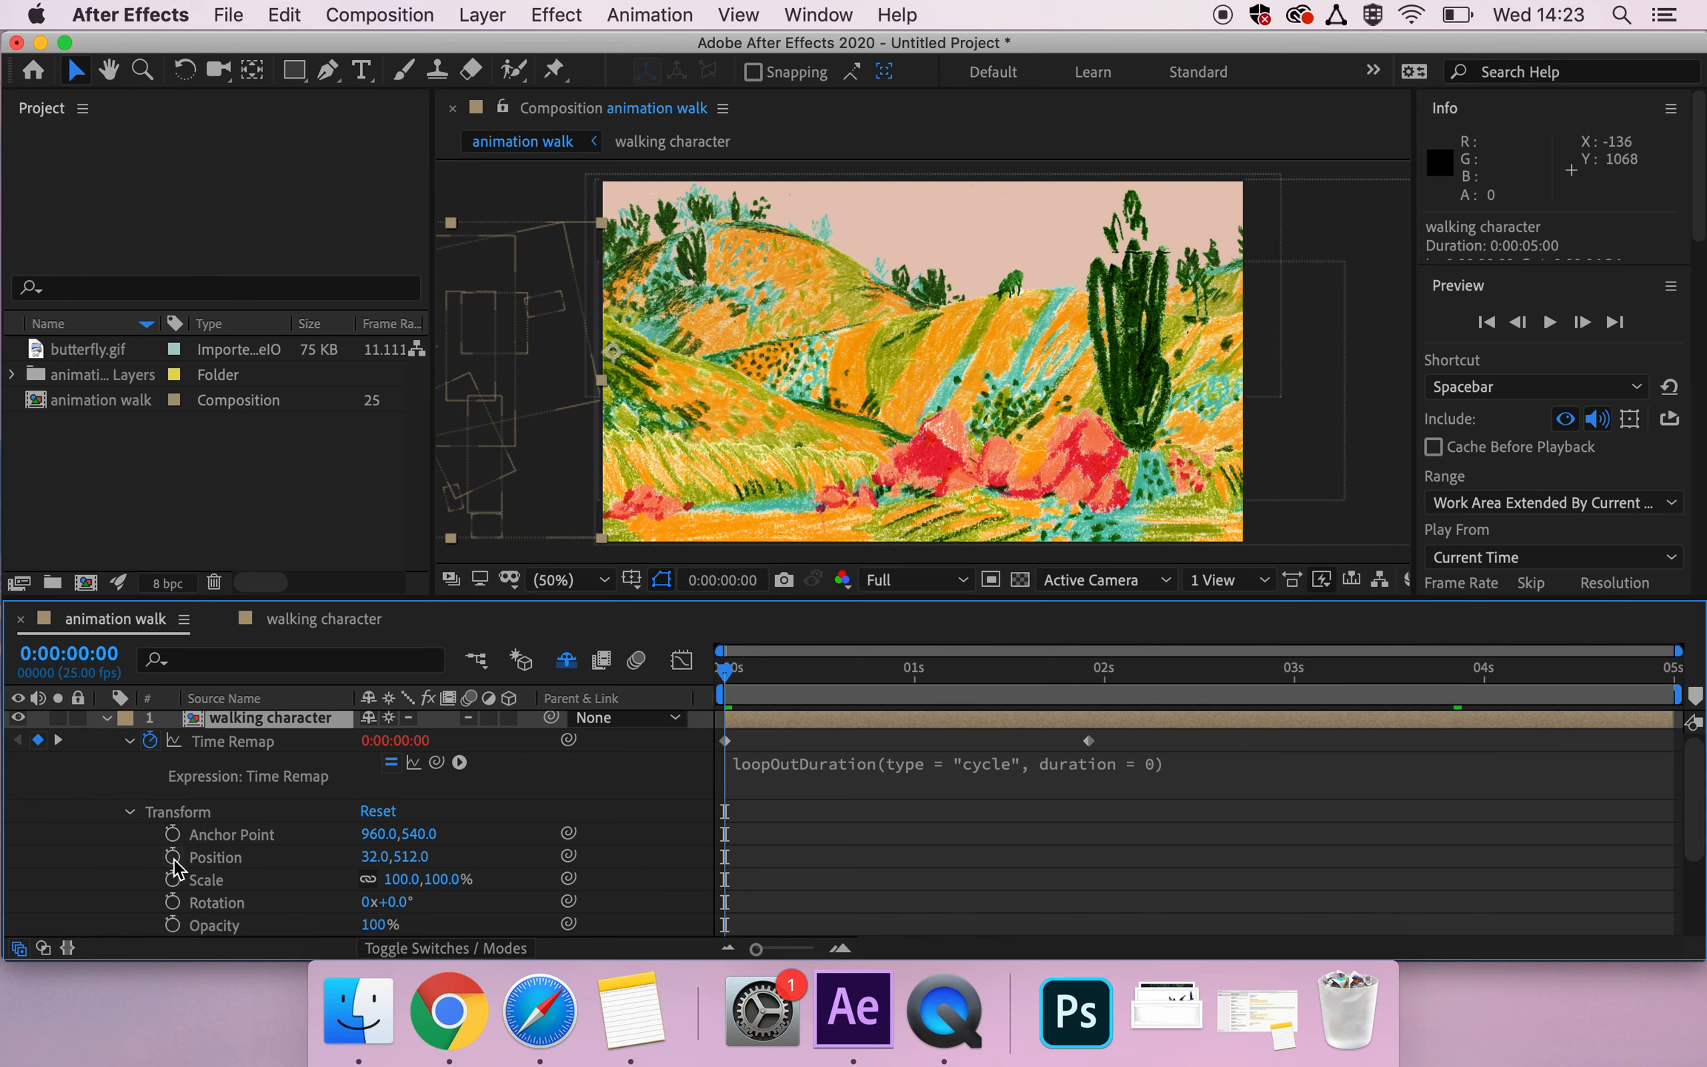
left_click(174, 856)
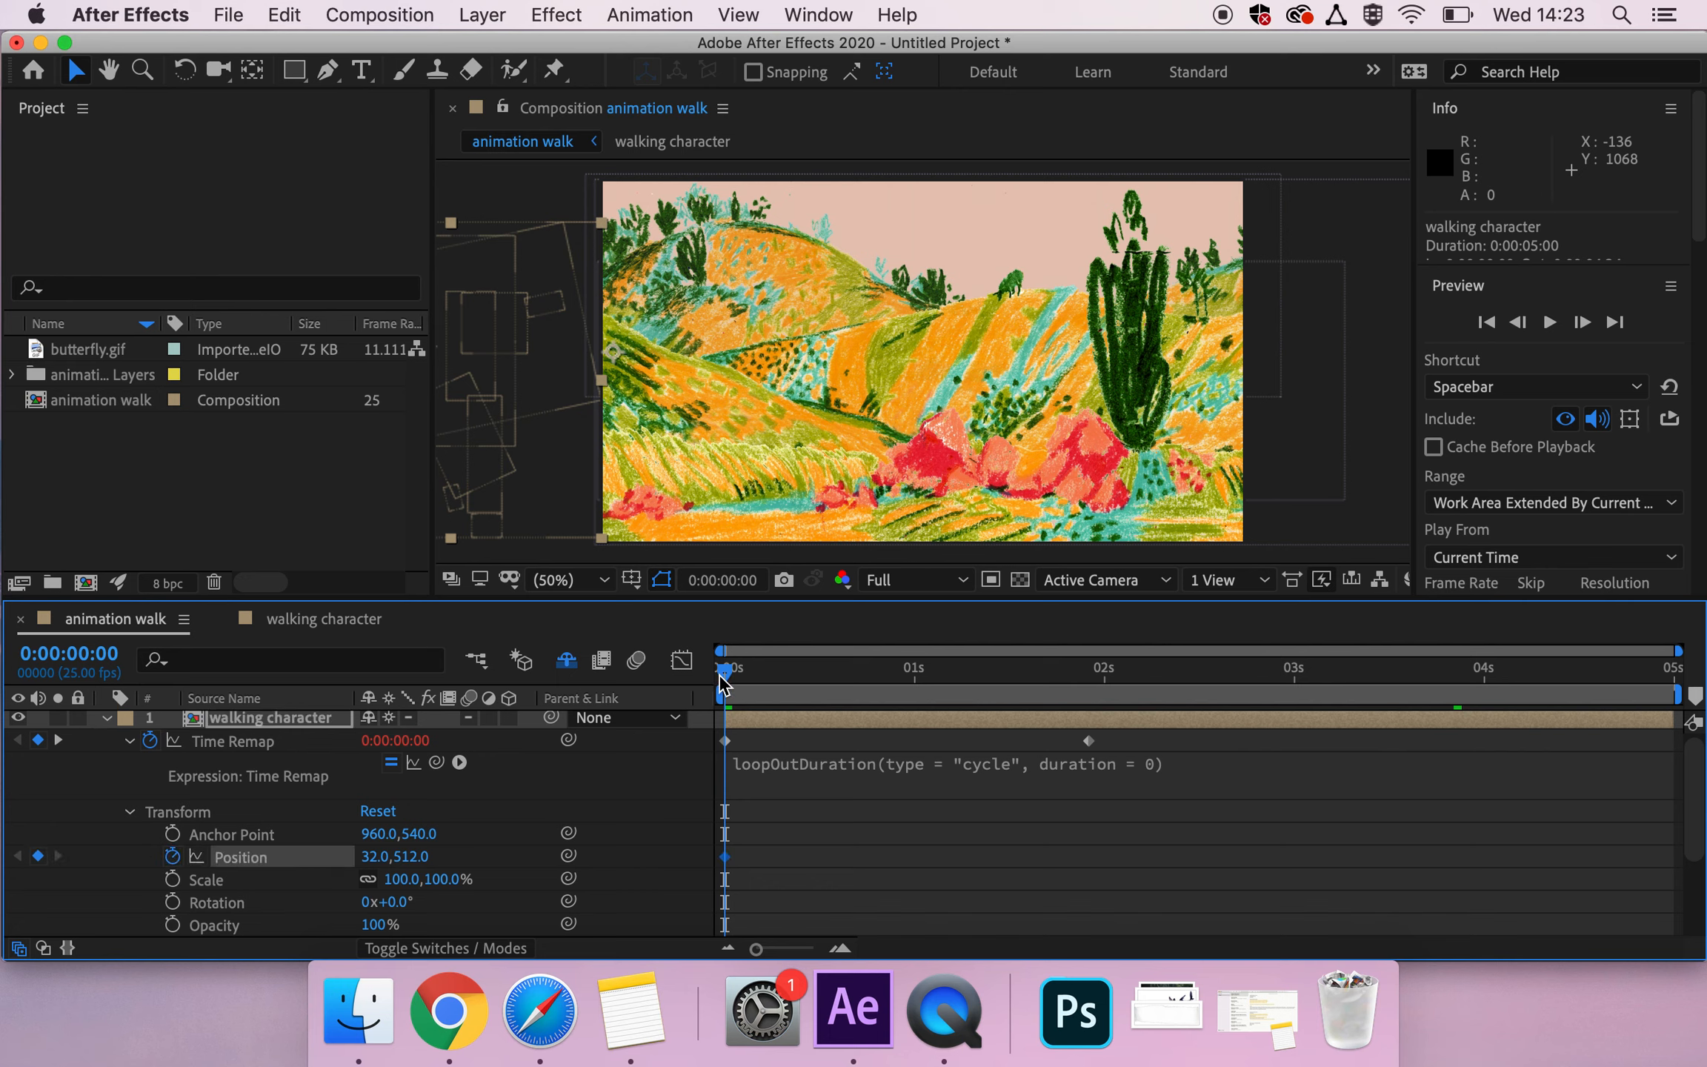
mouse_move(726, 678)
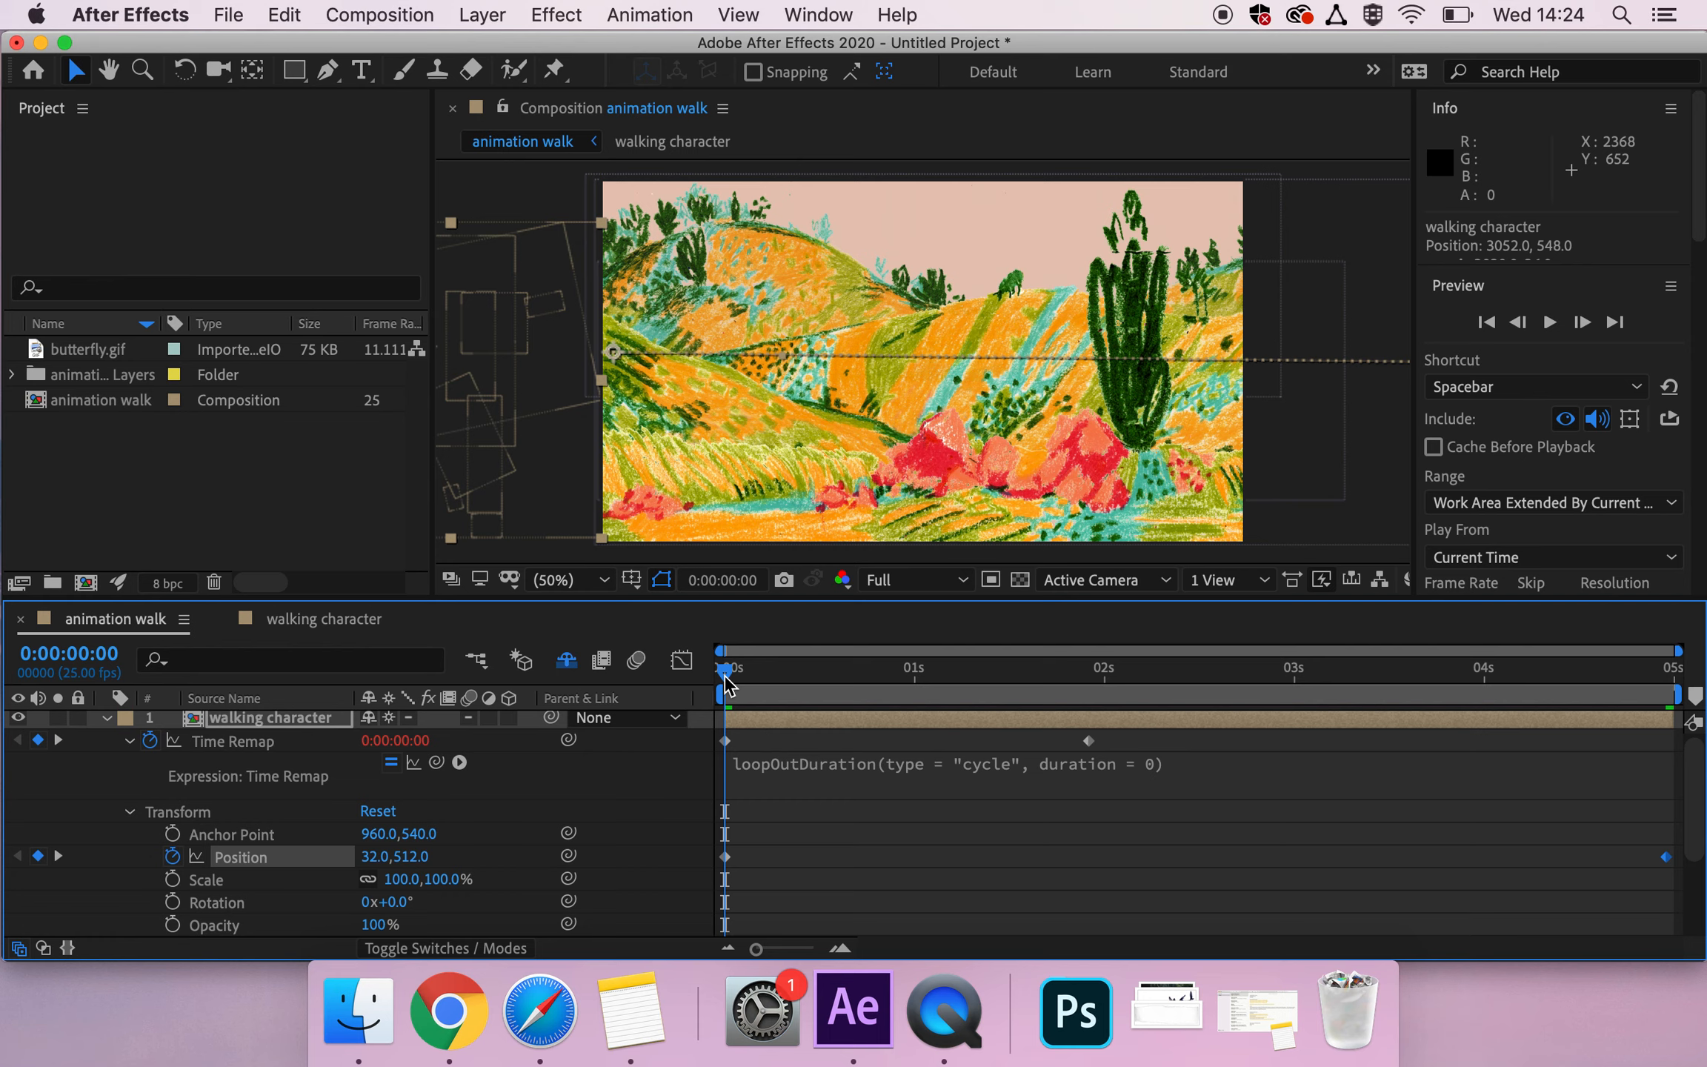
Step: Play a preview of the walking character's movement and stop playback
key("space")
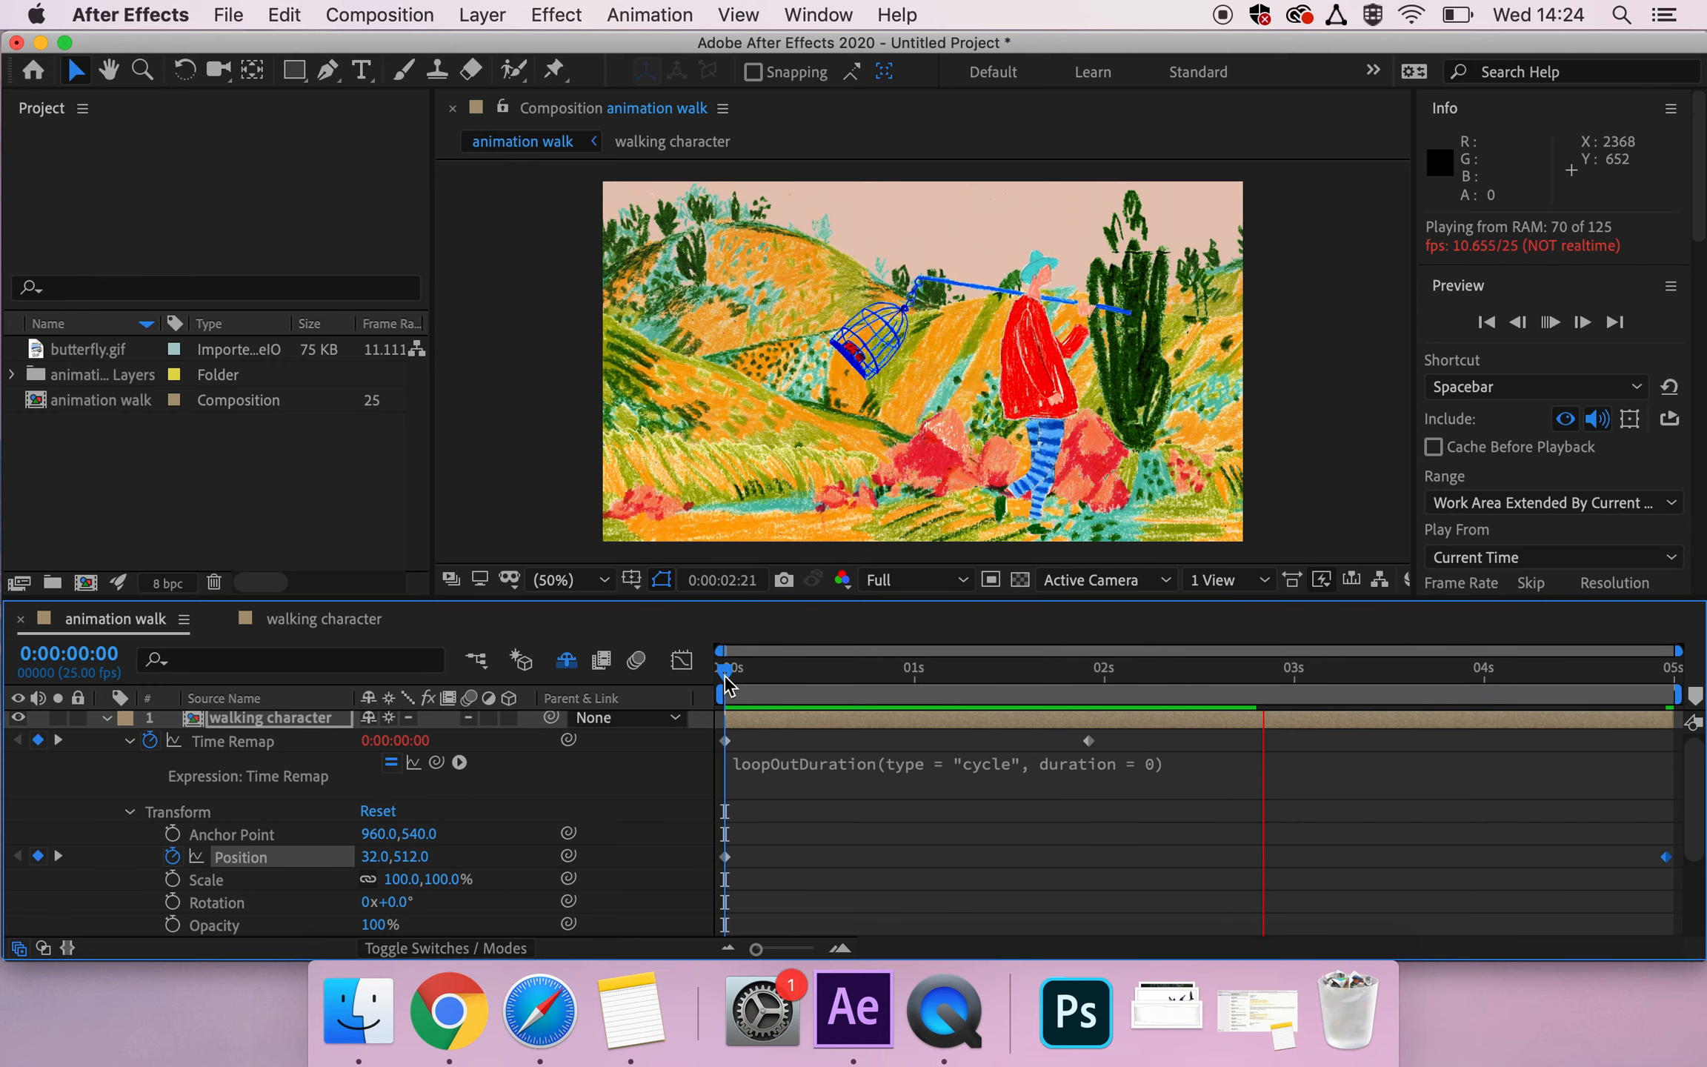
key("space")
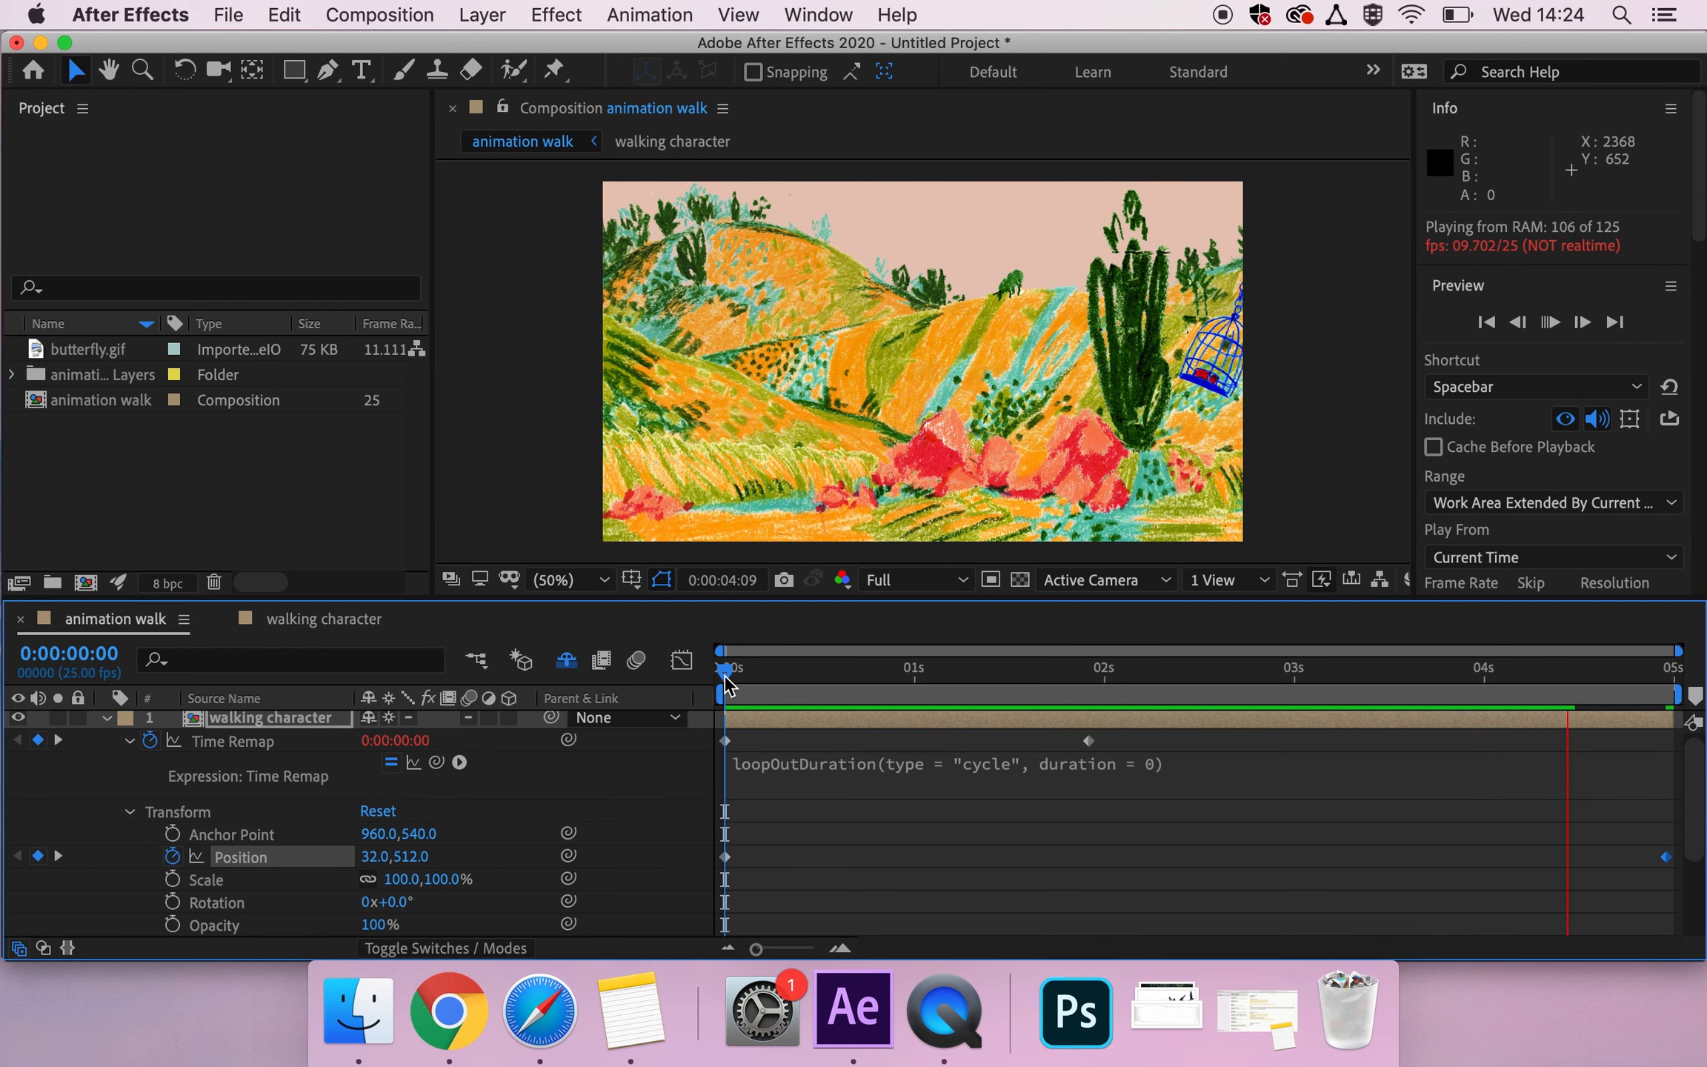
key("space")
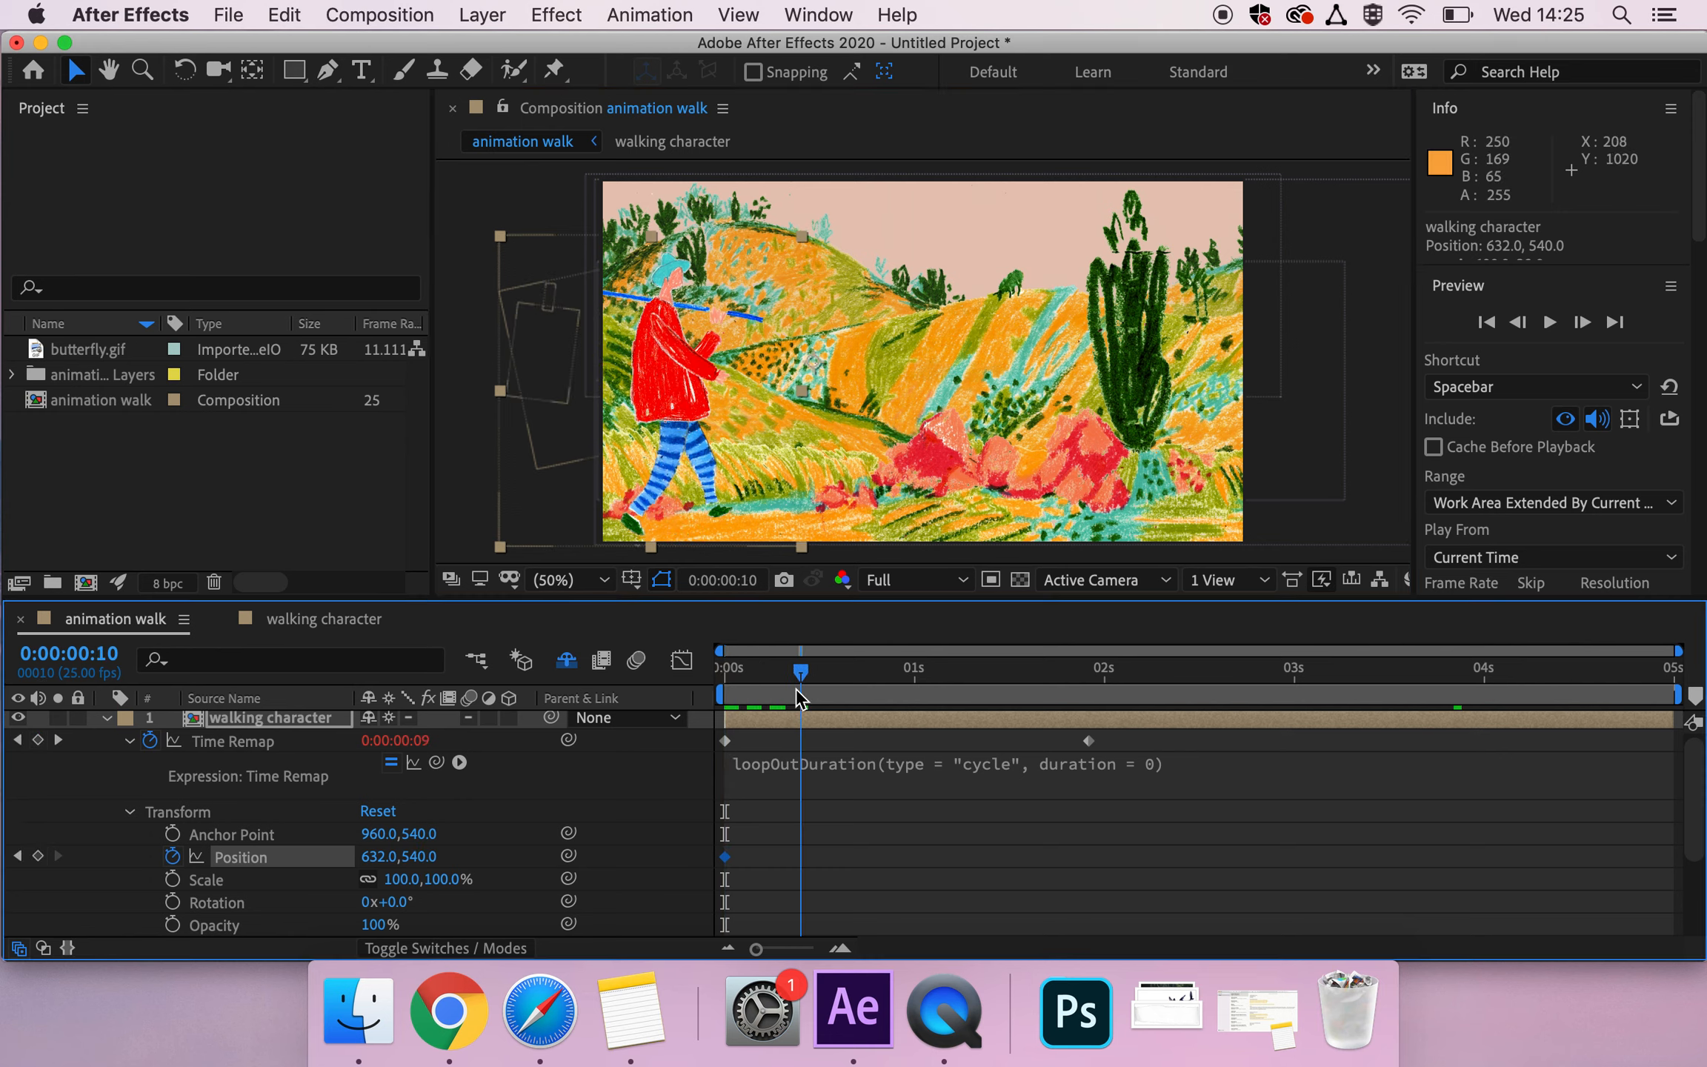
Step: Add a Position keyframe at 0:00:00:19 at 960, 540 and verify it with keyframe navigation
key("Right")
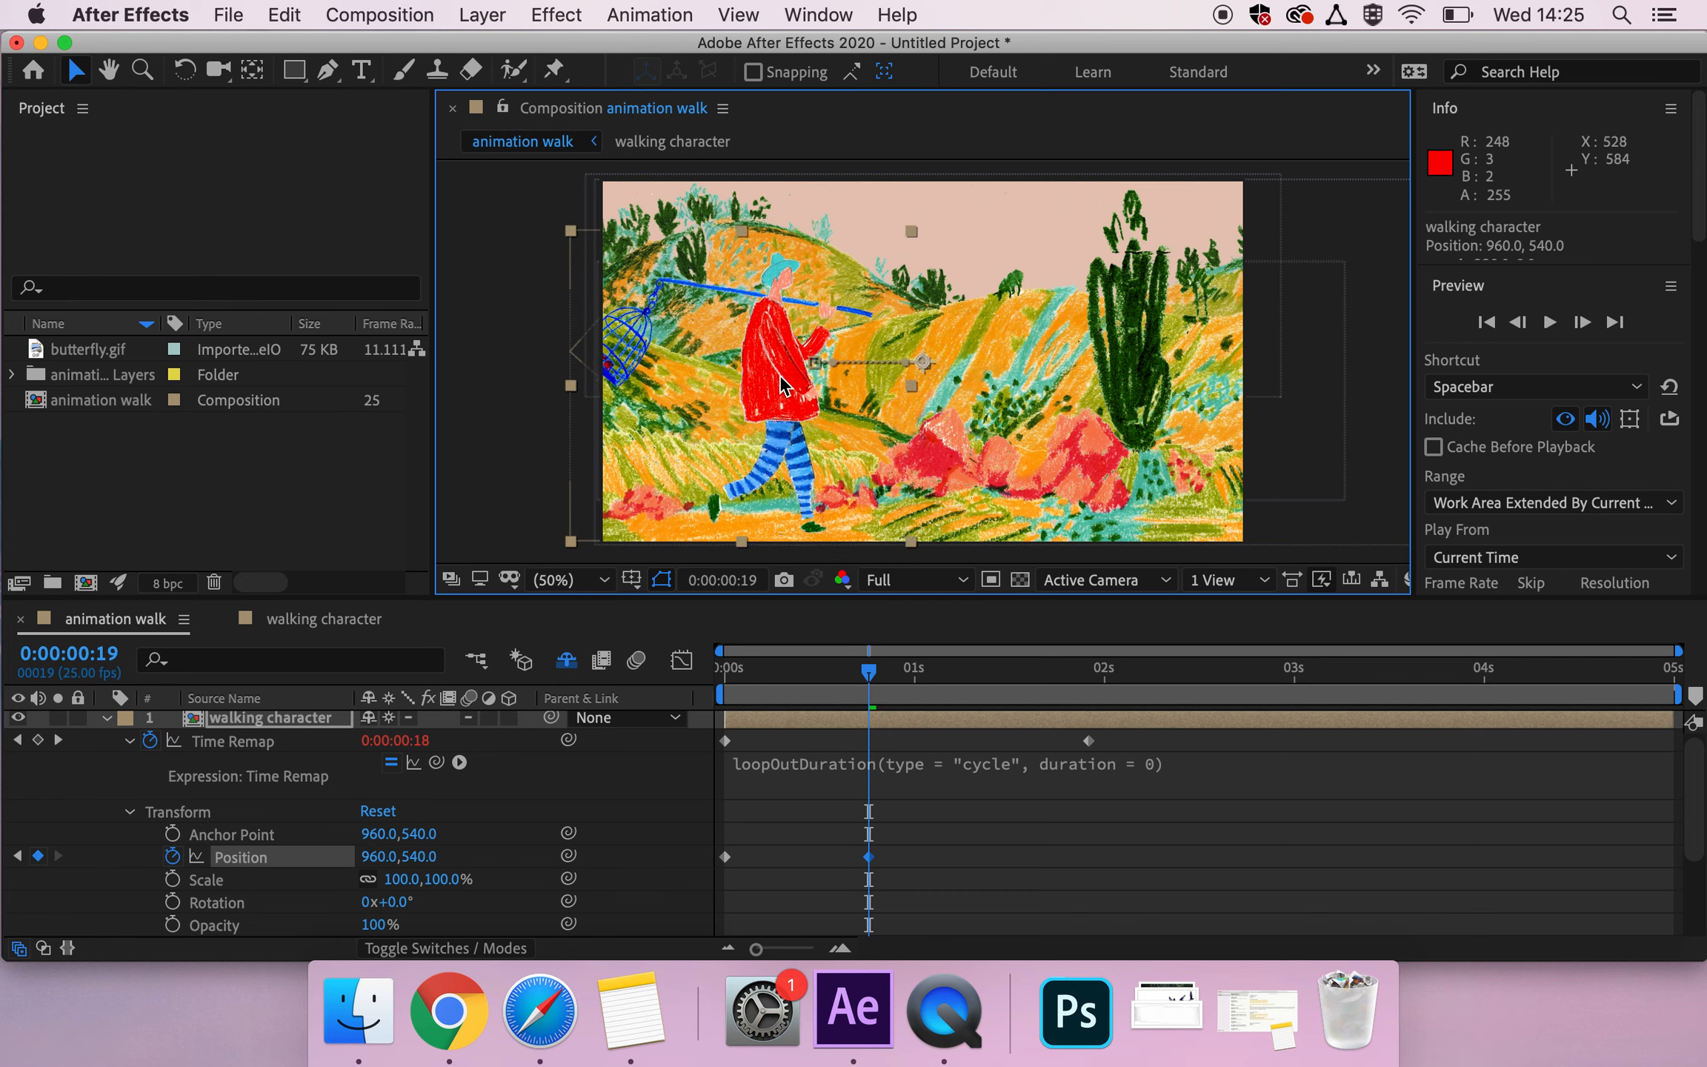
mouse_move(365, 24)
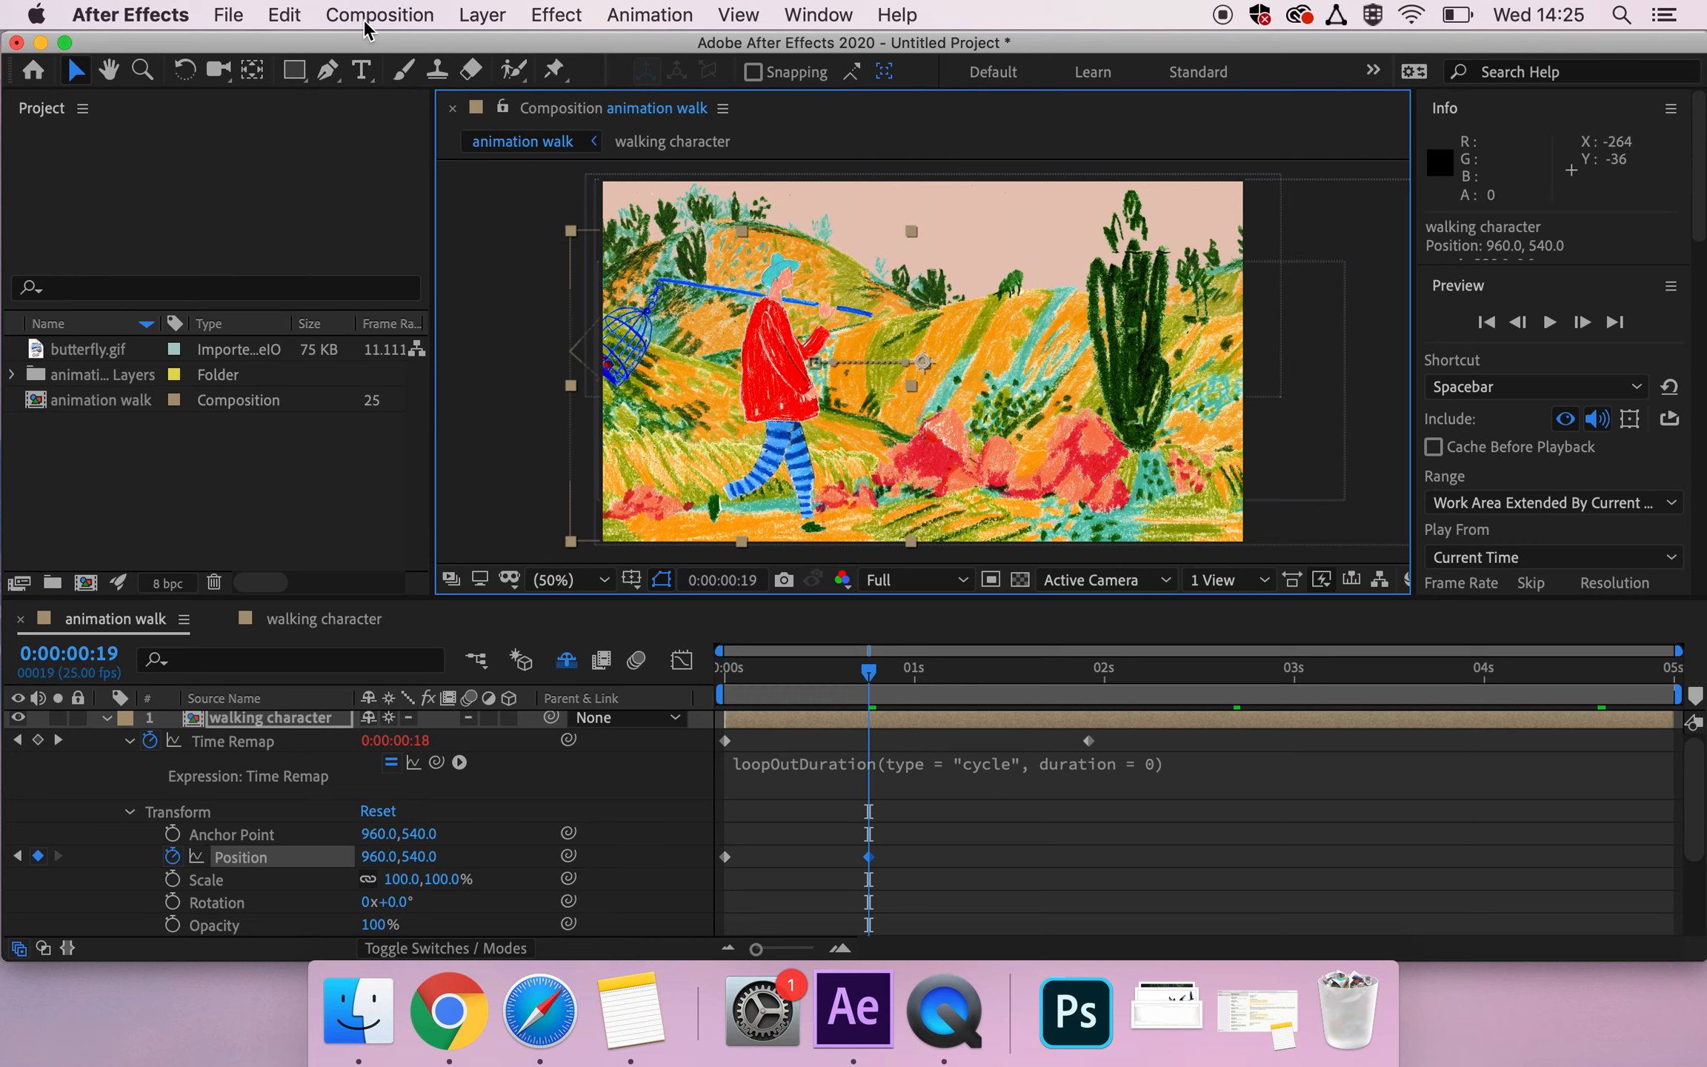
mouse_move(846, 371)
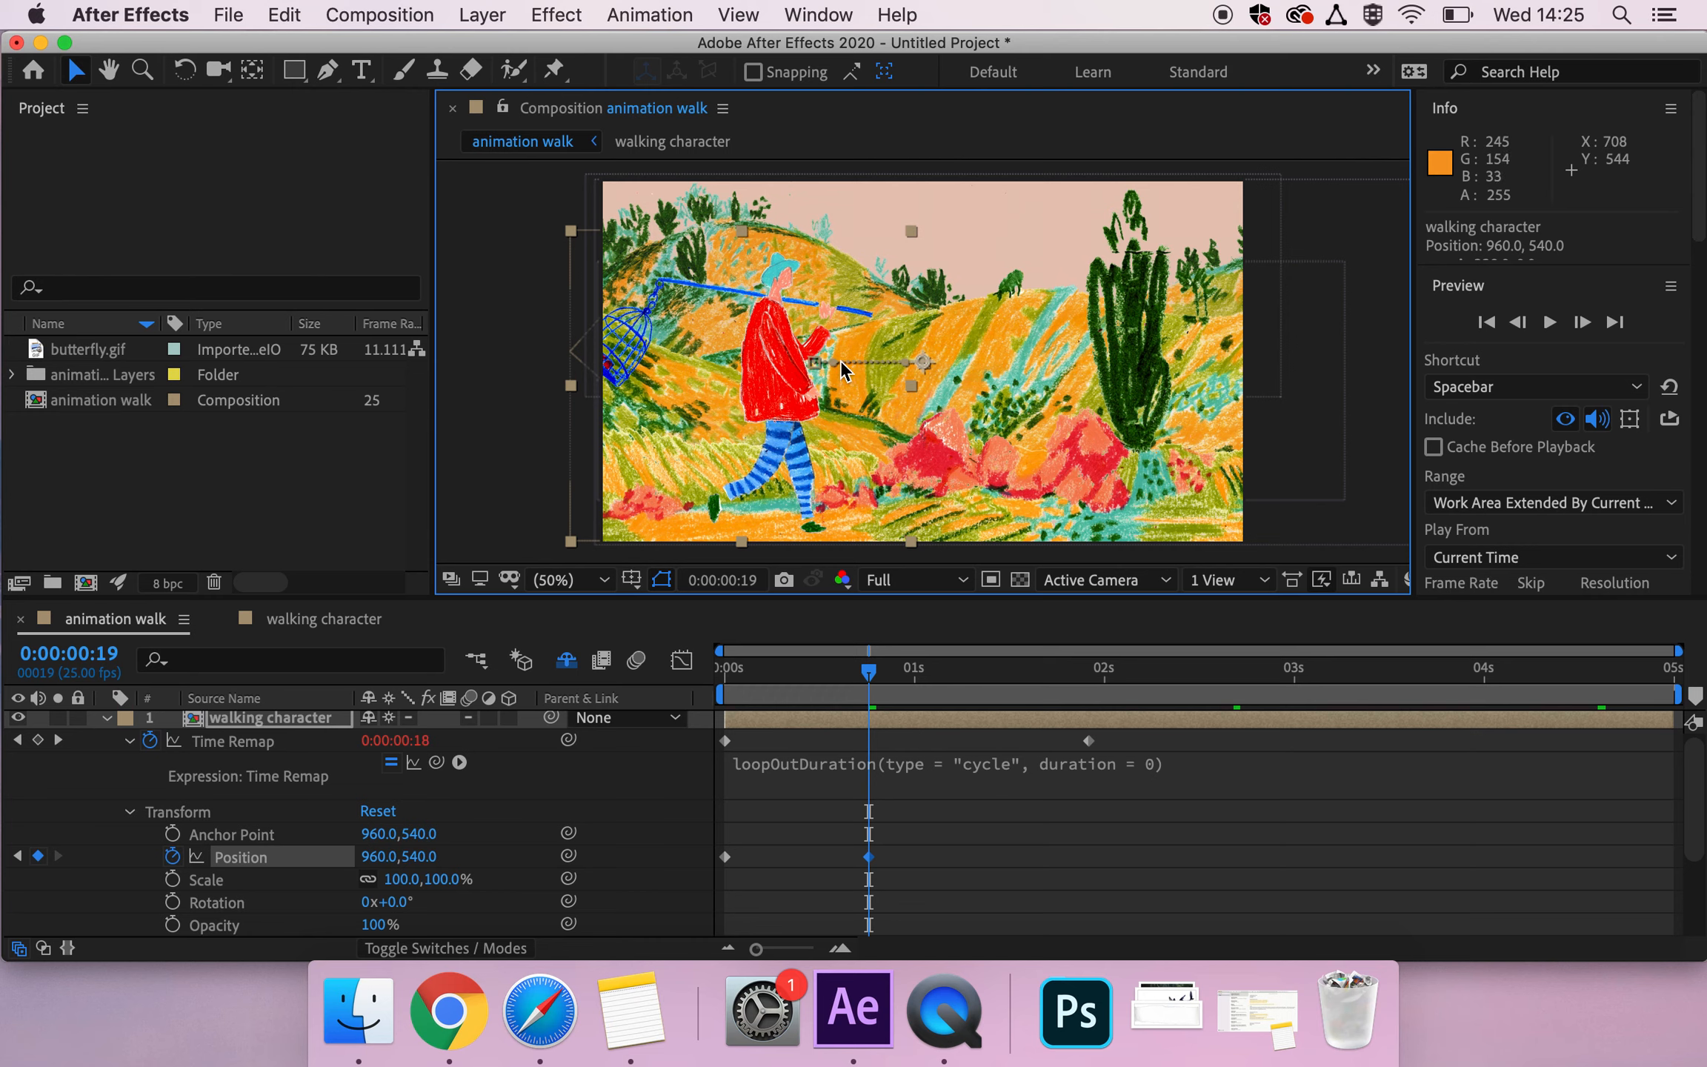
mouse_move(844, 373)
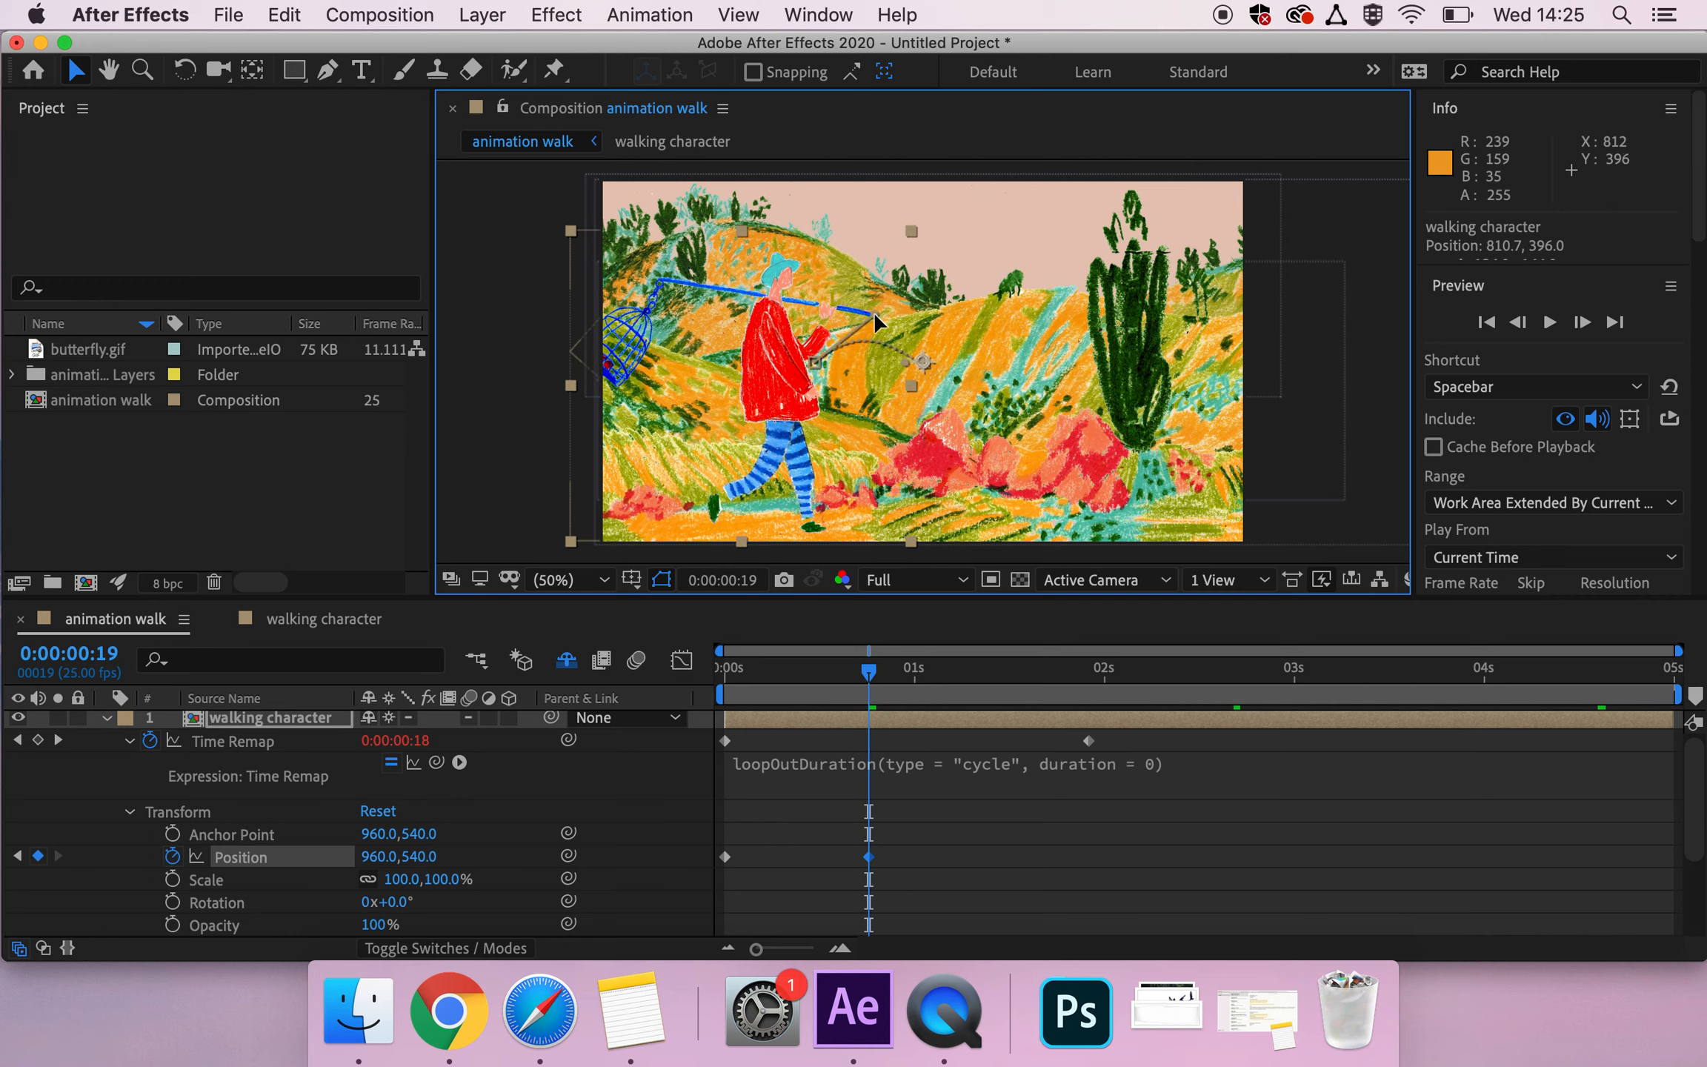
left_click(724, 666)
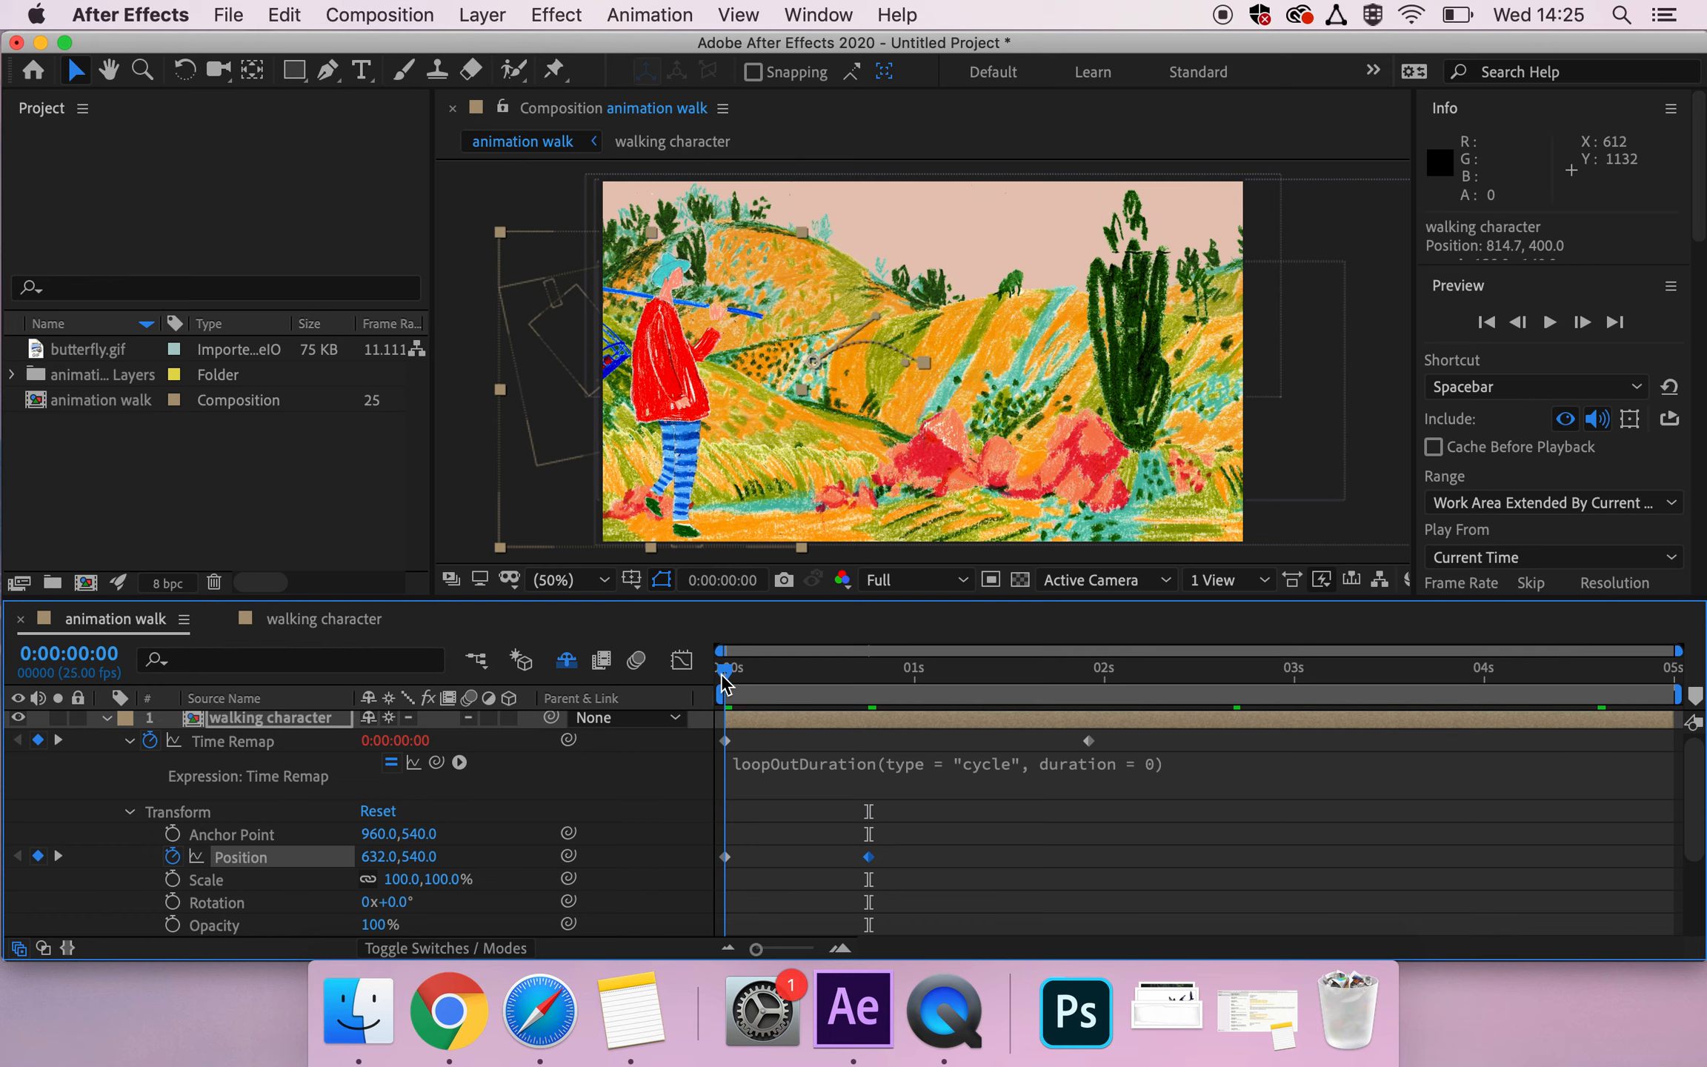
key("space")
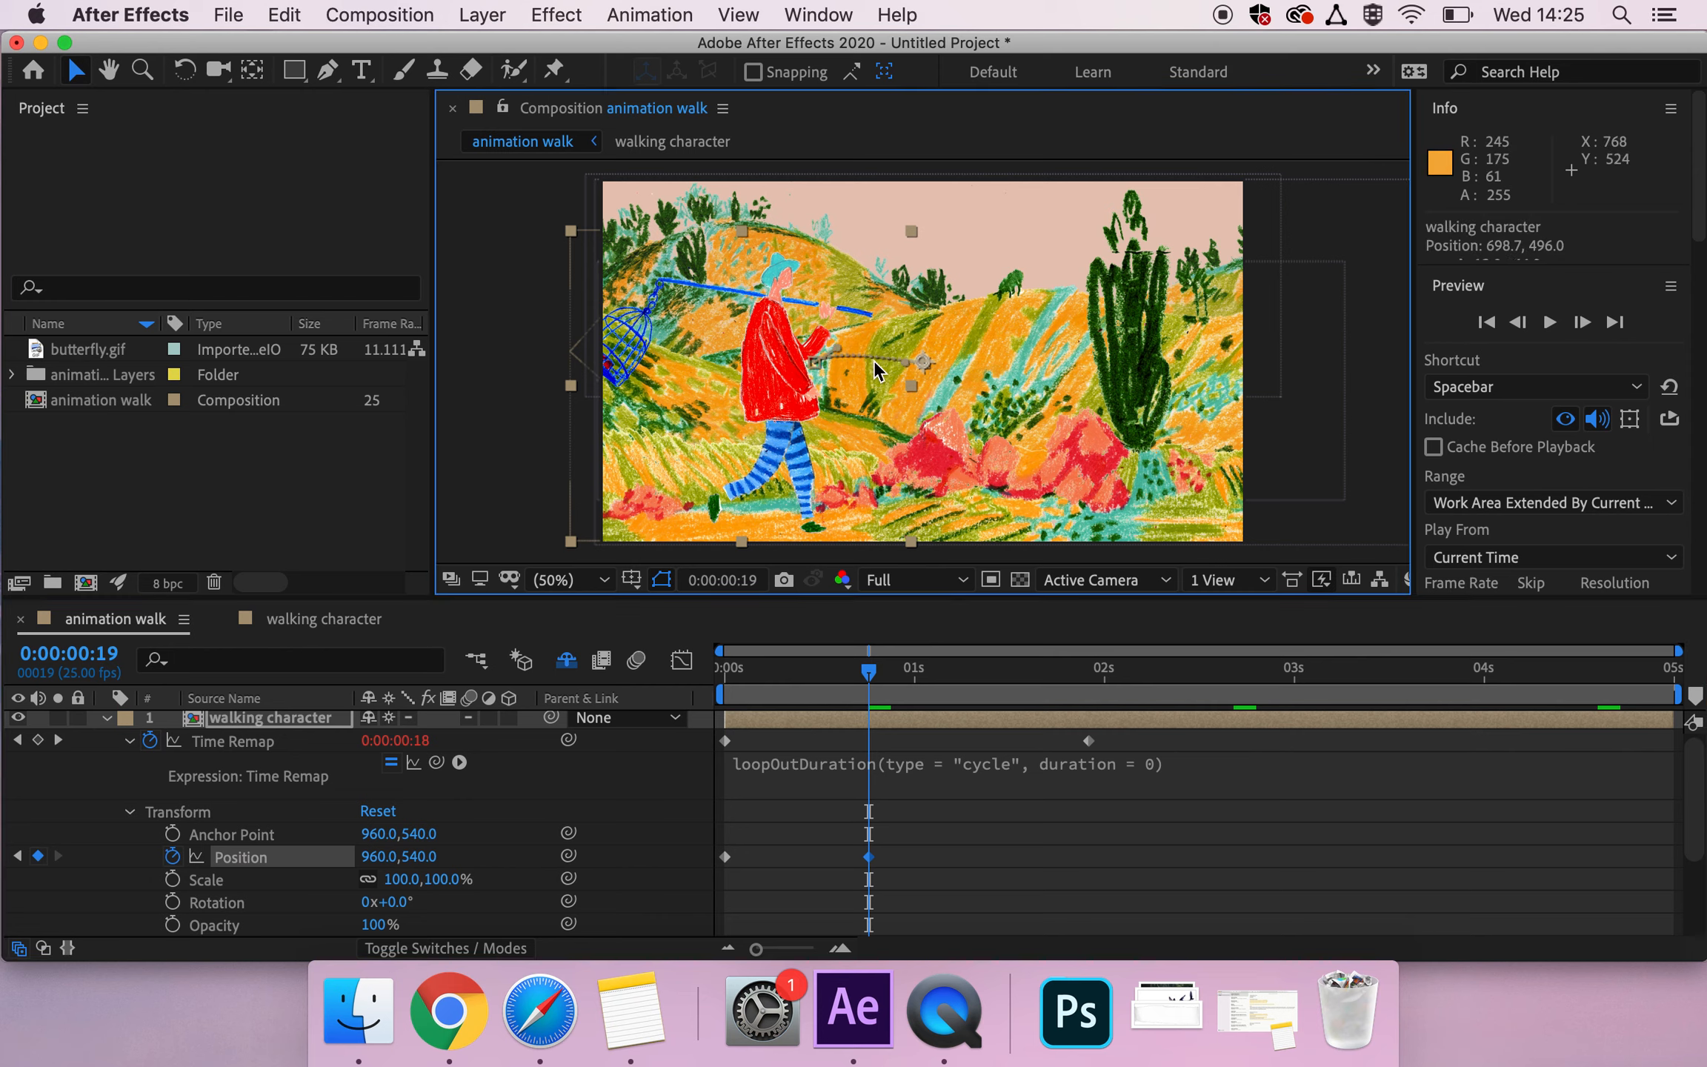
mouse_move(896, 373)
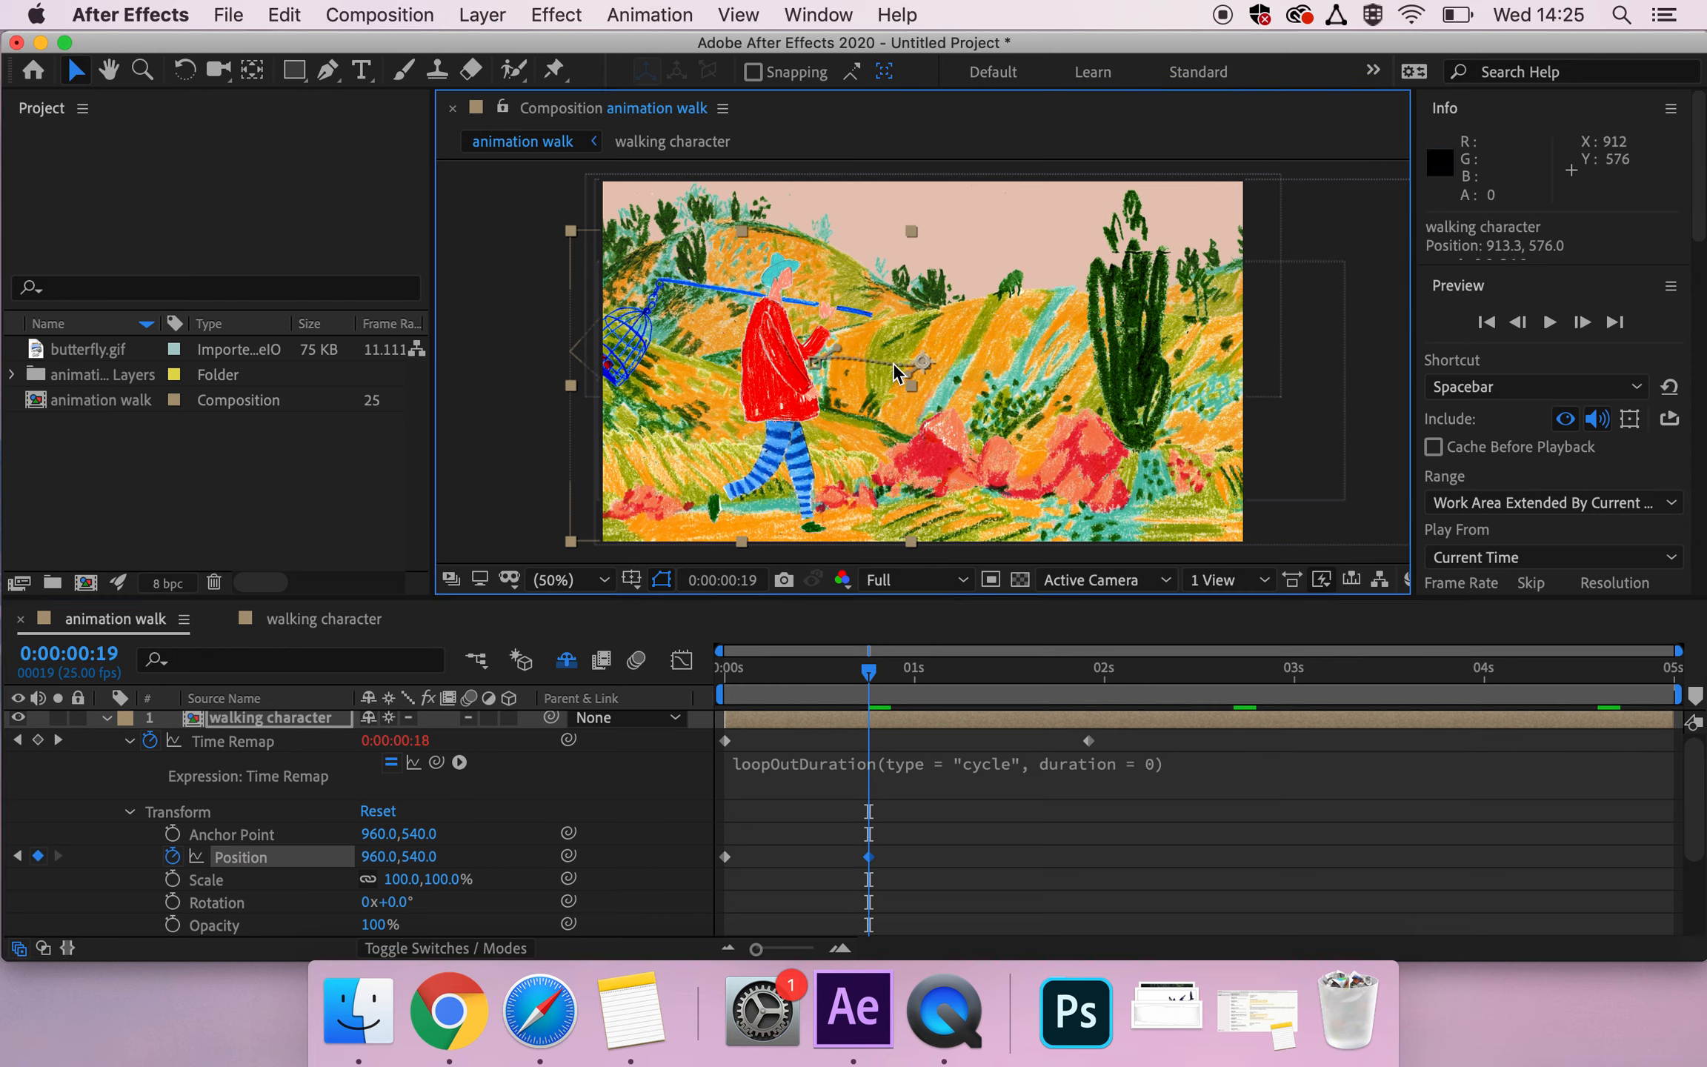
mouse_move(847, 350)
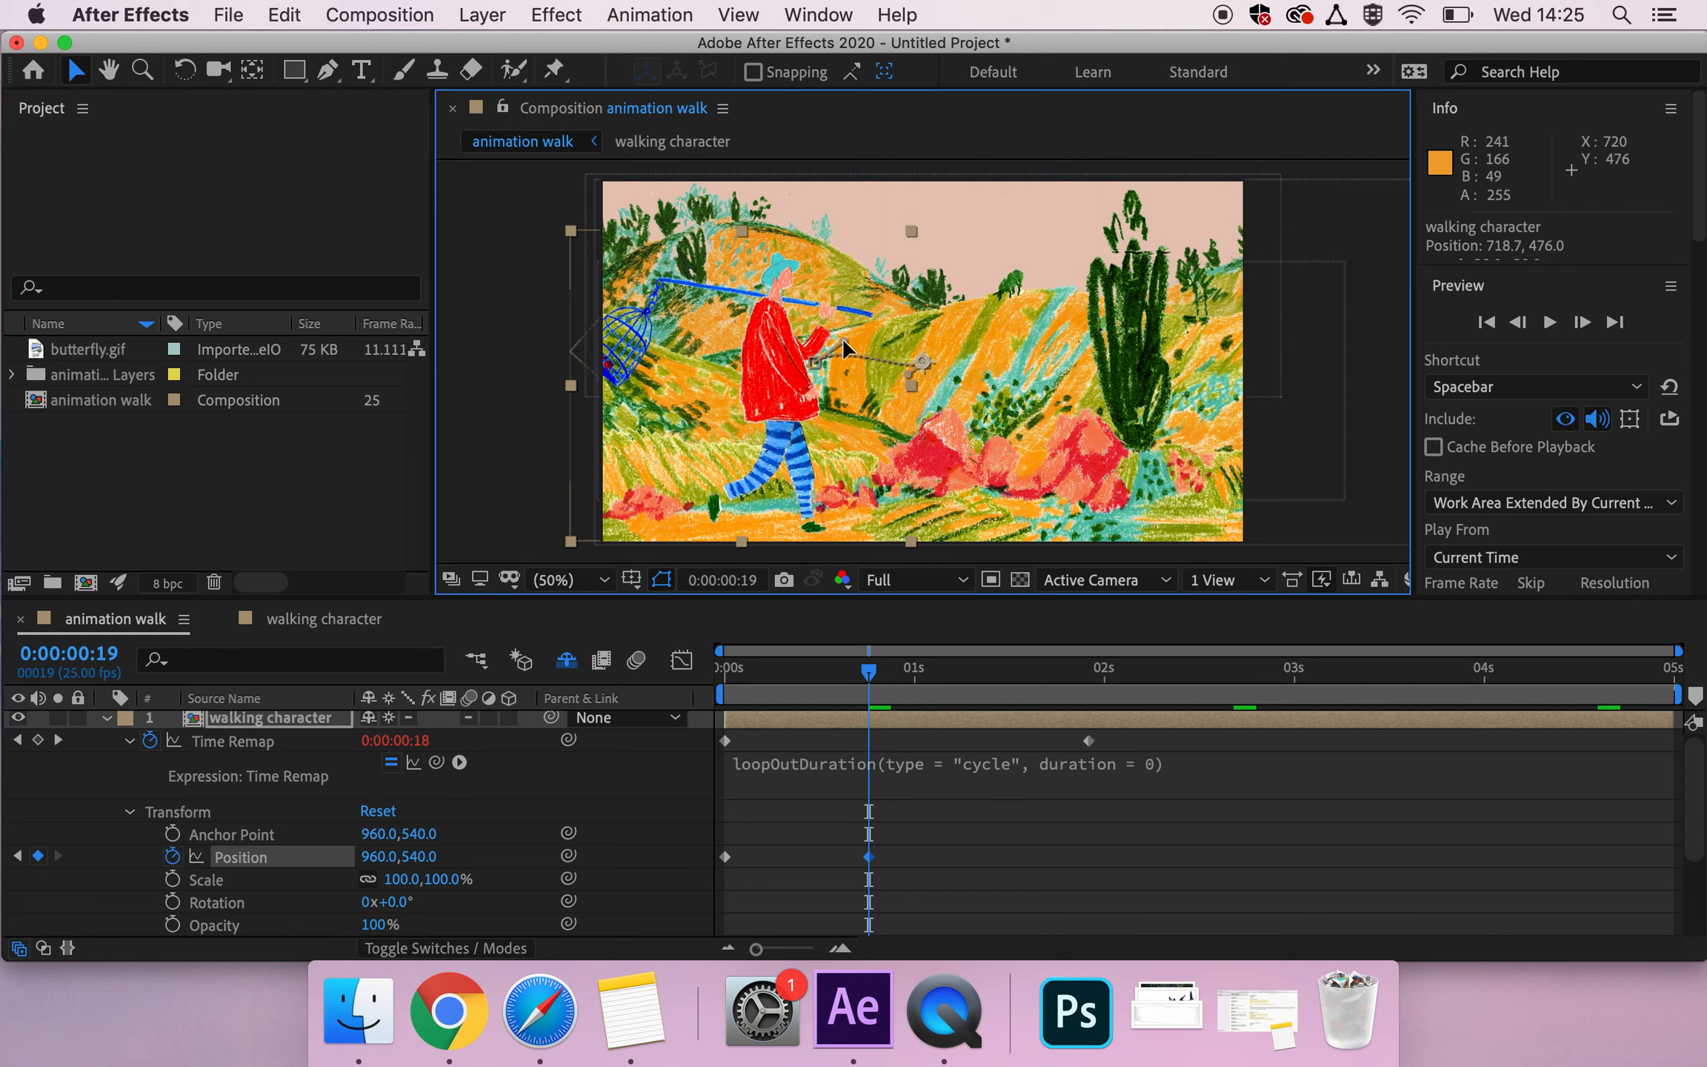
mouse_move(719, 686)
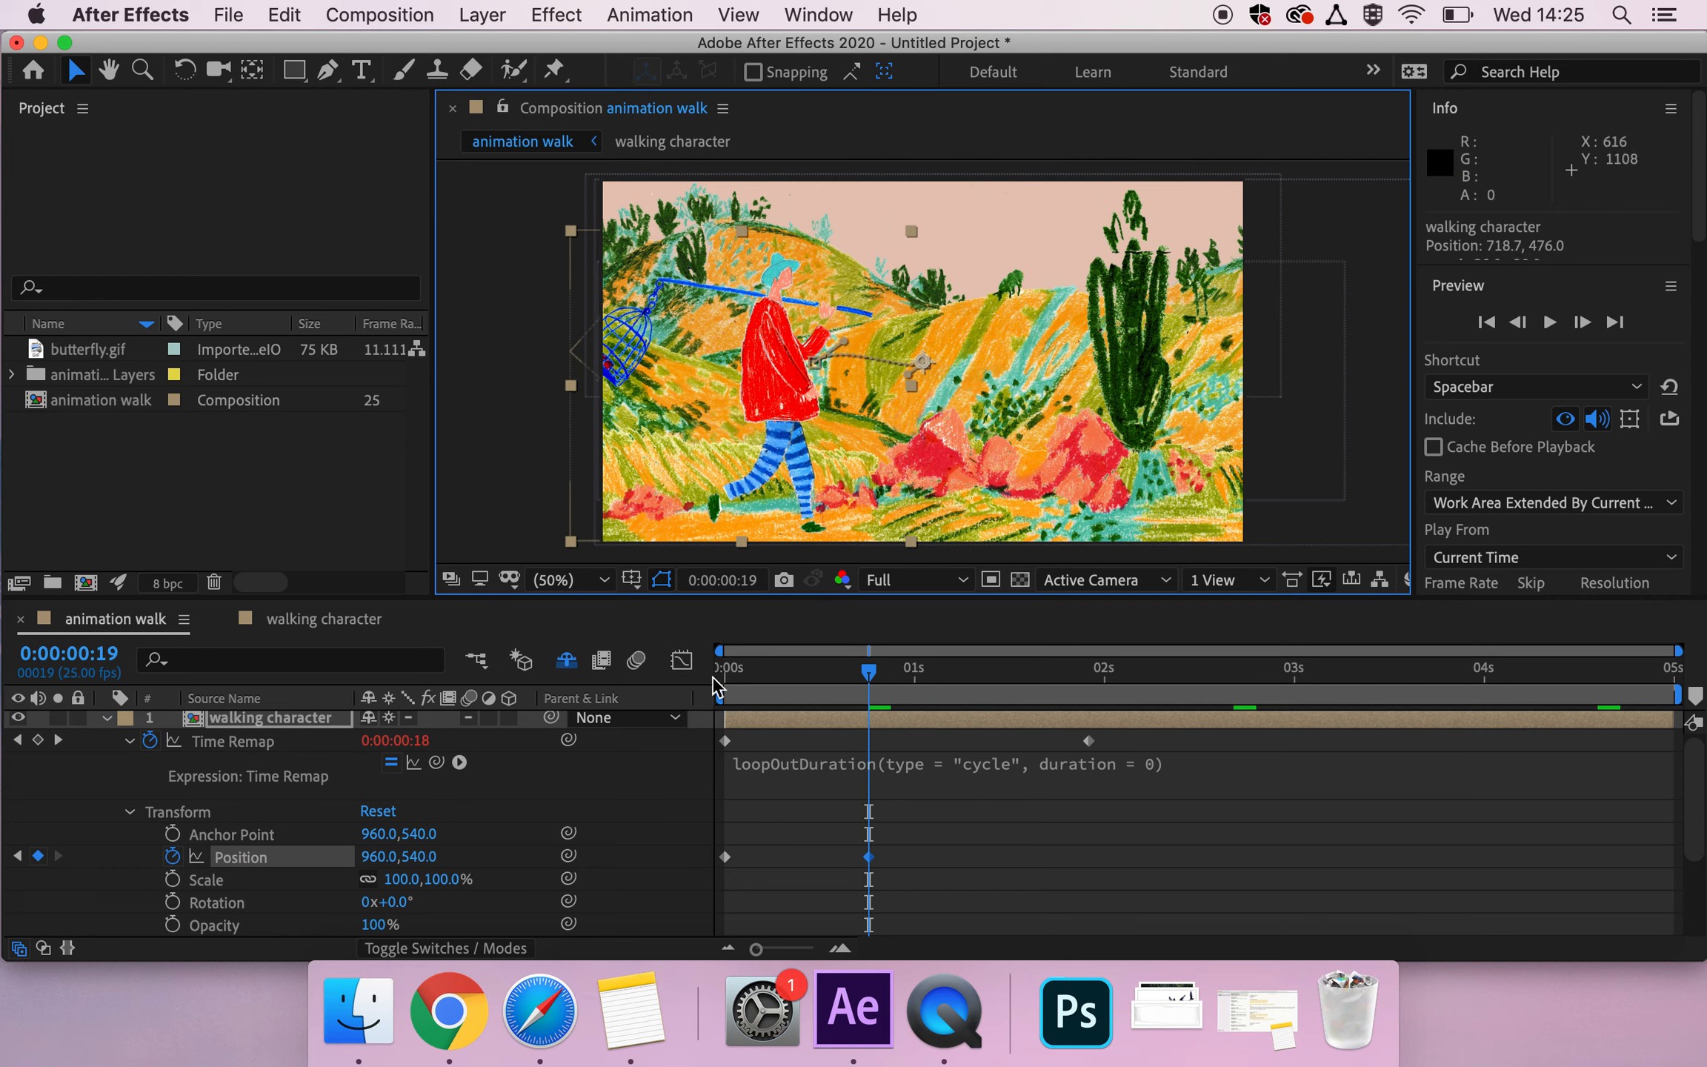
Step: Add a Position keyframe at 0:00:01:16 at 1364, 532 and preview the walk
key("space")
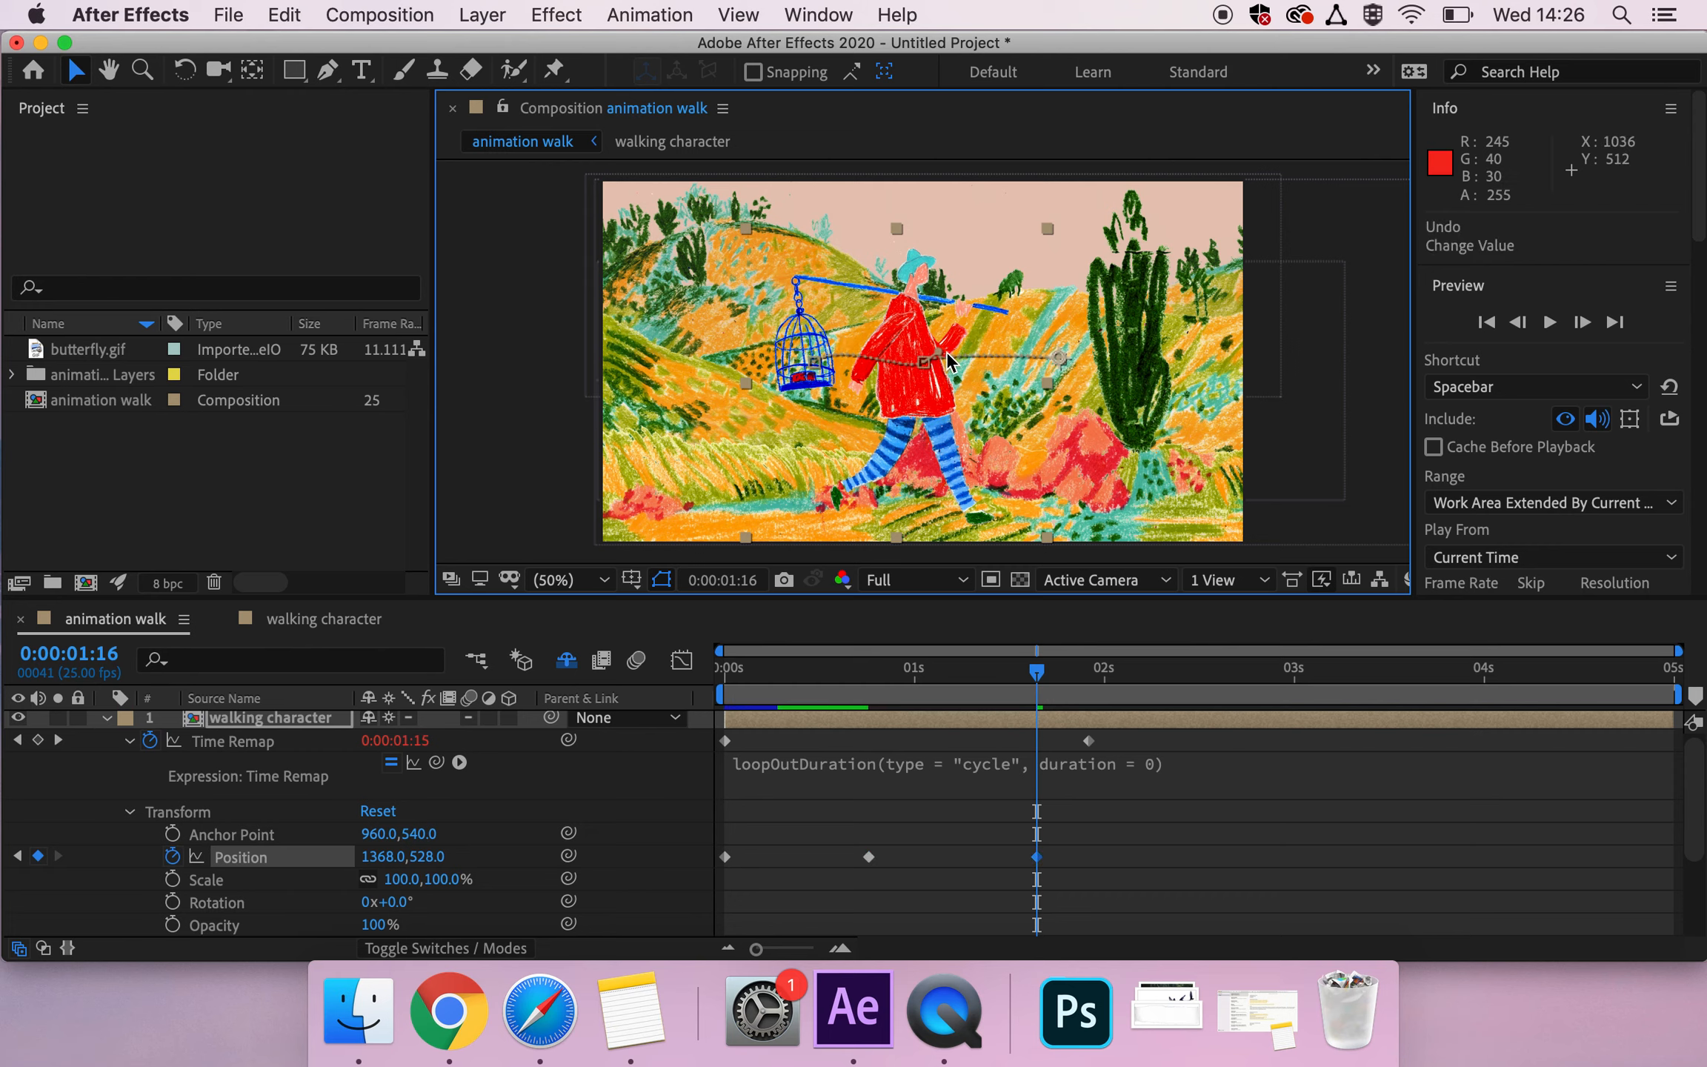
mouse_move(860, 1013)
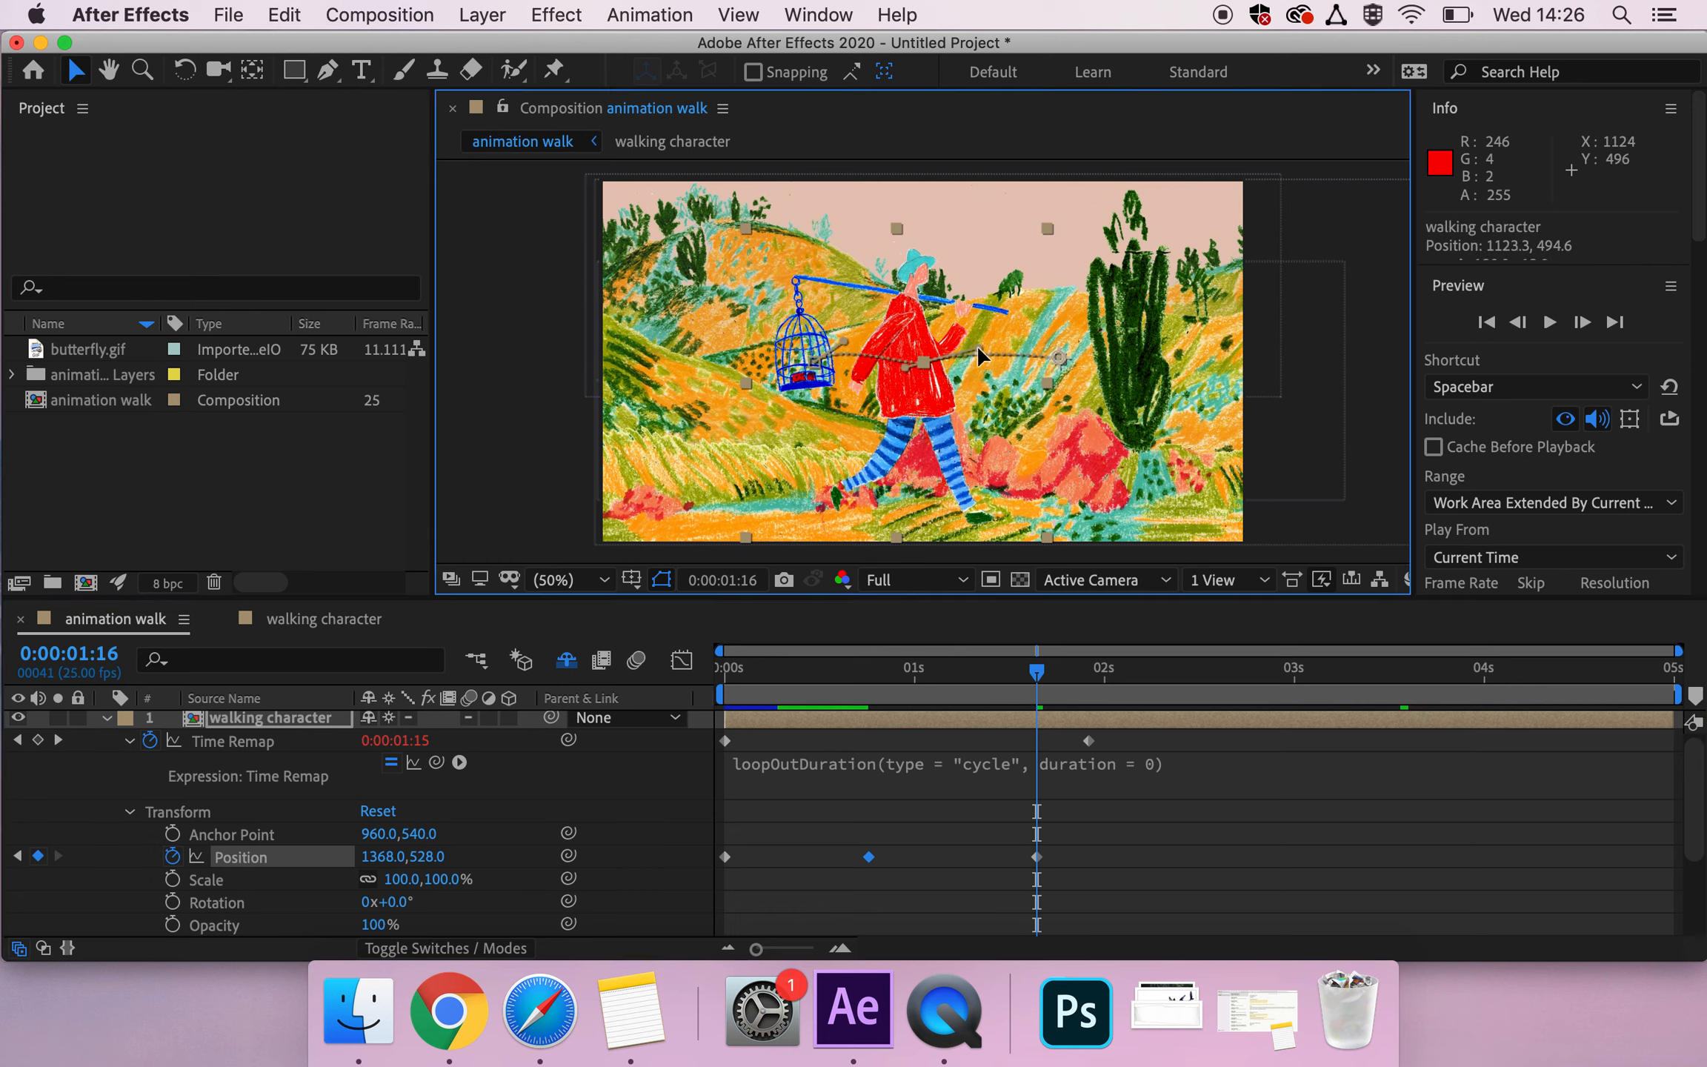
mouse_move(977, 350)
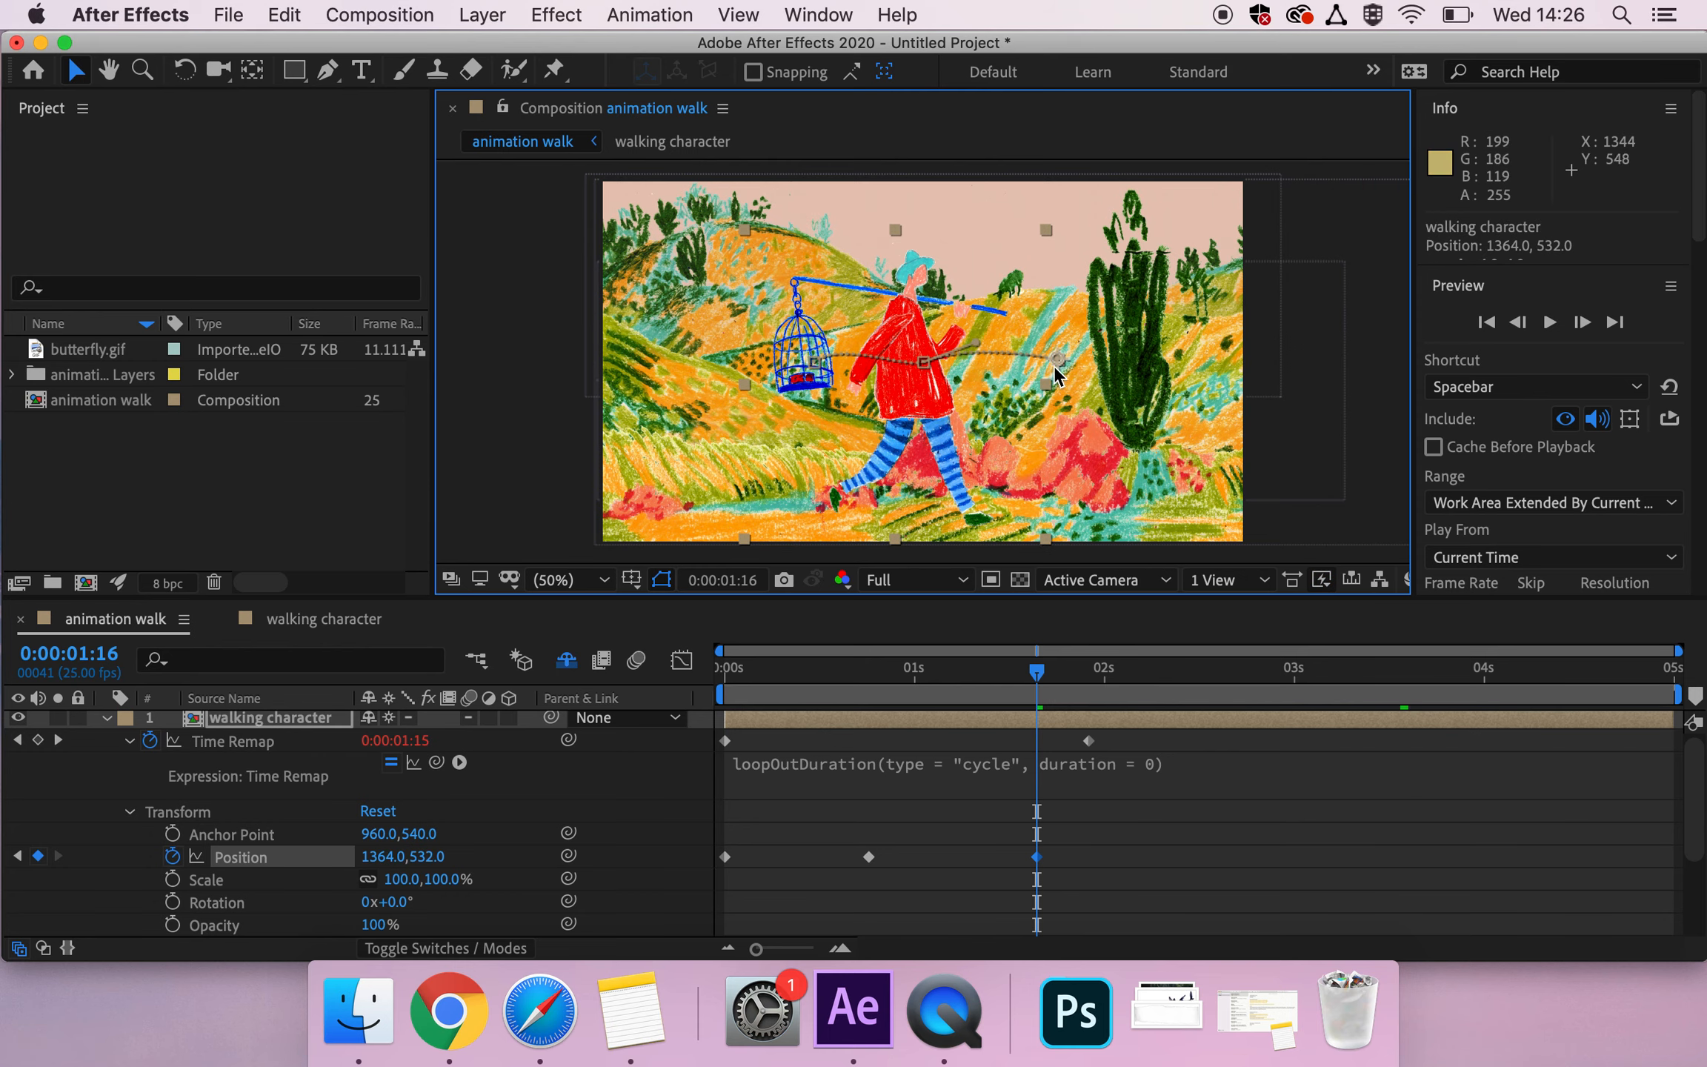
mouse_move(1058, 371)
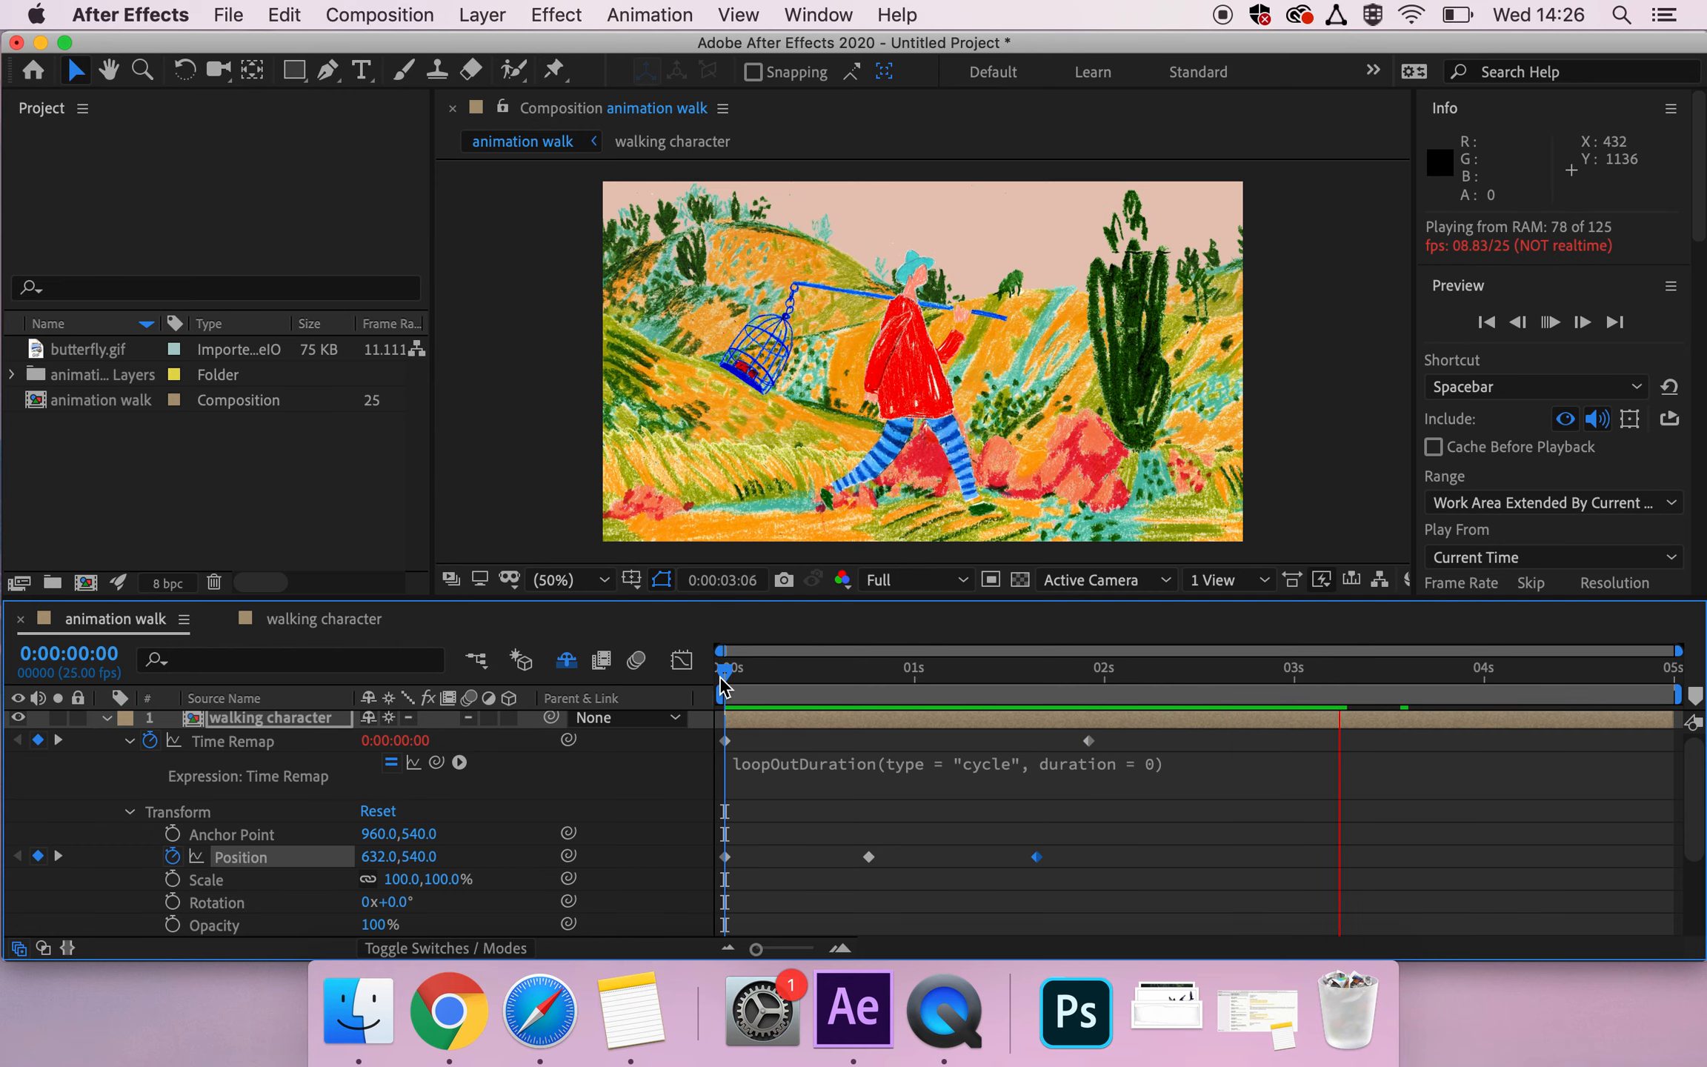
left_click(1043, 667)
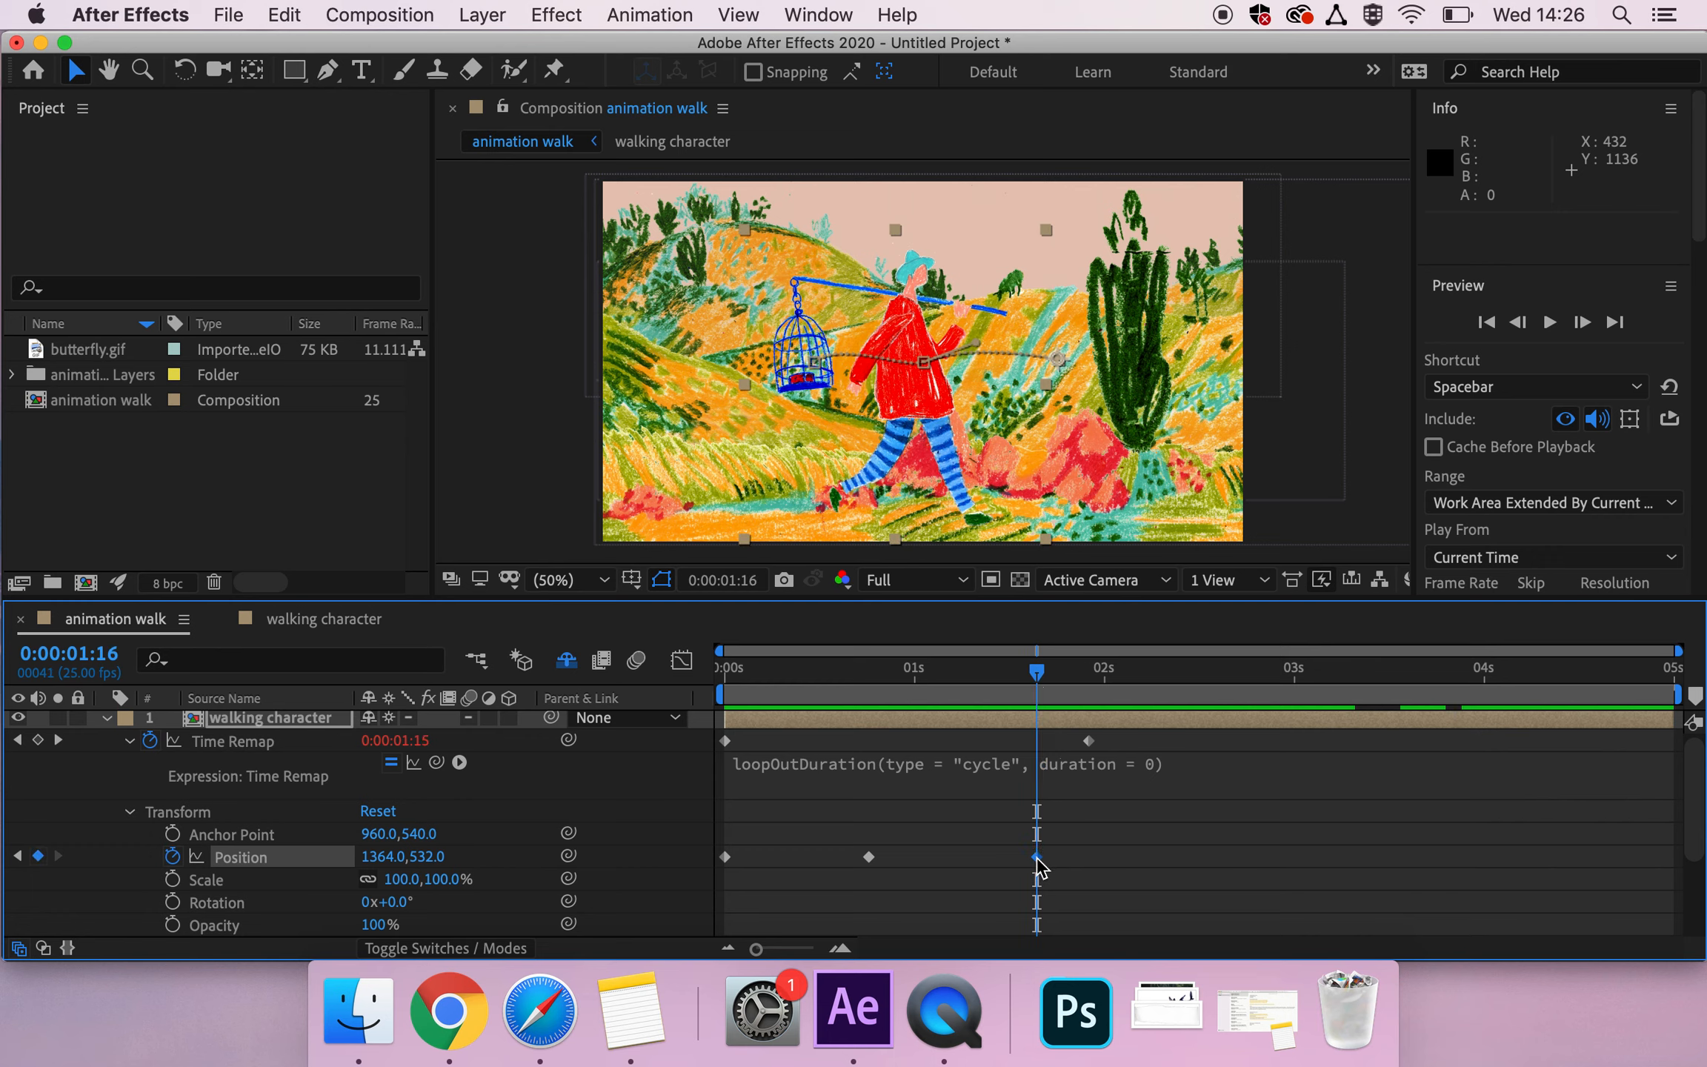
Step: Set the 1:16 Position keyframe's temporal and spatial interpolation to Auto Bezier
right_click(1036, 856)
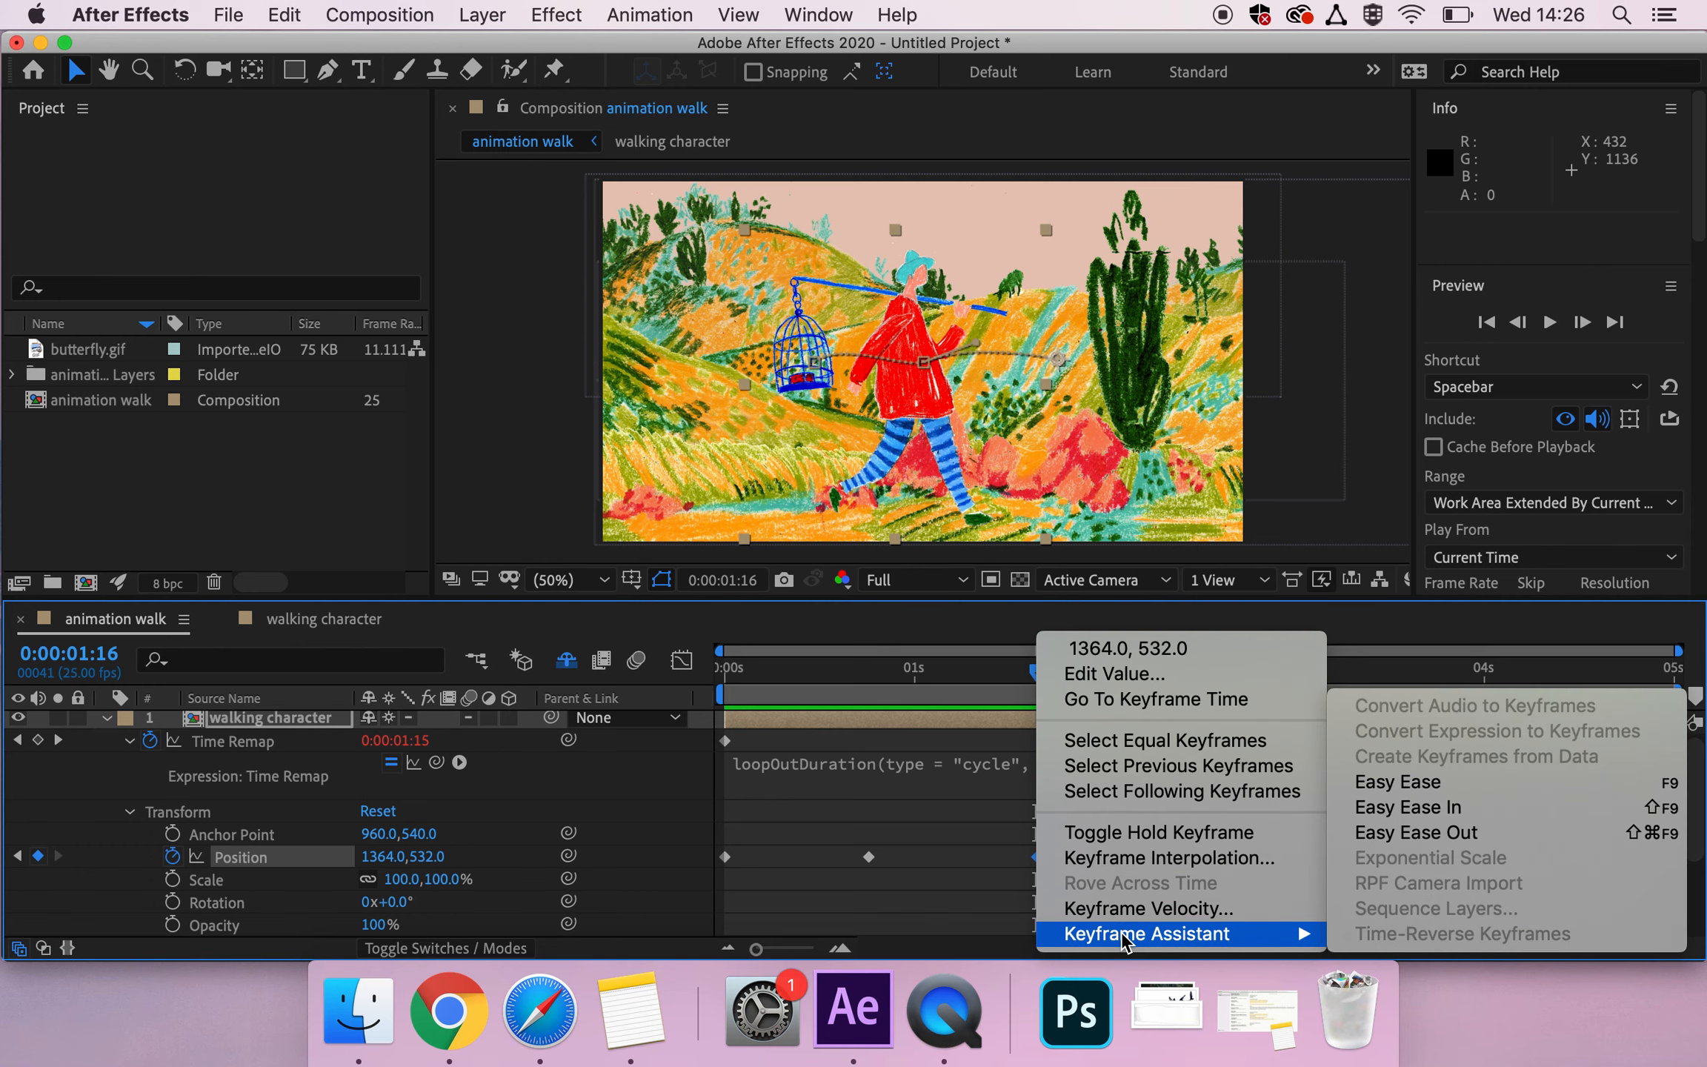
mouse_move(1167, 858)
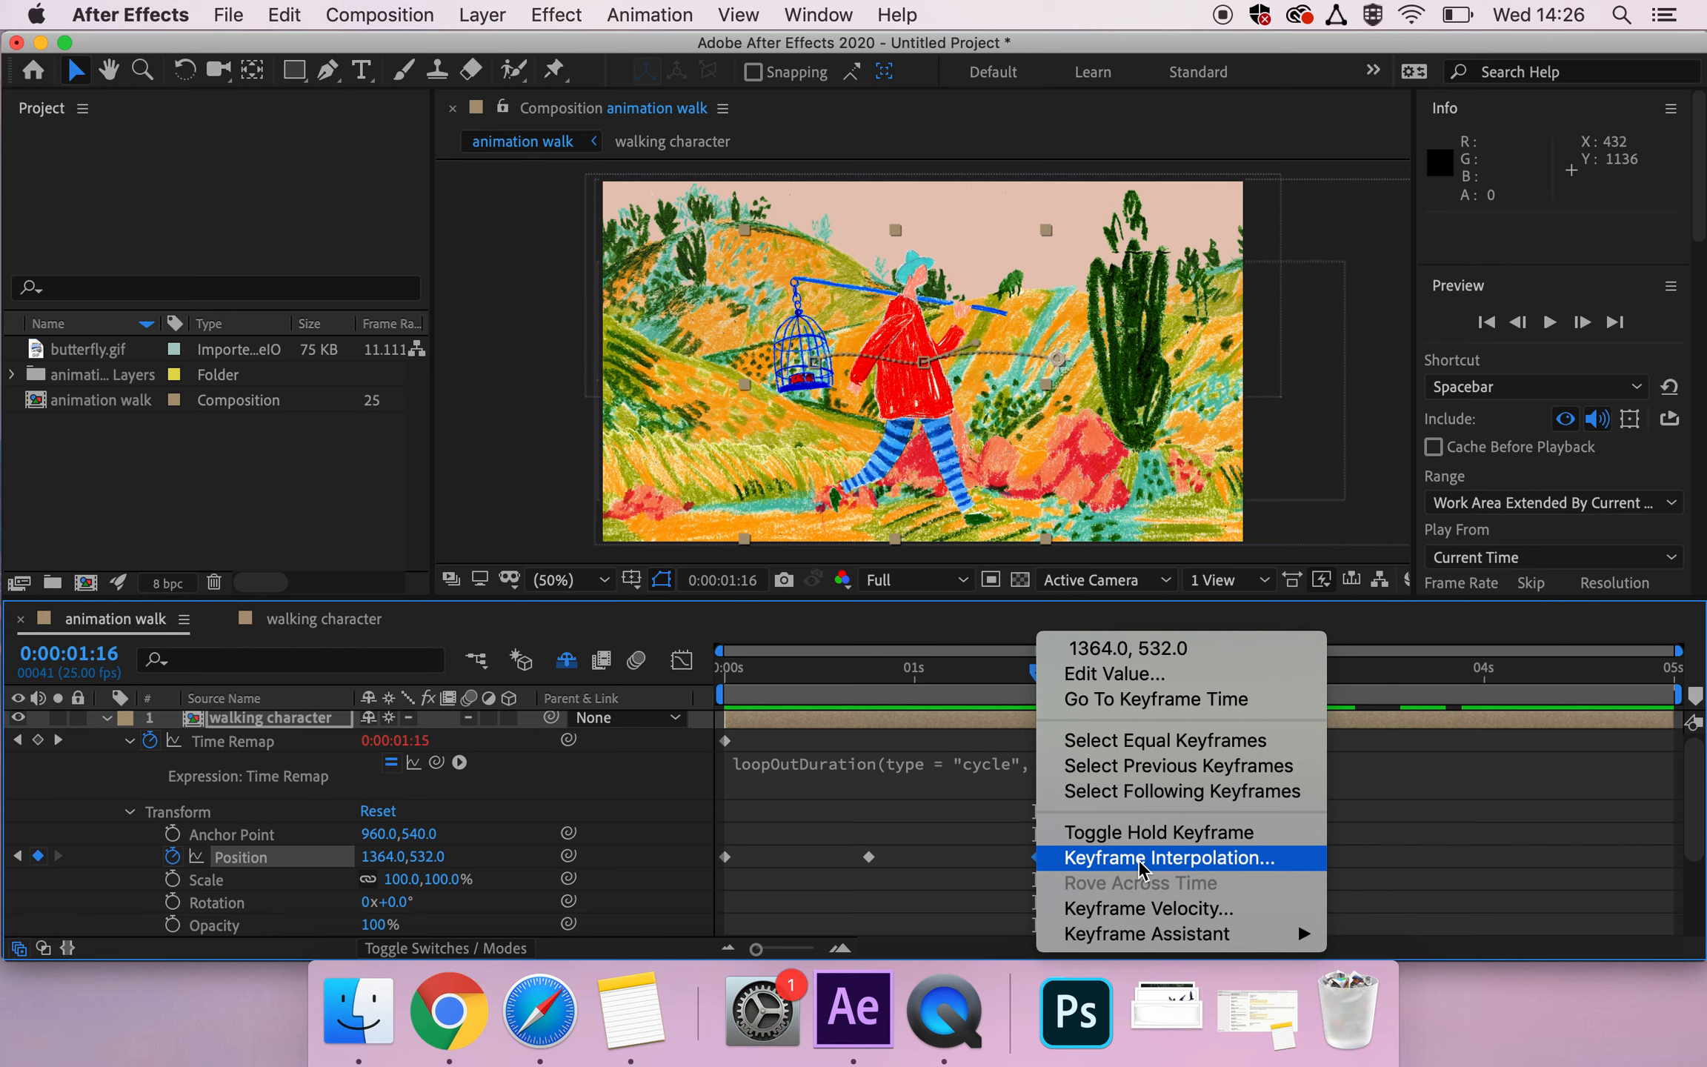
left_click(1167, 858)
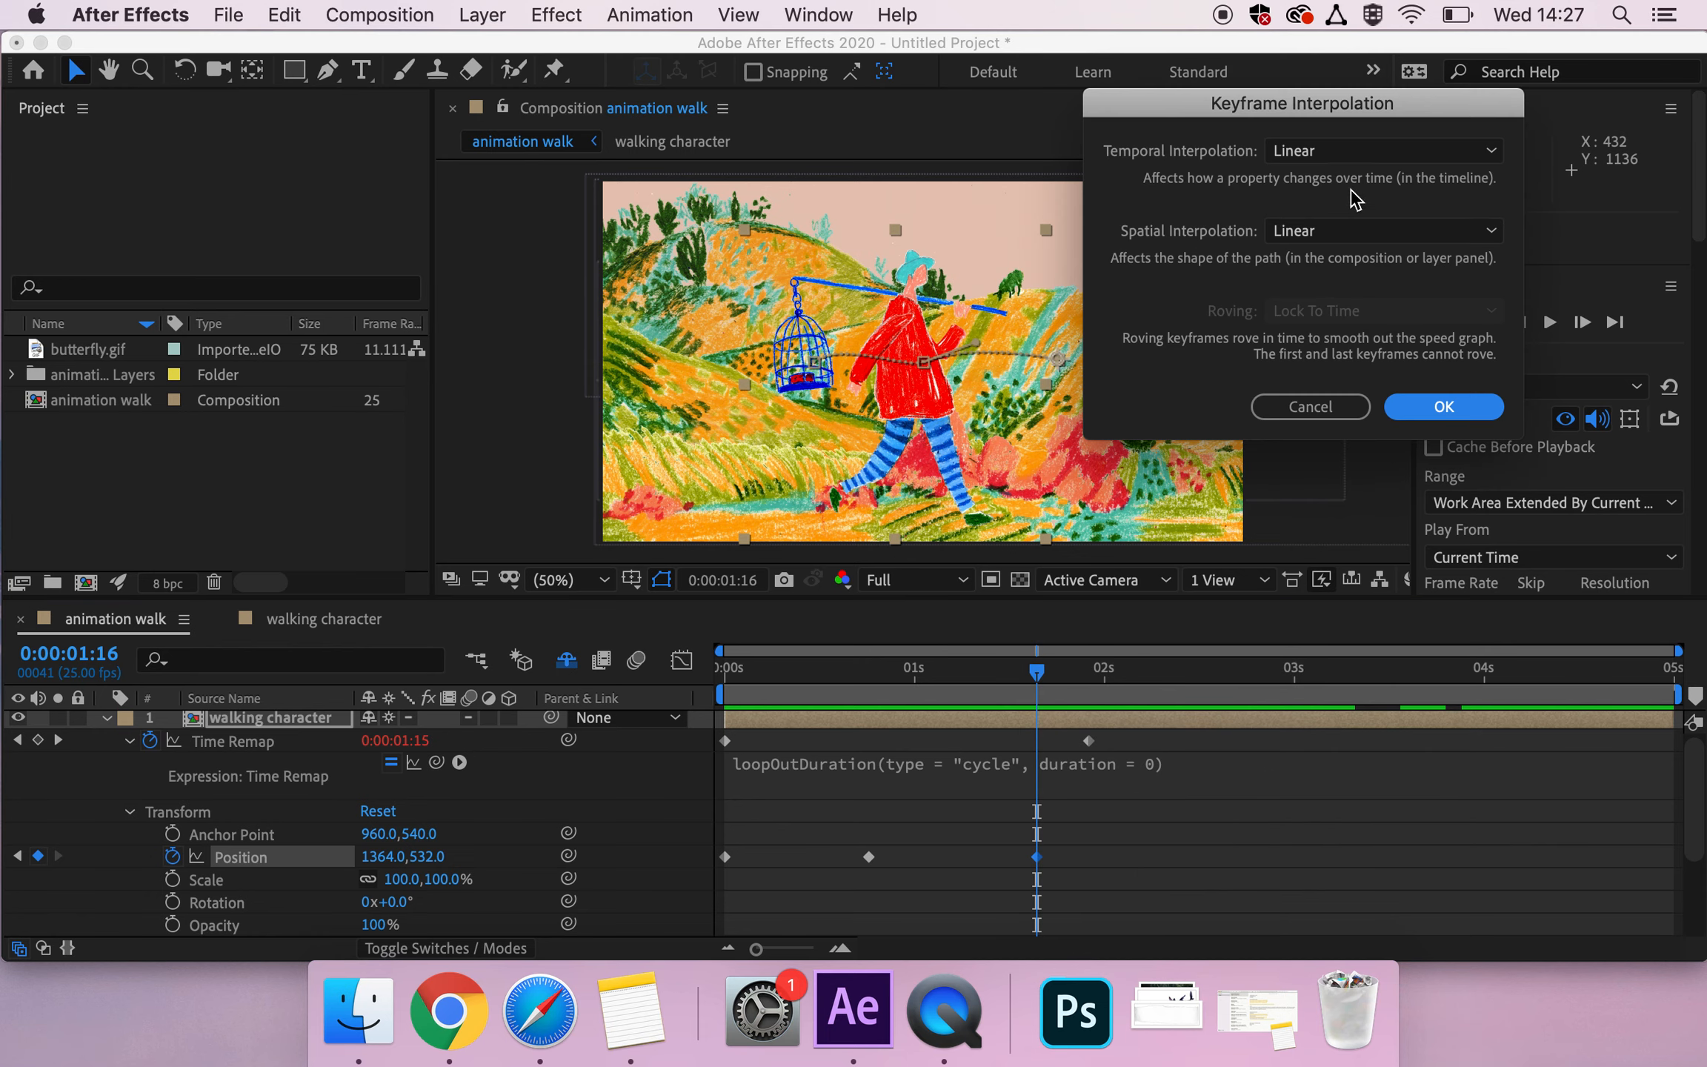
mouse_move(1296, 218)
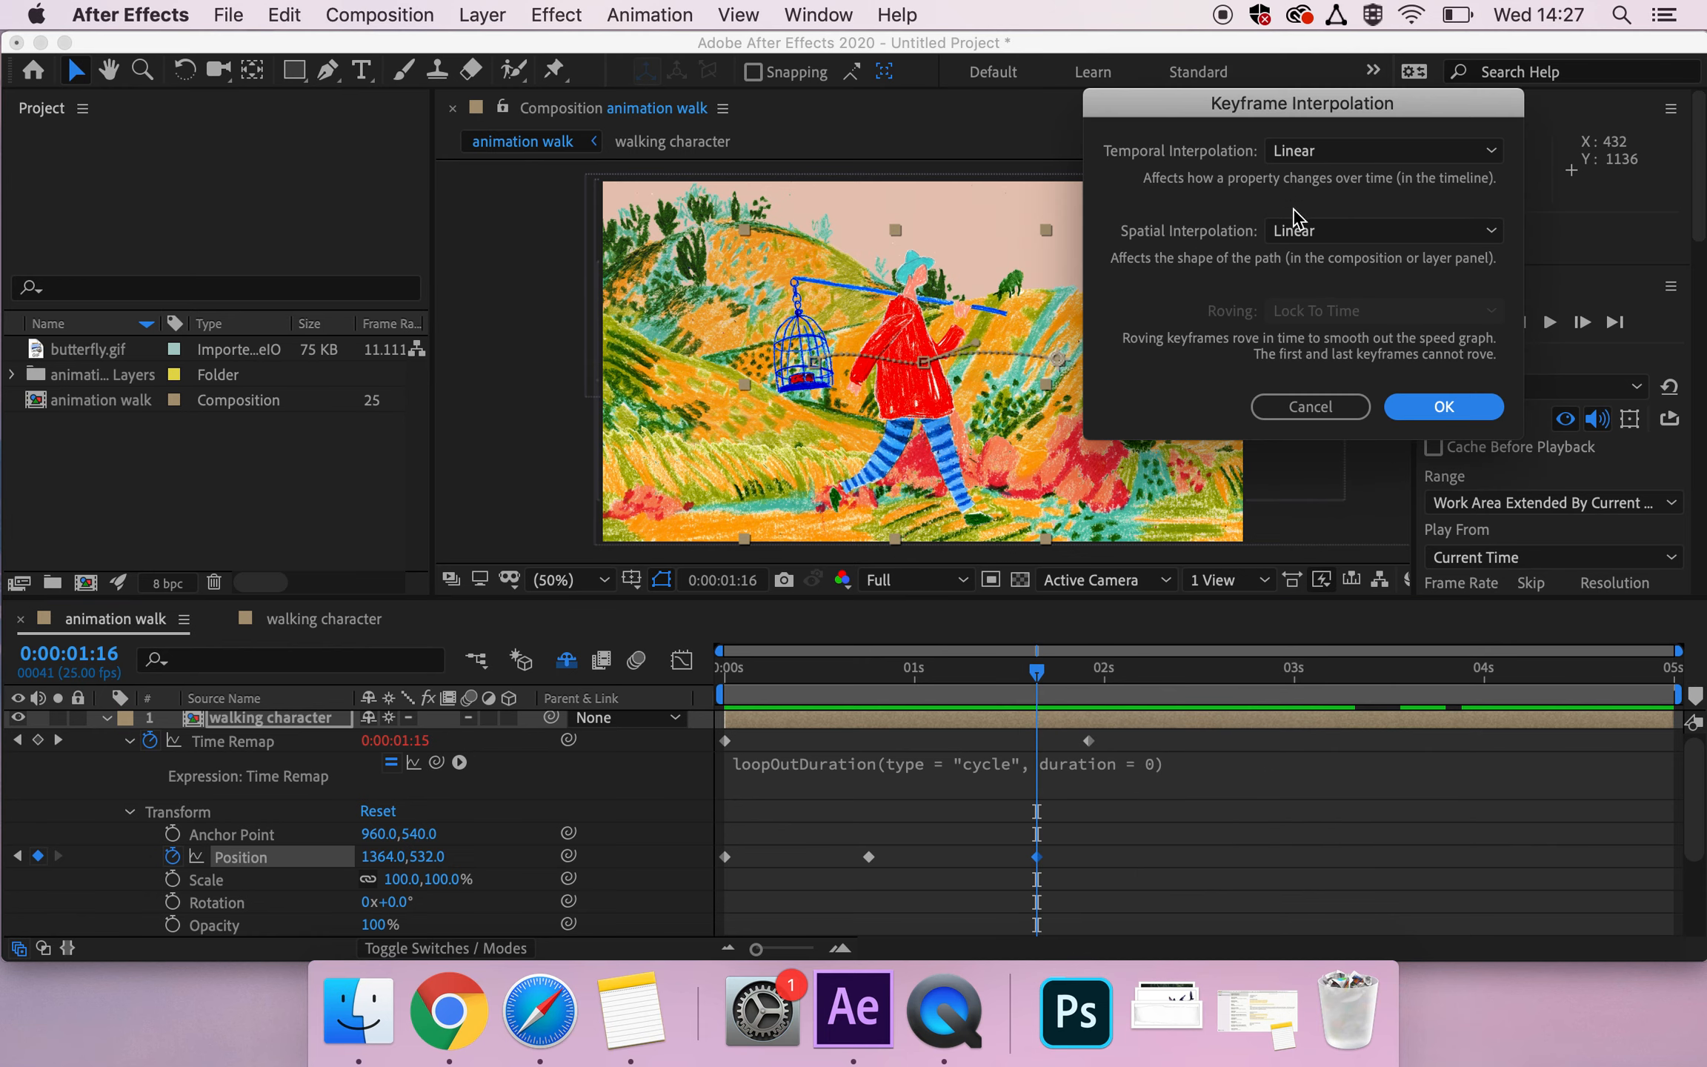
mouse_move(1329, 137)
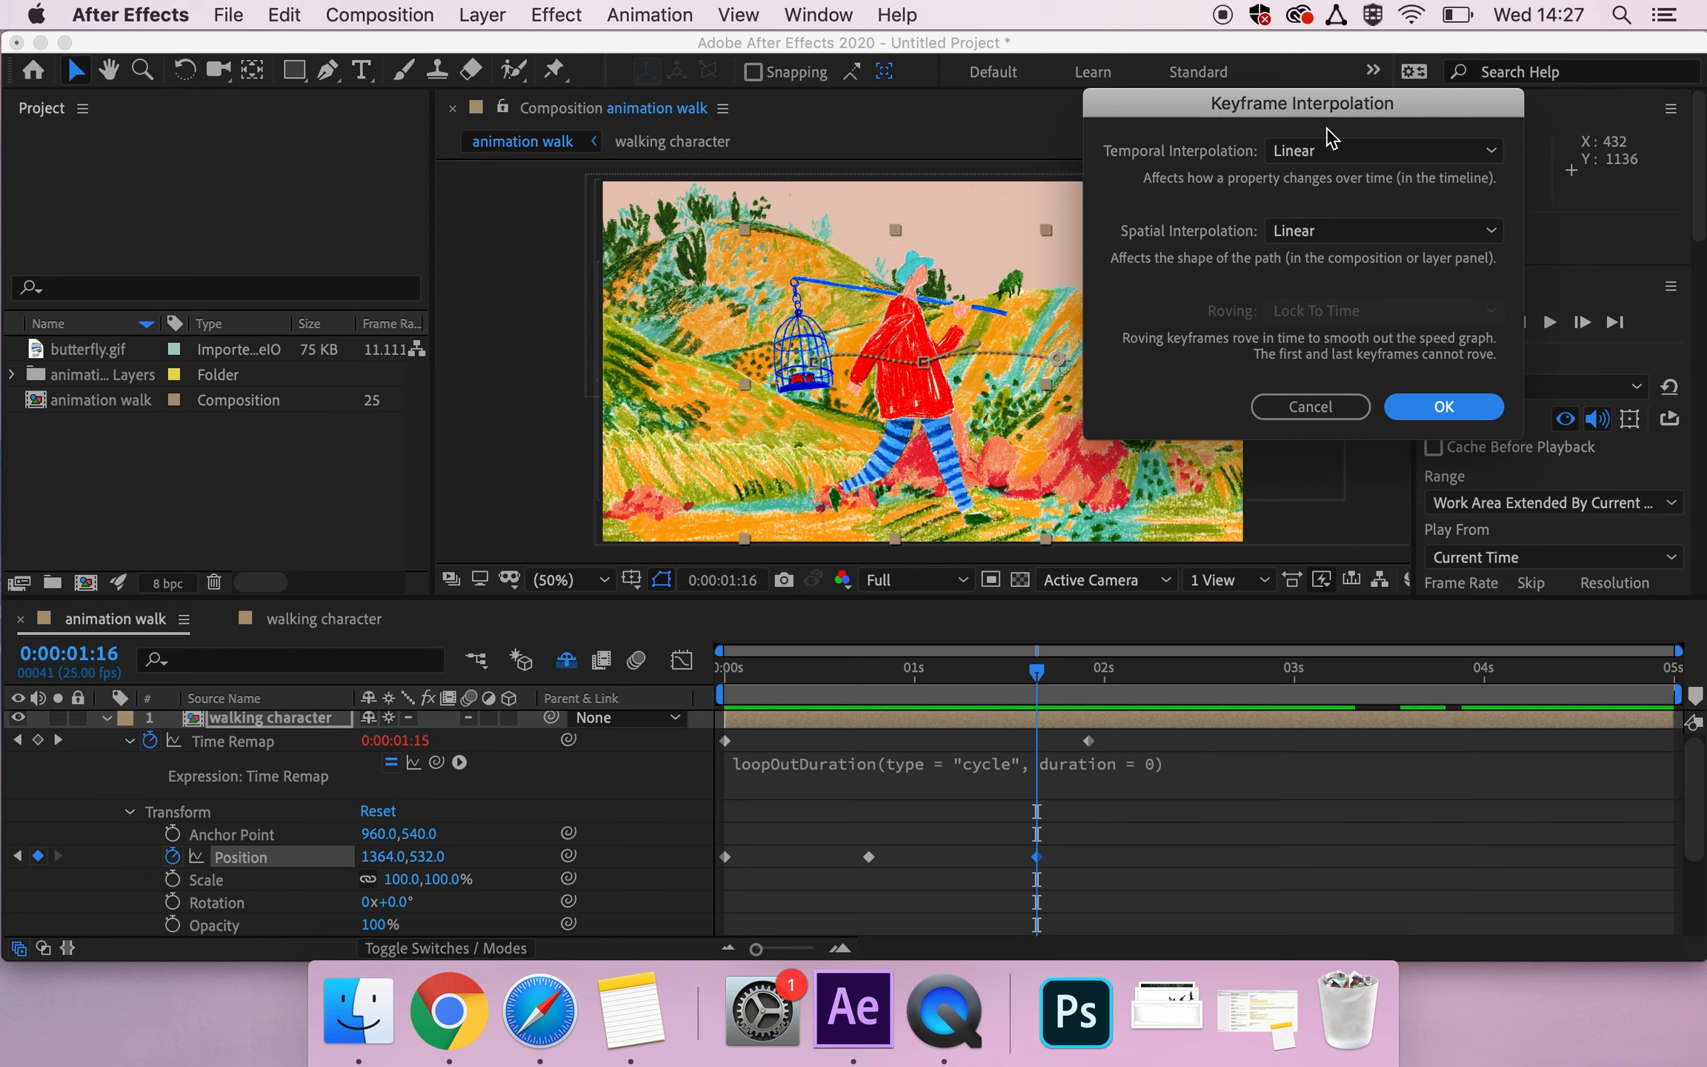
left_click(1383, 151)
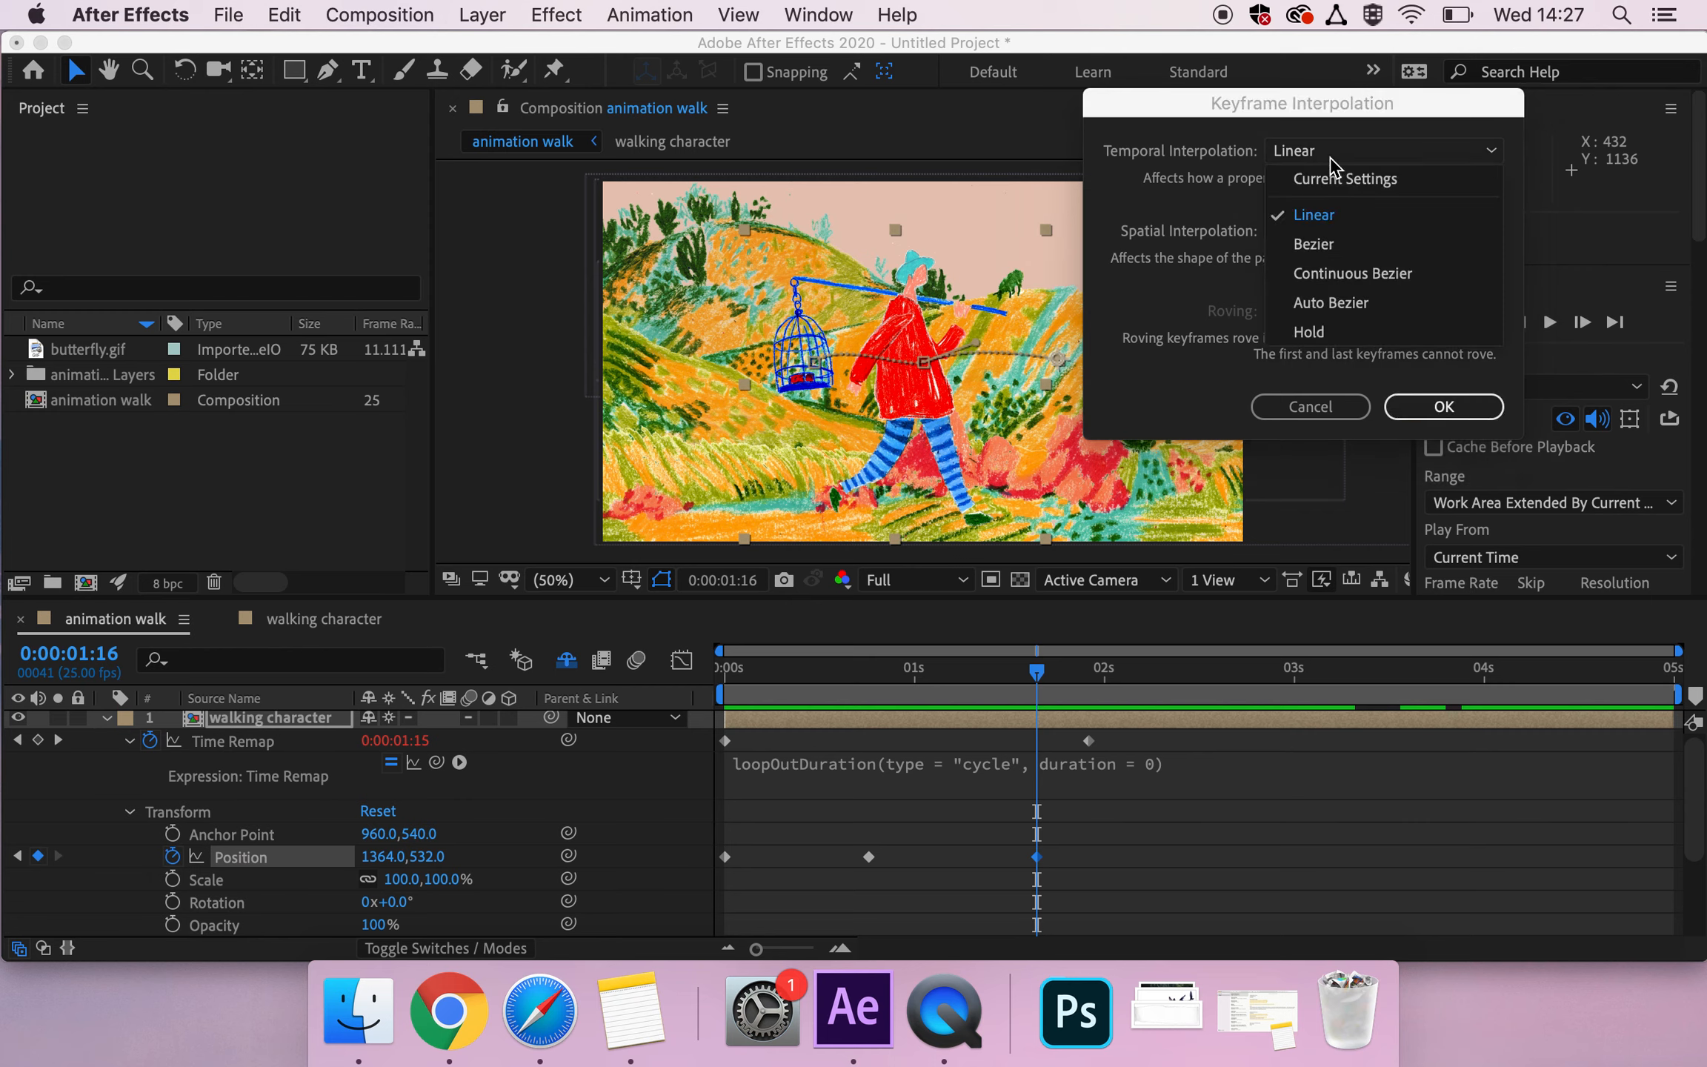
mouse_move(1334, 186)
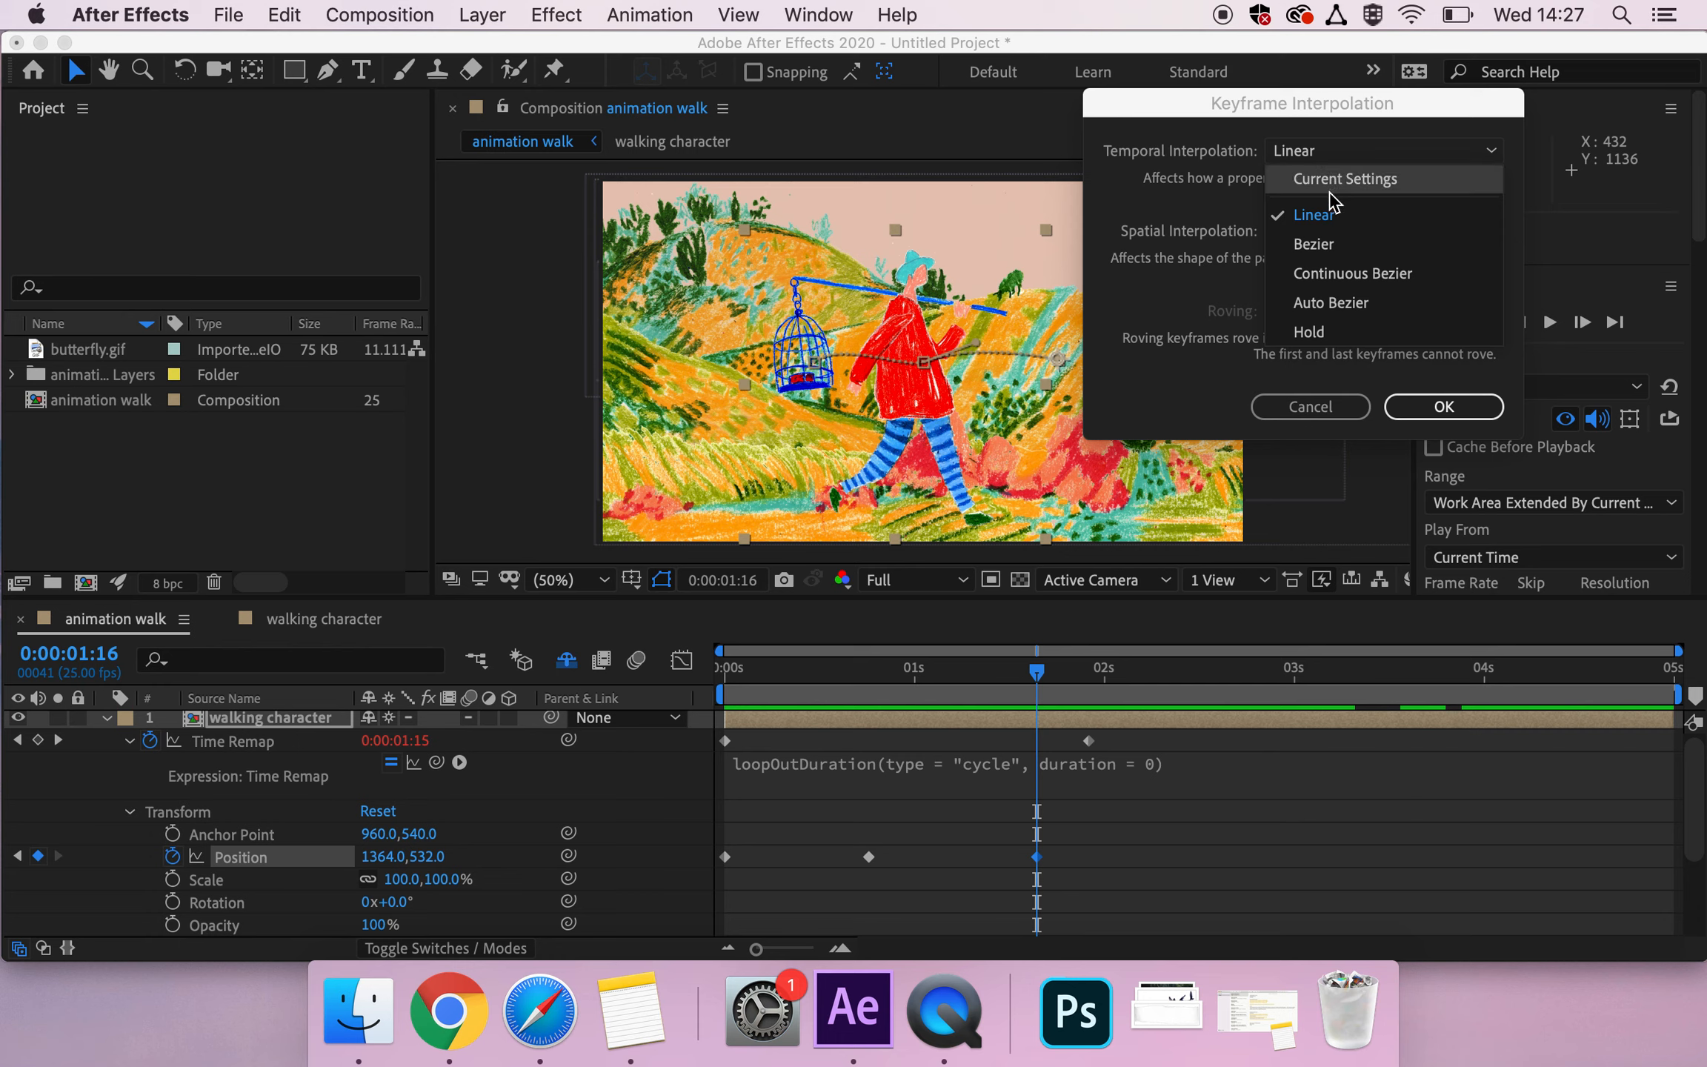
left_click(1332, 303)
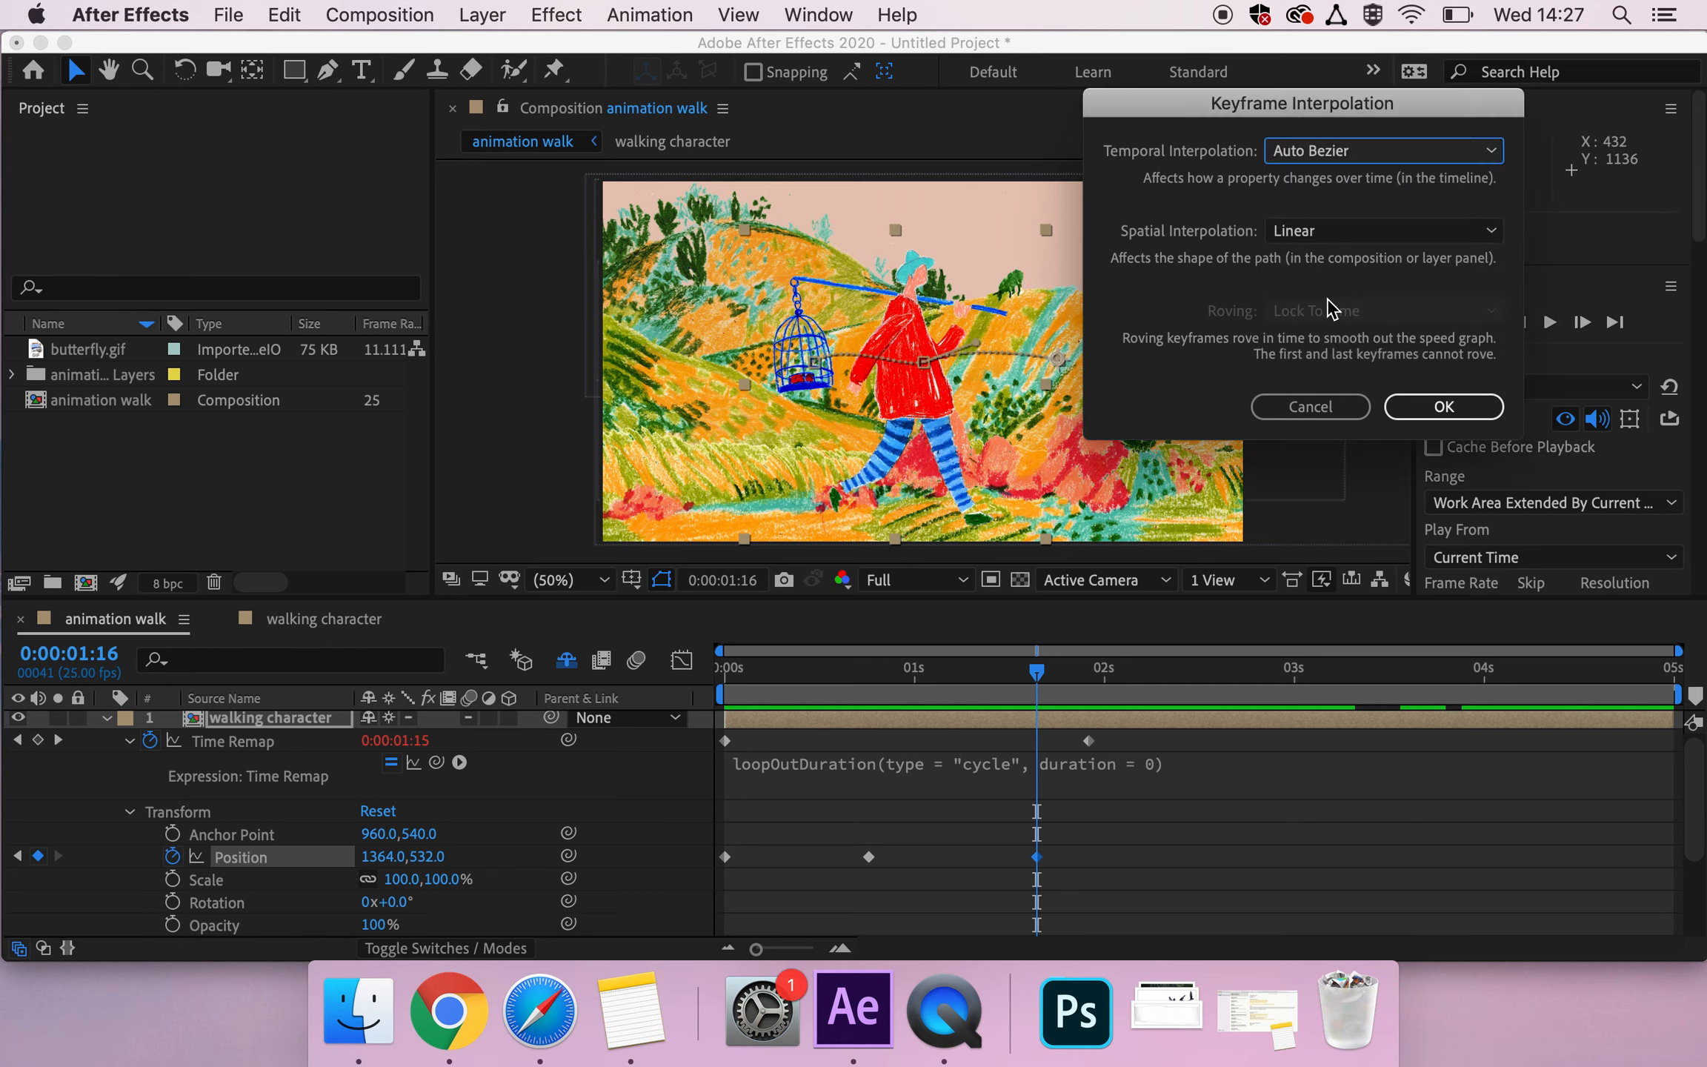
left_click(1380, 230)
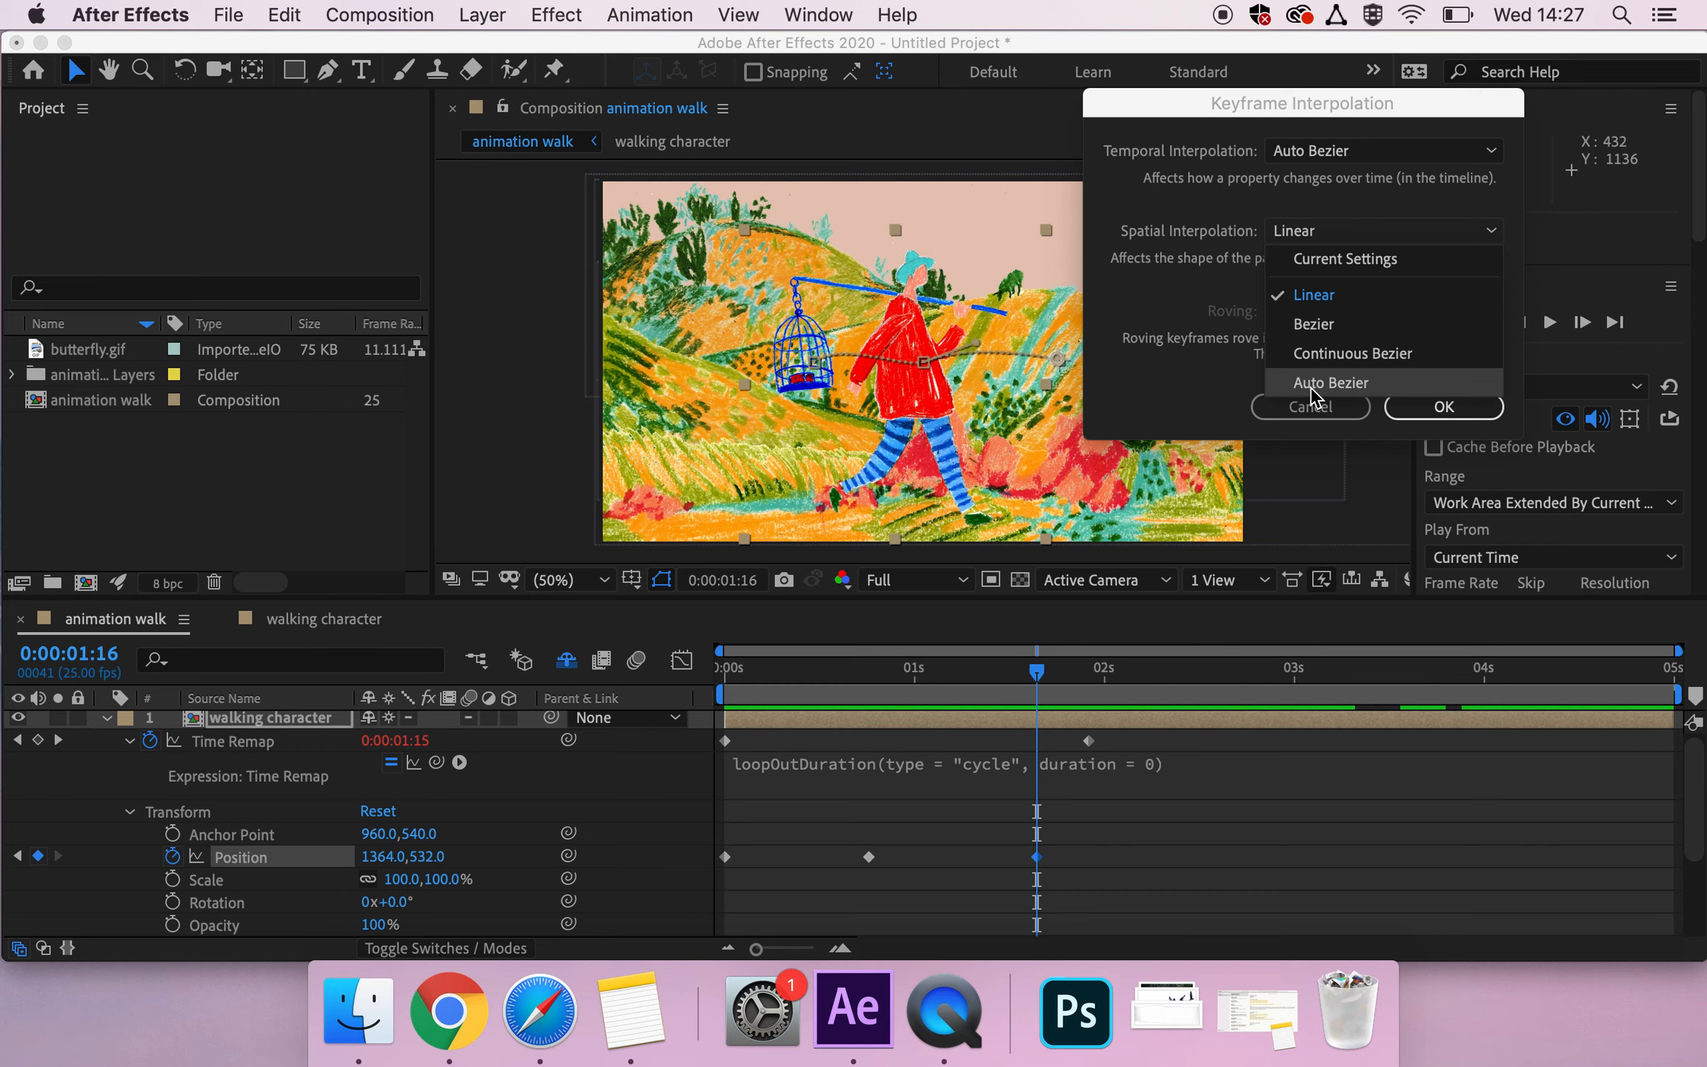
left_click(1329, 382)
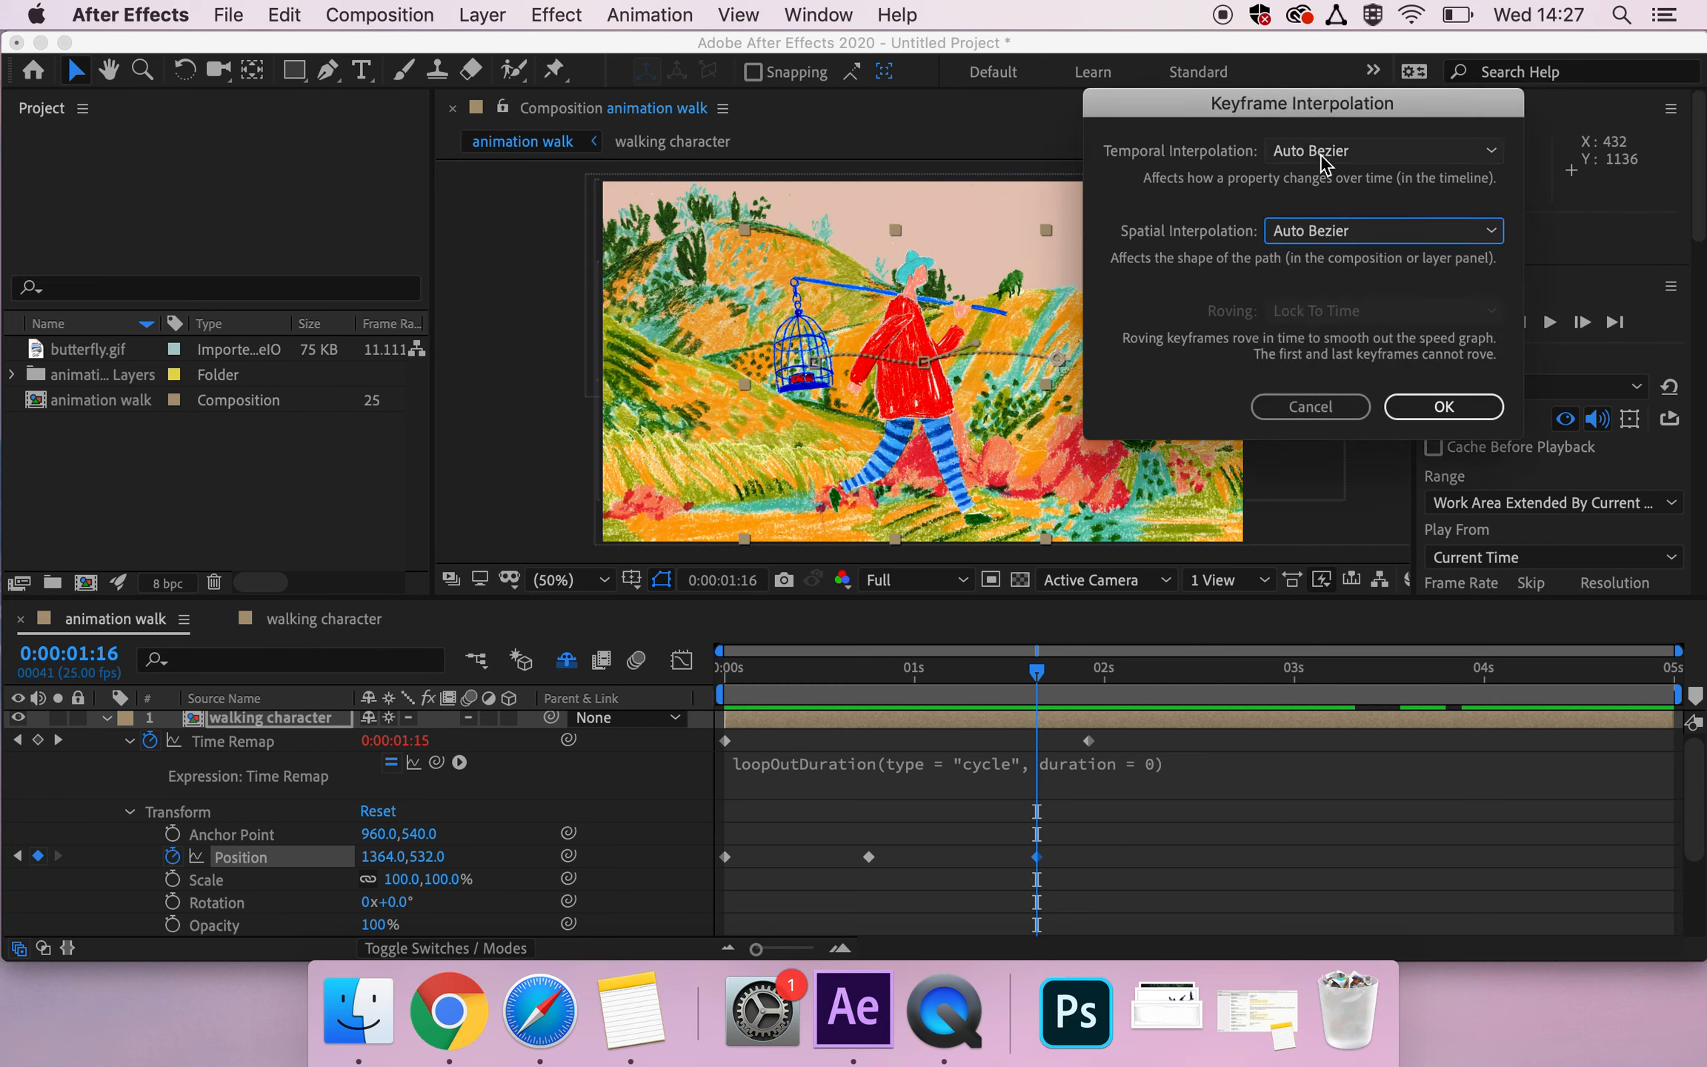
left_click(1382, 151)
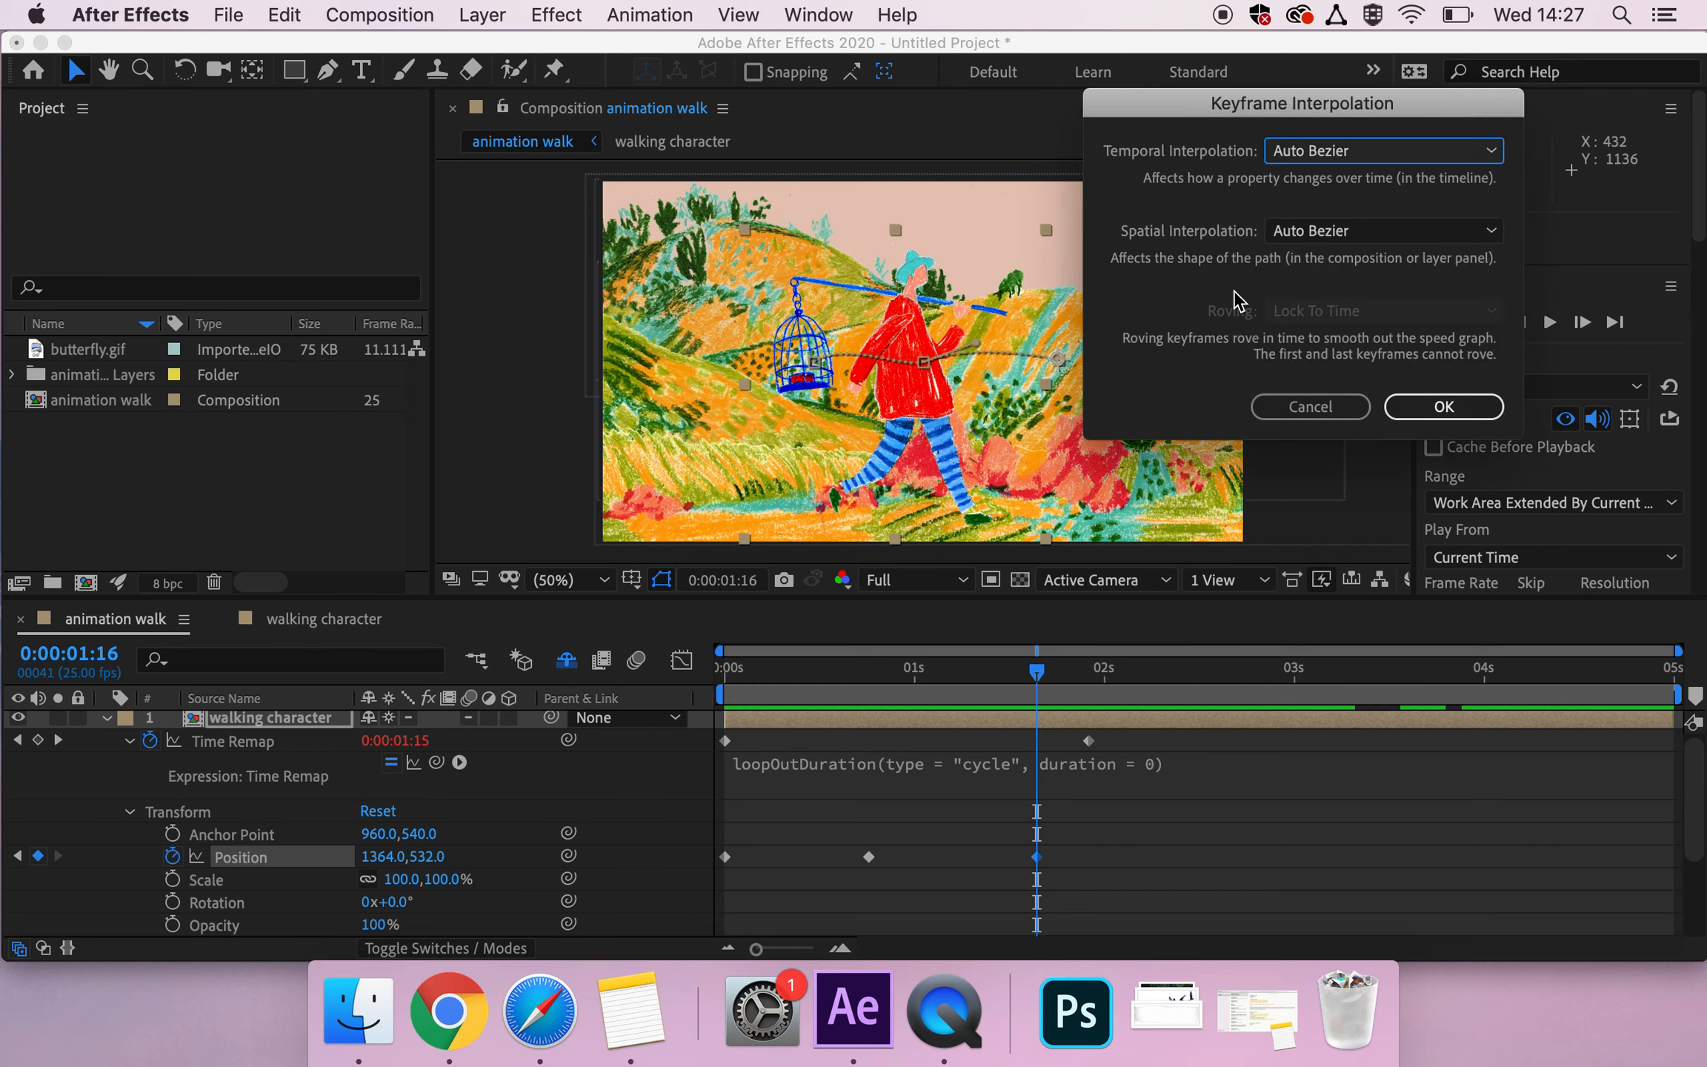
mouse_move(1236, 302)
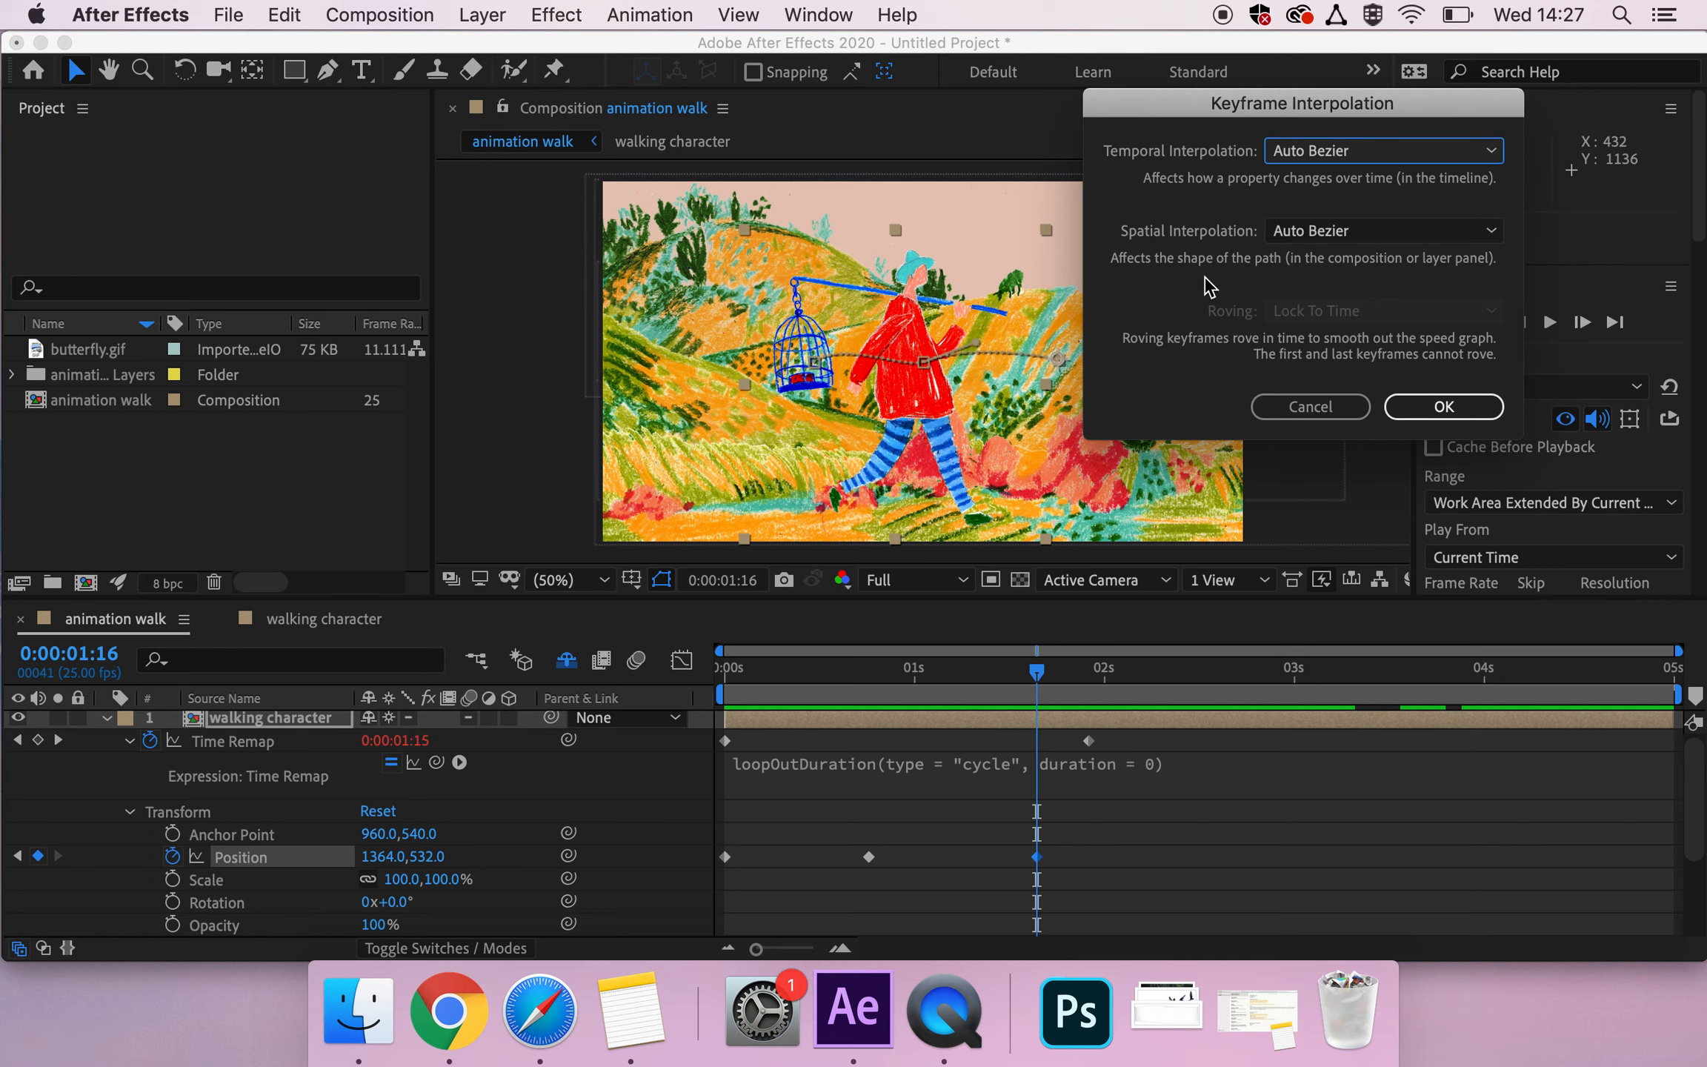
mouse_move(1086, 380)
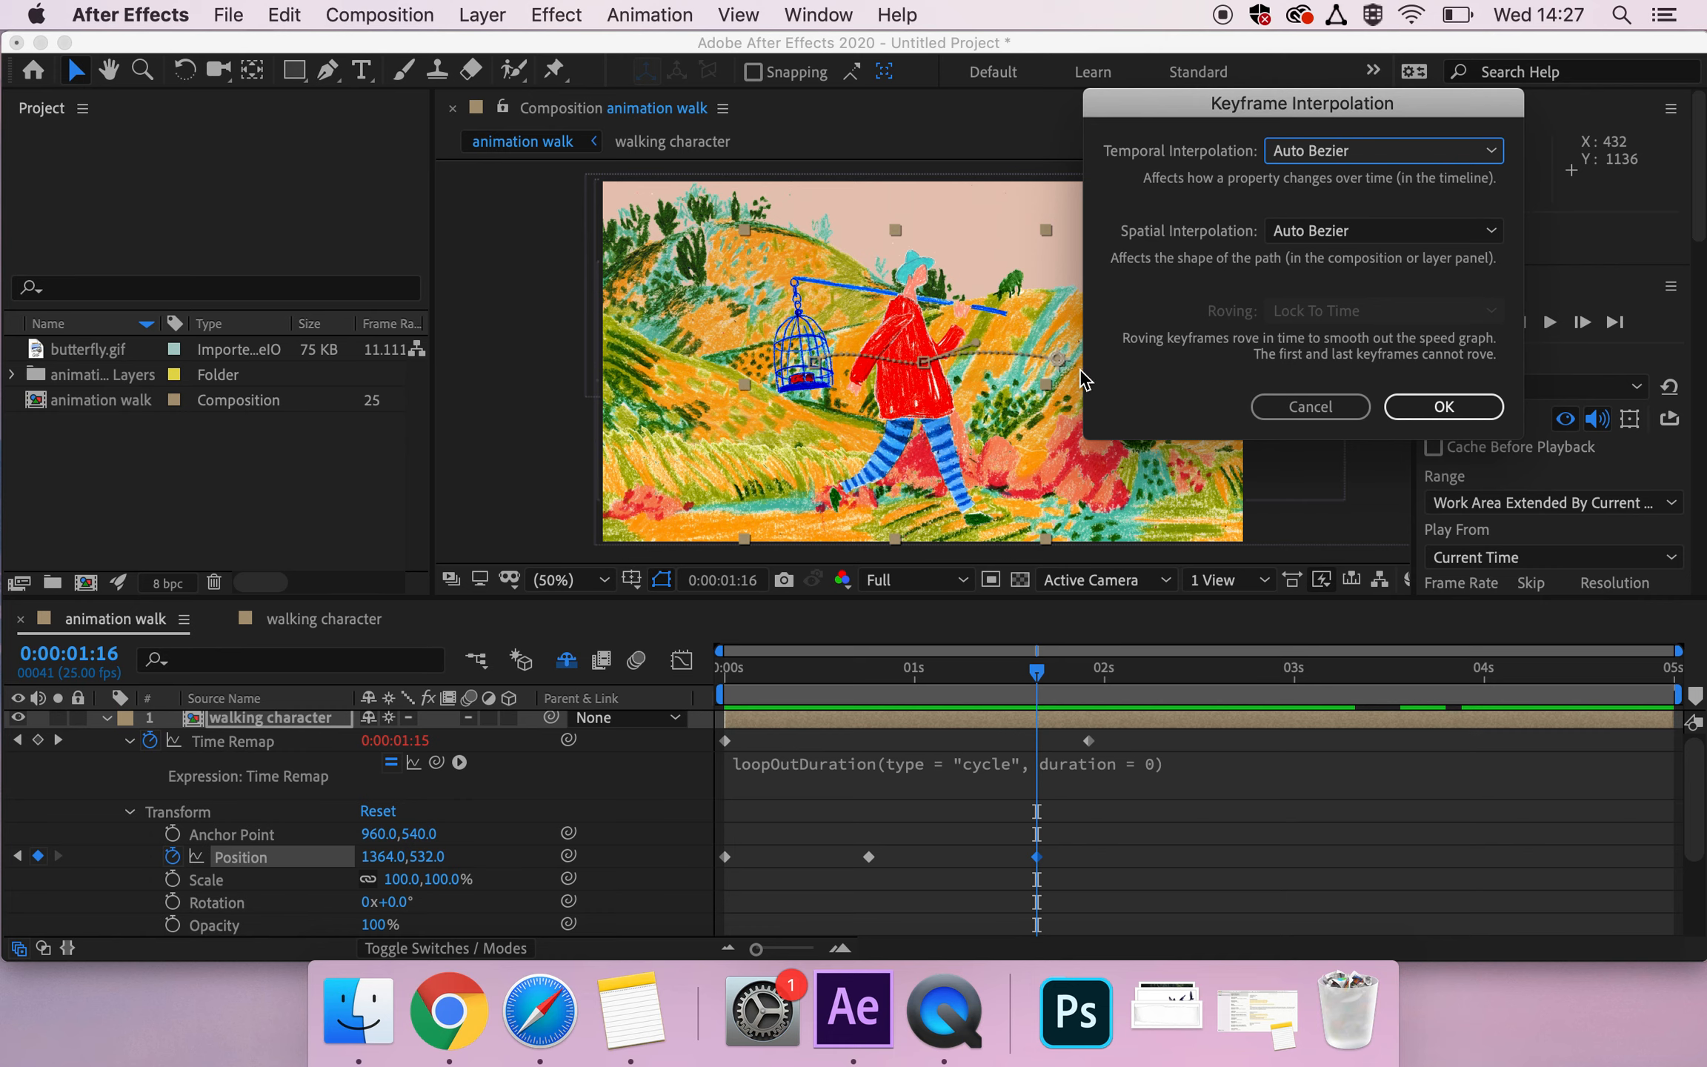
left_click(1443, 406)
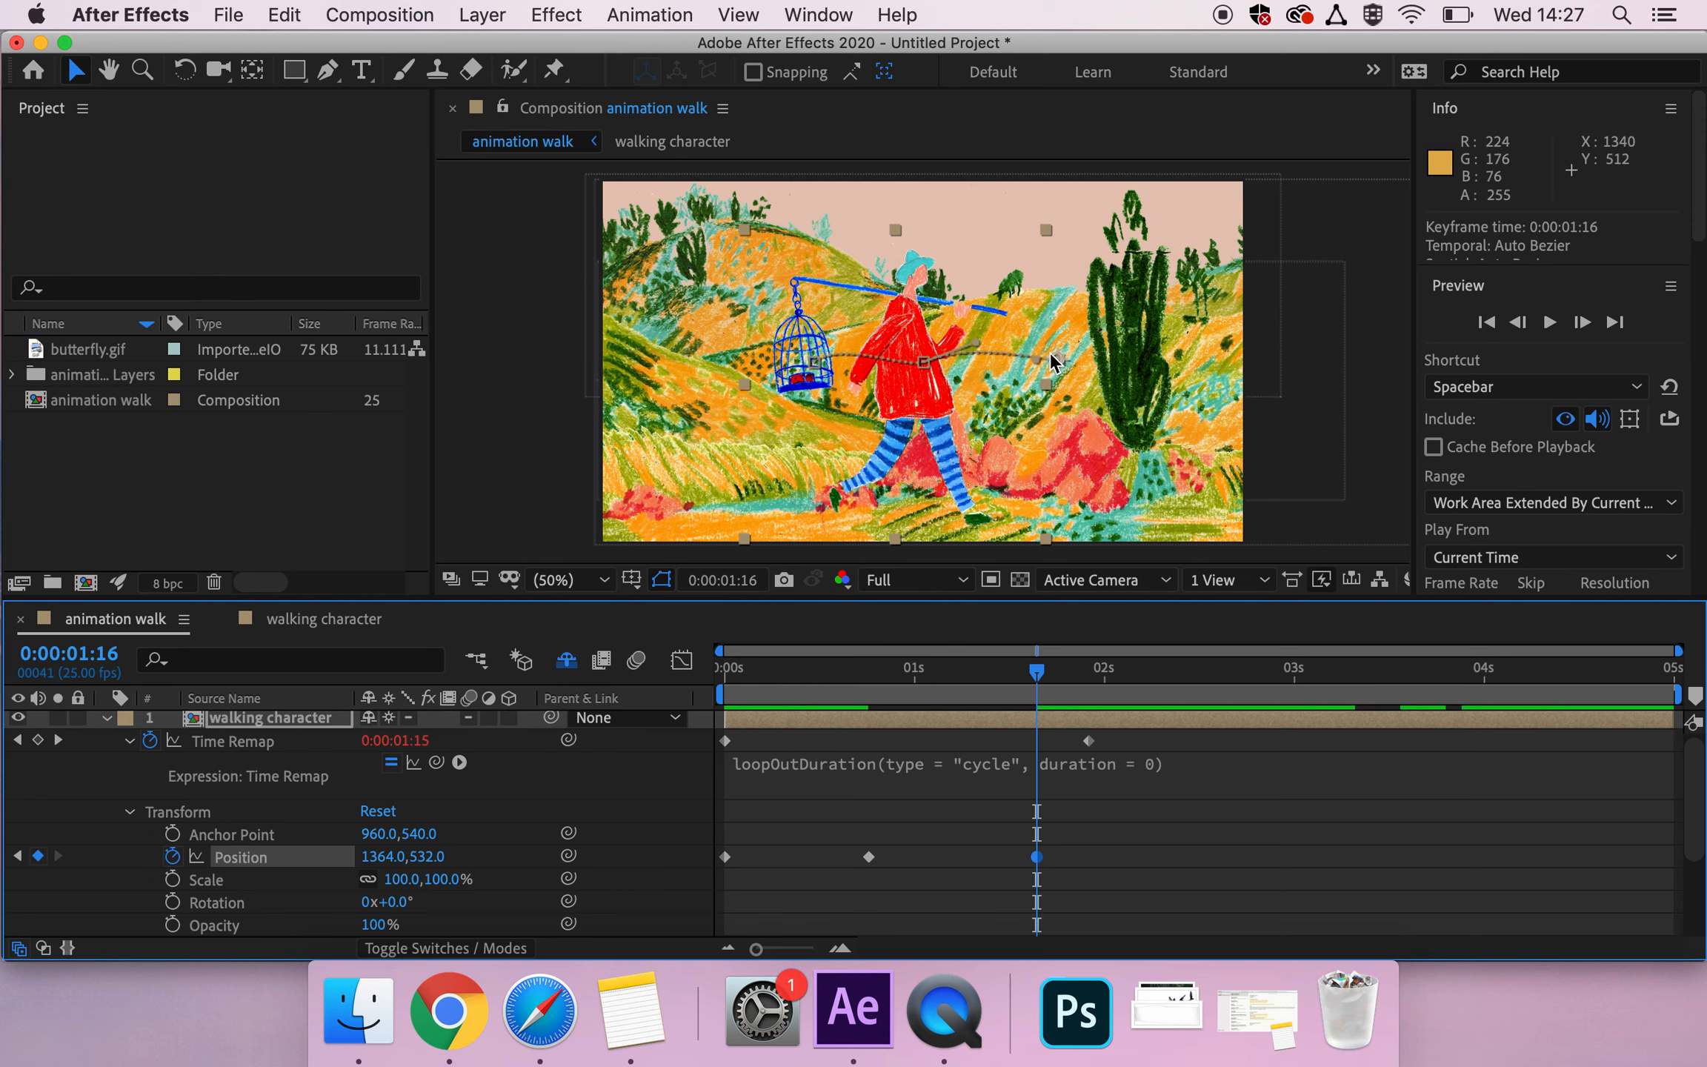
mouse_move(1036, 378)
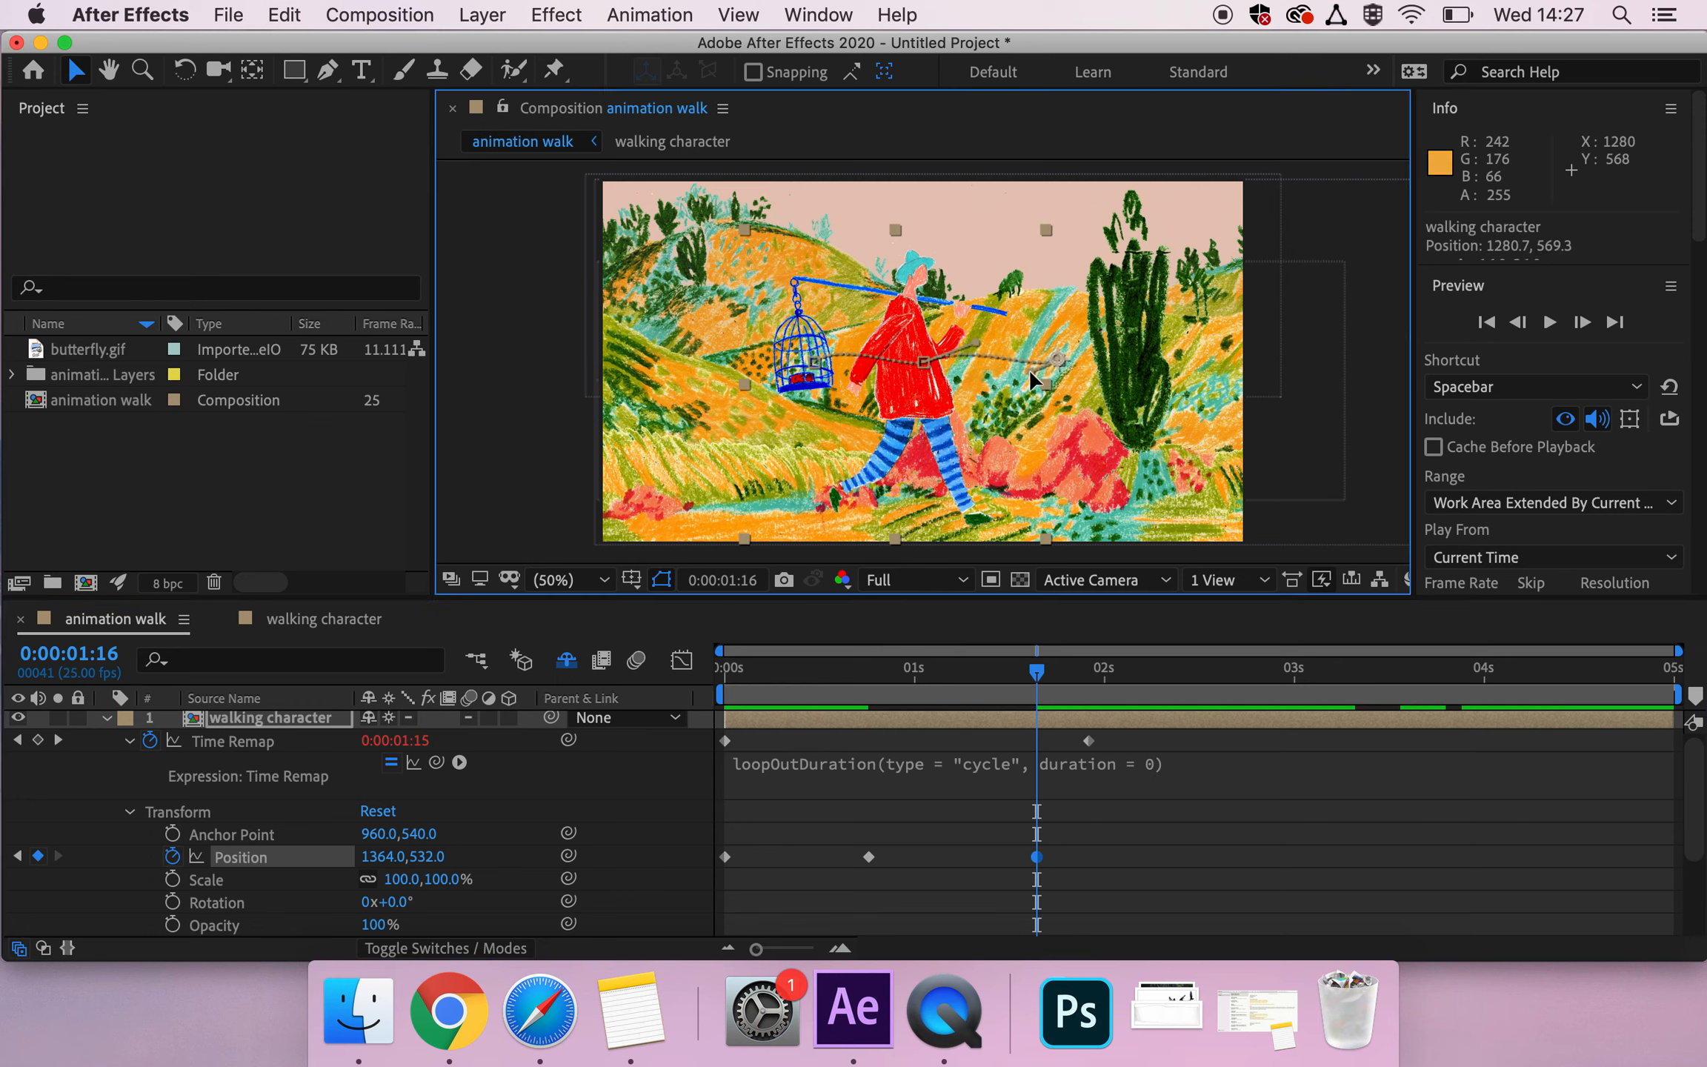
mouse_move(972, 350)
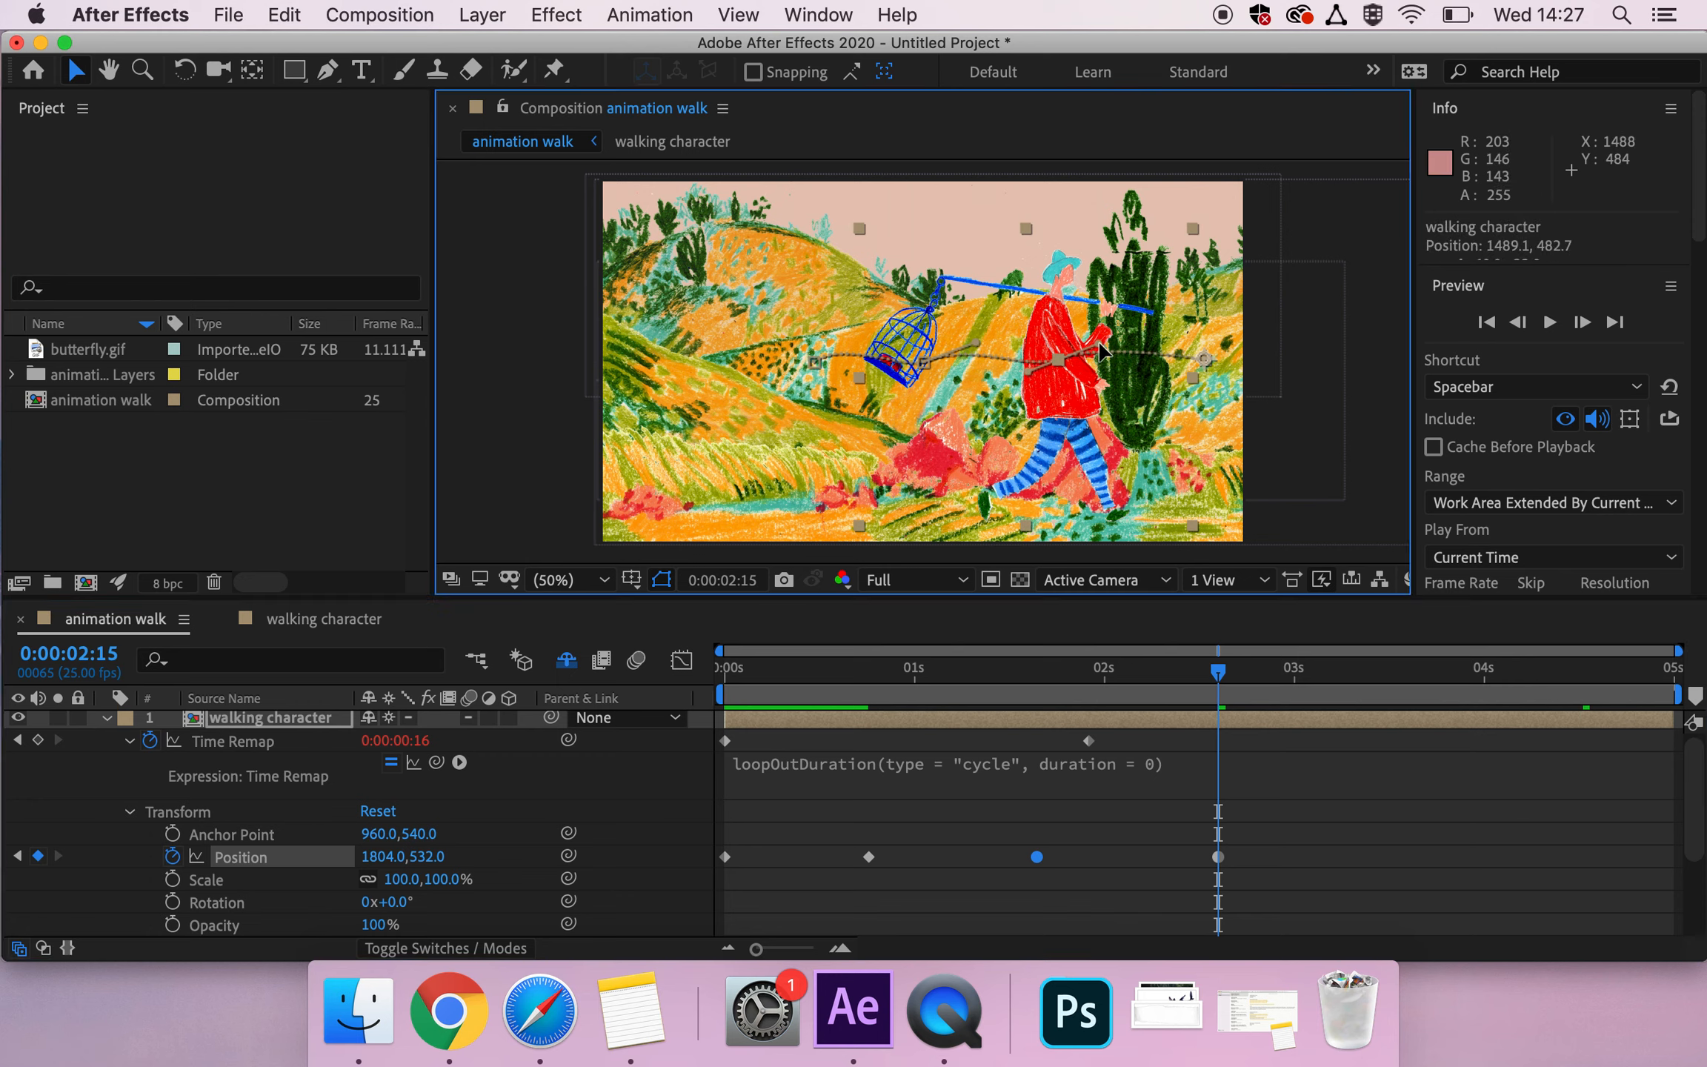
Step: Add a Position keyframe at 0:00:02:15 at 1804, 532 and preview from the start
left_click(1217, 856)
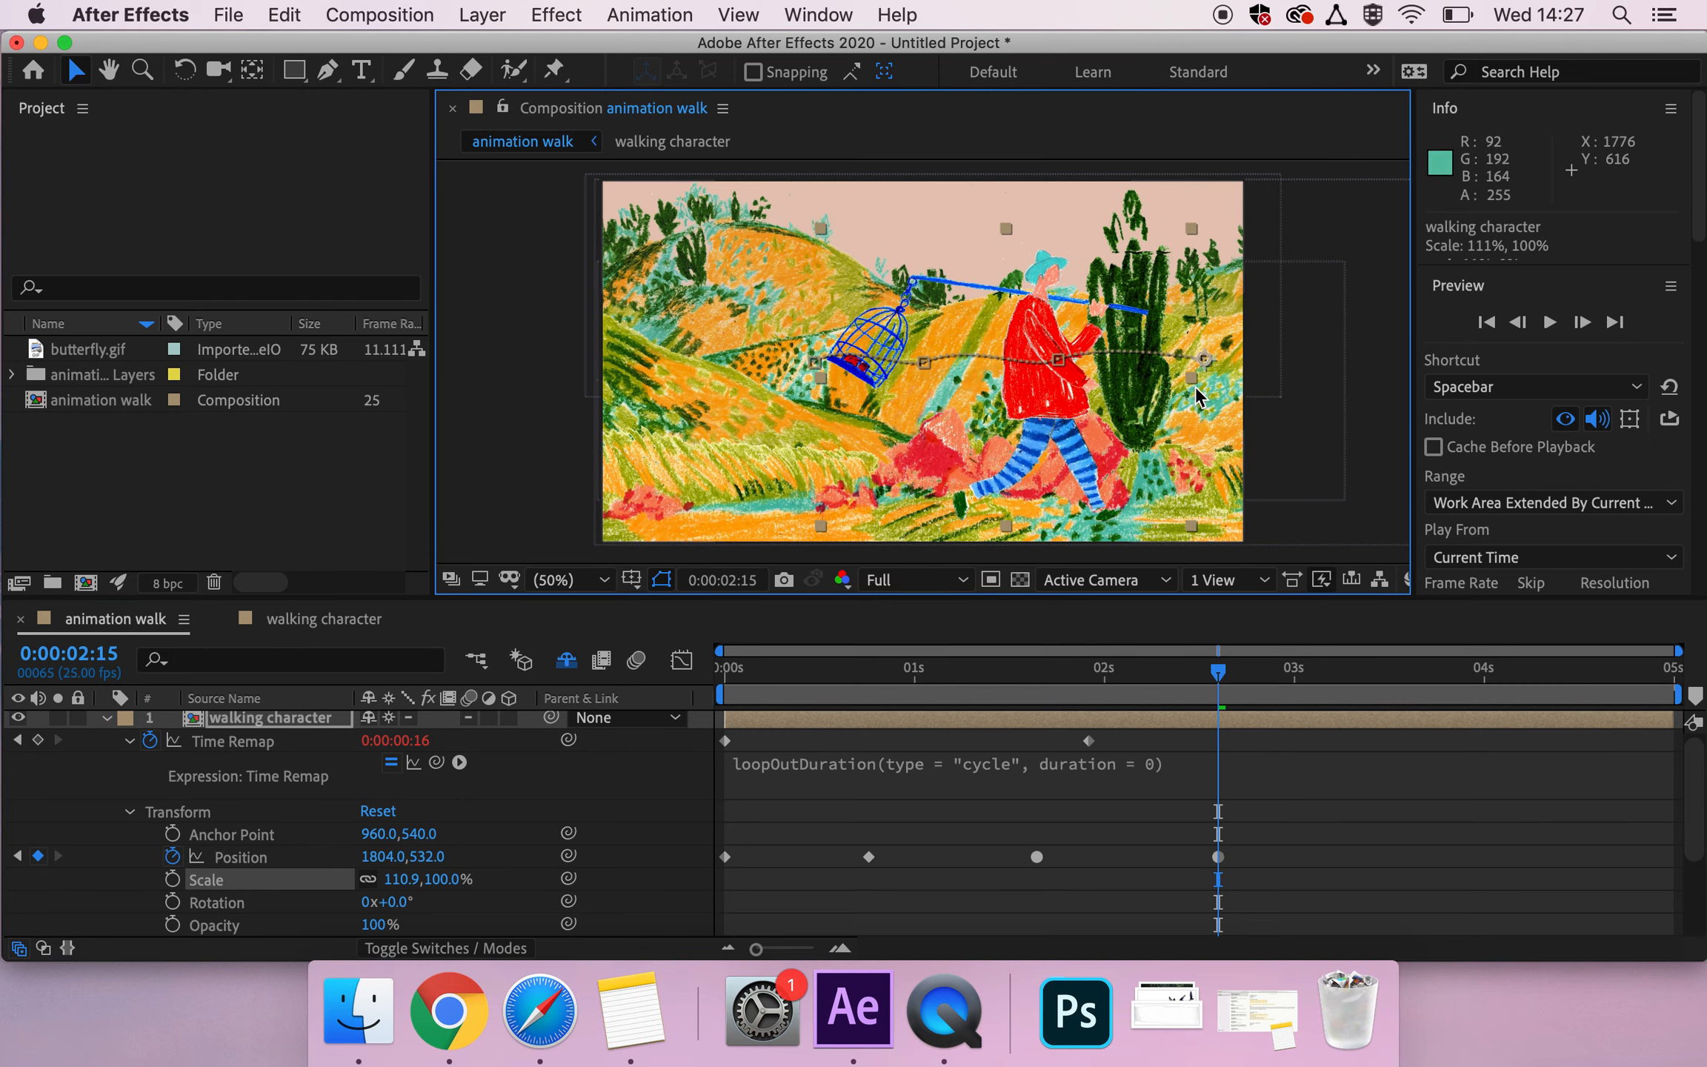
left_click(722, 668)
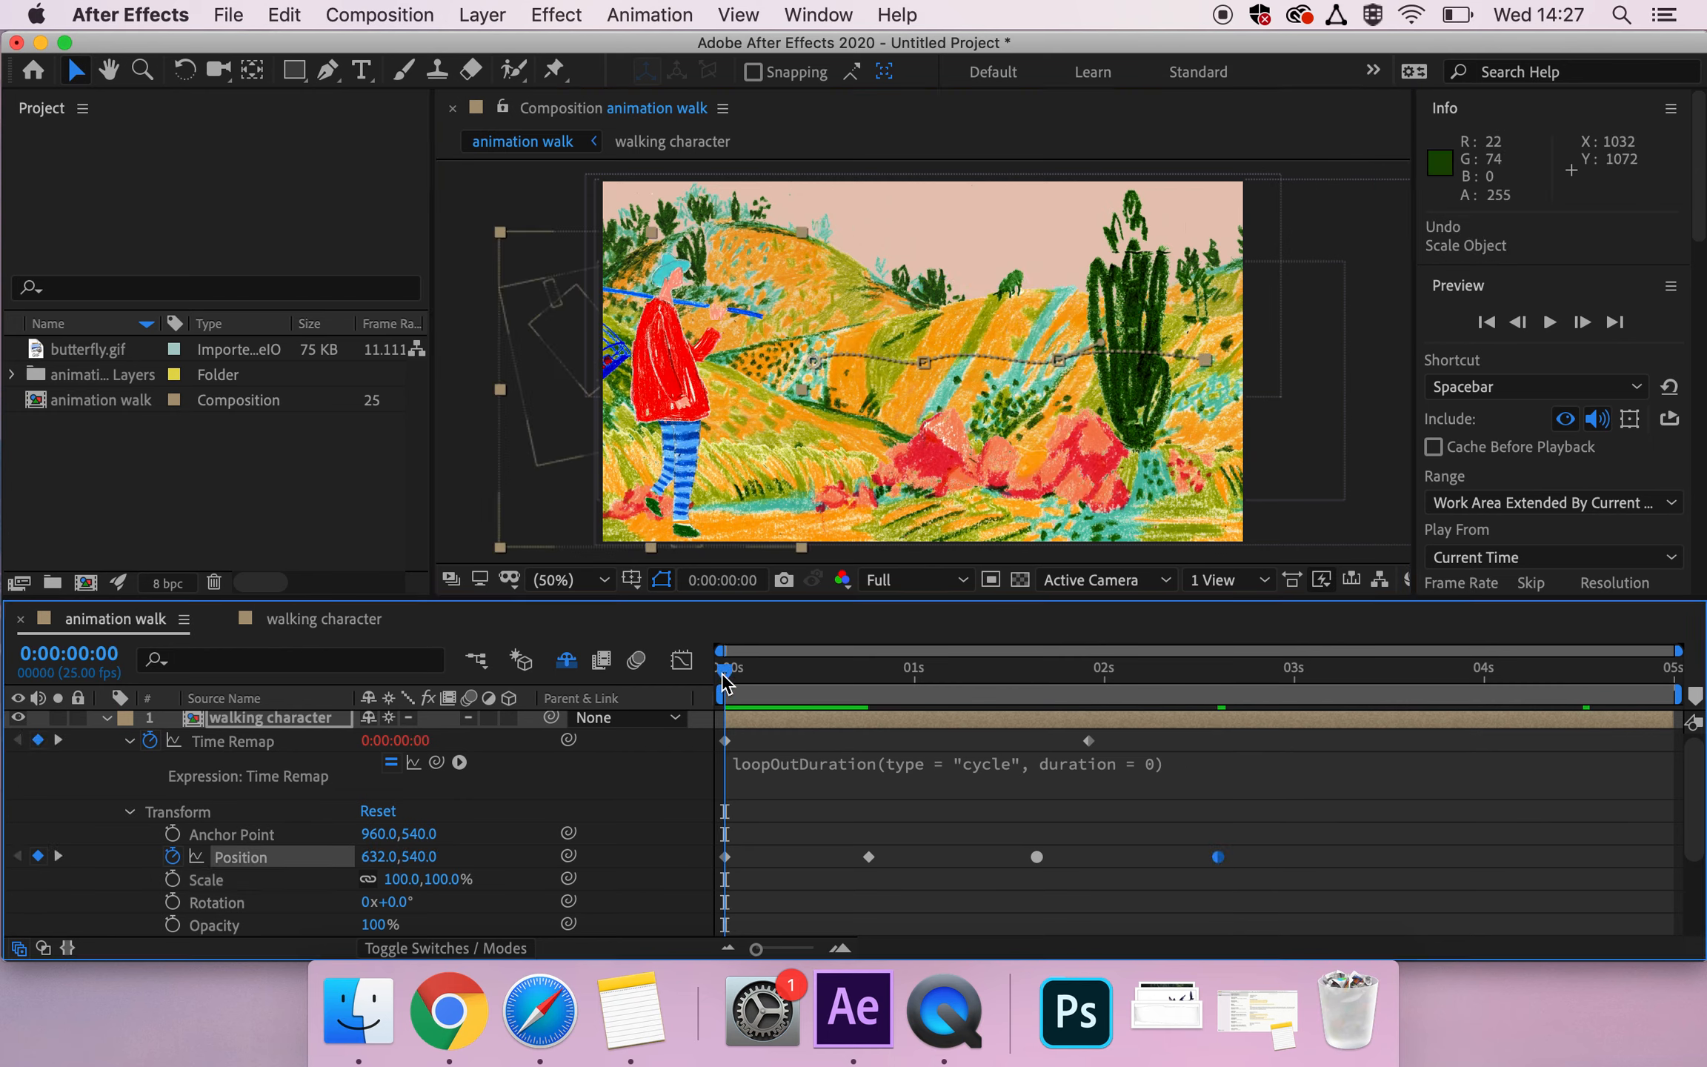
key("space")
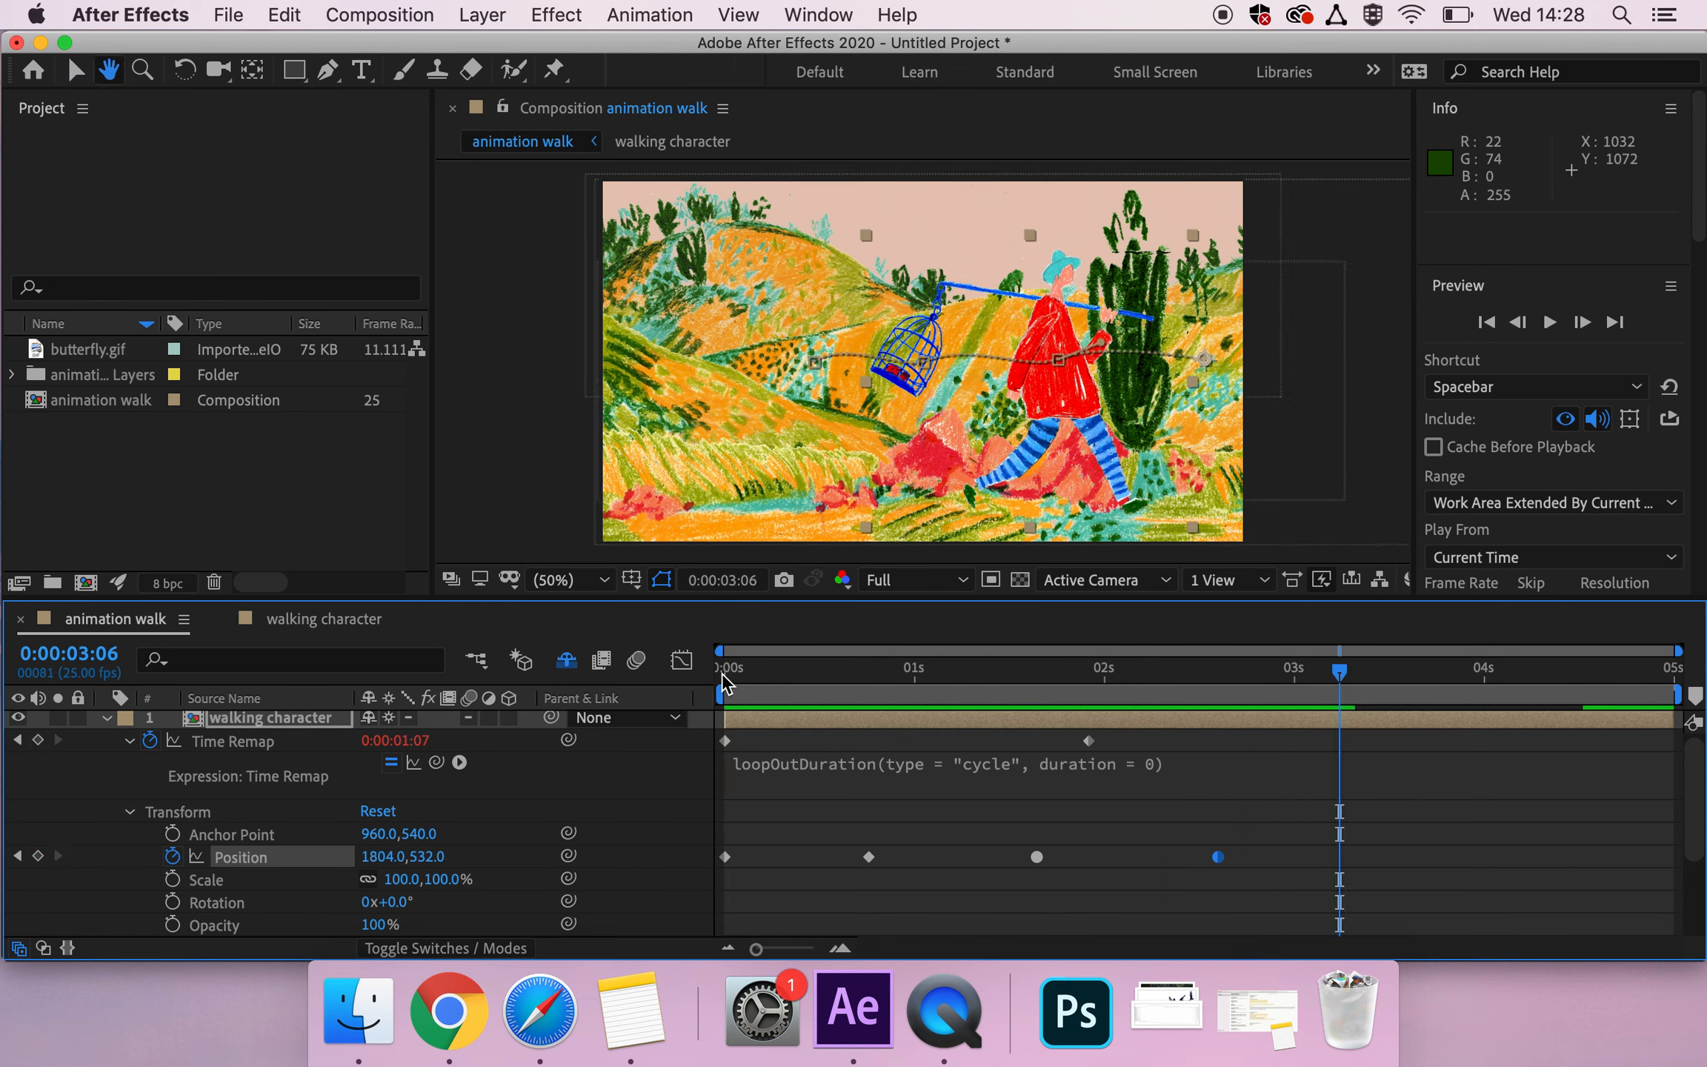
Step: Start the character off the left edge and add a 3:09 keyframe at 1652, 544
left_click(726, 666)
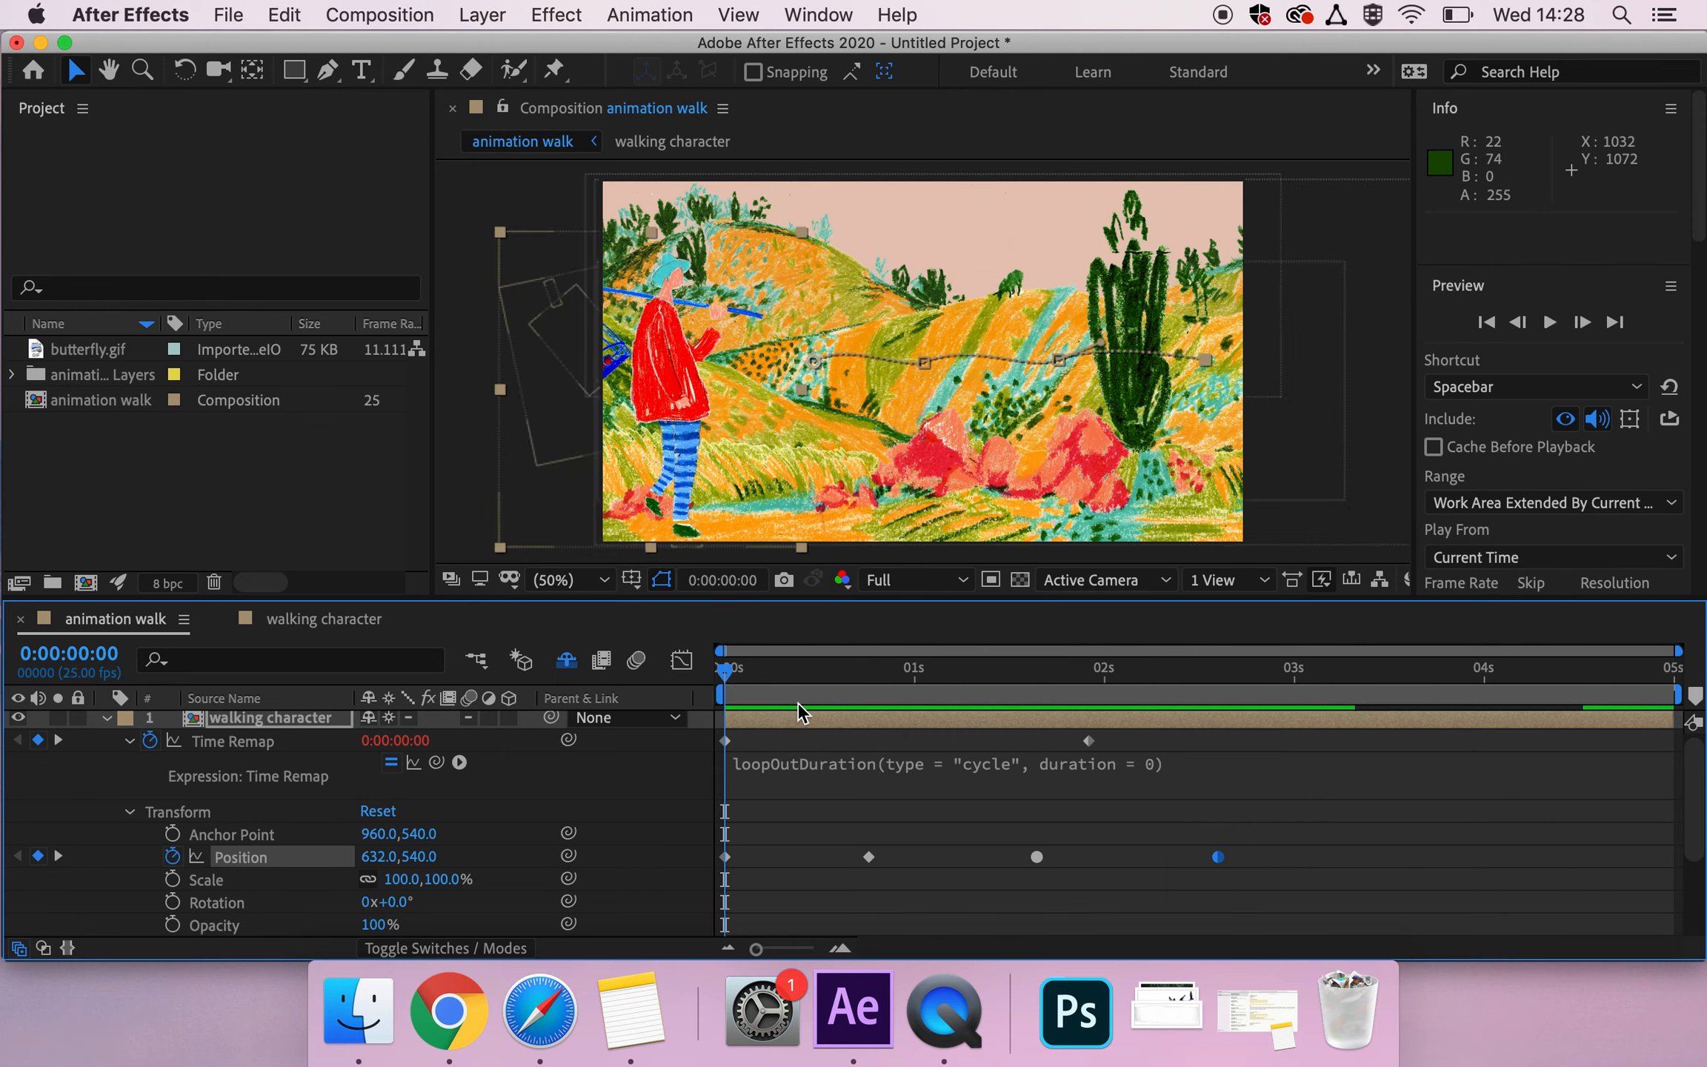
mouse_move(512, 865)
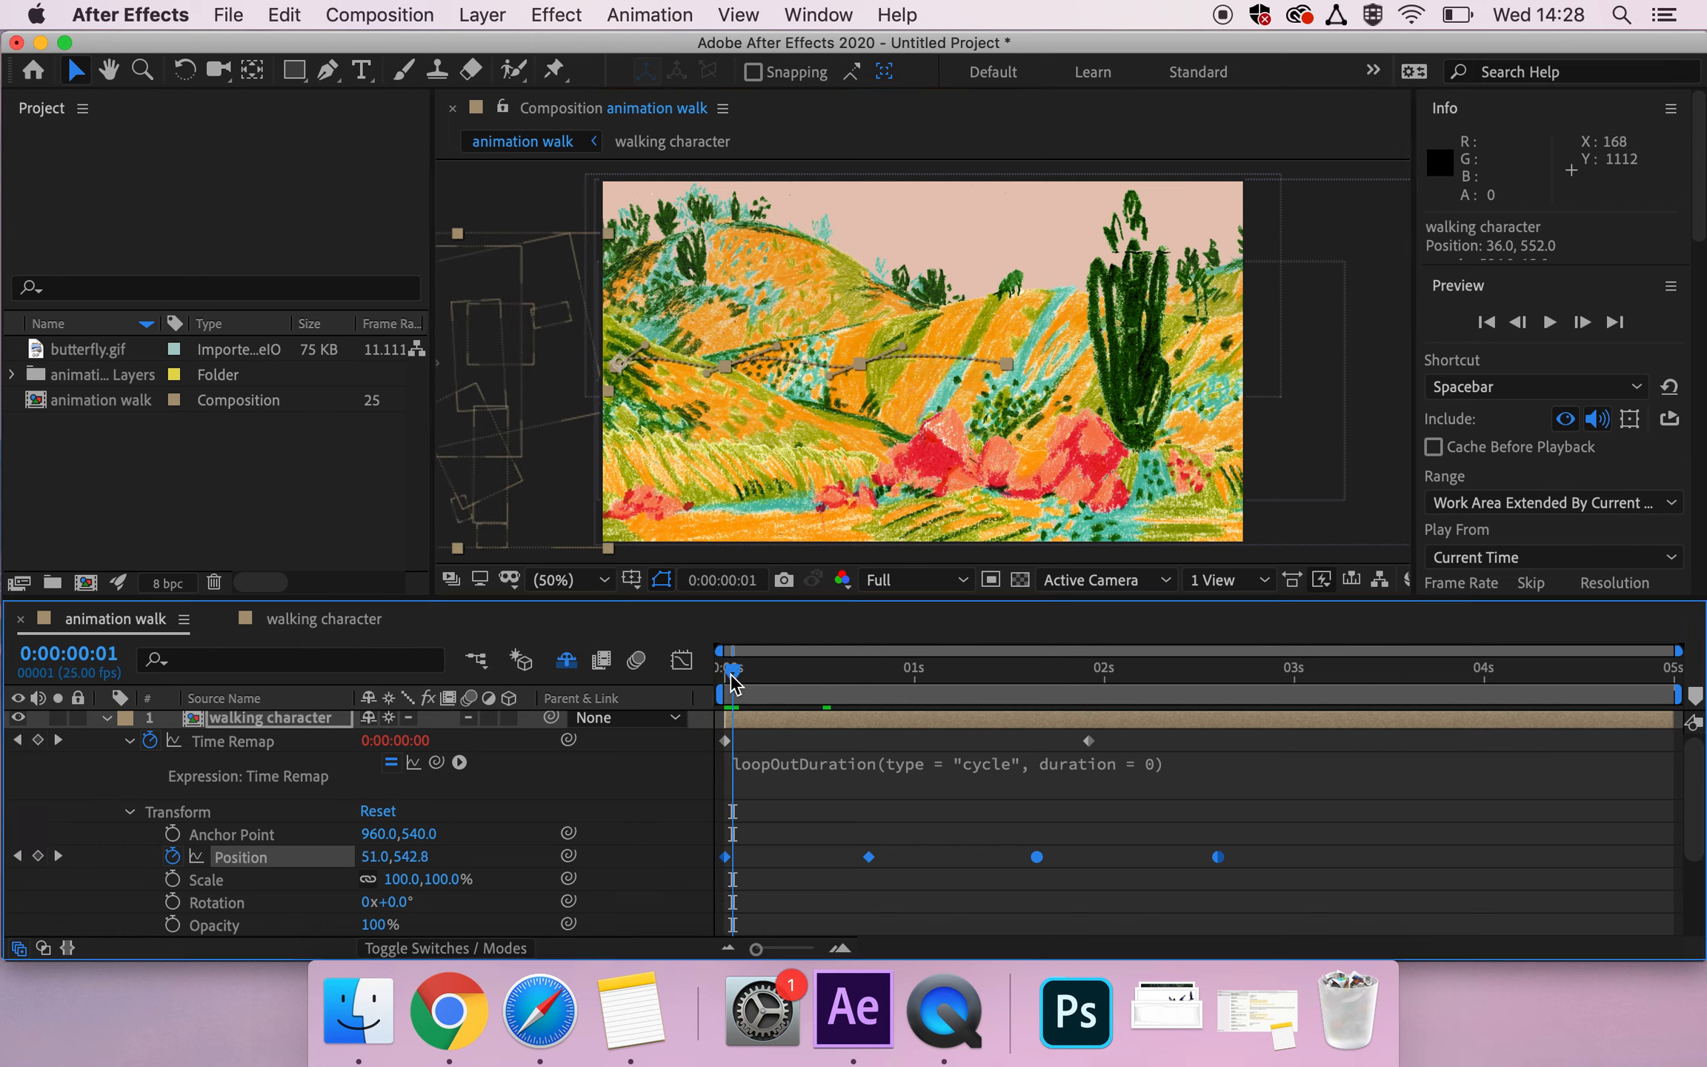
key("space")
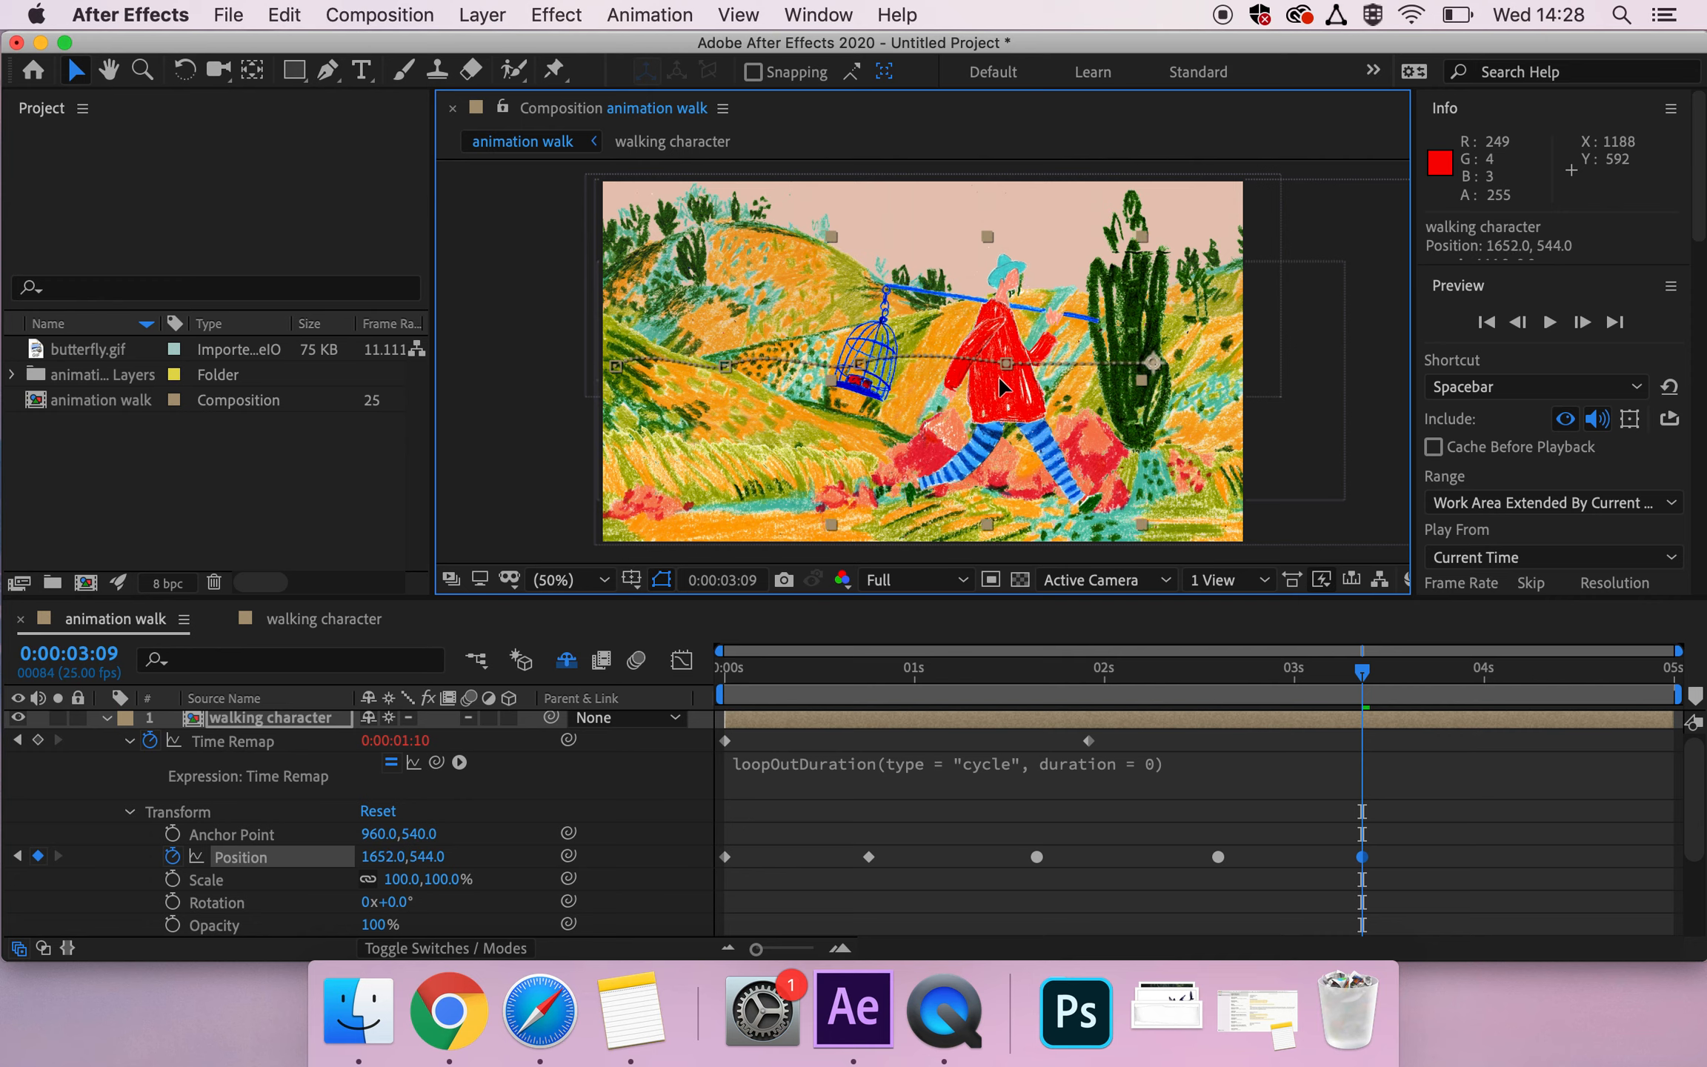
left_click(1218, 857)
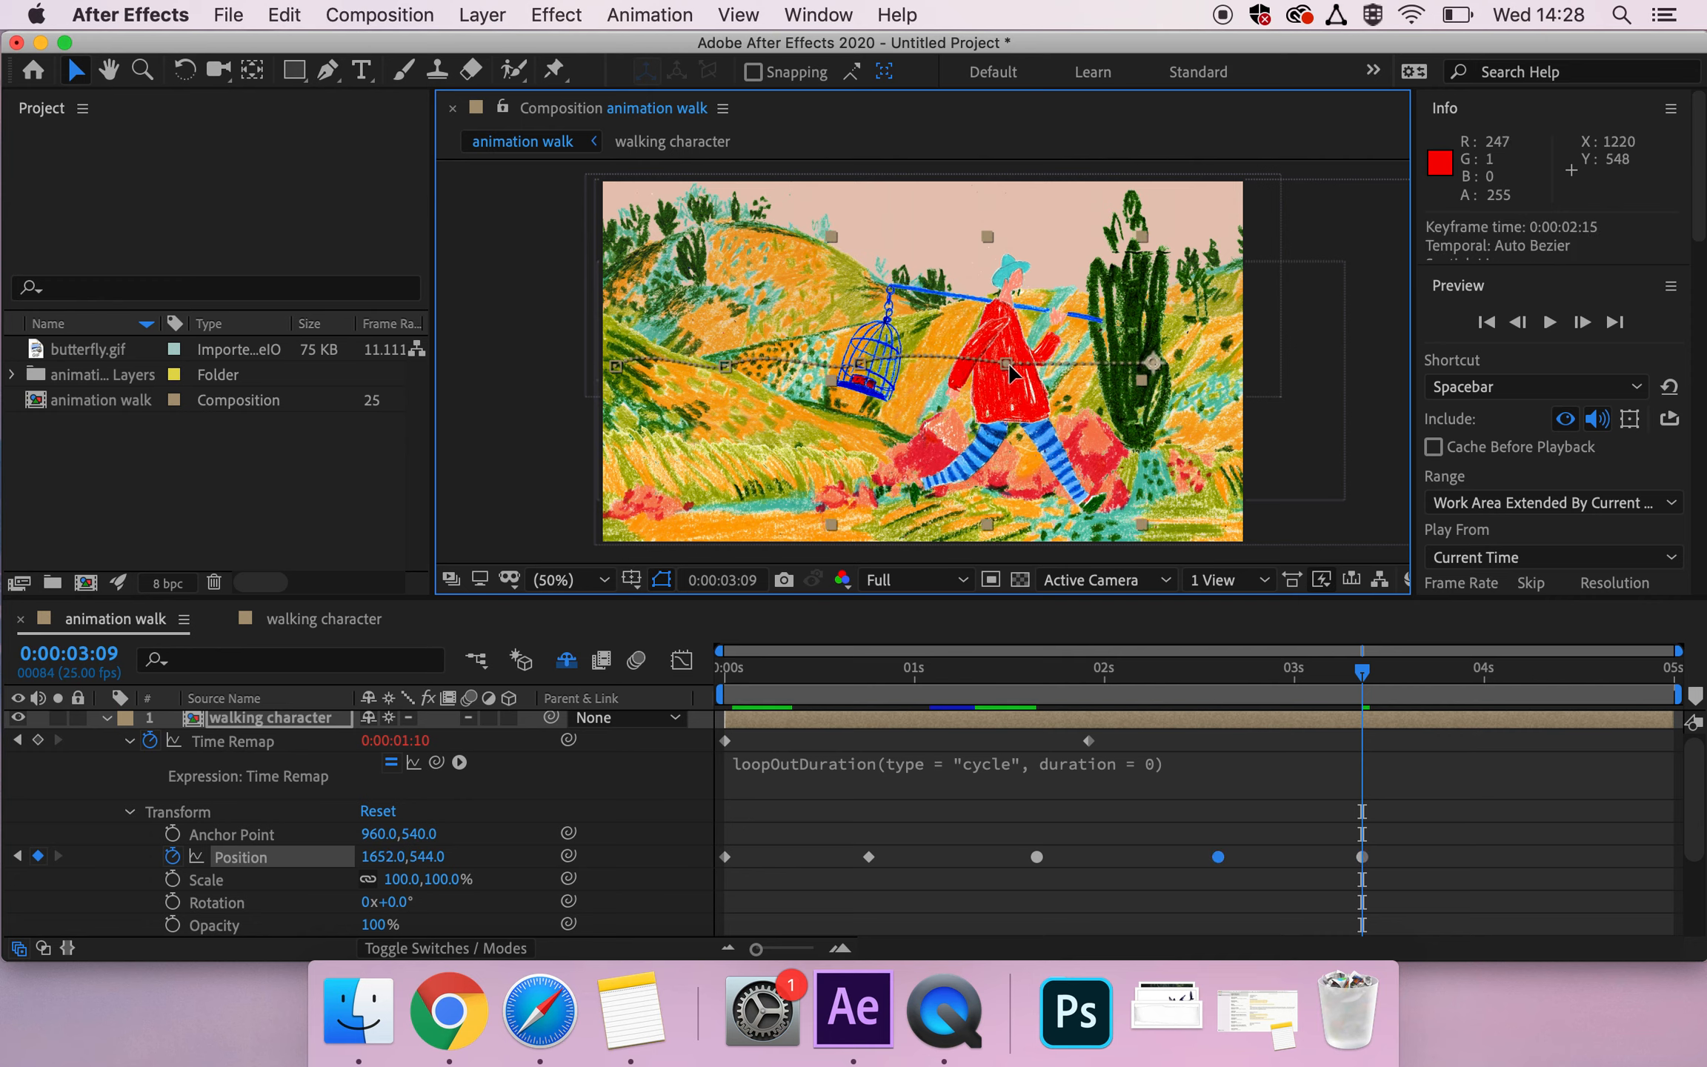
mouse_move(1146, 369)
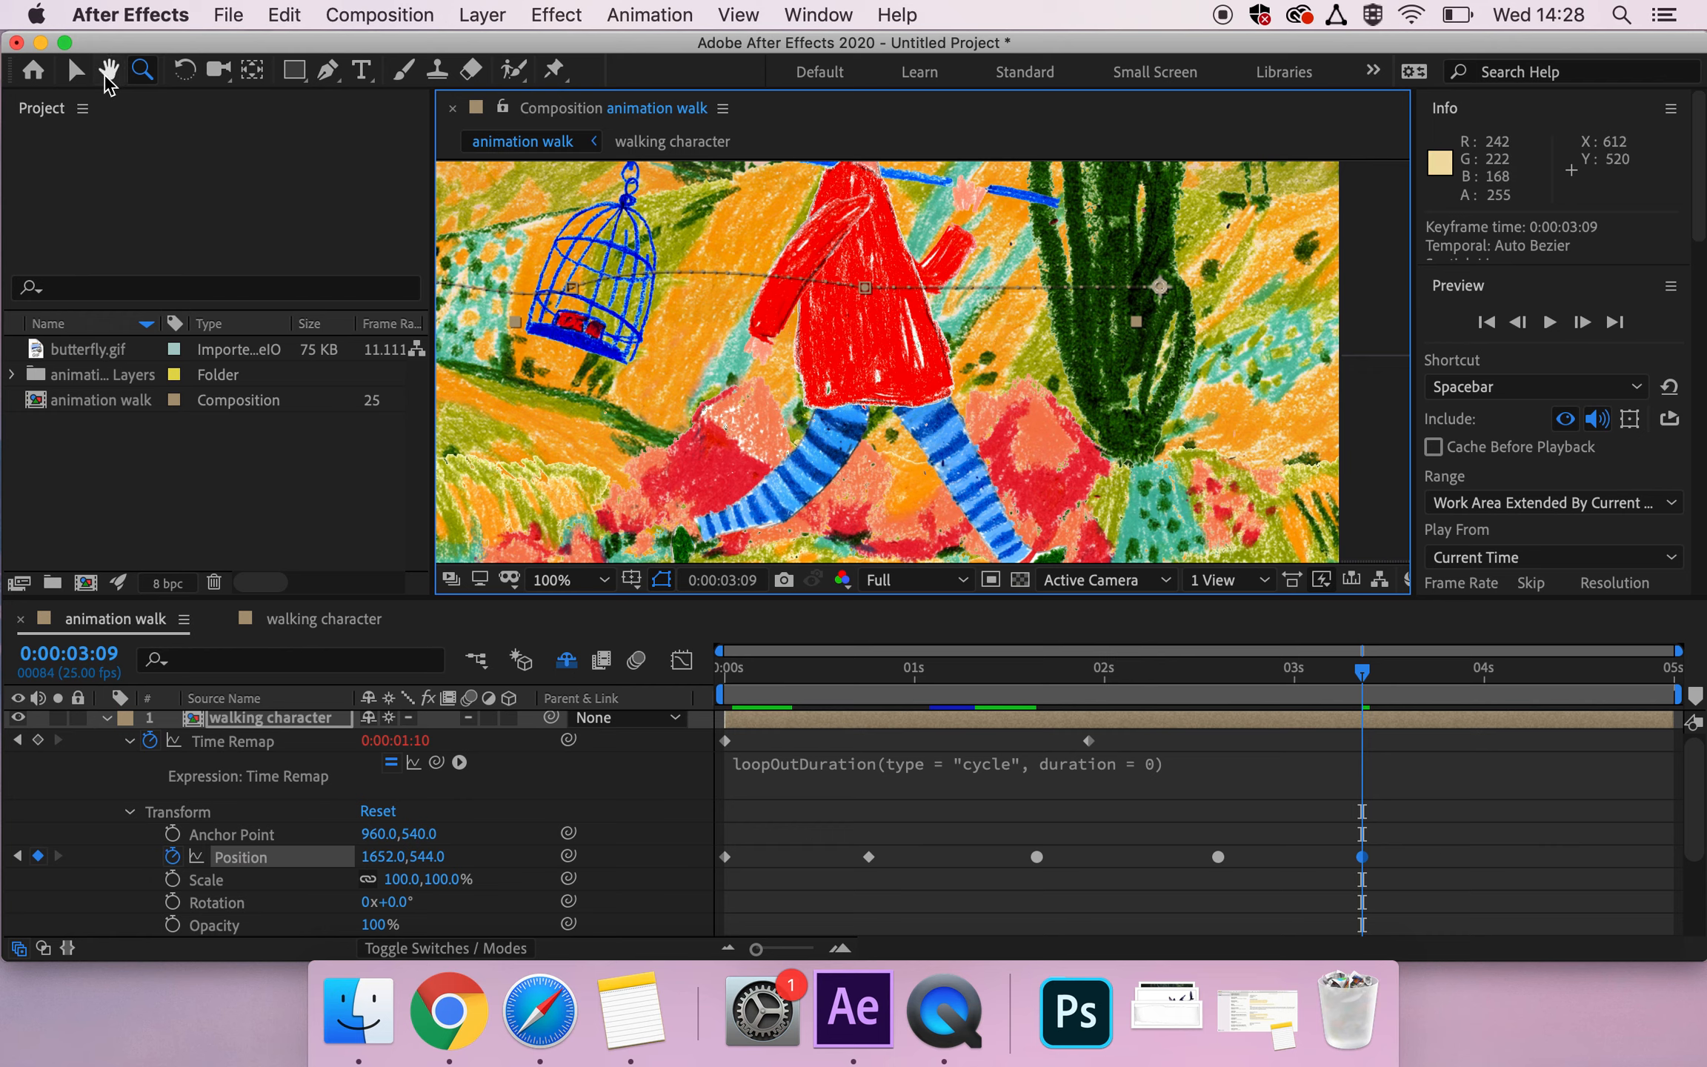
Step: Set the path keyframe under the body to Continuous Bezier spatial interpolation
left_click(75, 70)
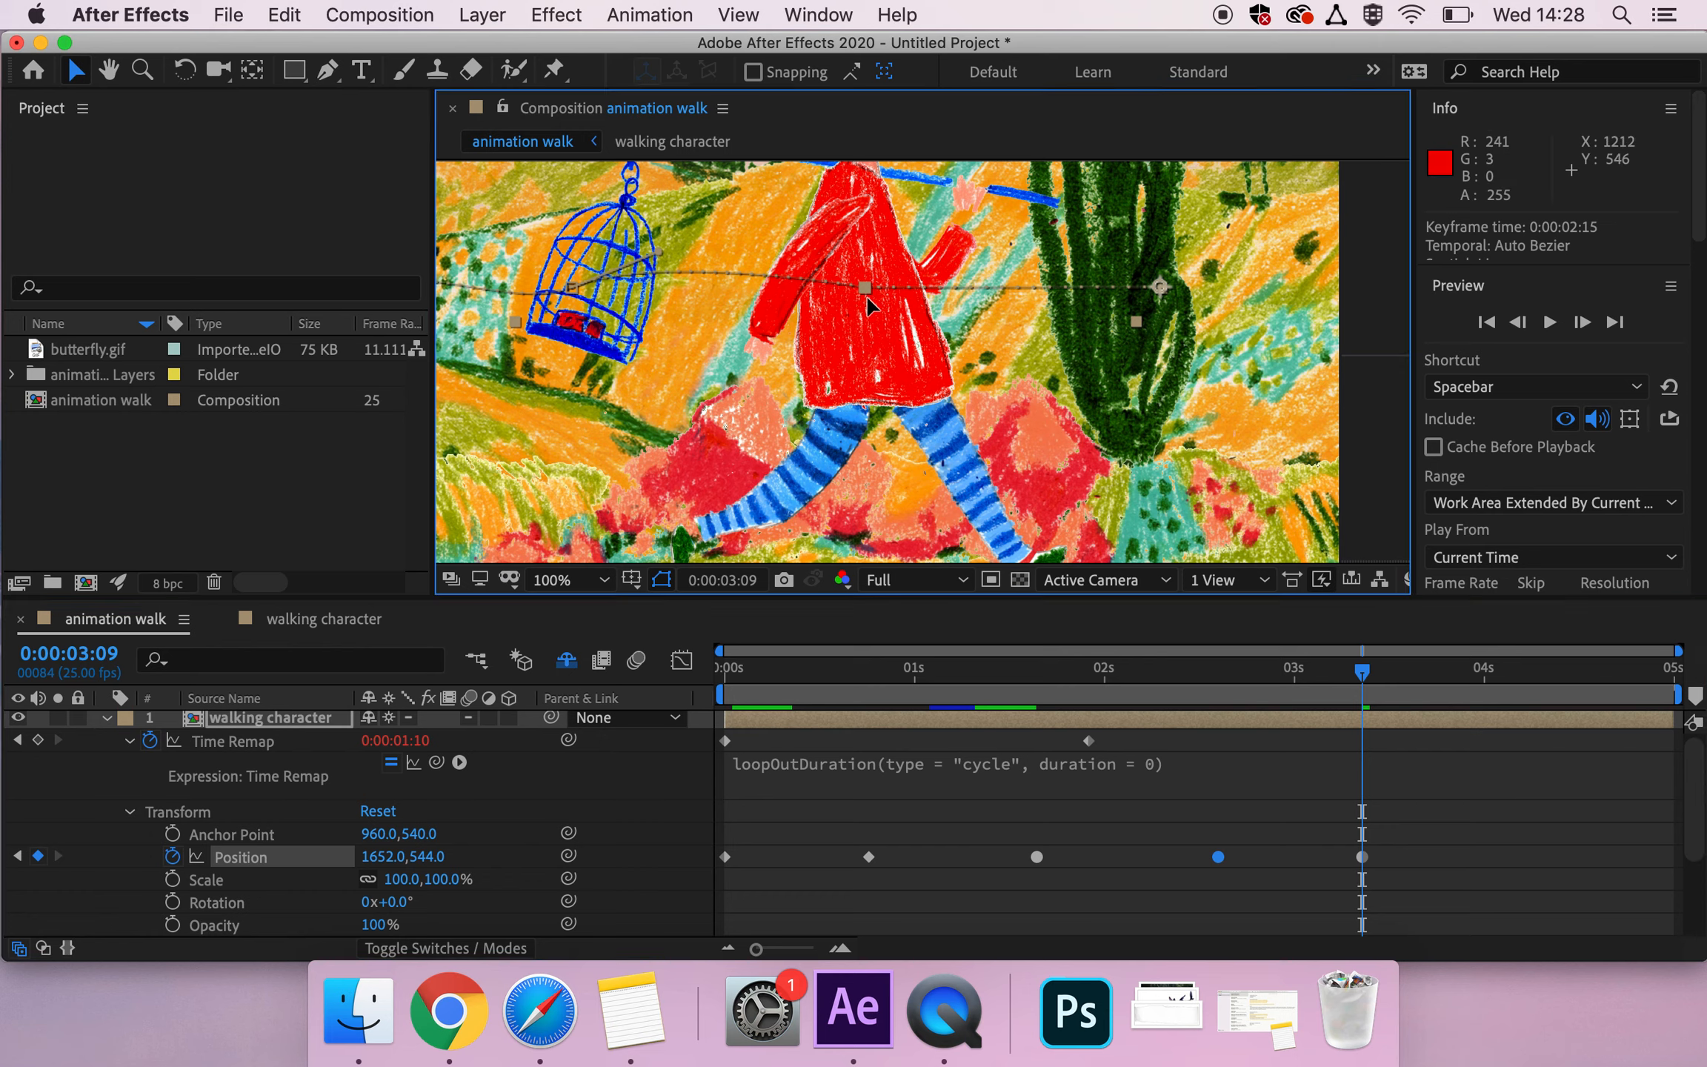
mouse_move(863, 294)
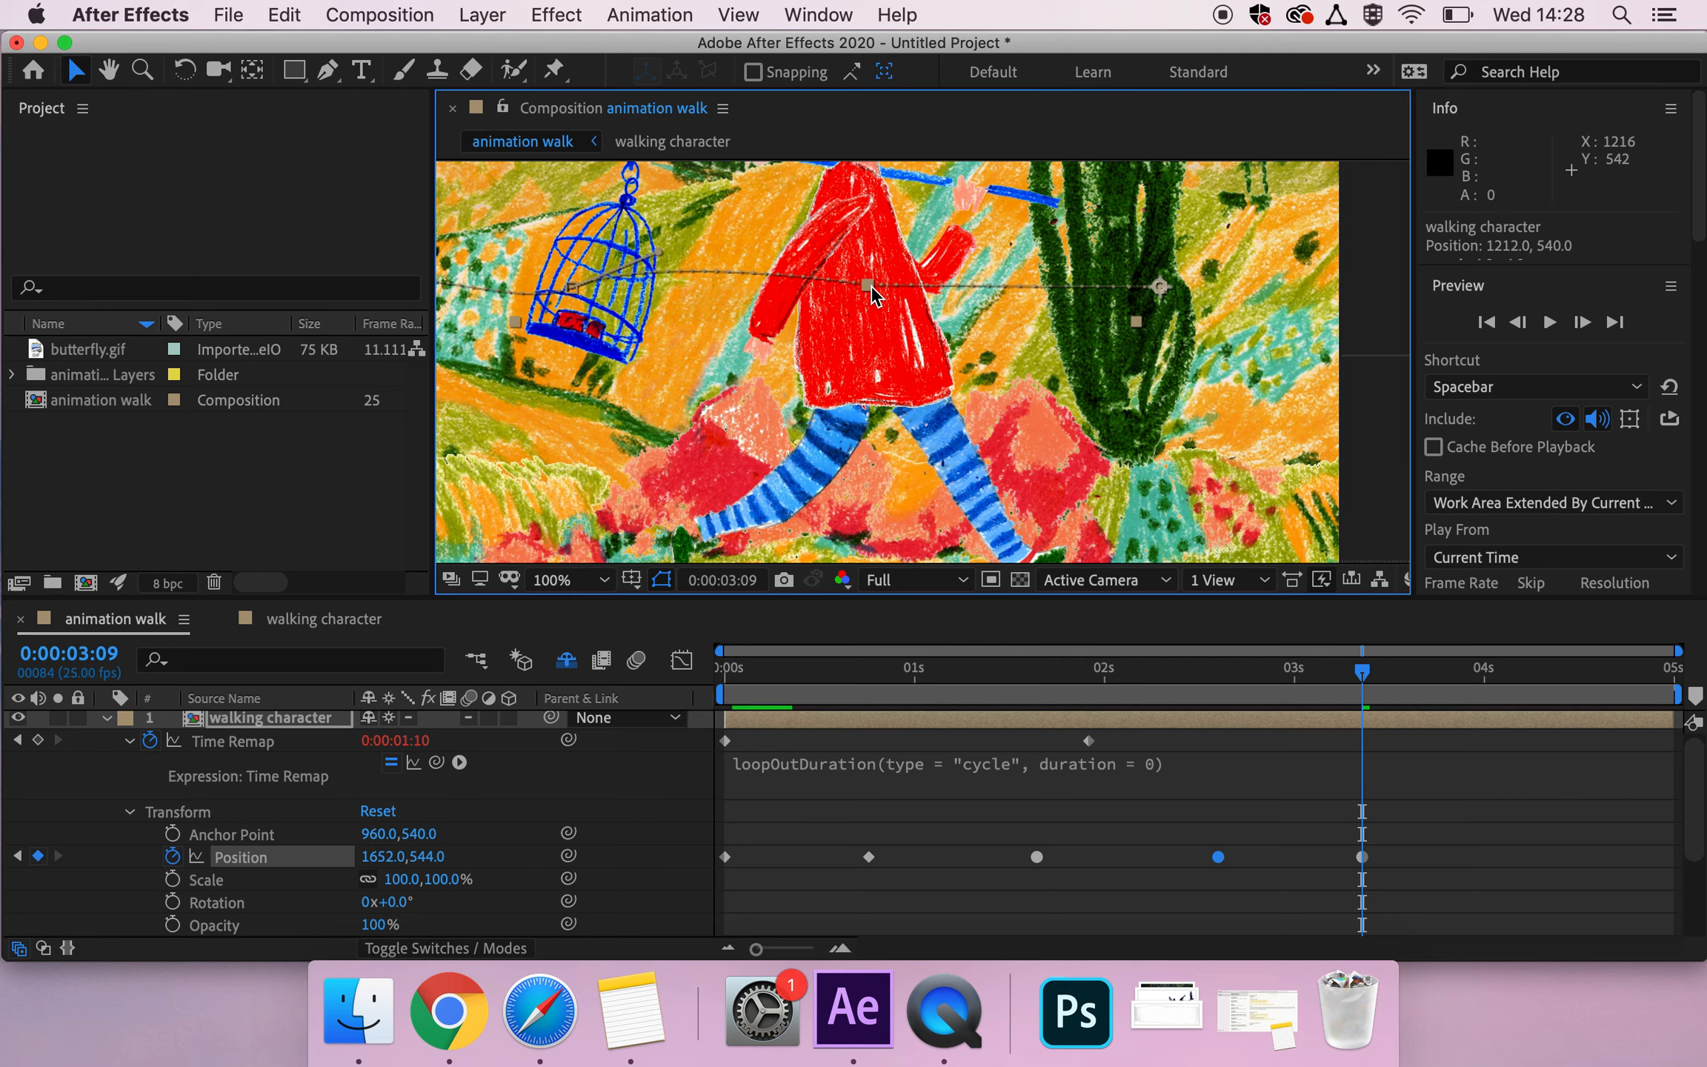
right_click(872, 294)
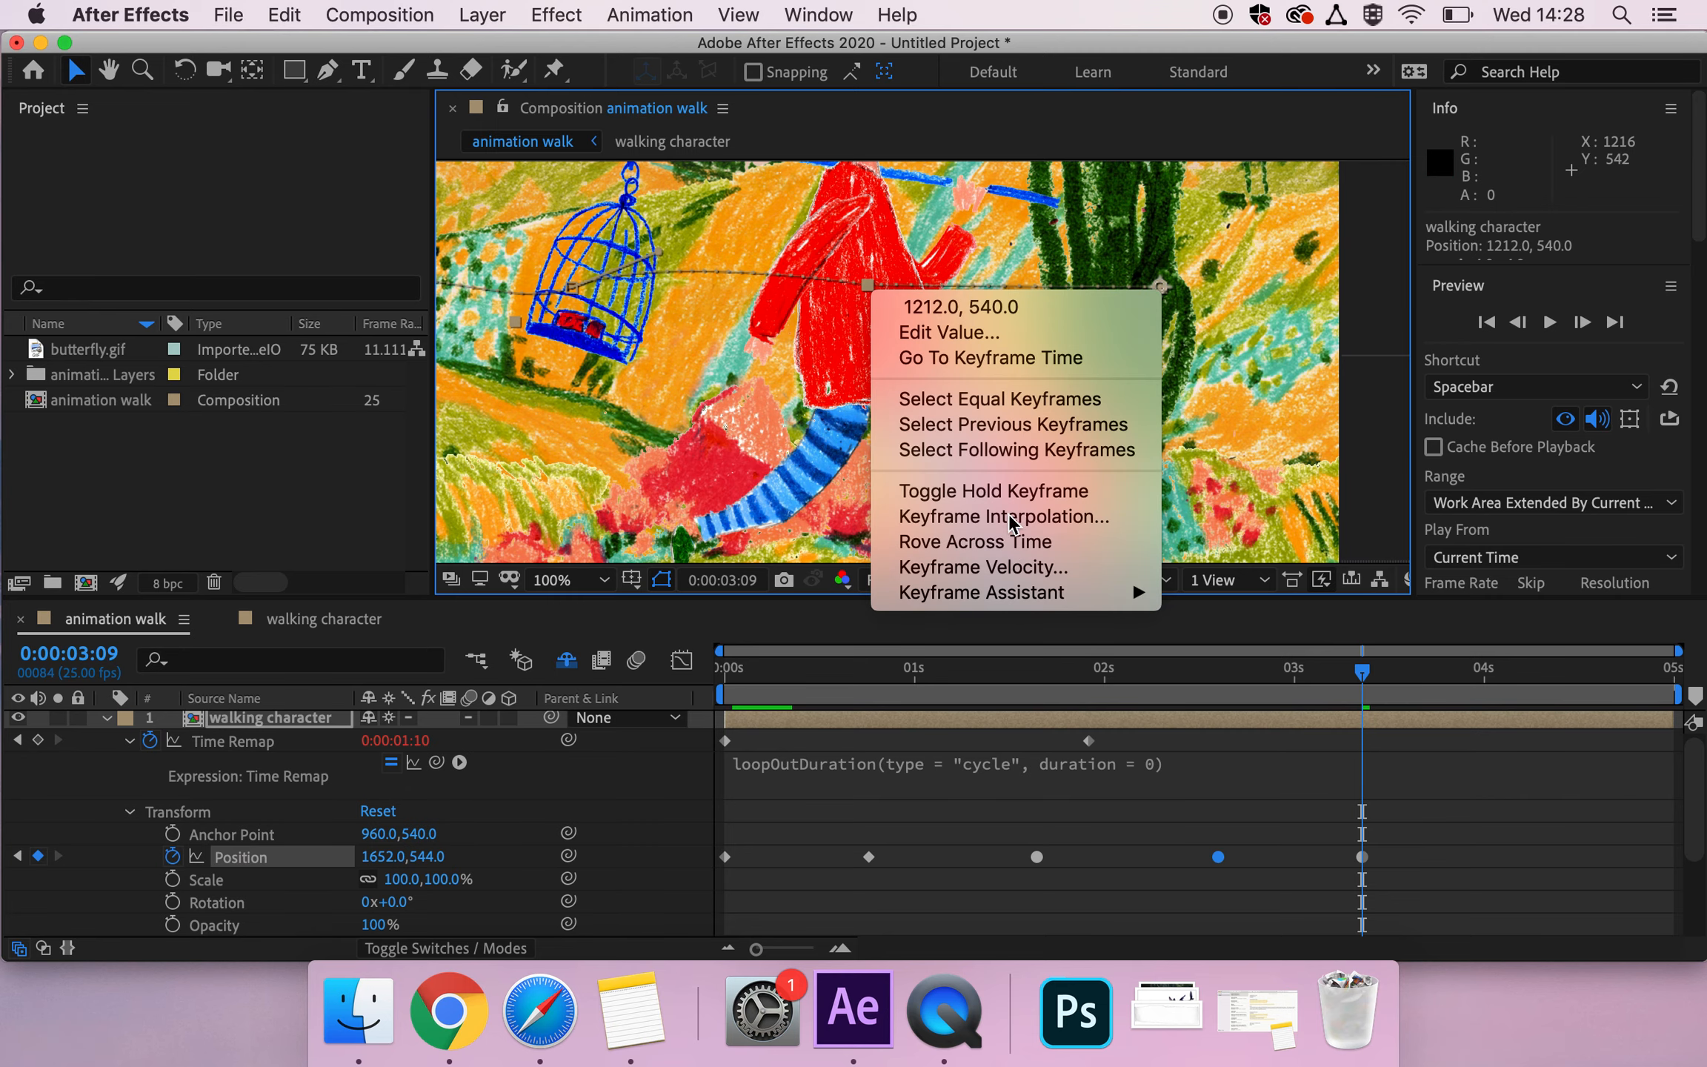
left_click(1003, 516)
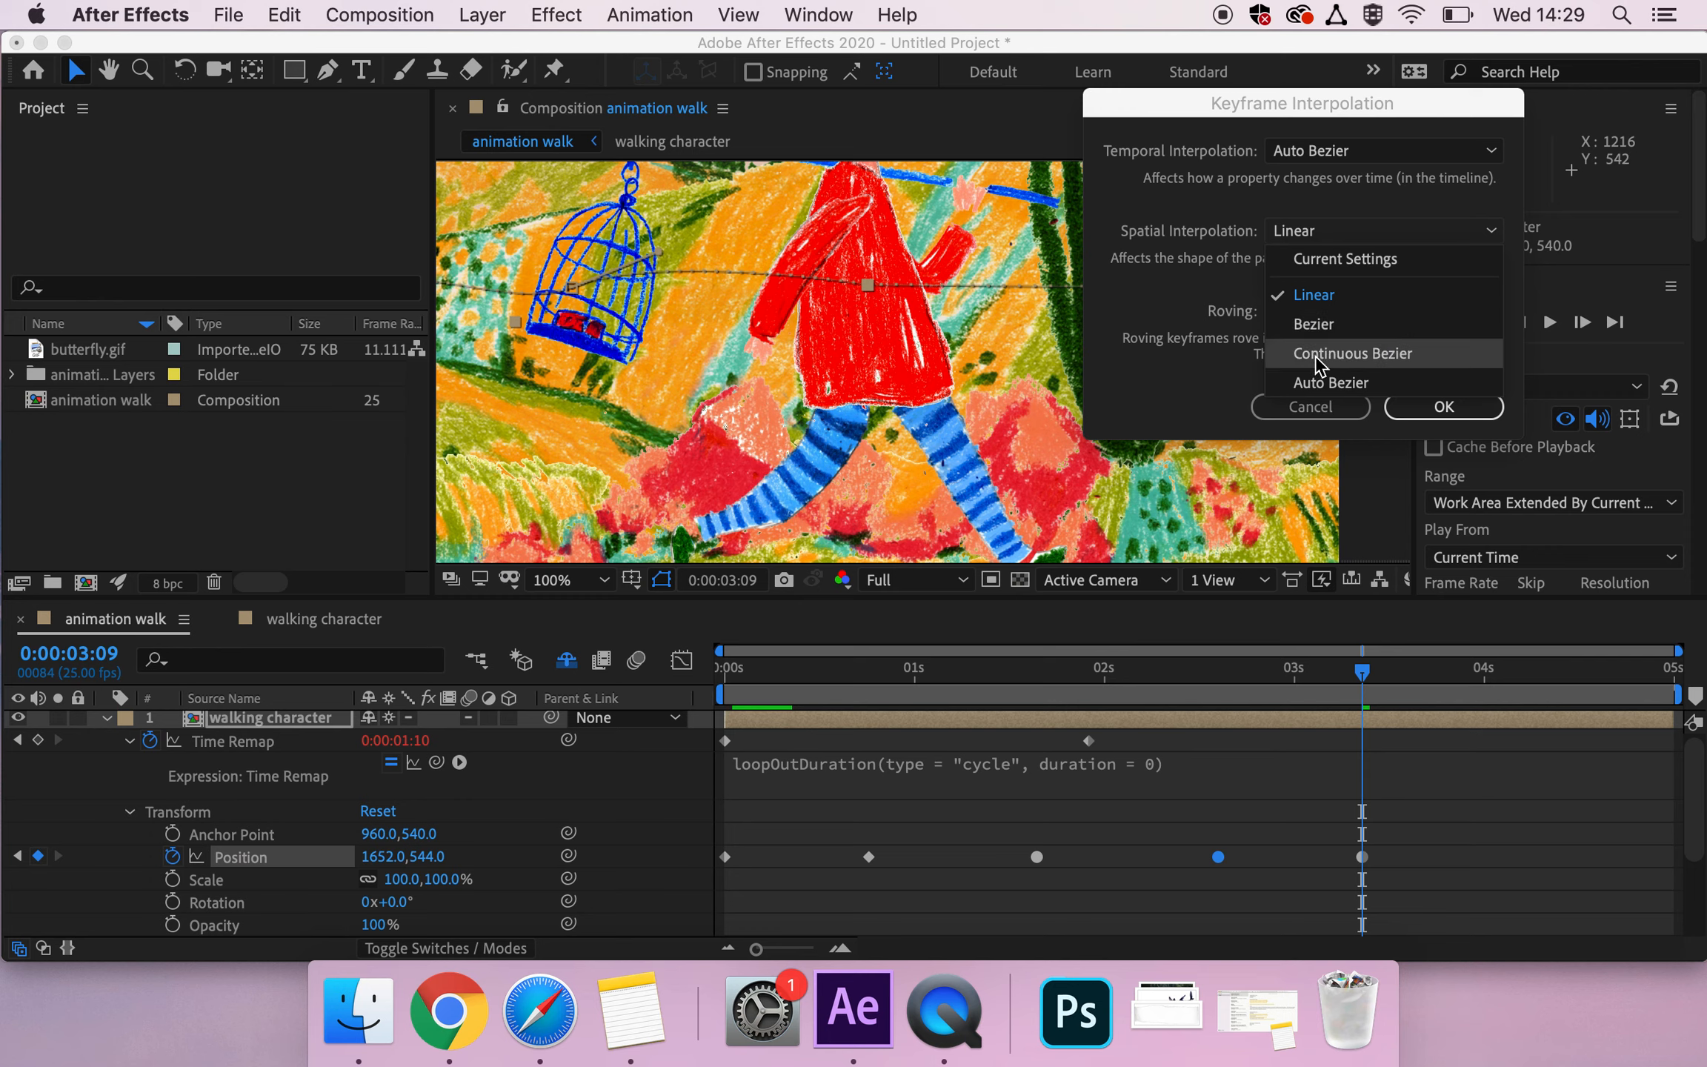
left_click(1353, 353)
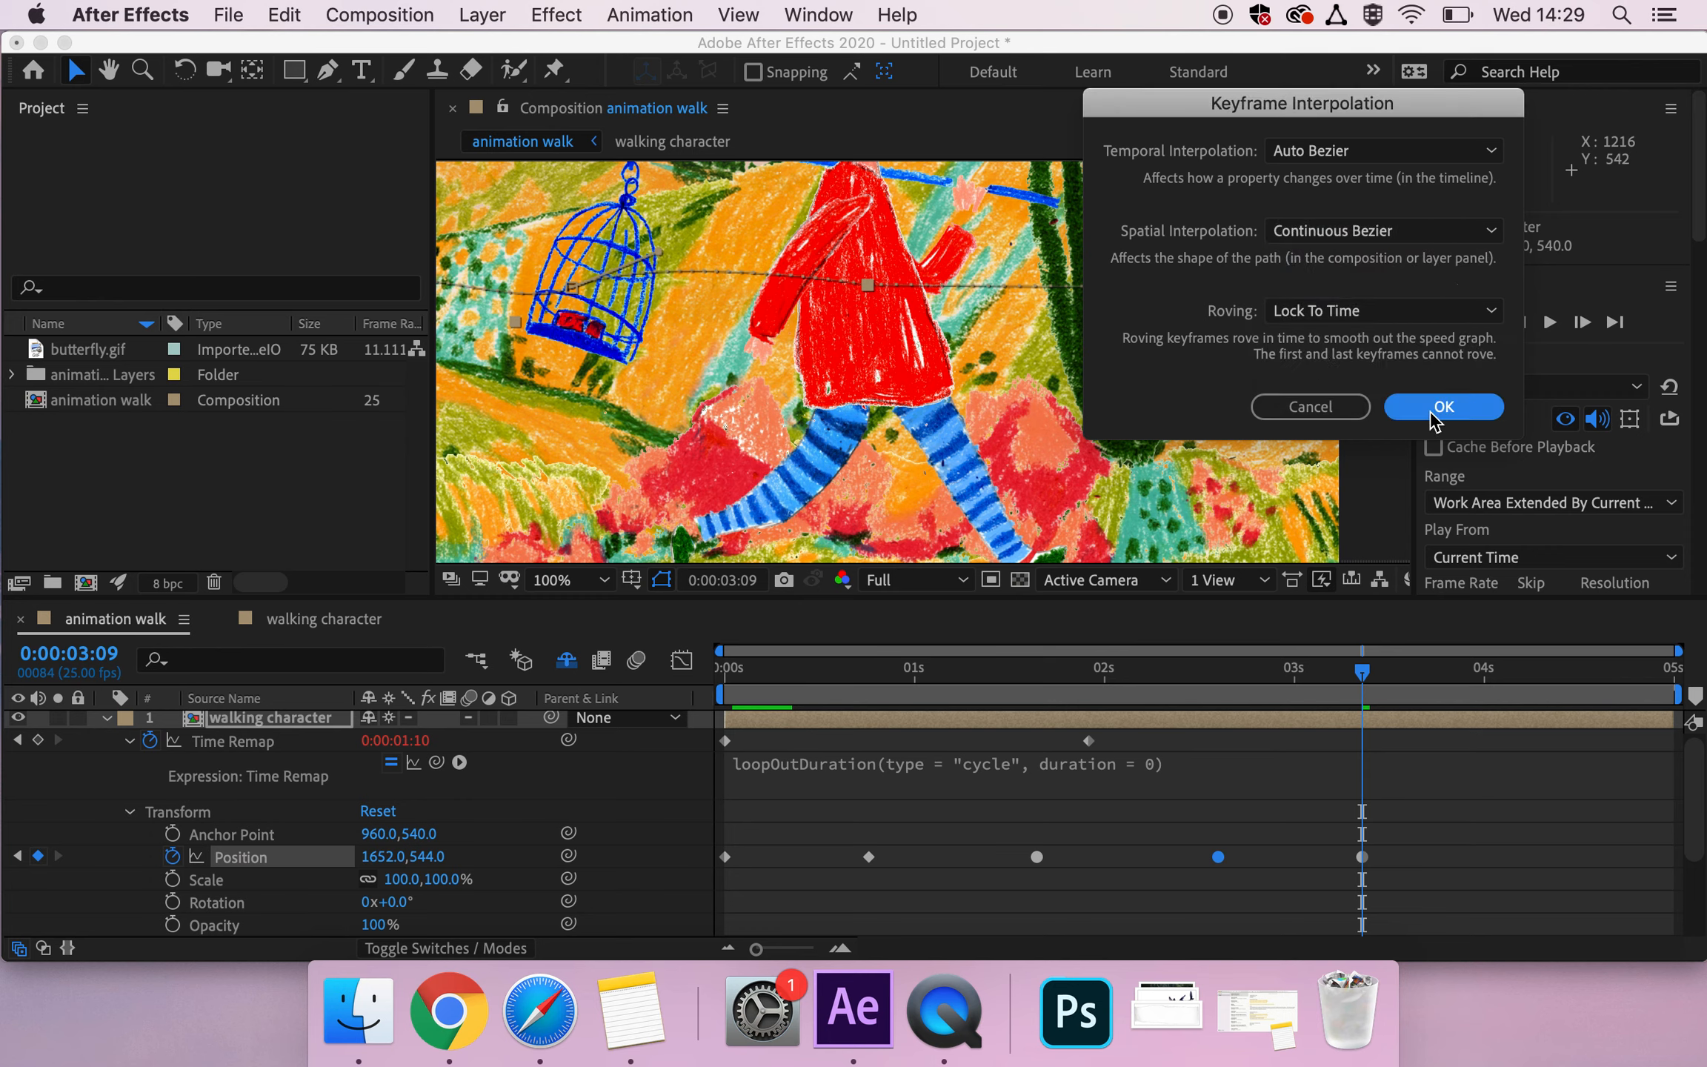
left_click(1443, 406)
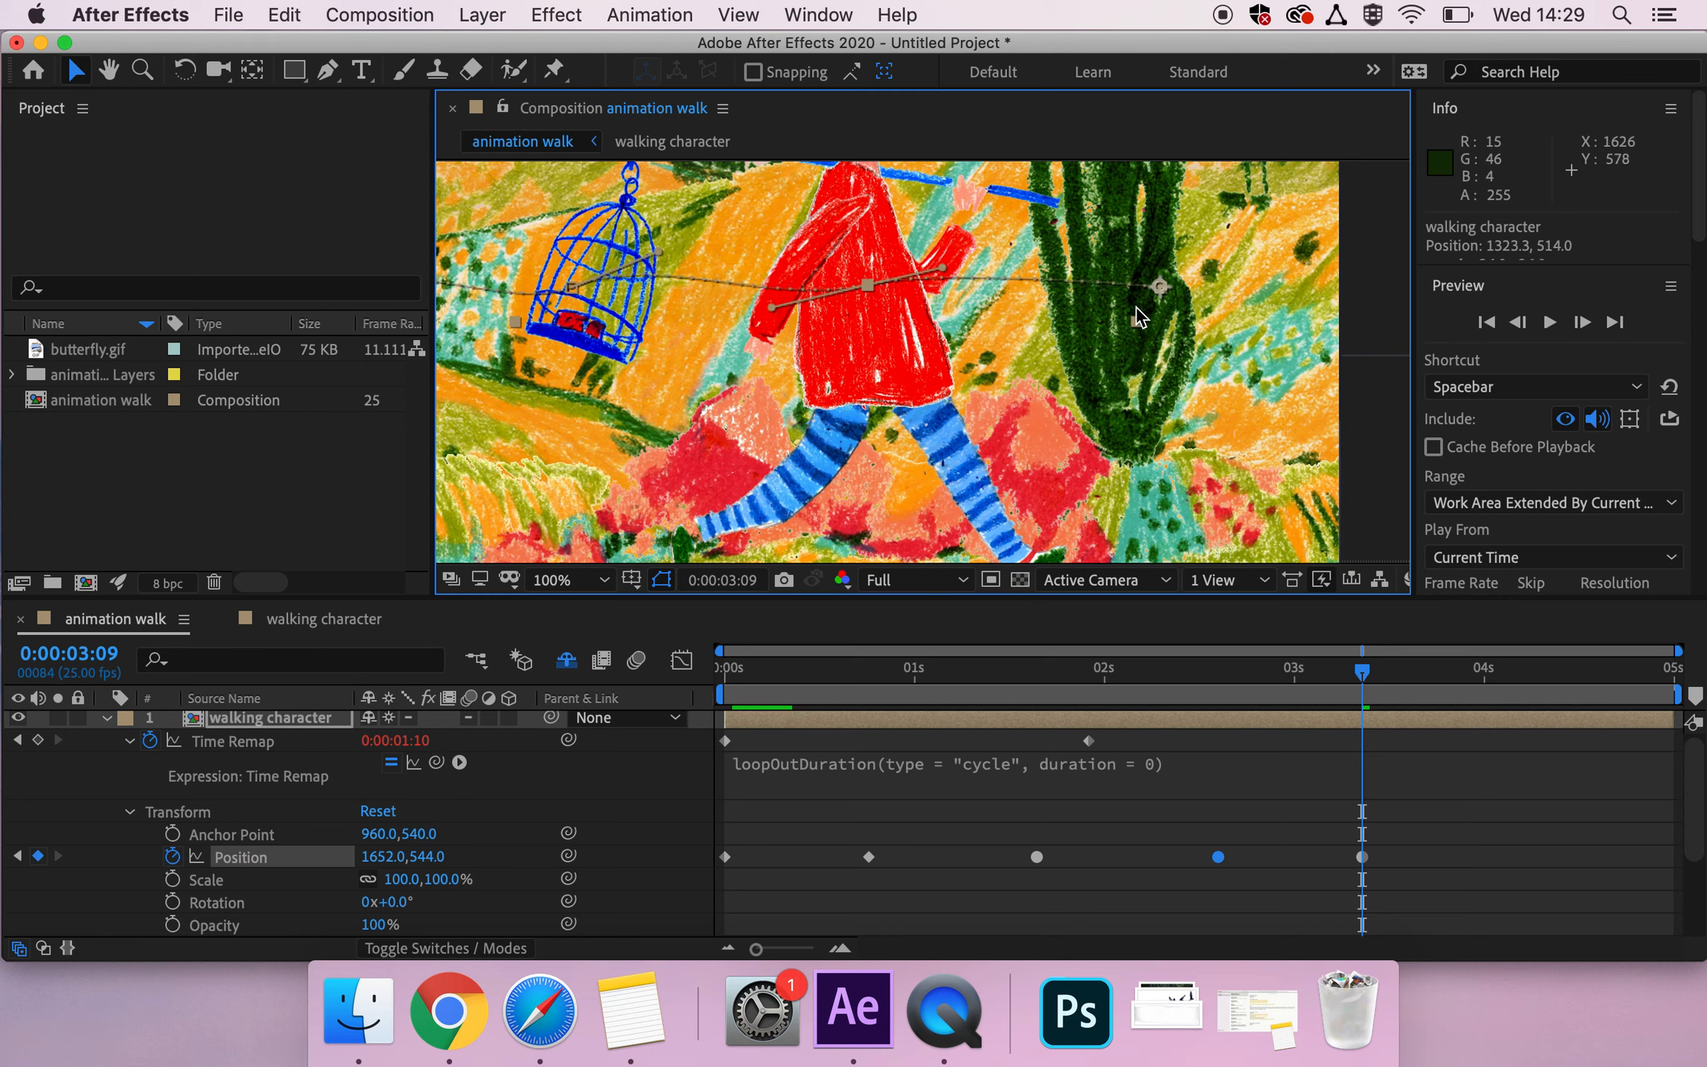
mouse_move(1355, 861)
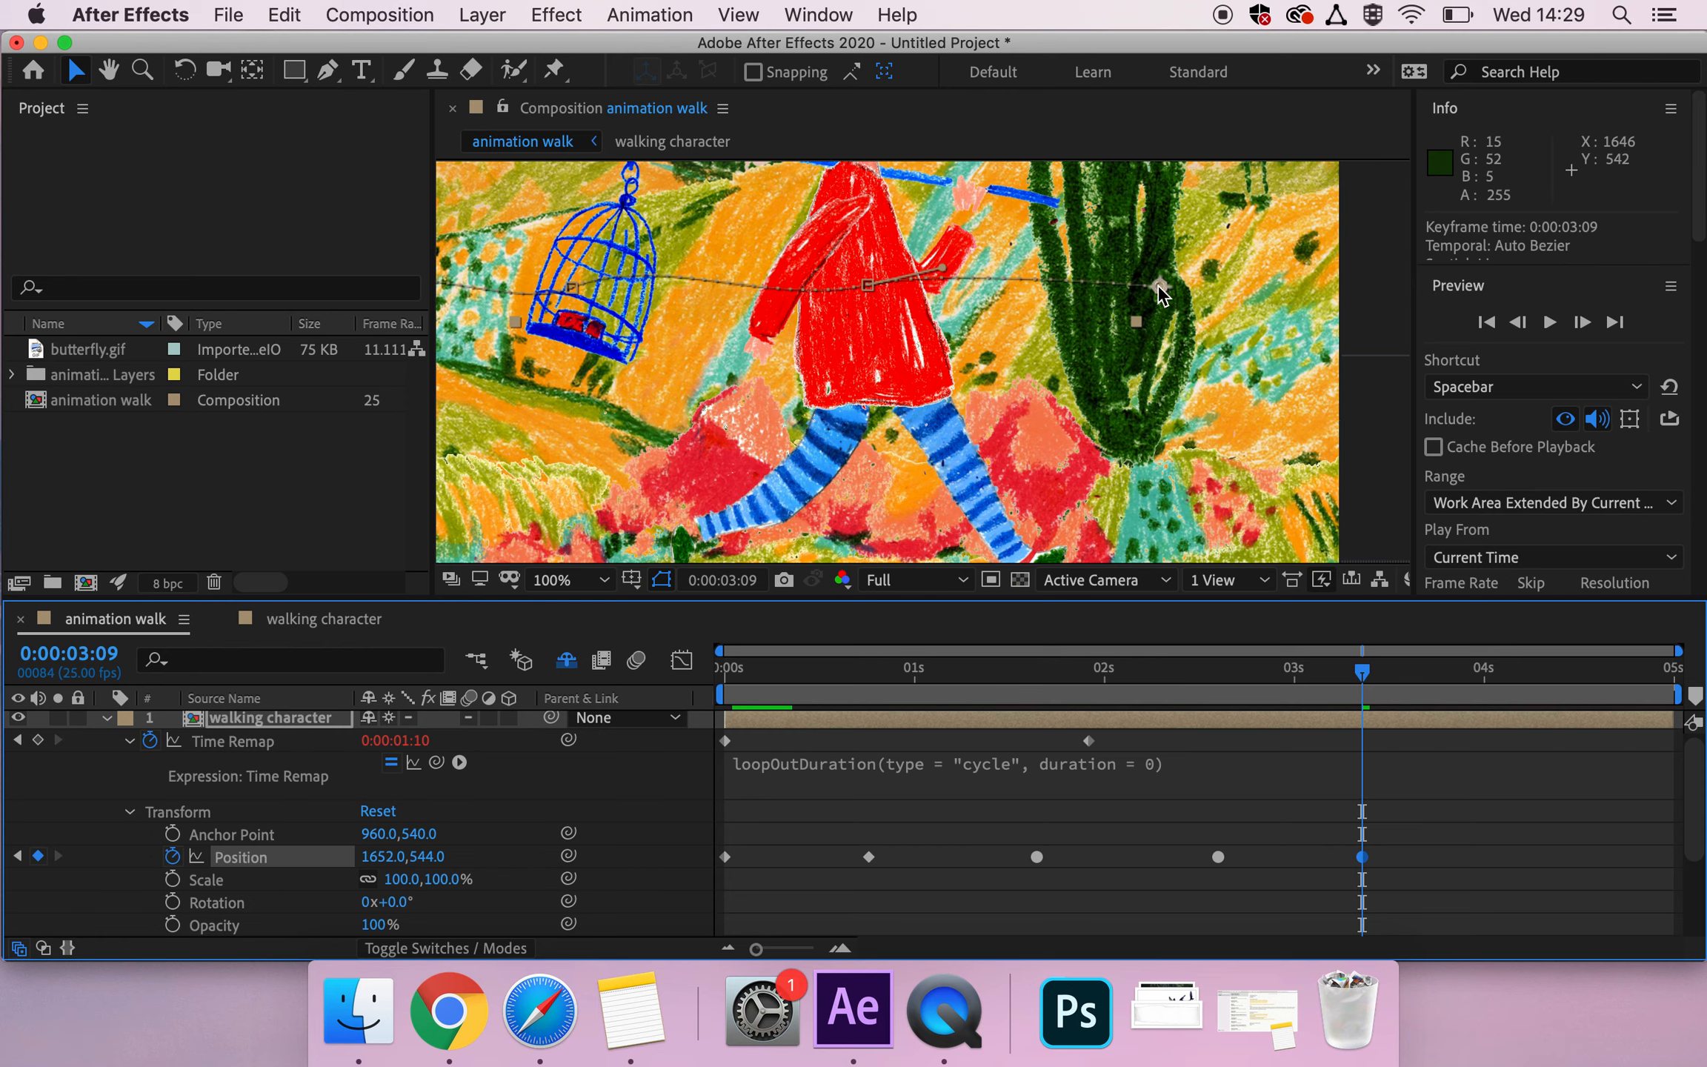
Step: Make the 3:09 keyframe Continuous Bezier and add a 4:13 keyframe at 2084, 532
right_click(1164, 291)
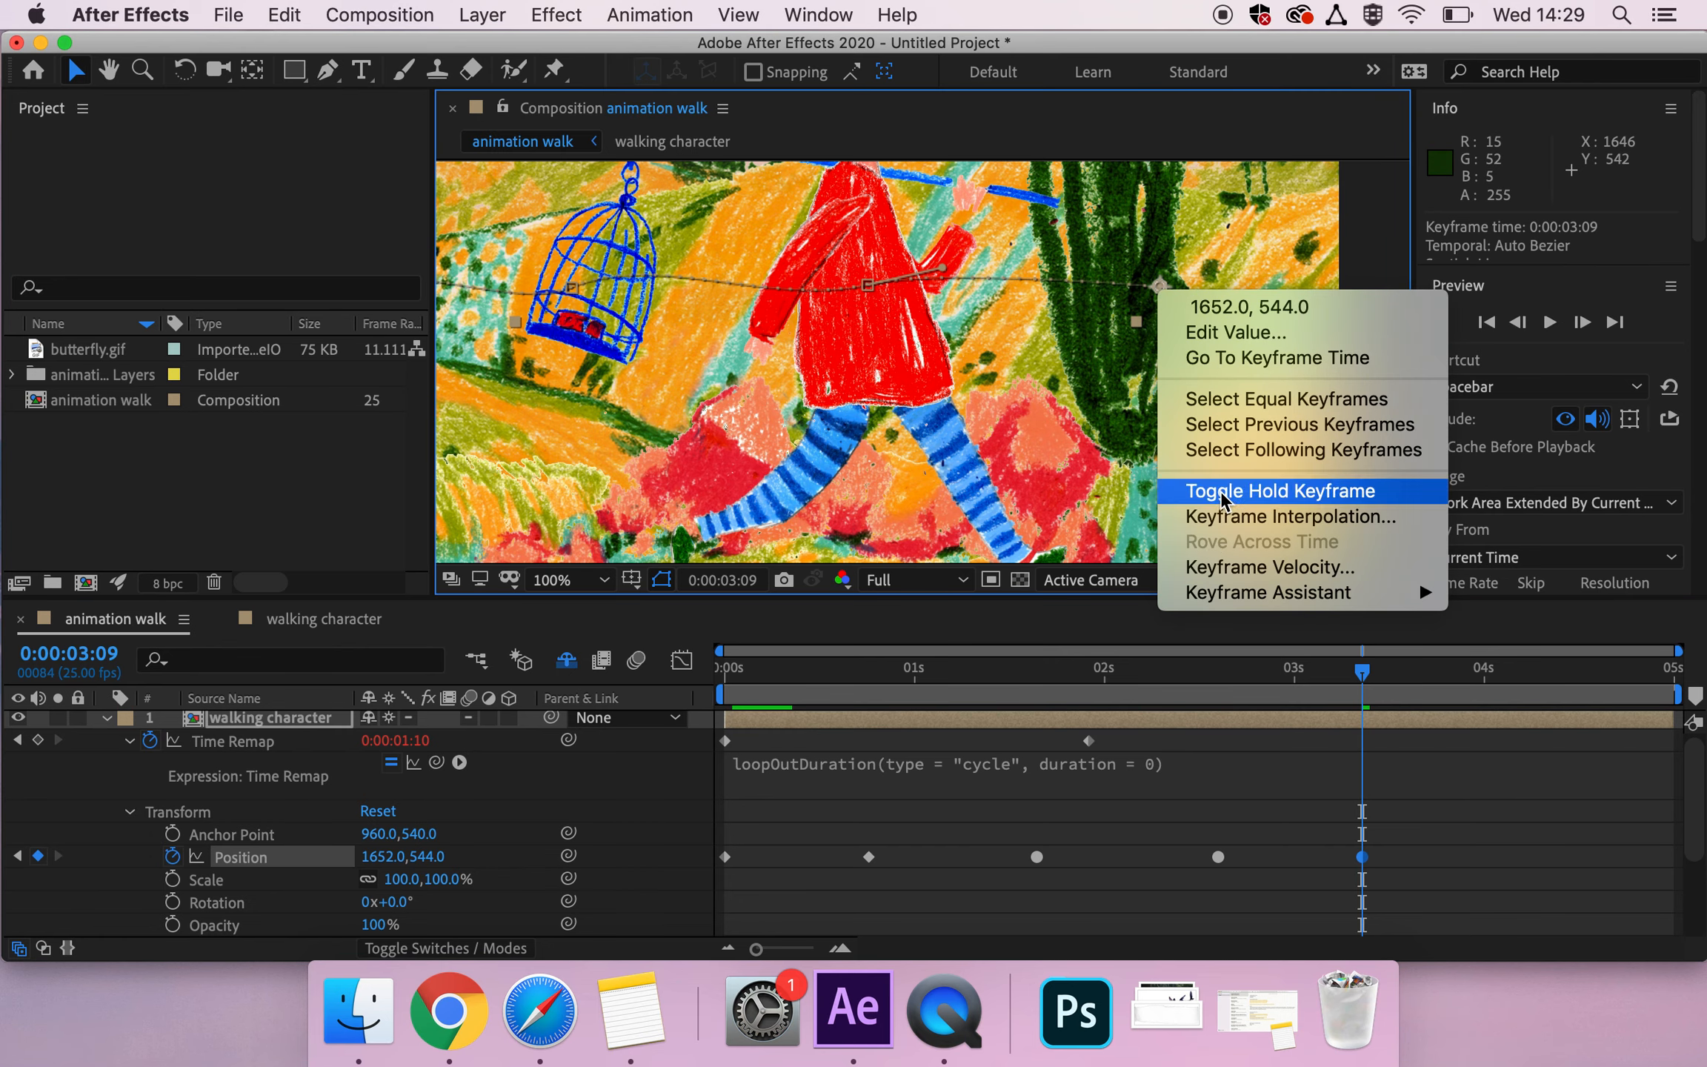
mouse_move(1279, 516)
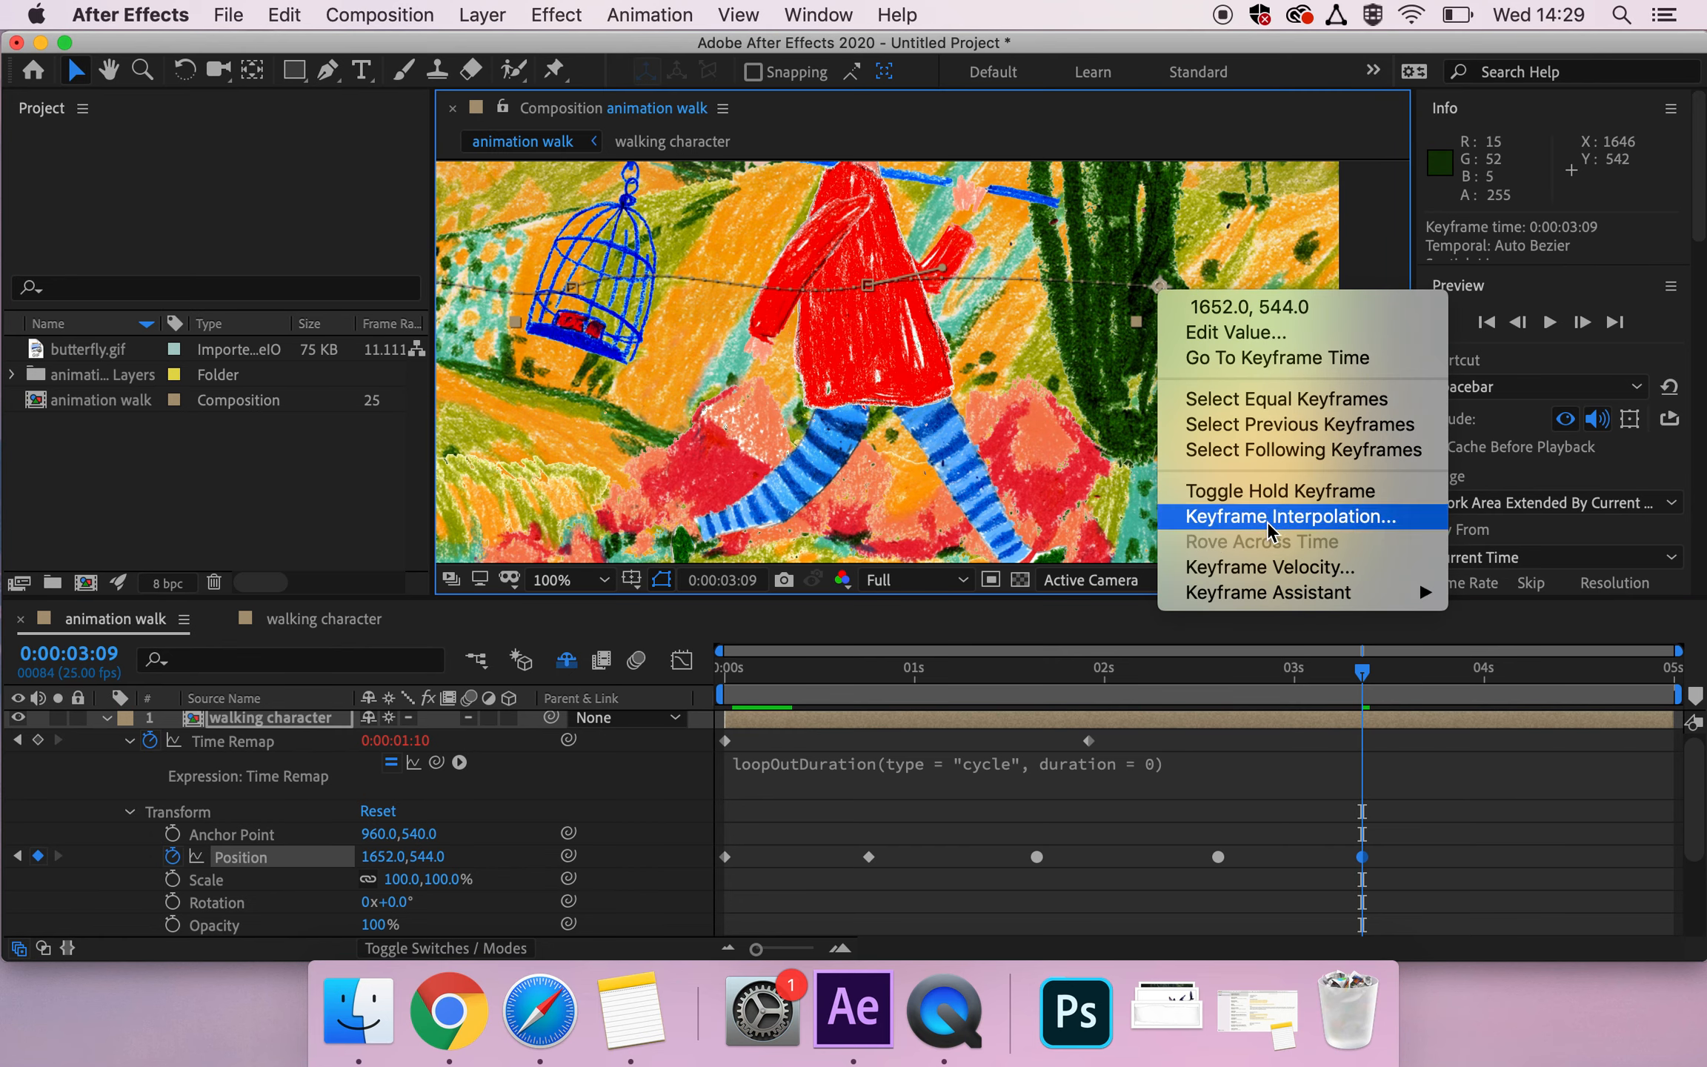
left_click(1285, 516)
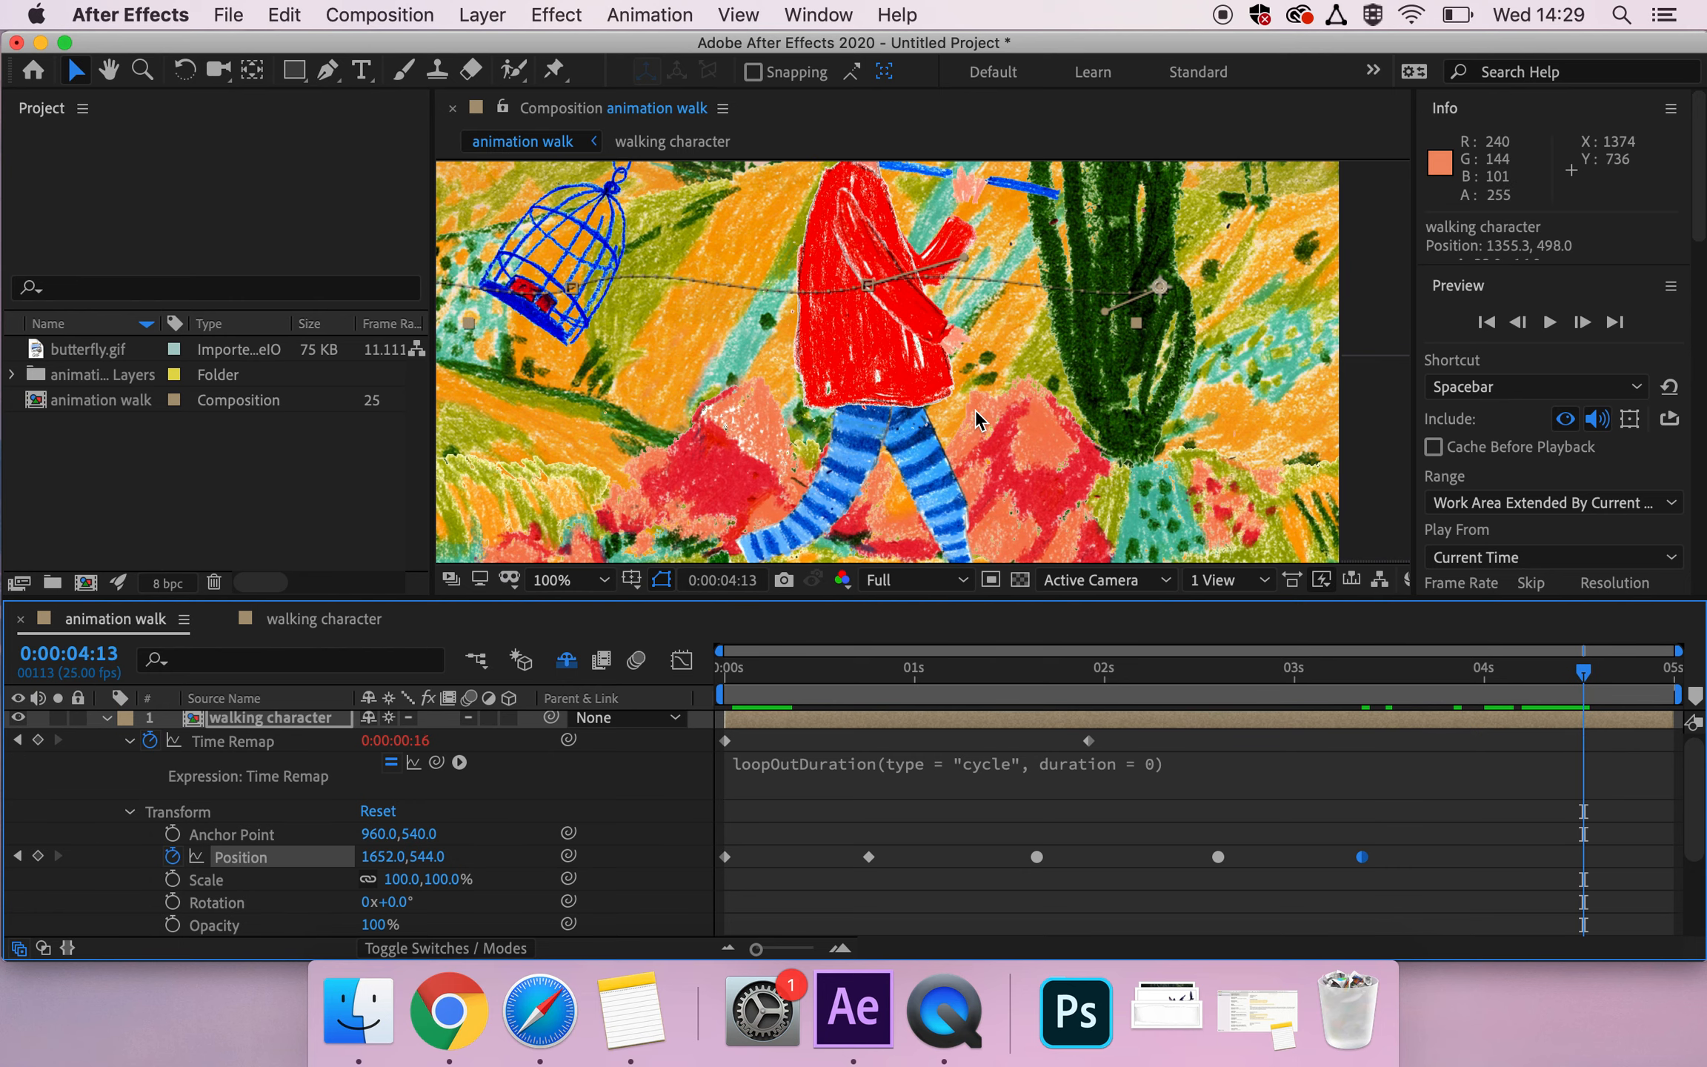
left_click(569, 580)
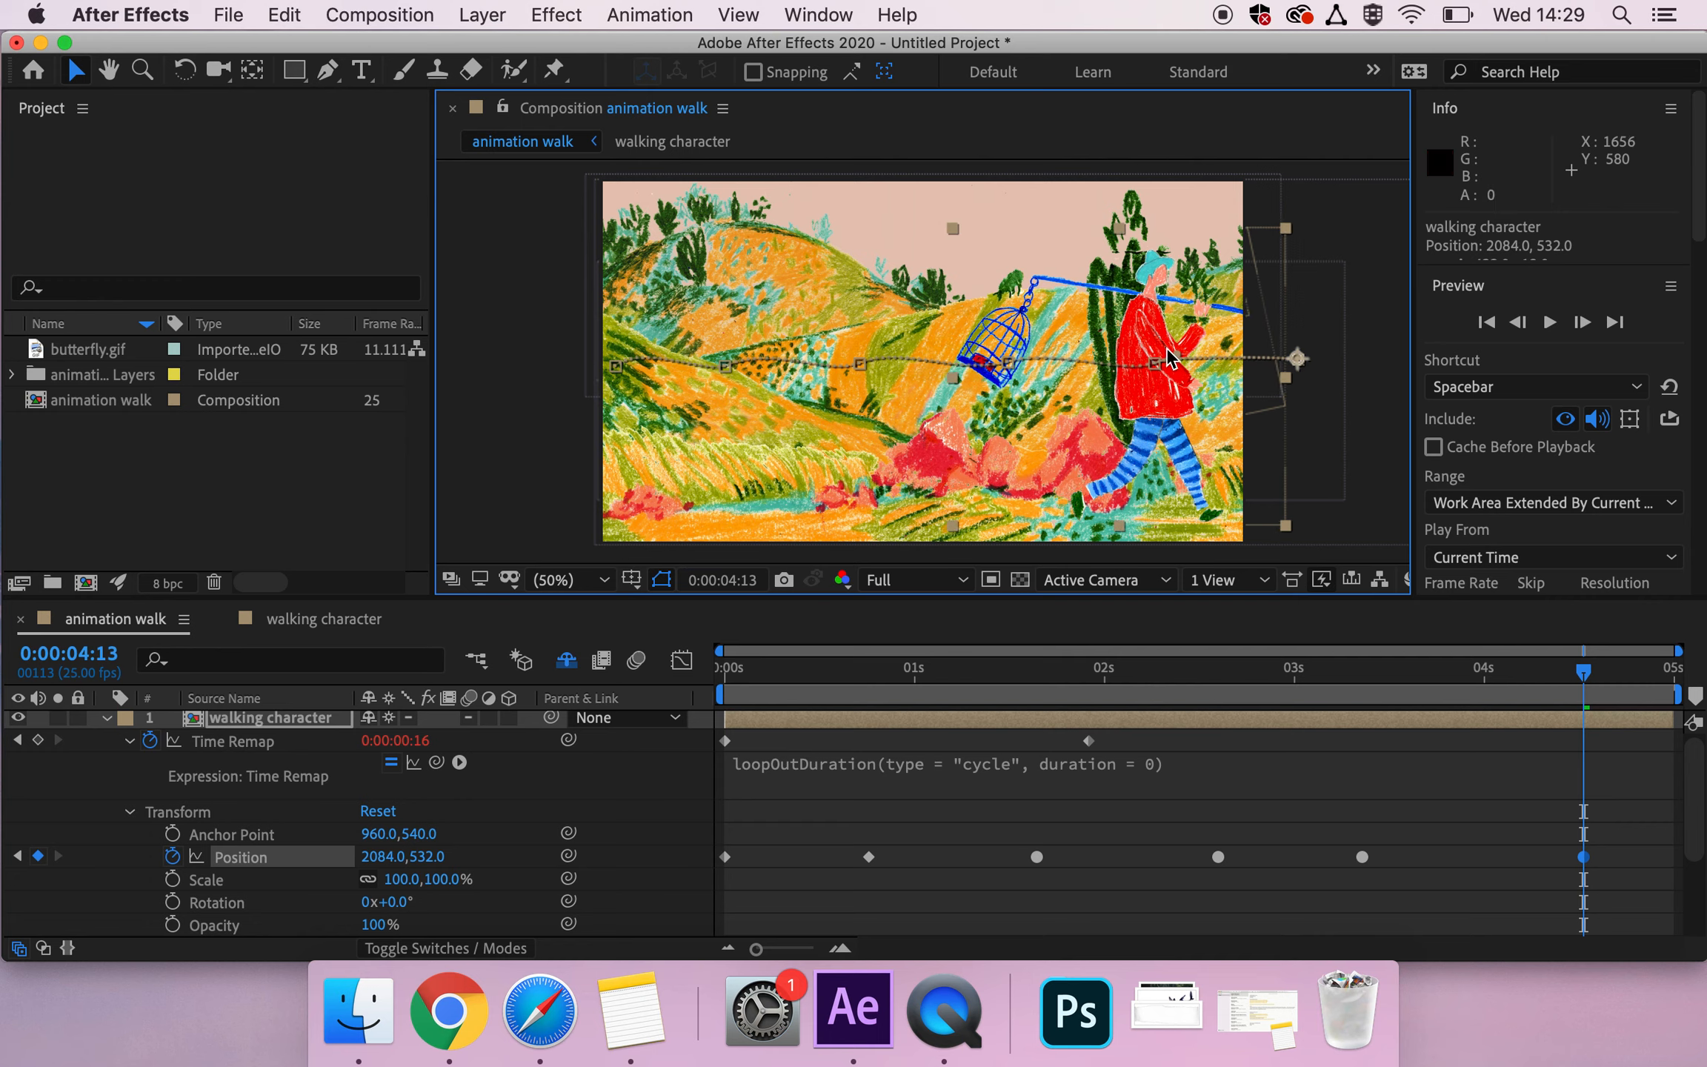
mouse_move(1217, 352)
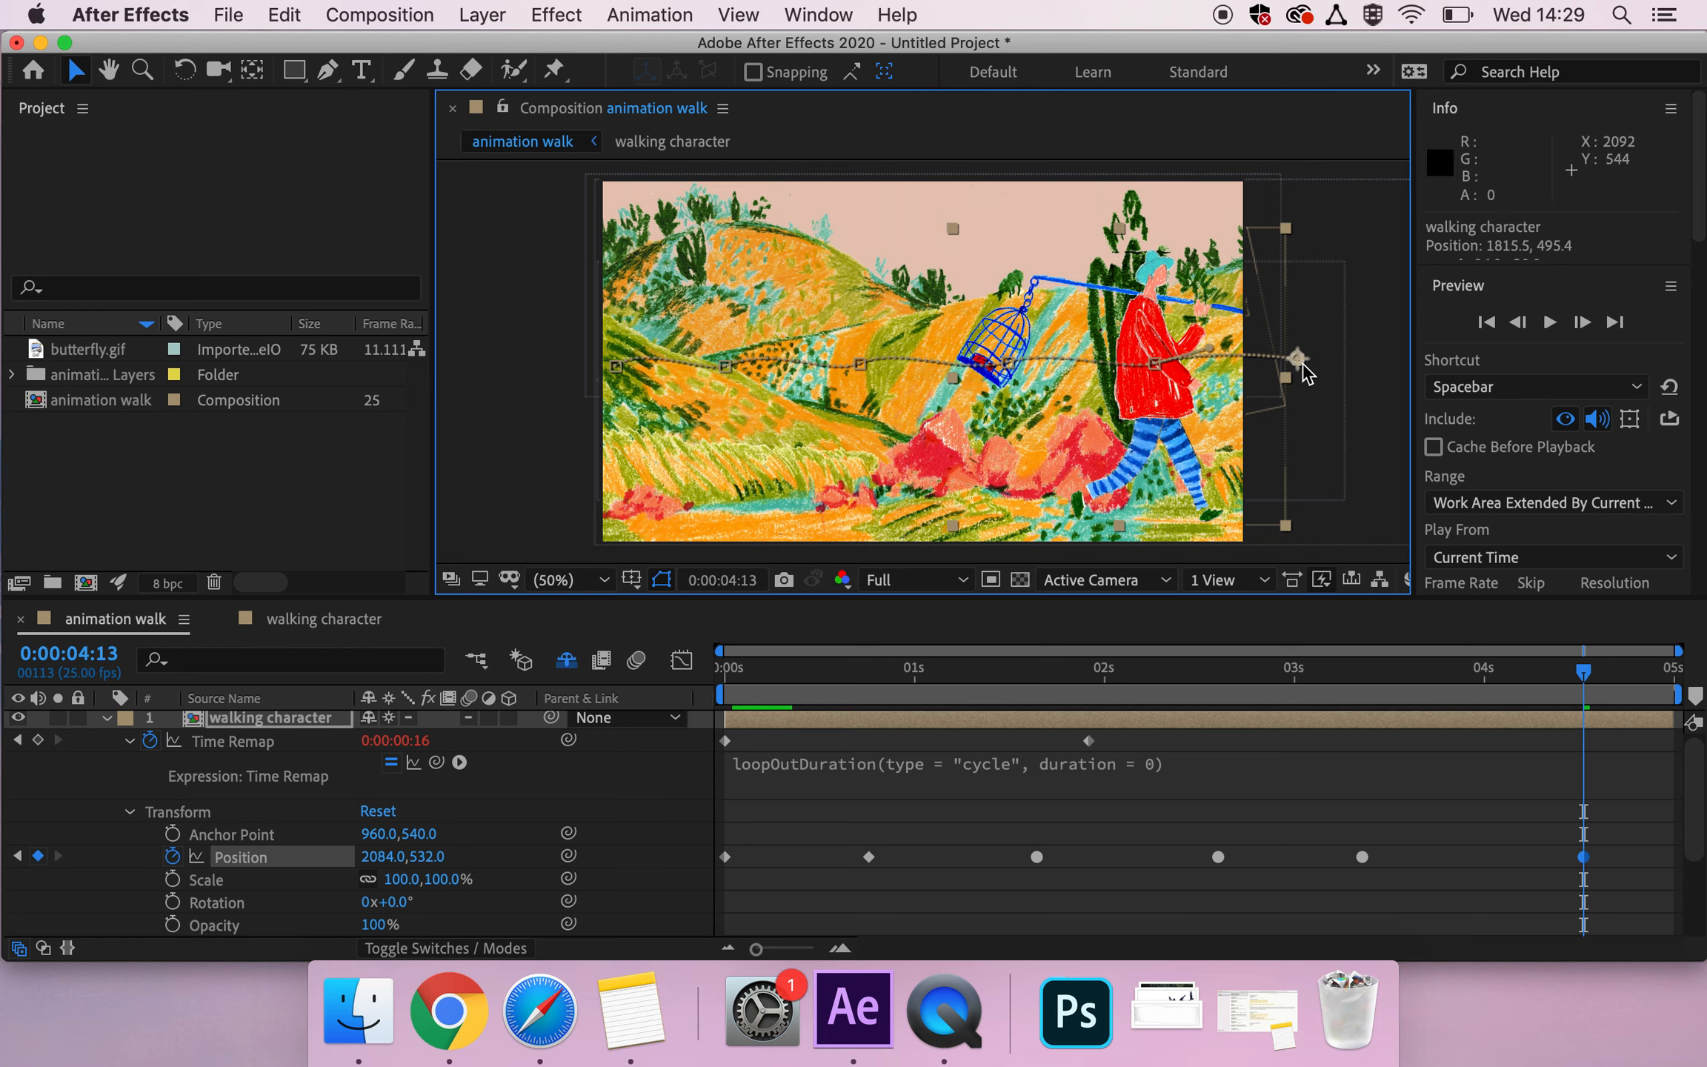
Step: Adjust the 4:13 keyframe's interpolation, add a final keyframe at five seconds, and preview
right_click(1297, 355)
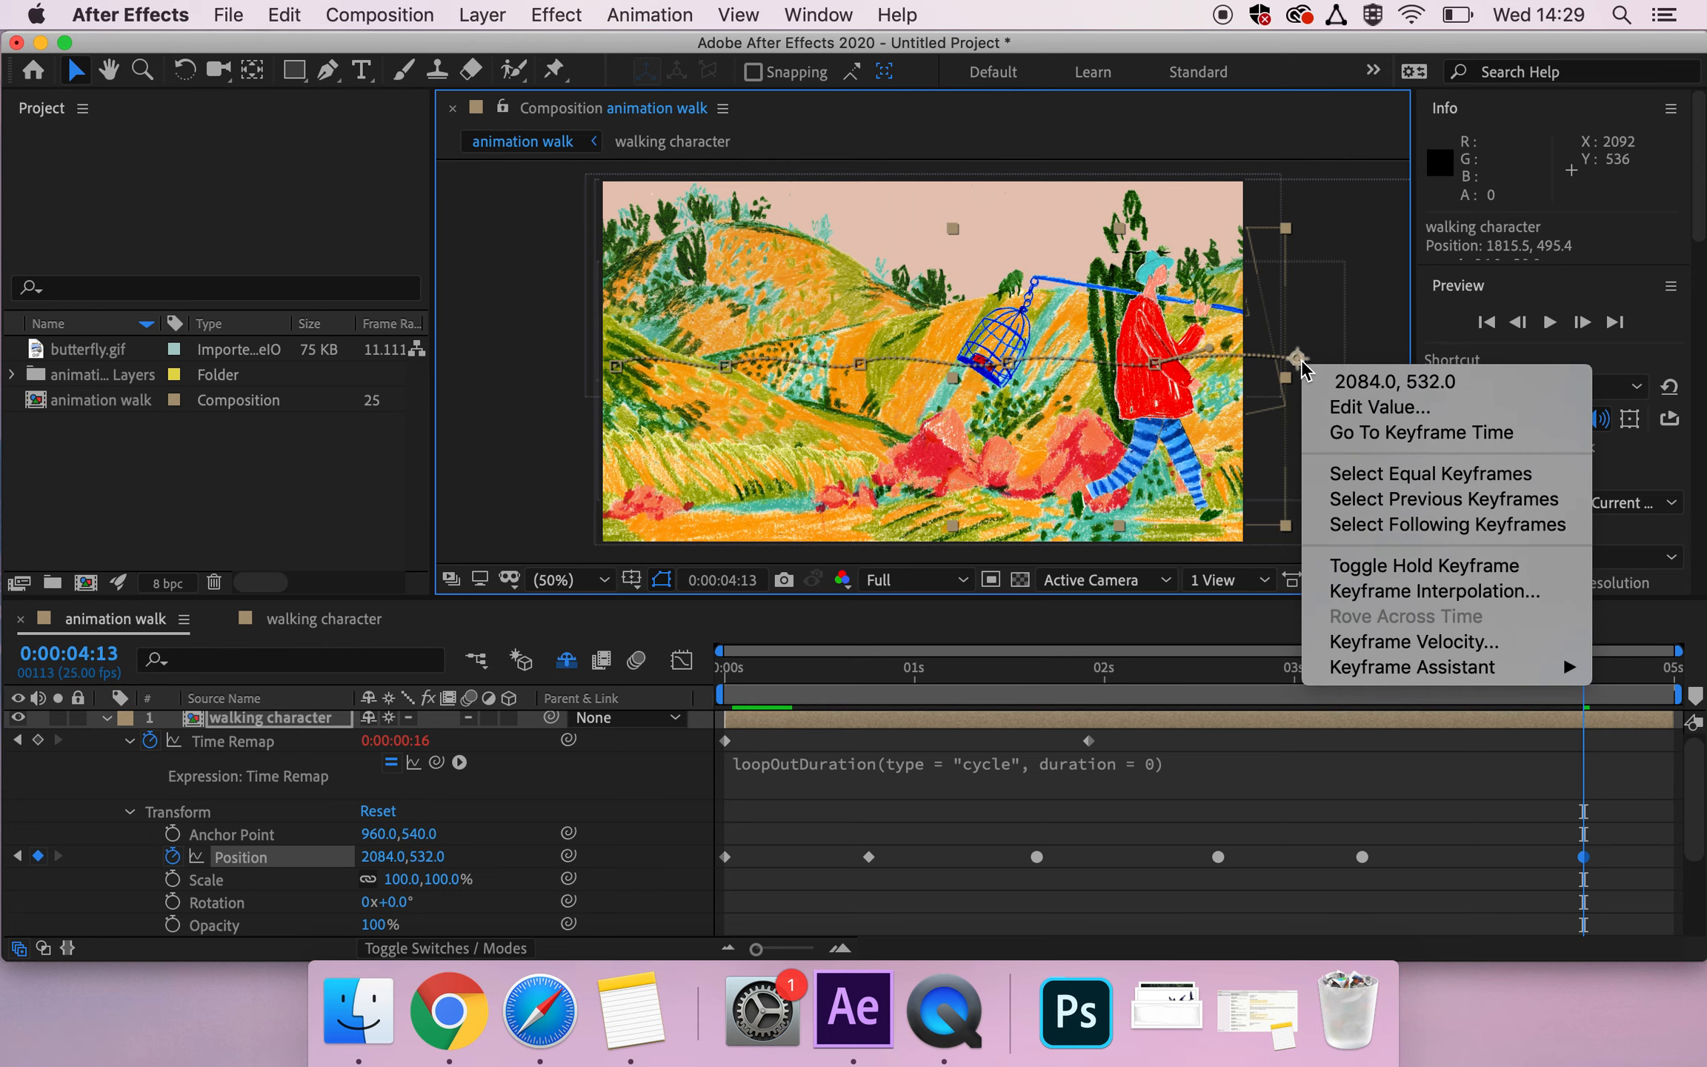
mouse_move(1411, 666)
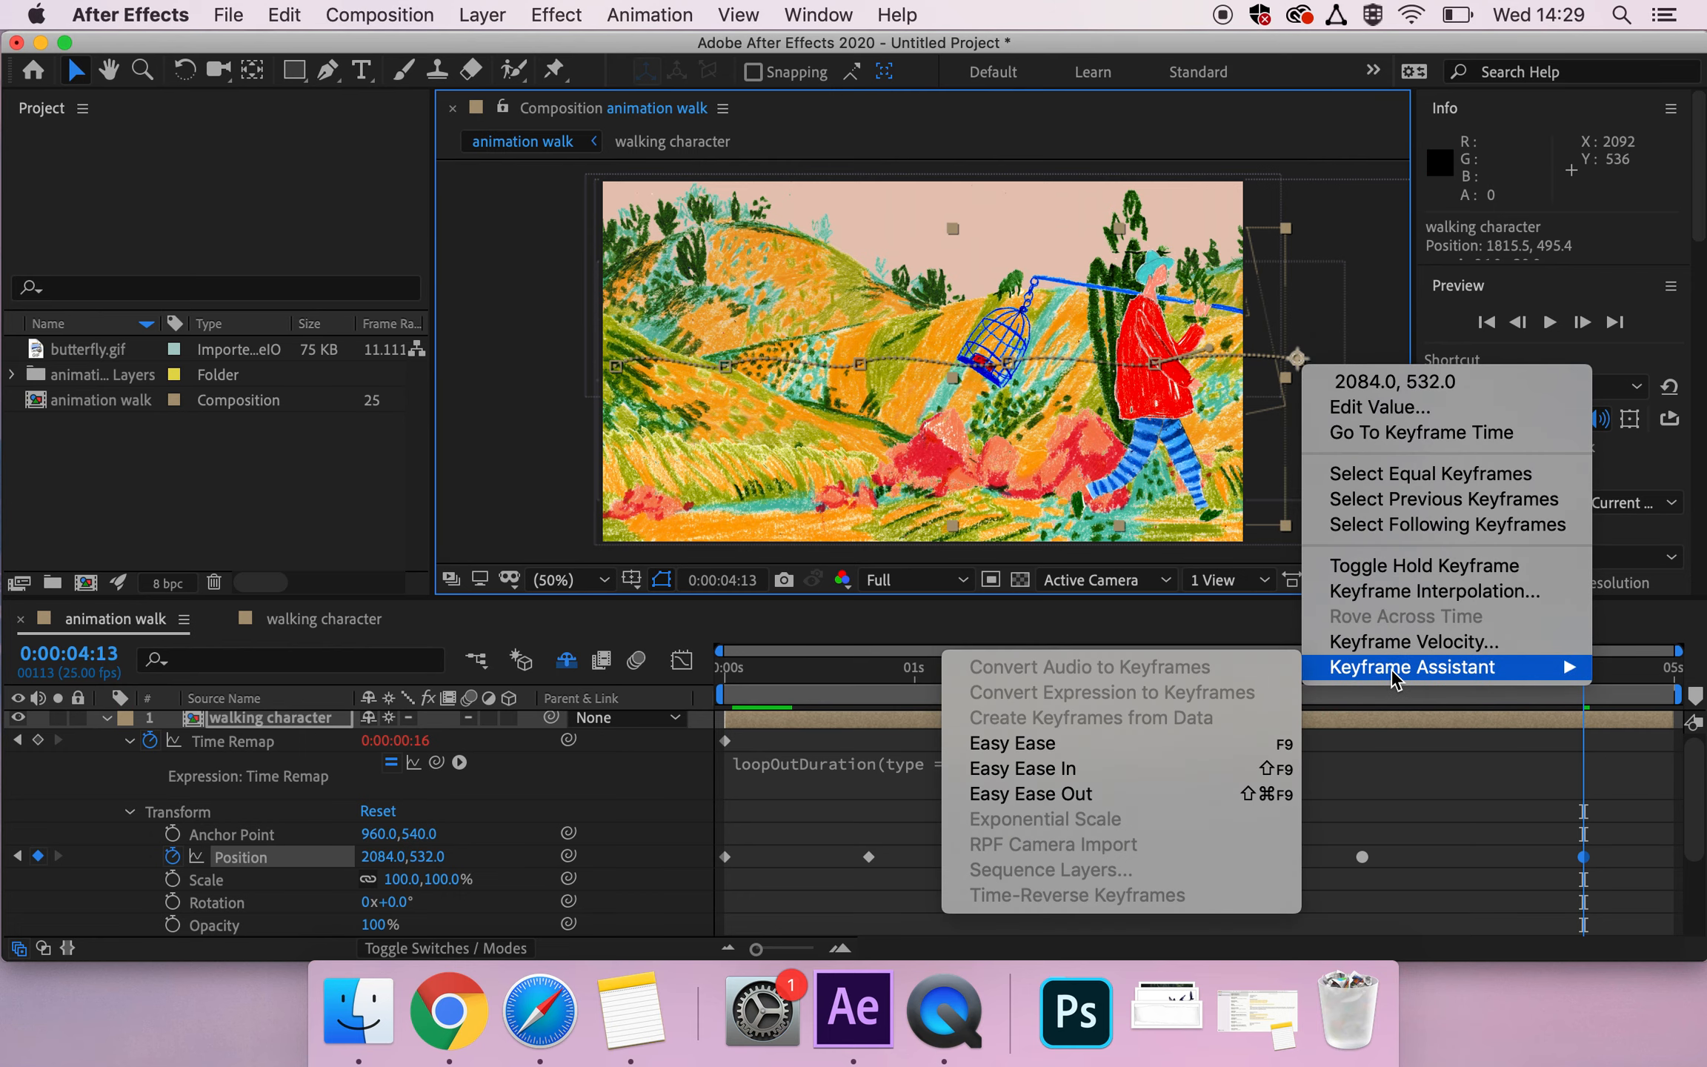
left_click(1433, 591)
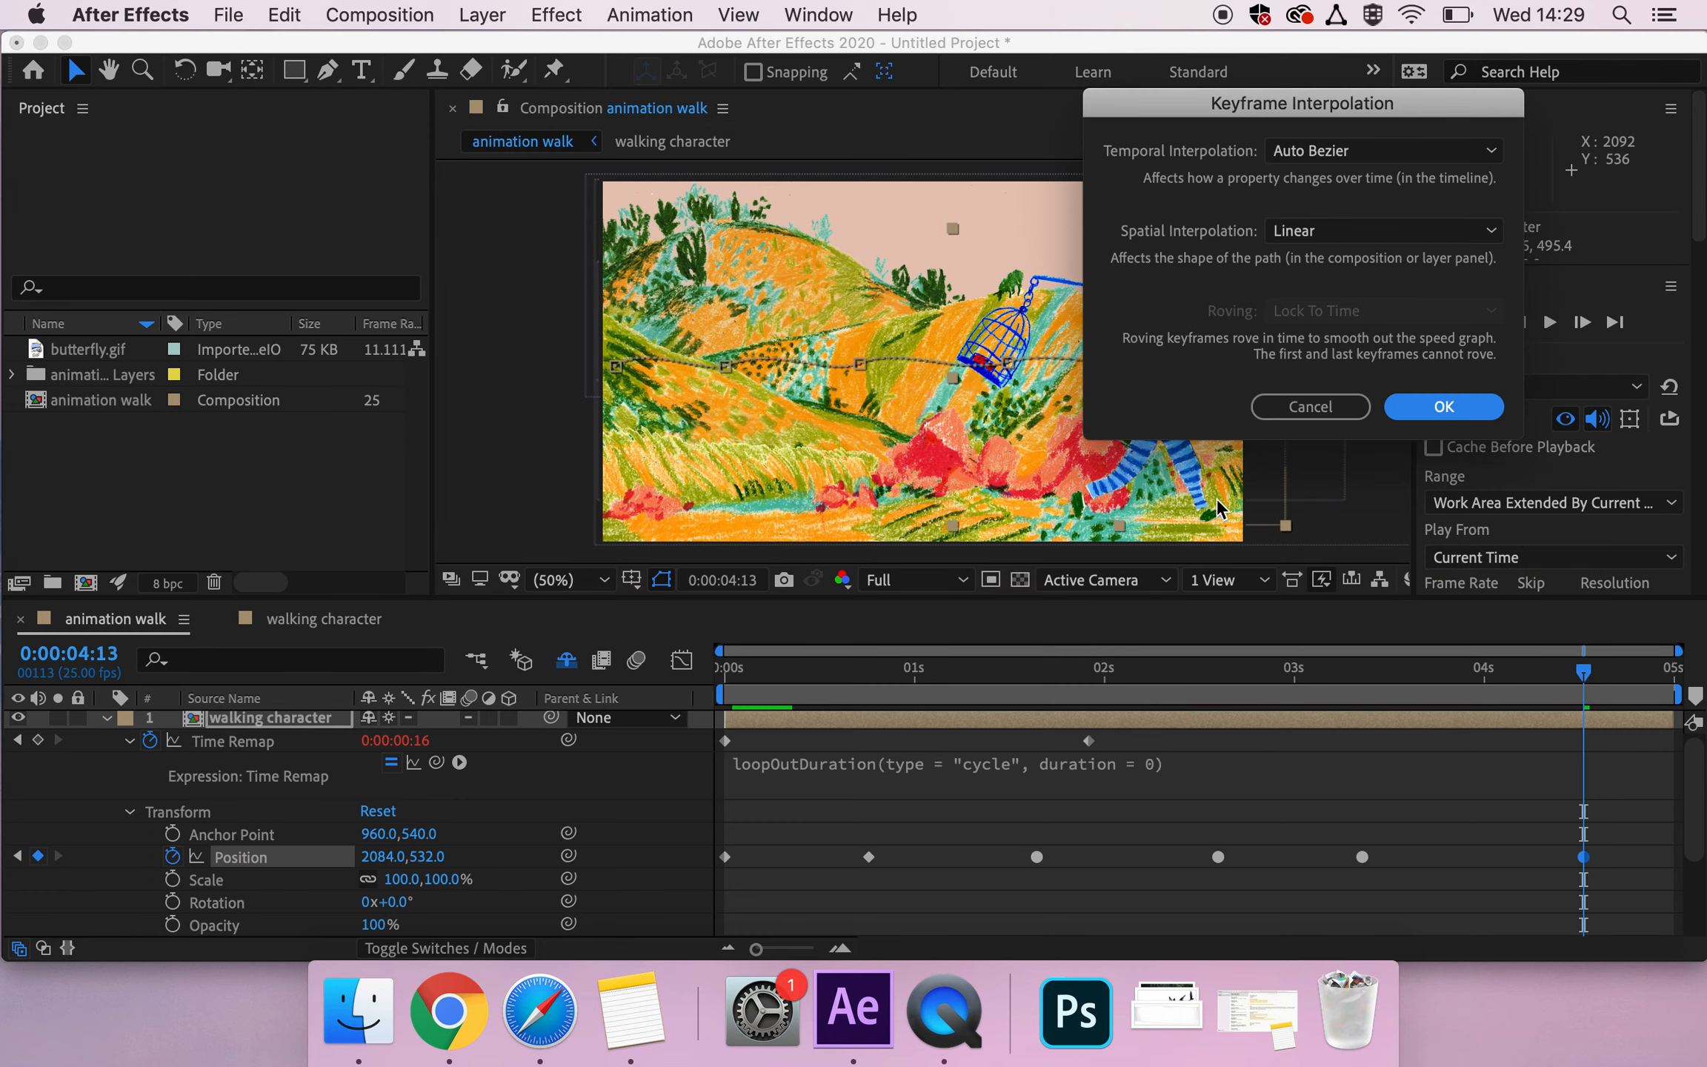
left_click(1382, 151)
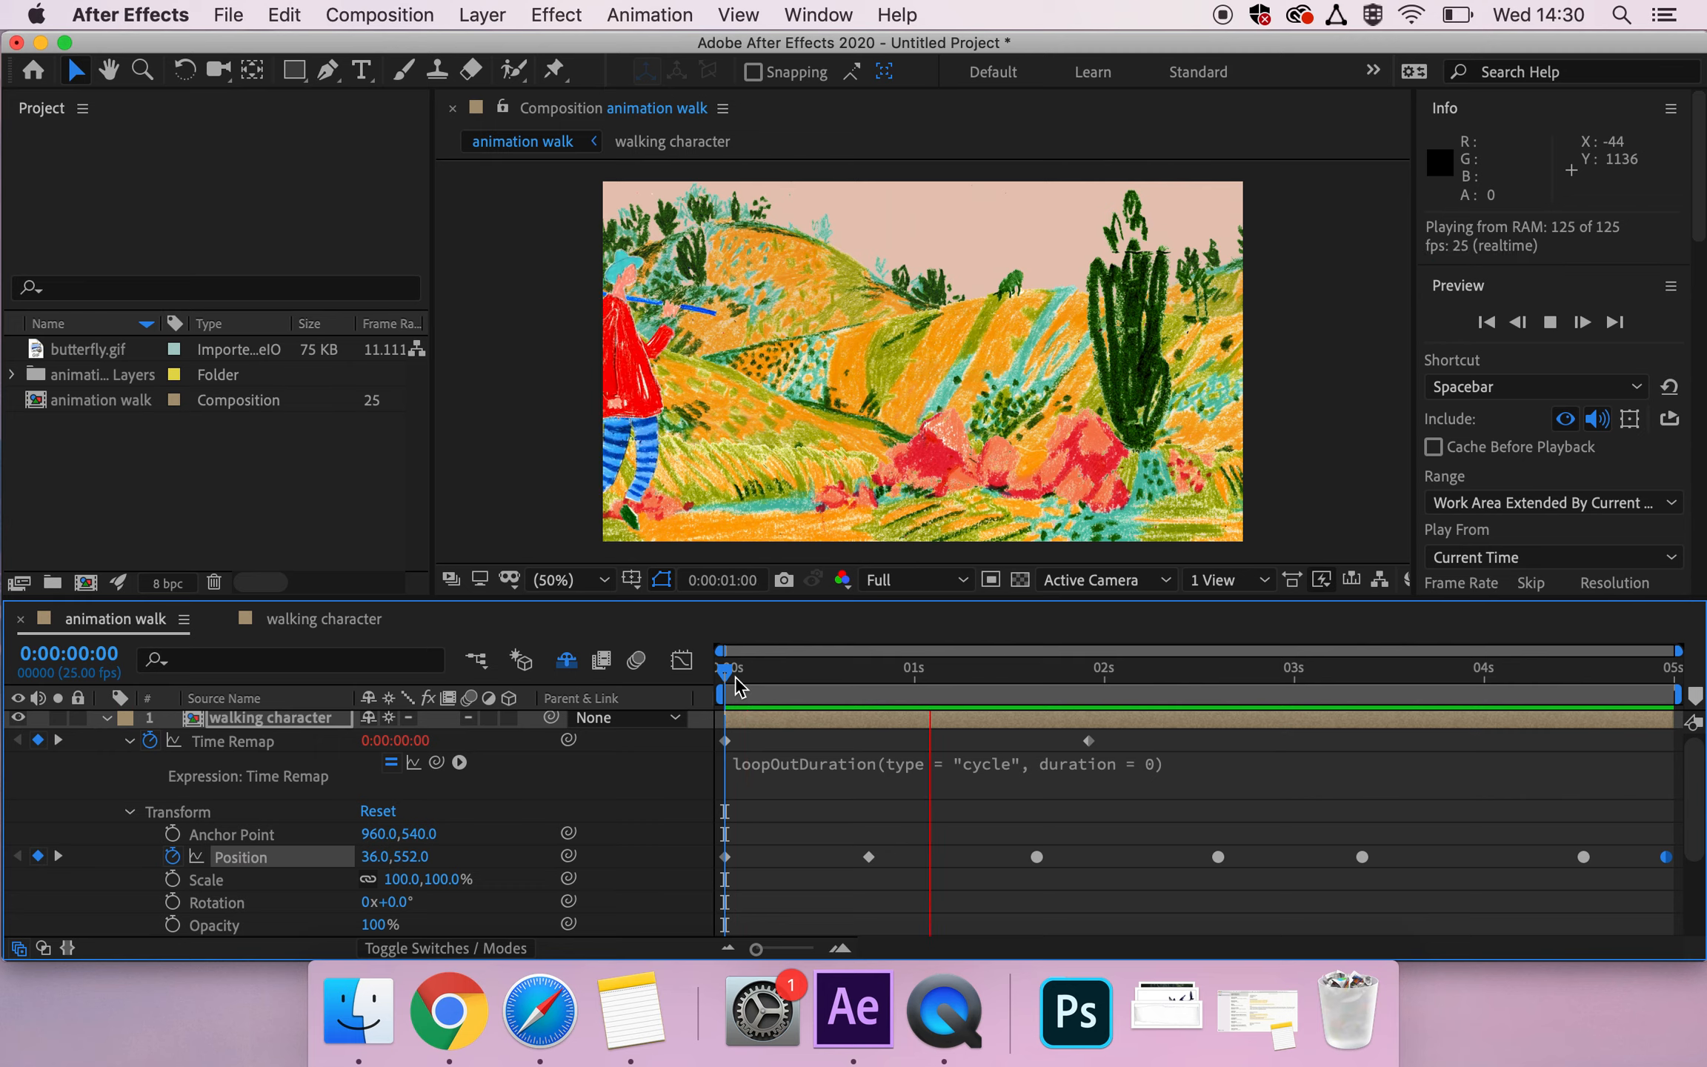
Step: Stop the preview and place butterfly.gif as the top layer of animation walk
left_click(1313, 668)
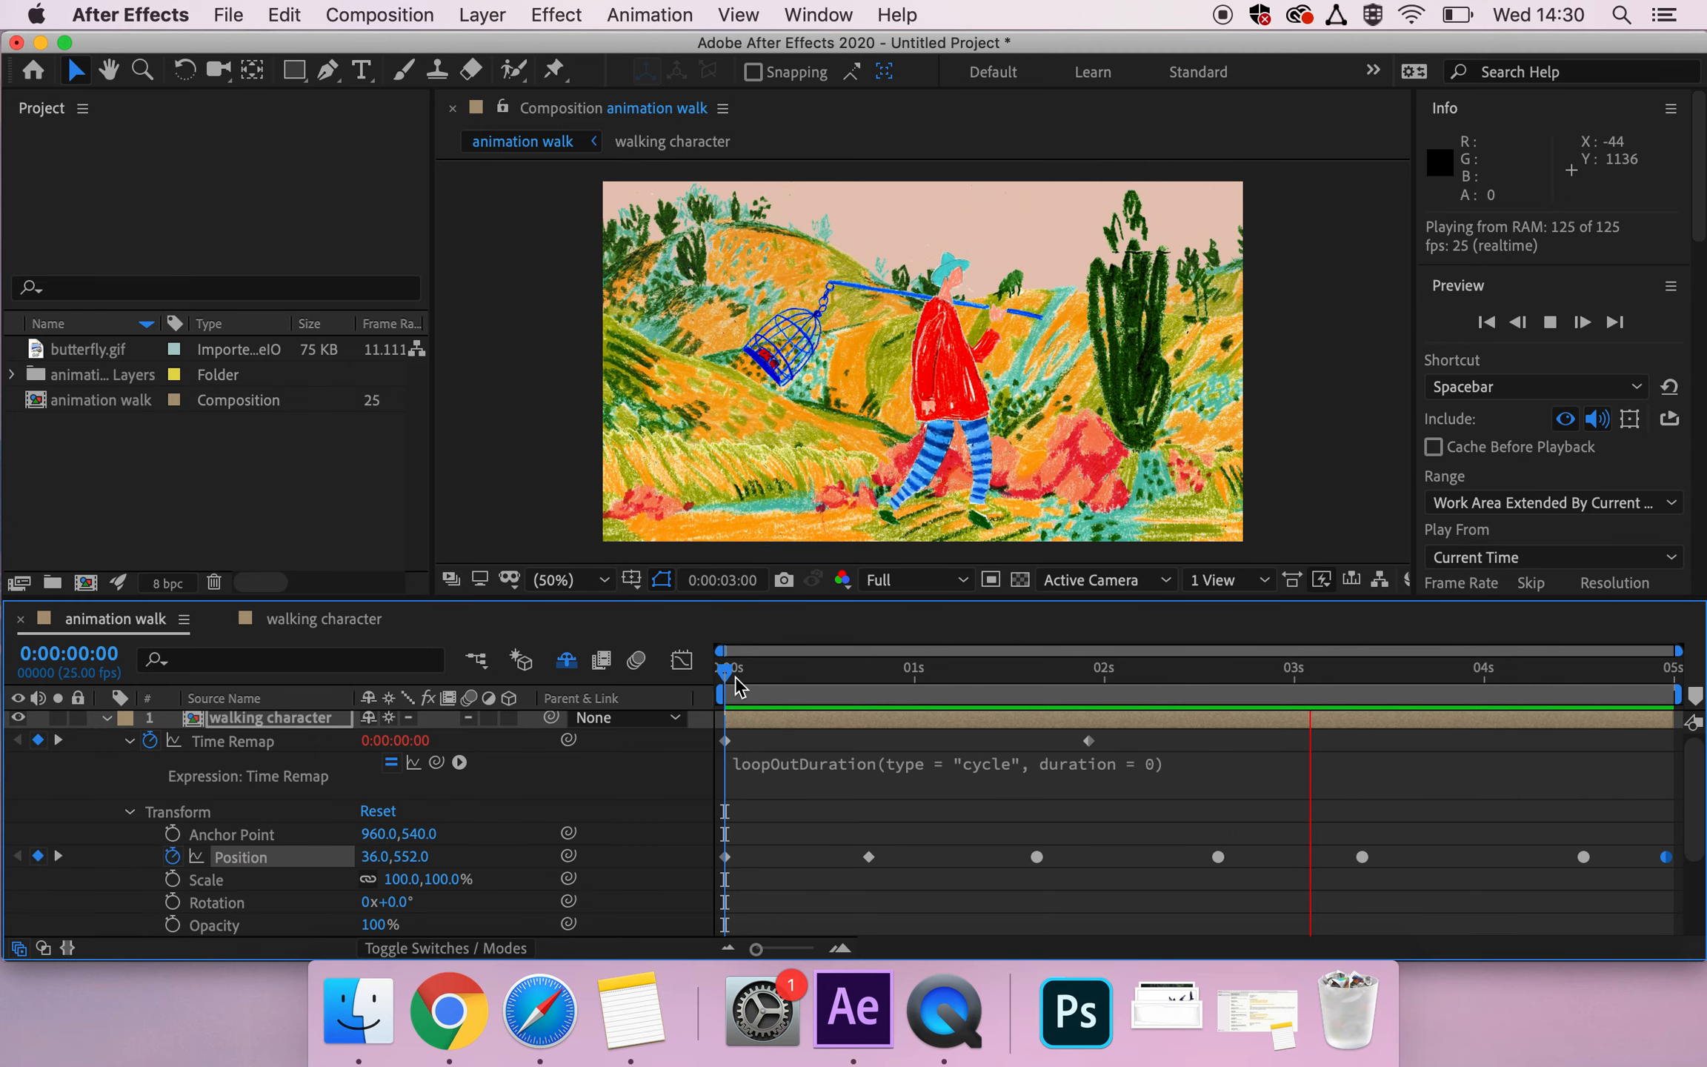
left_click(1369, 667)
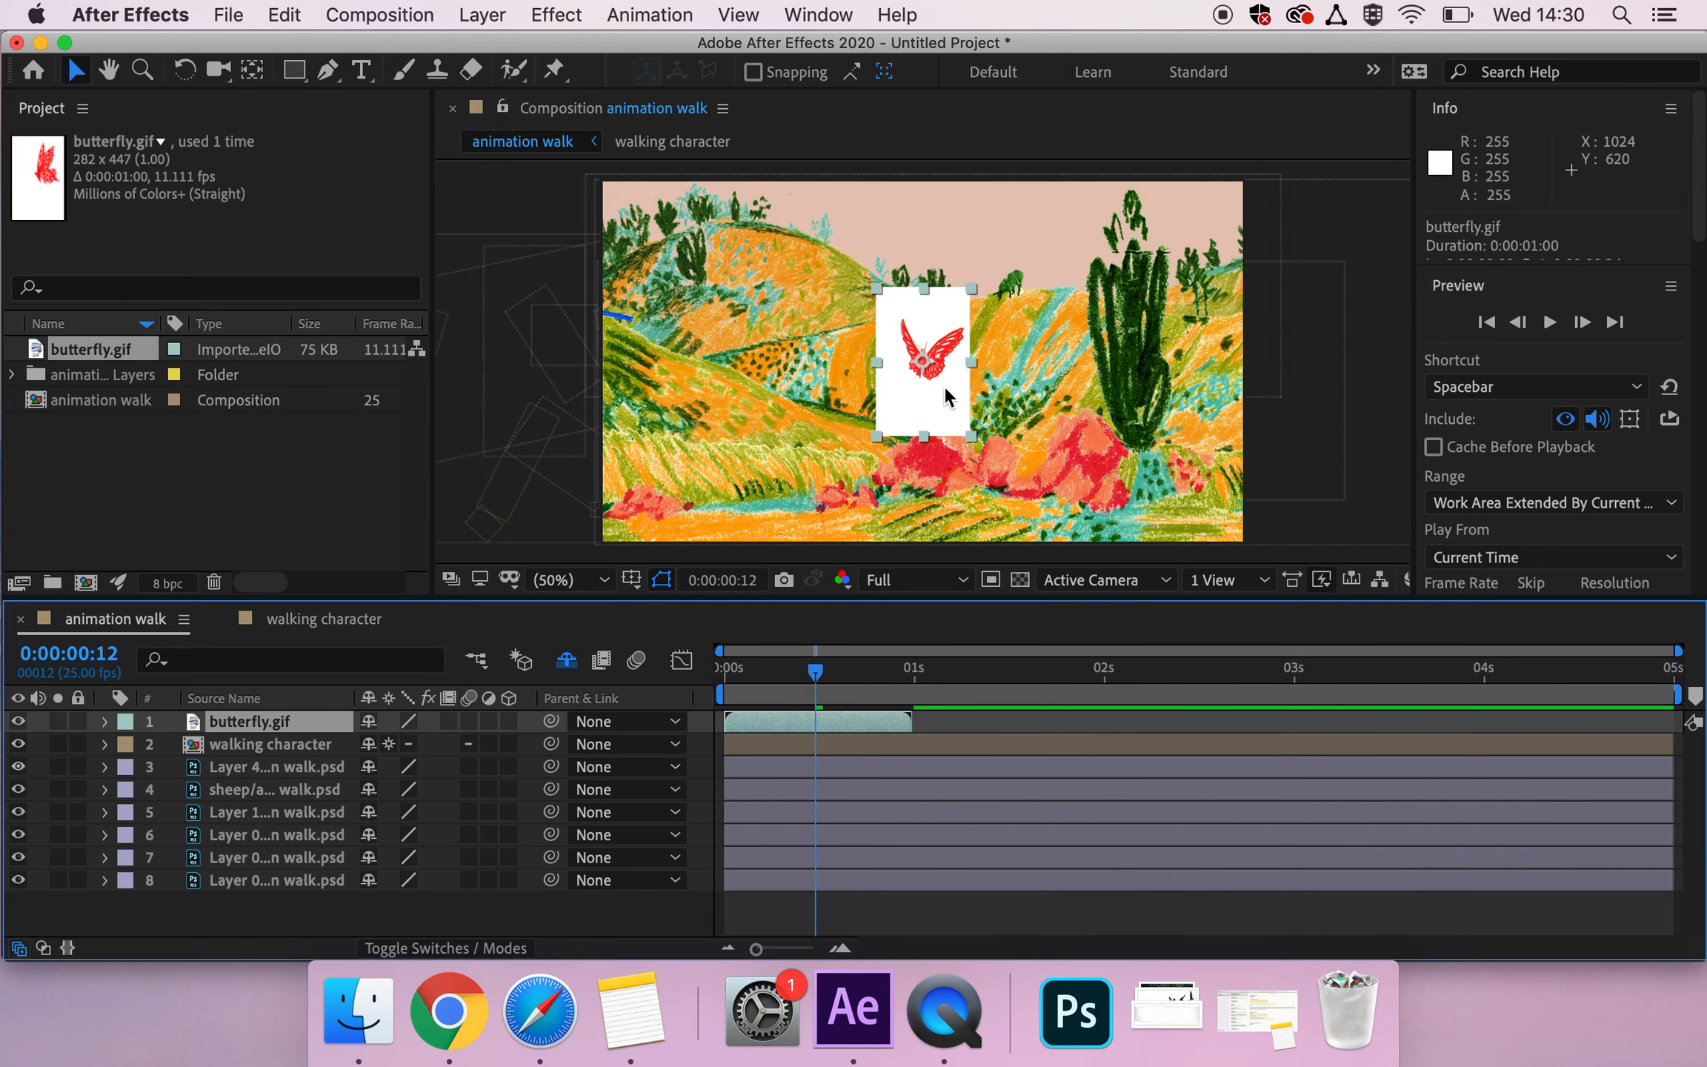
Step: Set the butterfly.gif layer's blending mode to Color, removing its white box
right_click(923, 359)
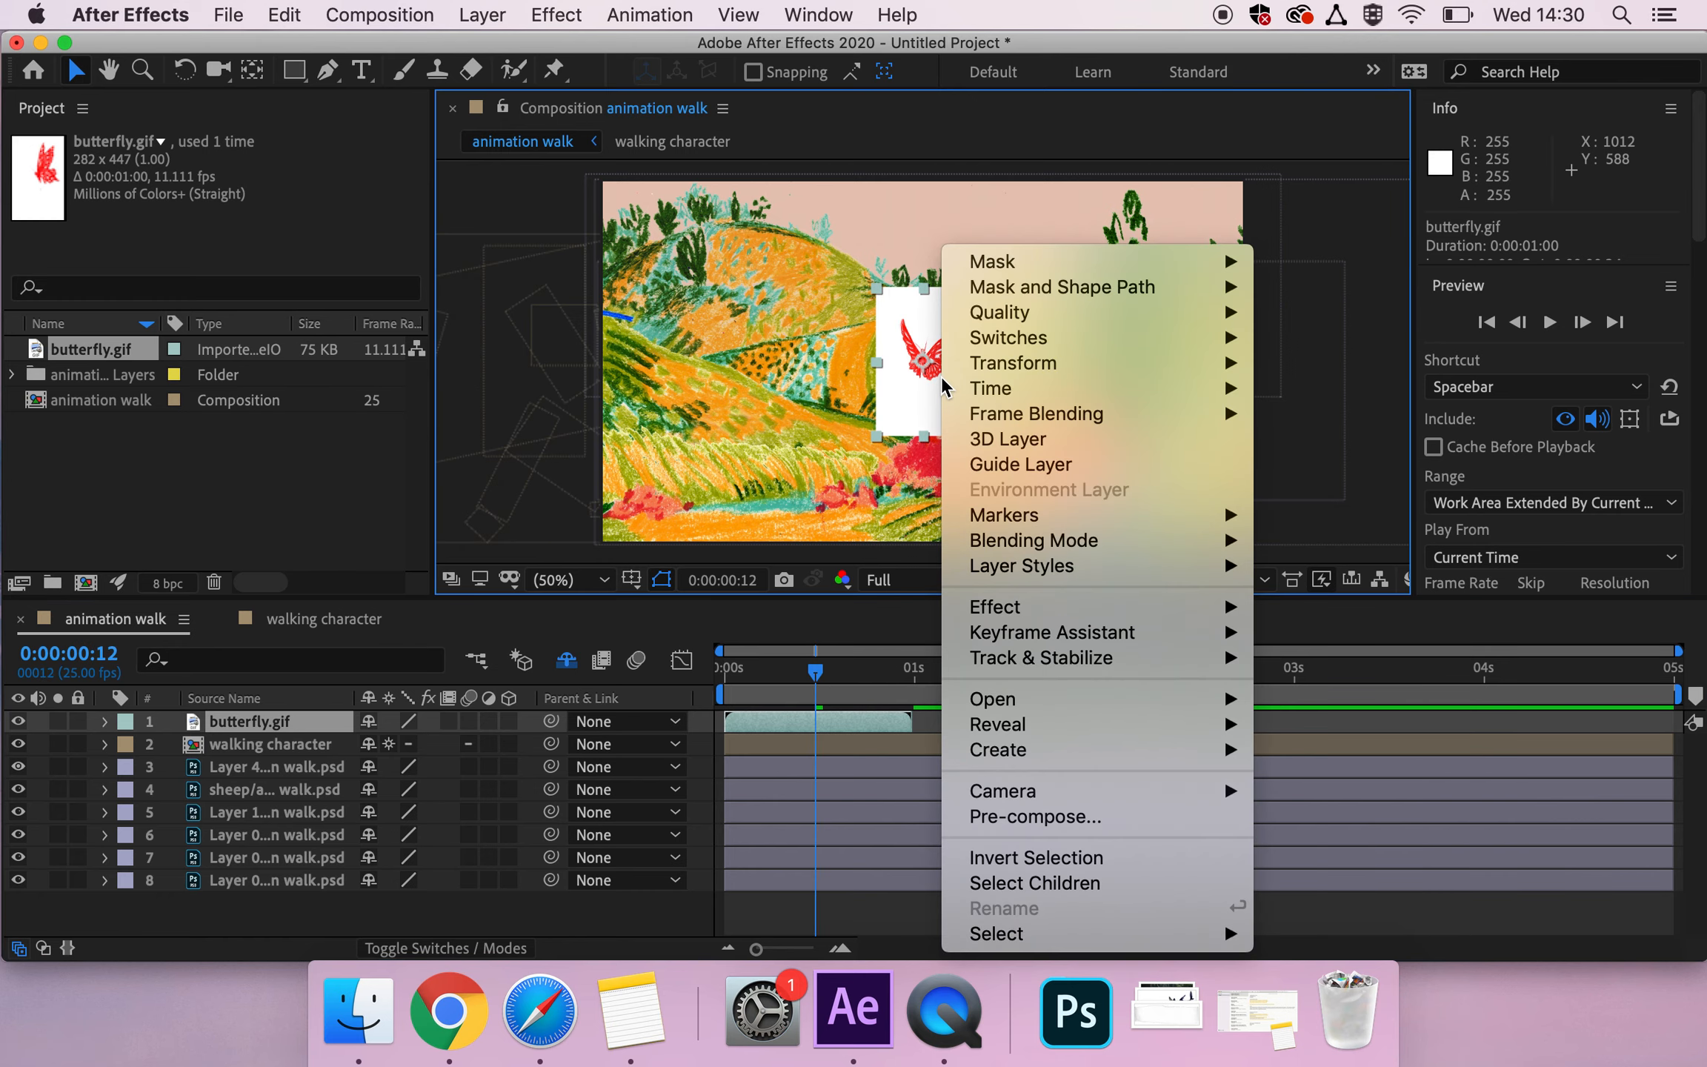
mouse_move(1033, 540)
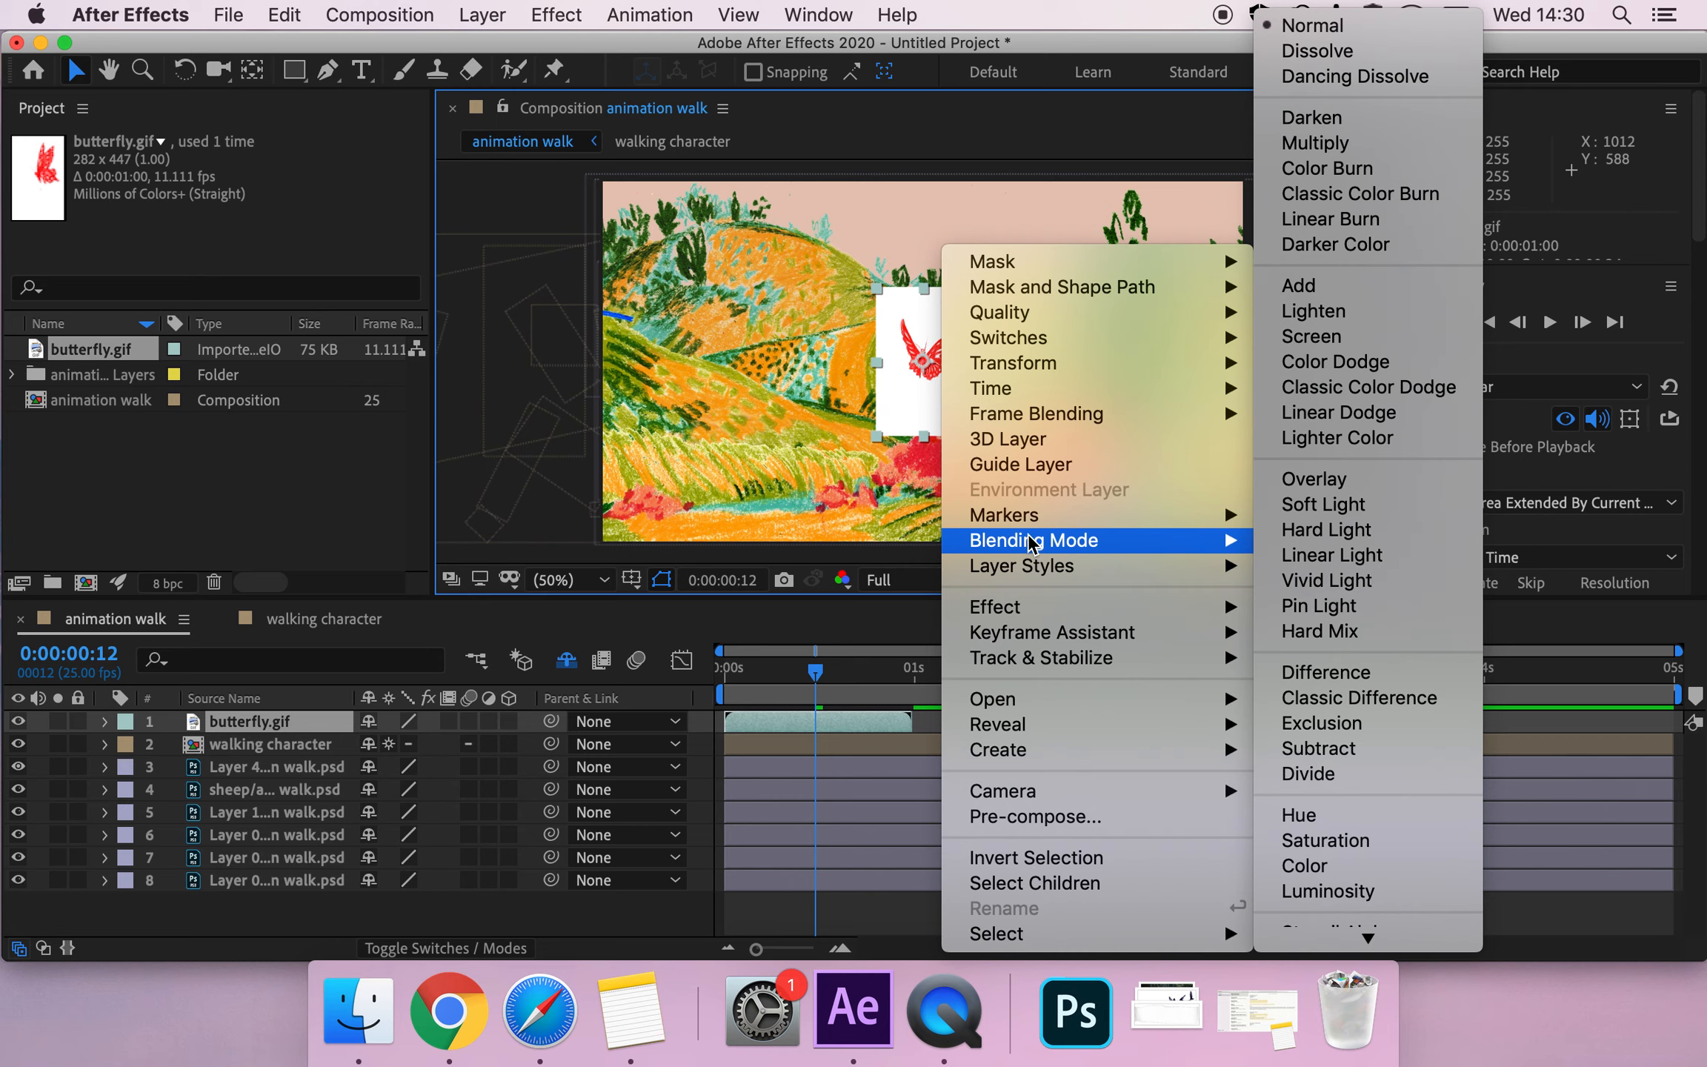
mouse_move(930, 407)
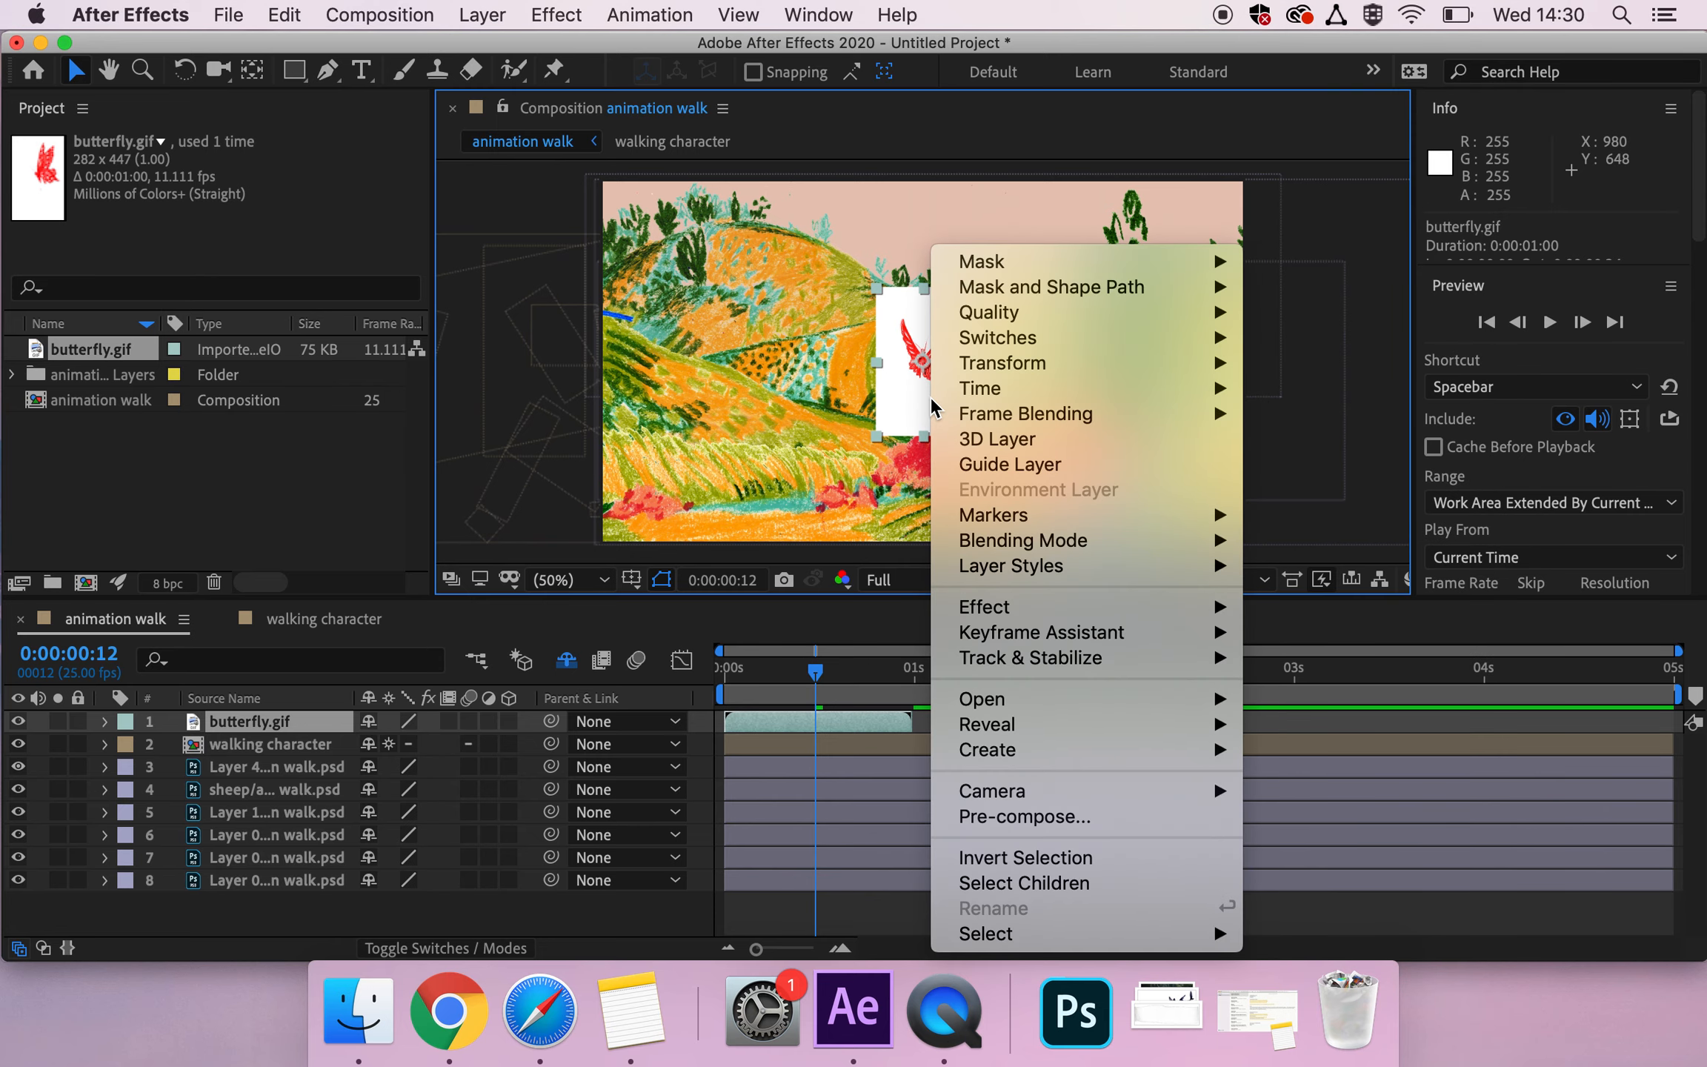
mouse_move(983, 606)
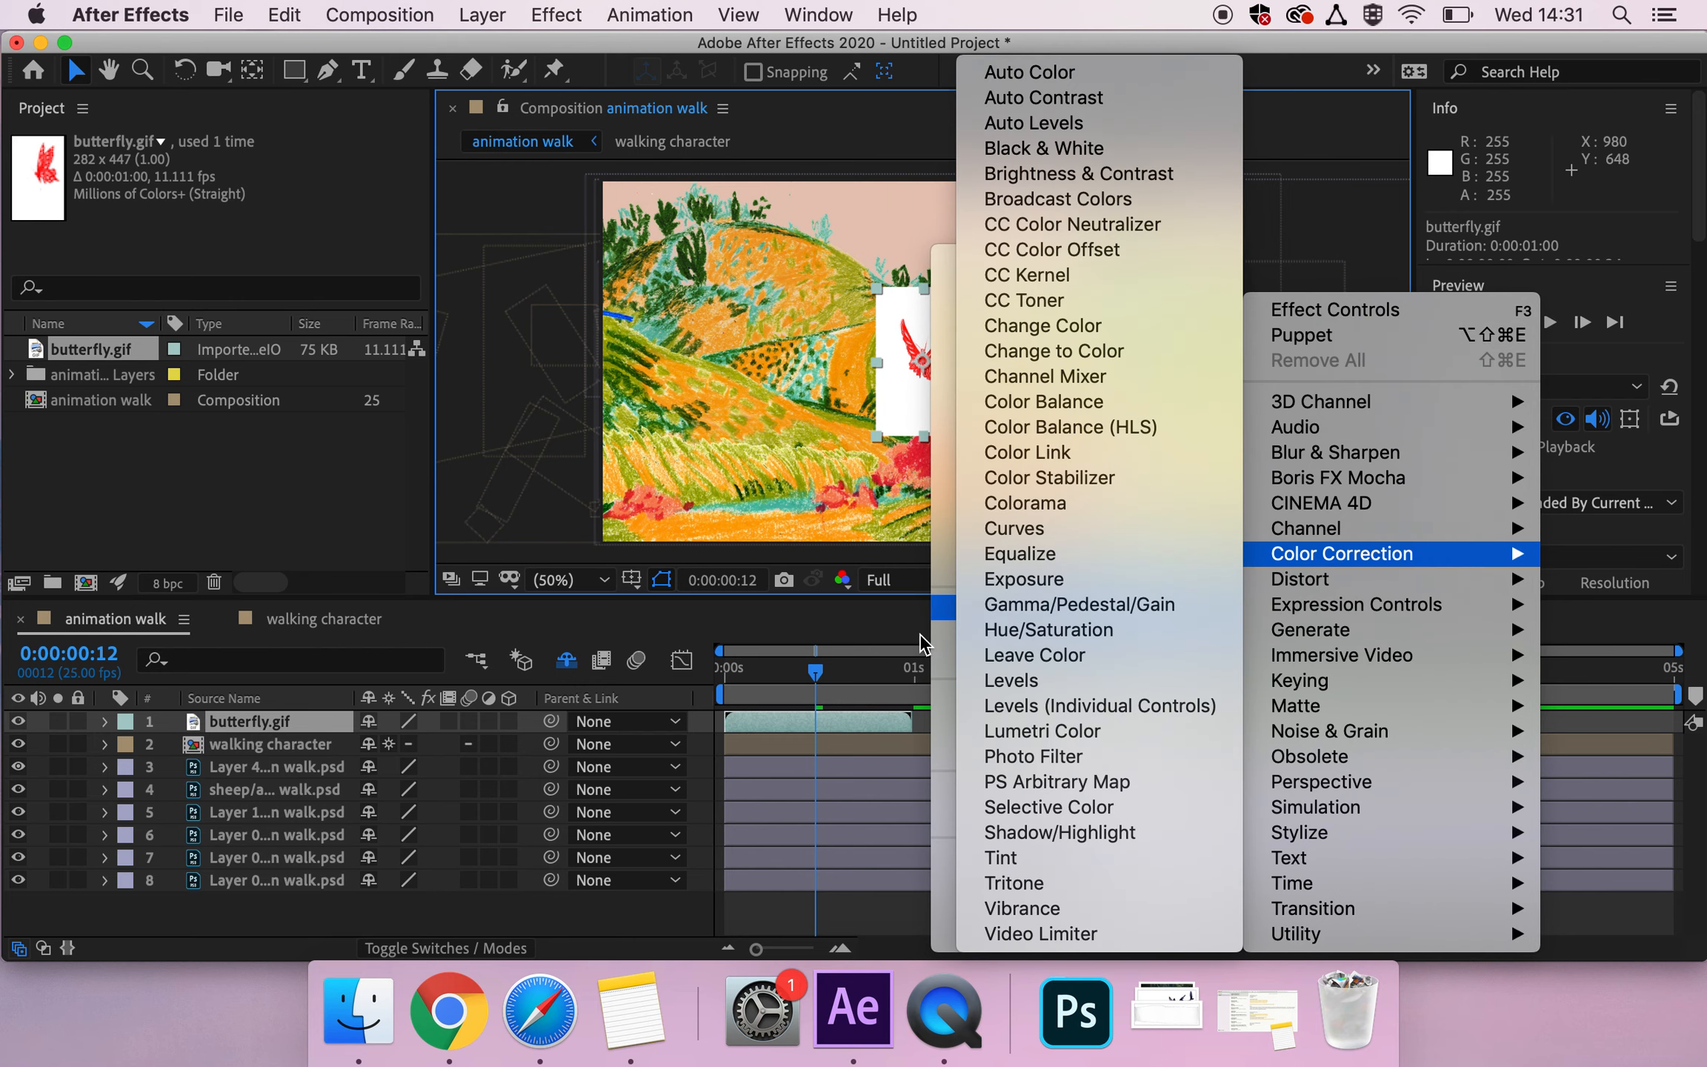
mouse_move(938, 423)
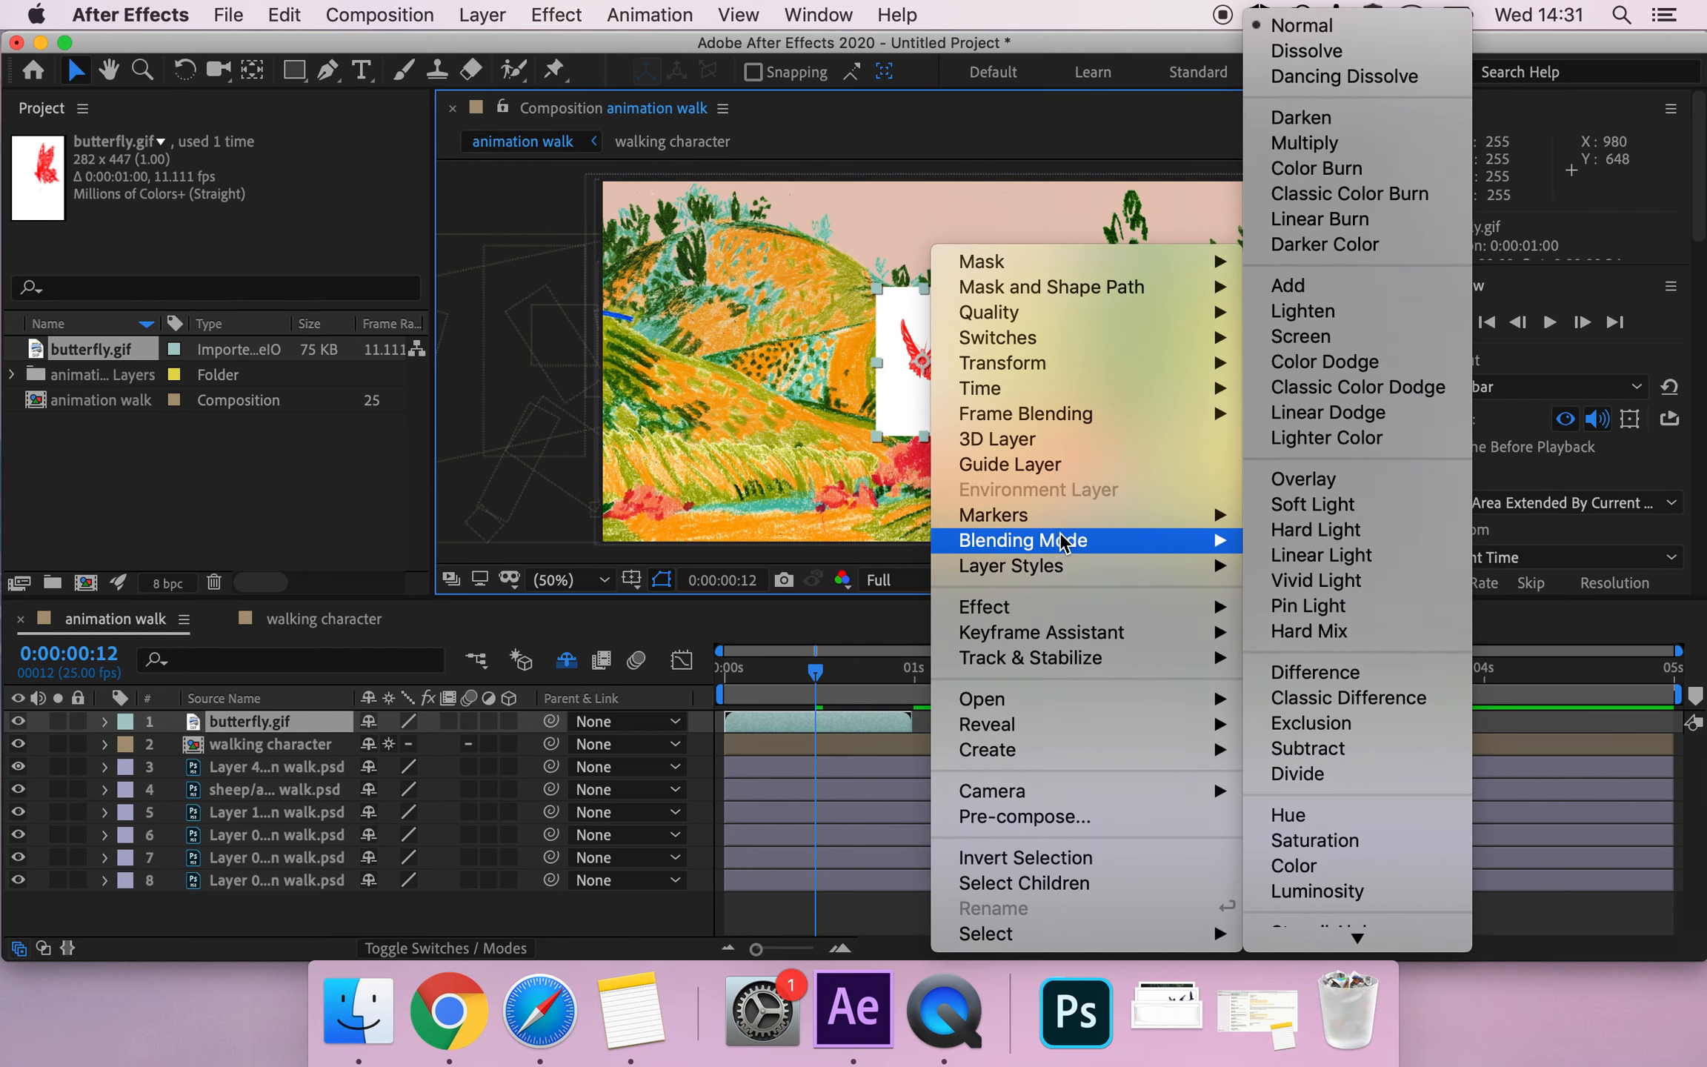
mouse_move(1331, 118)
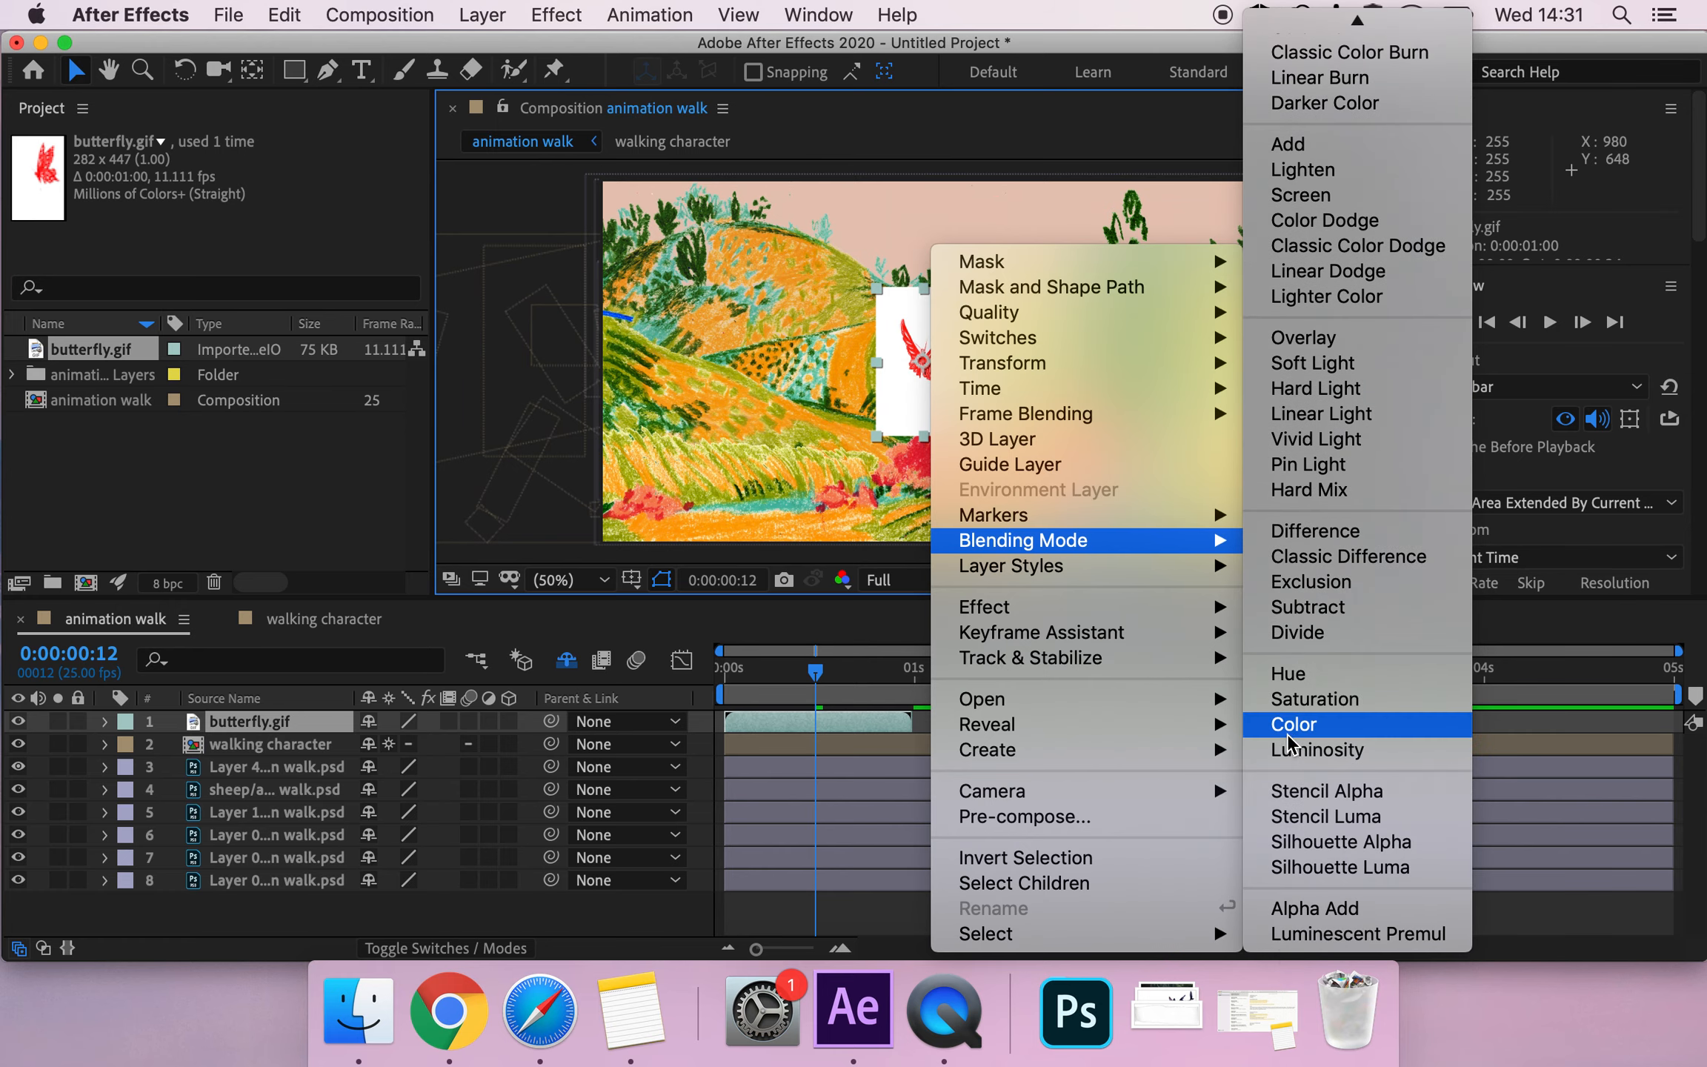
left_click(1292, 724)
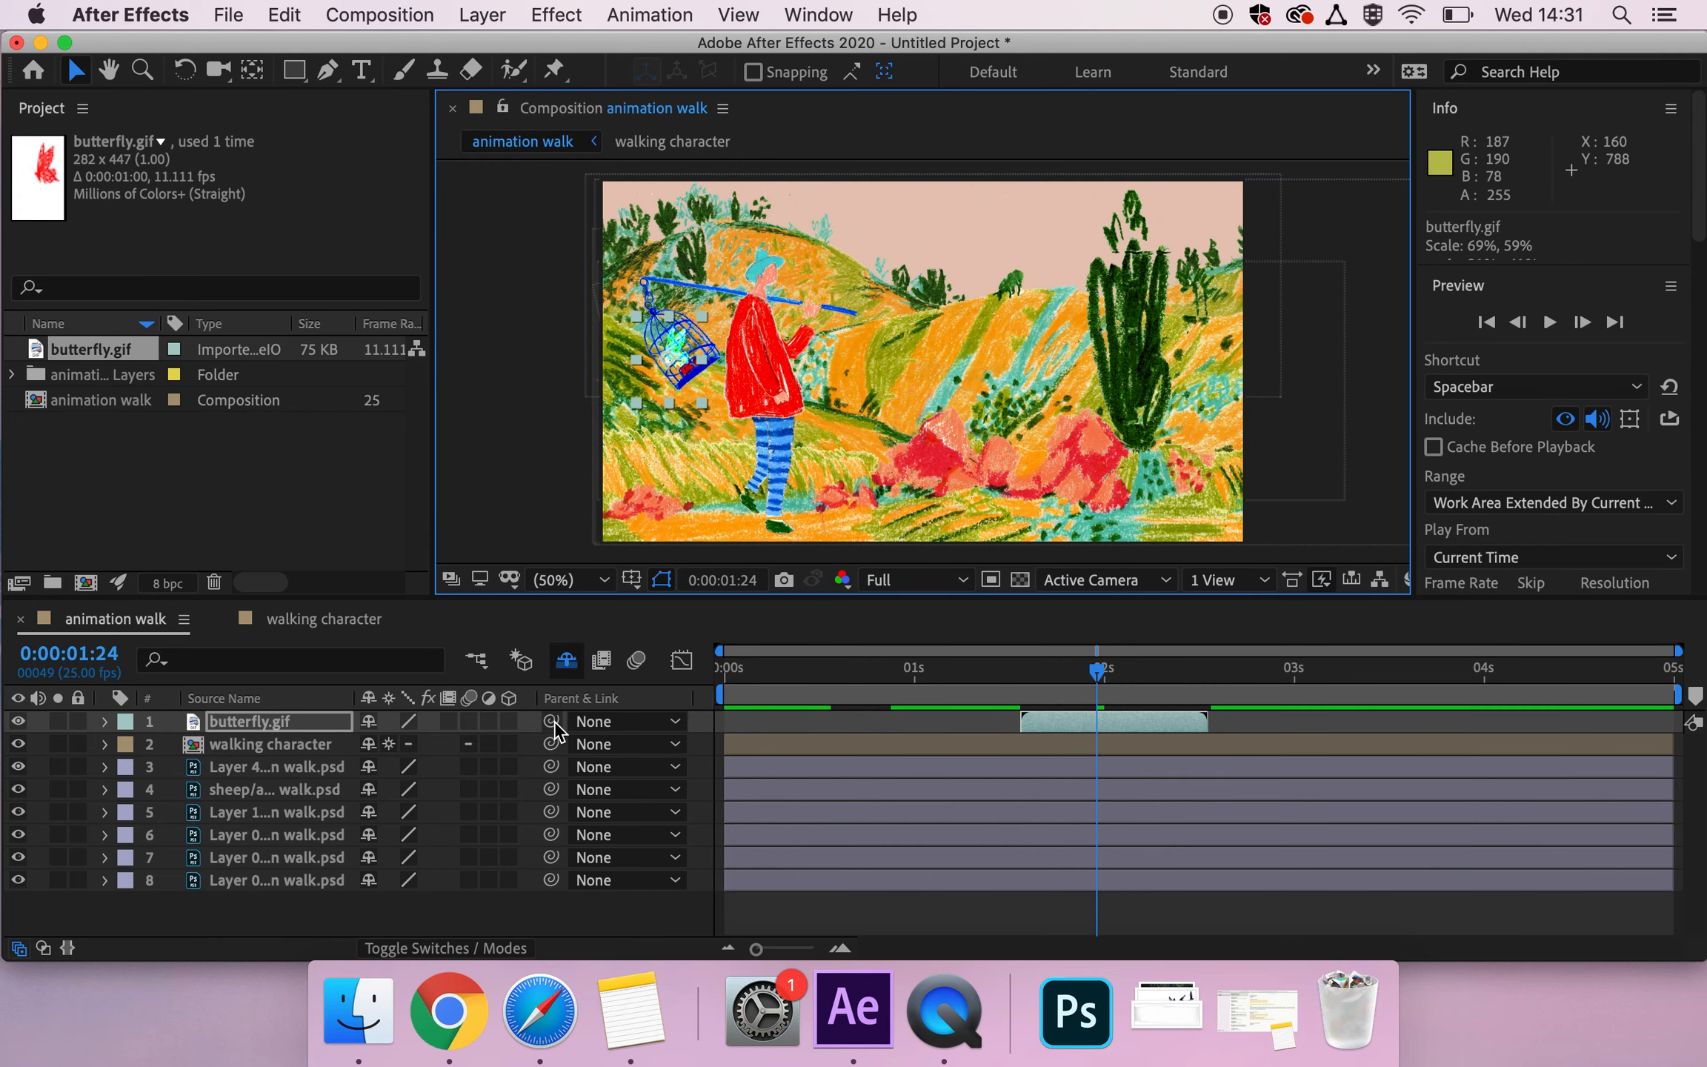
Step: Make '2. walking character' the parent of the butterfly.gif layer so it follows the character
left_click(626, 721)
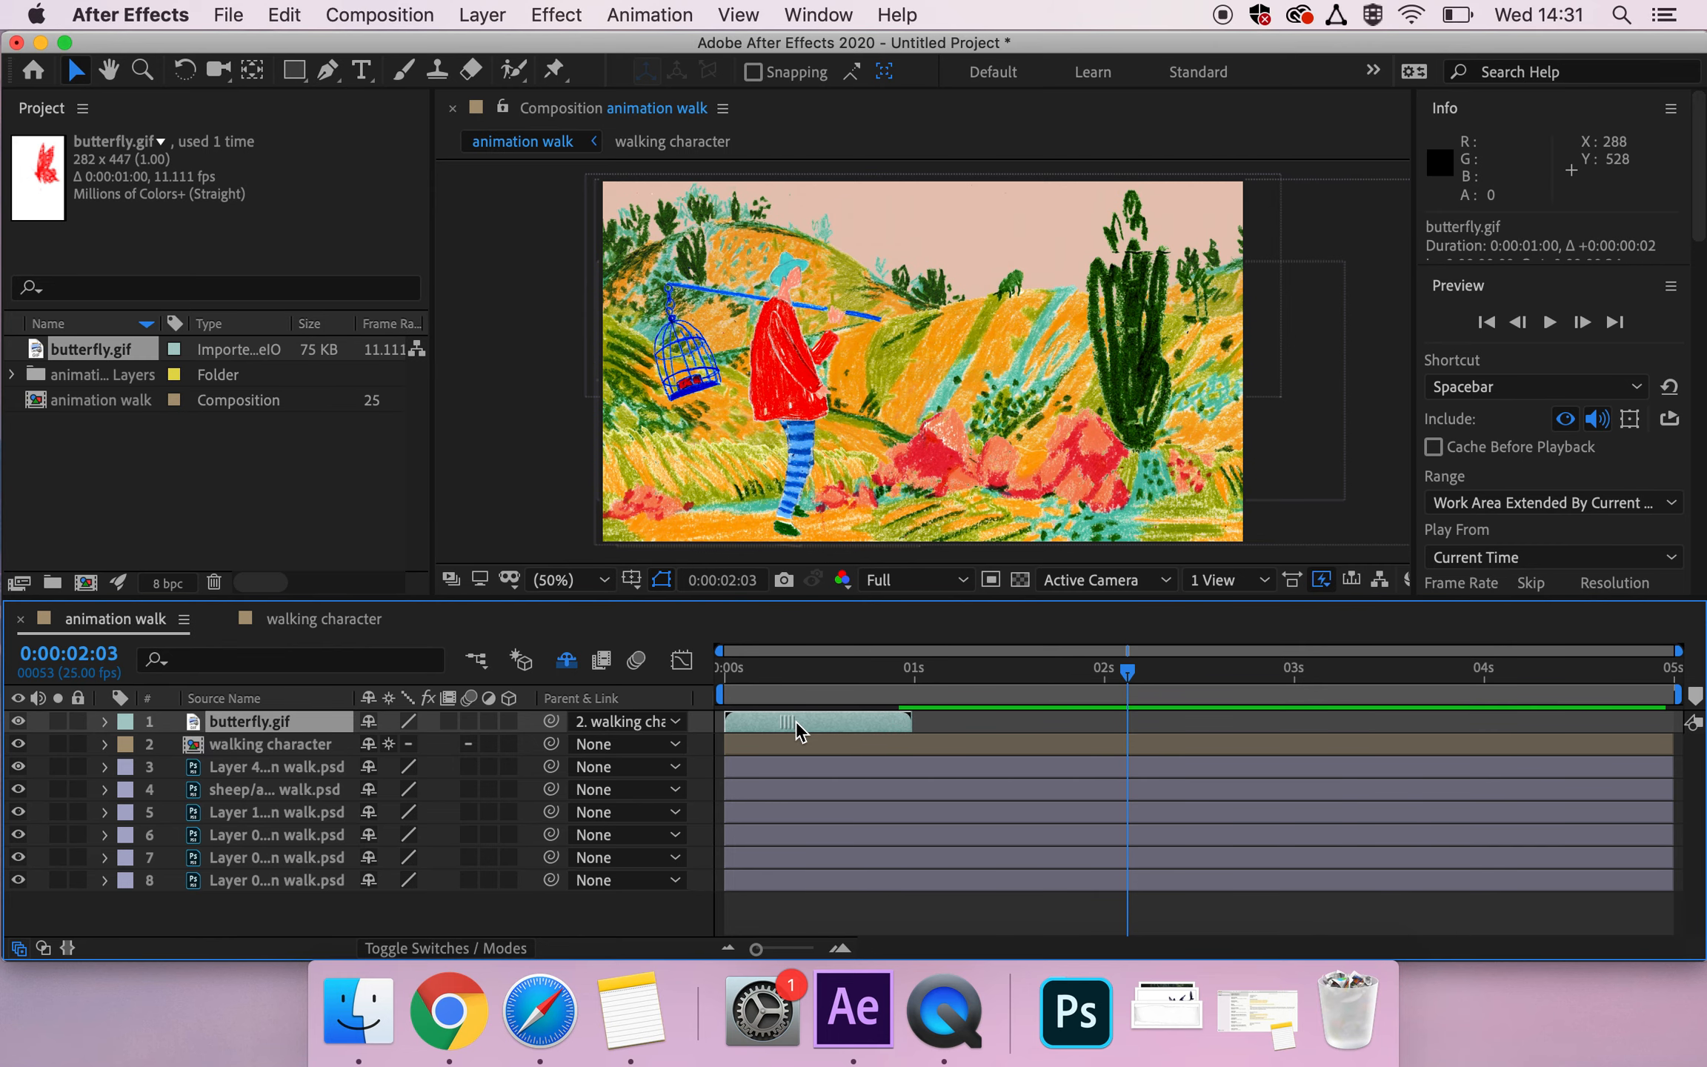
mouse_move(528, 30)
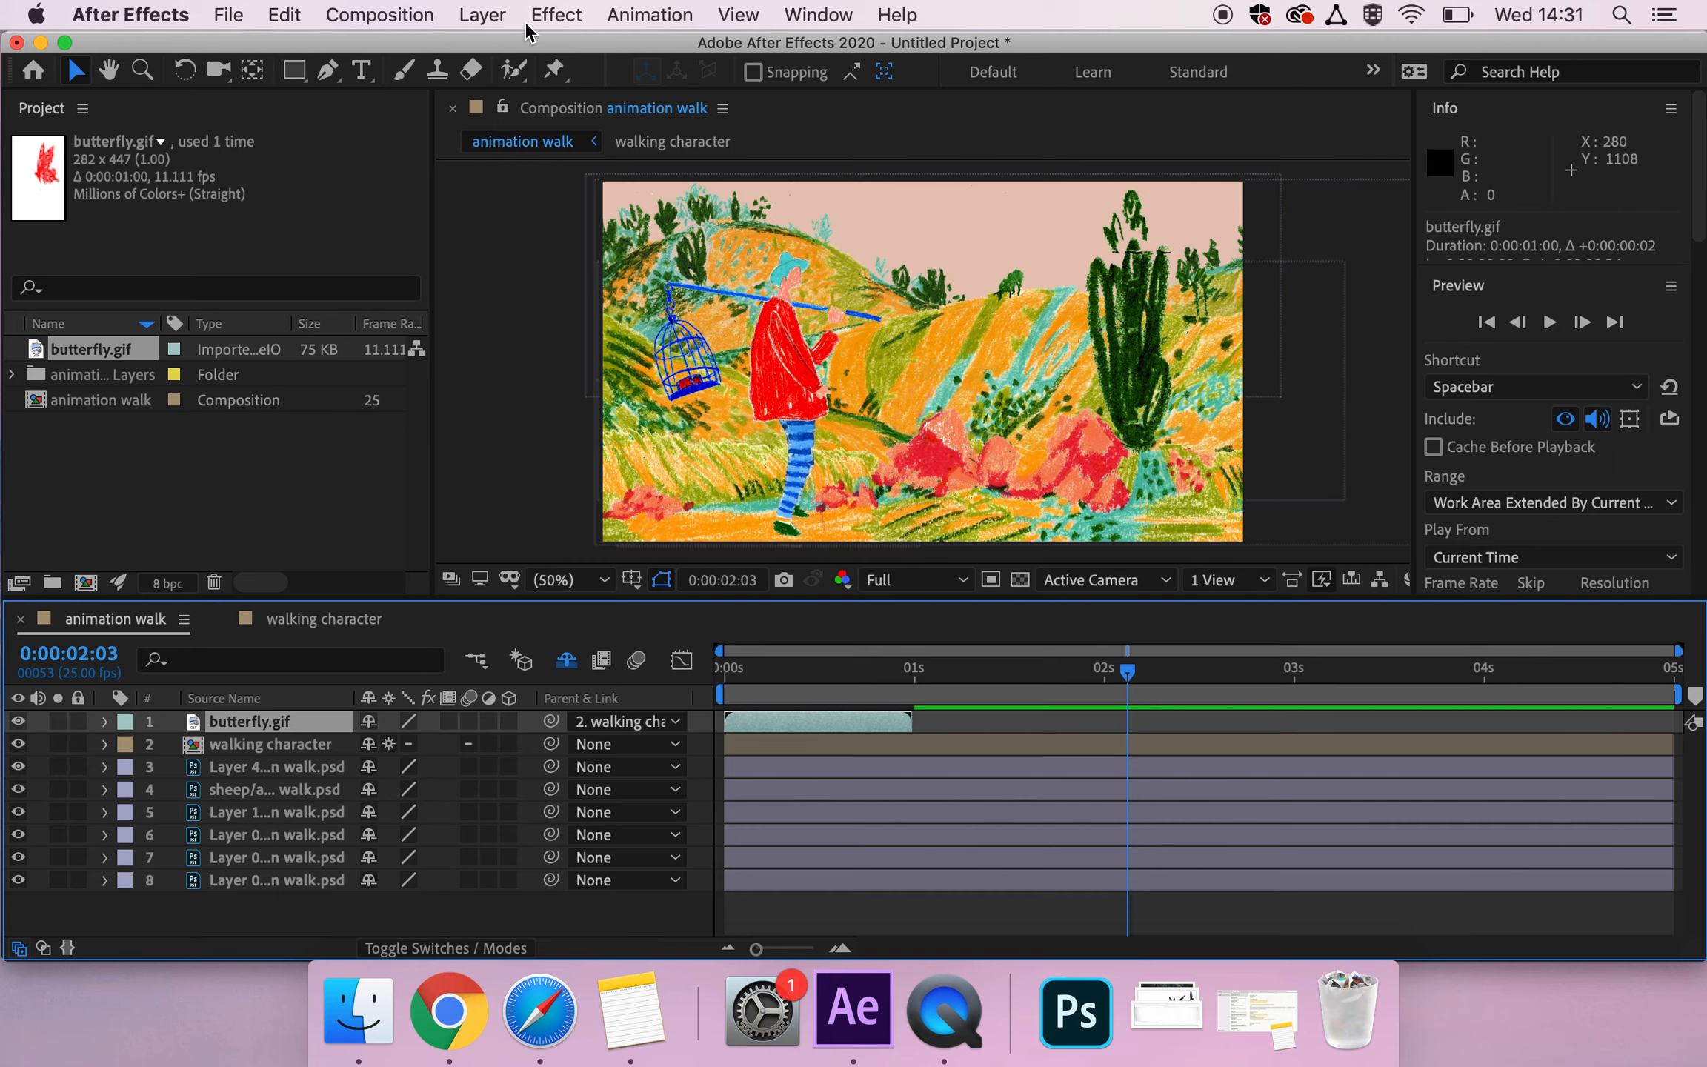
Step: Enable time remapping on butterfly.gif and add a loopOutDuration cycle expression to Time Remap
left_click(481, 14)
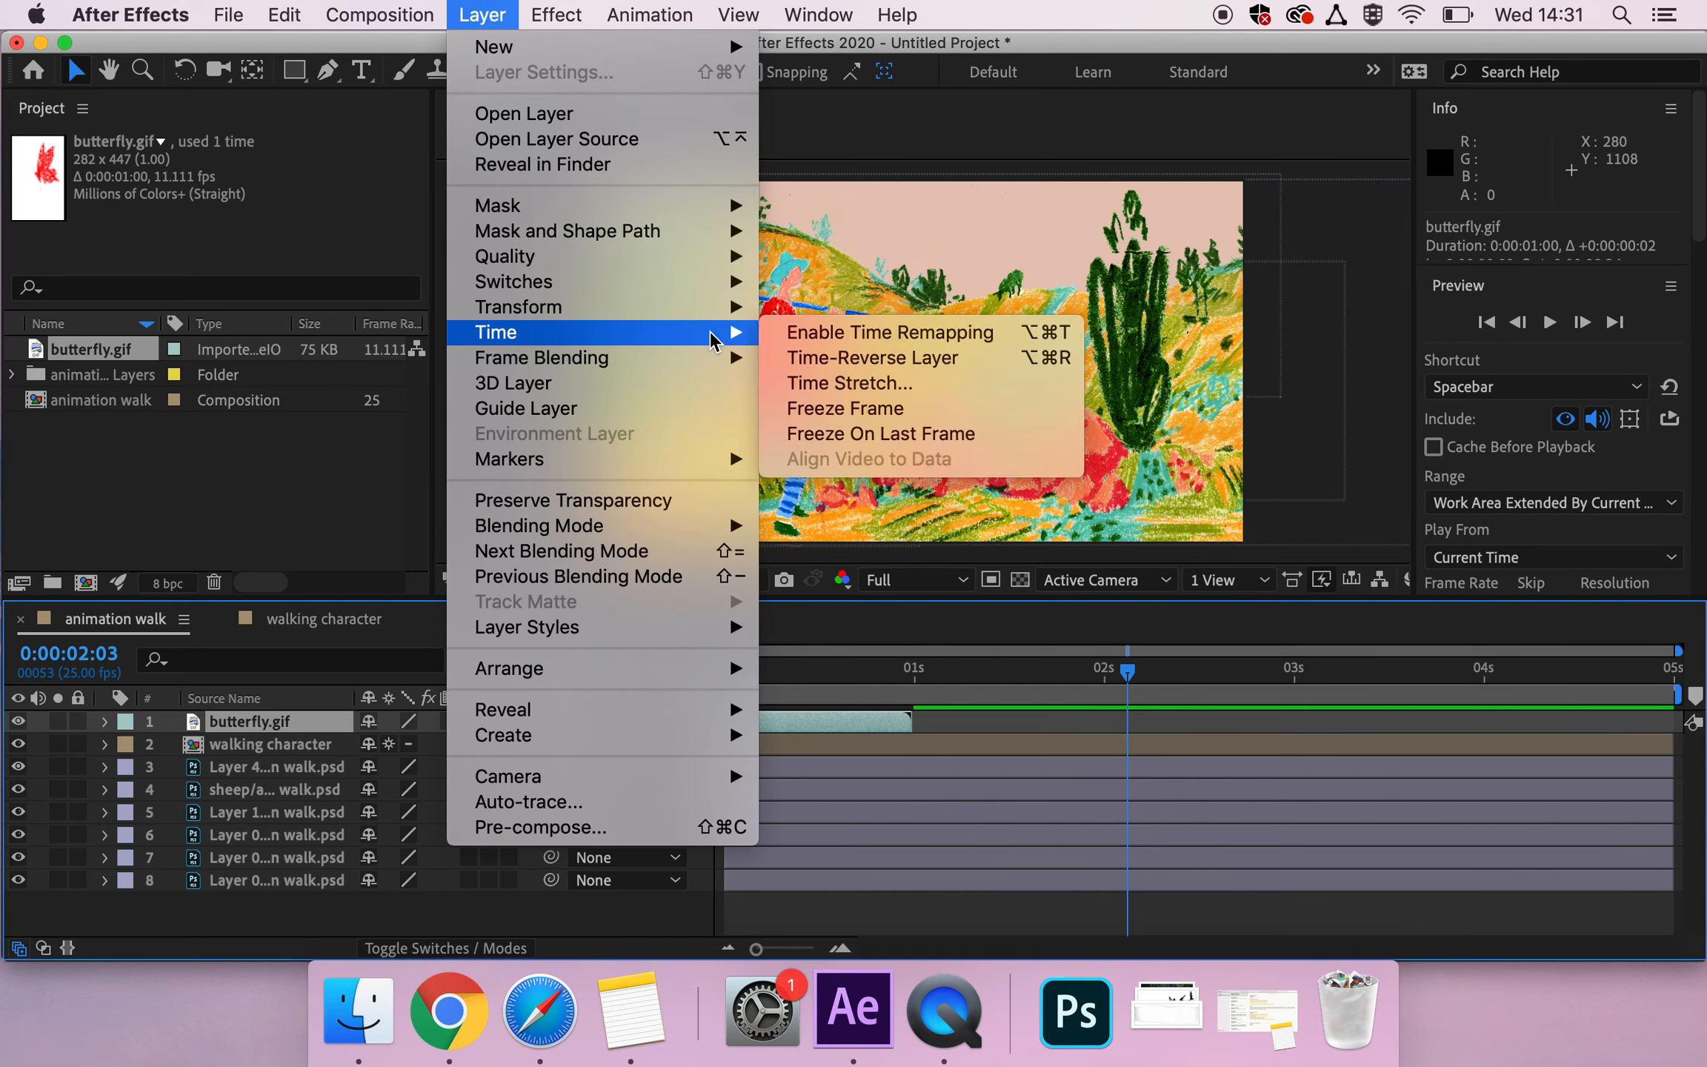
left_click(886, 332)
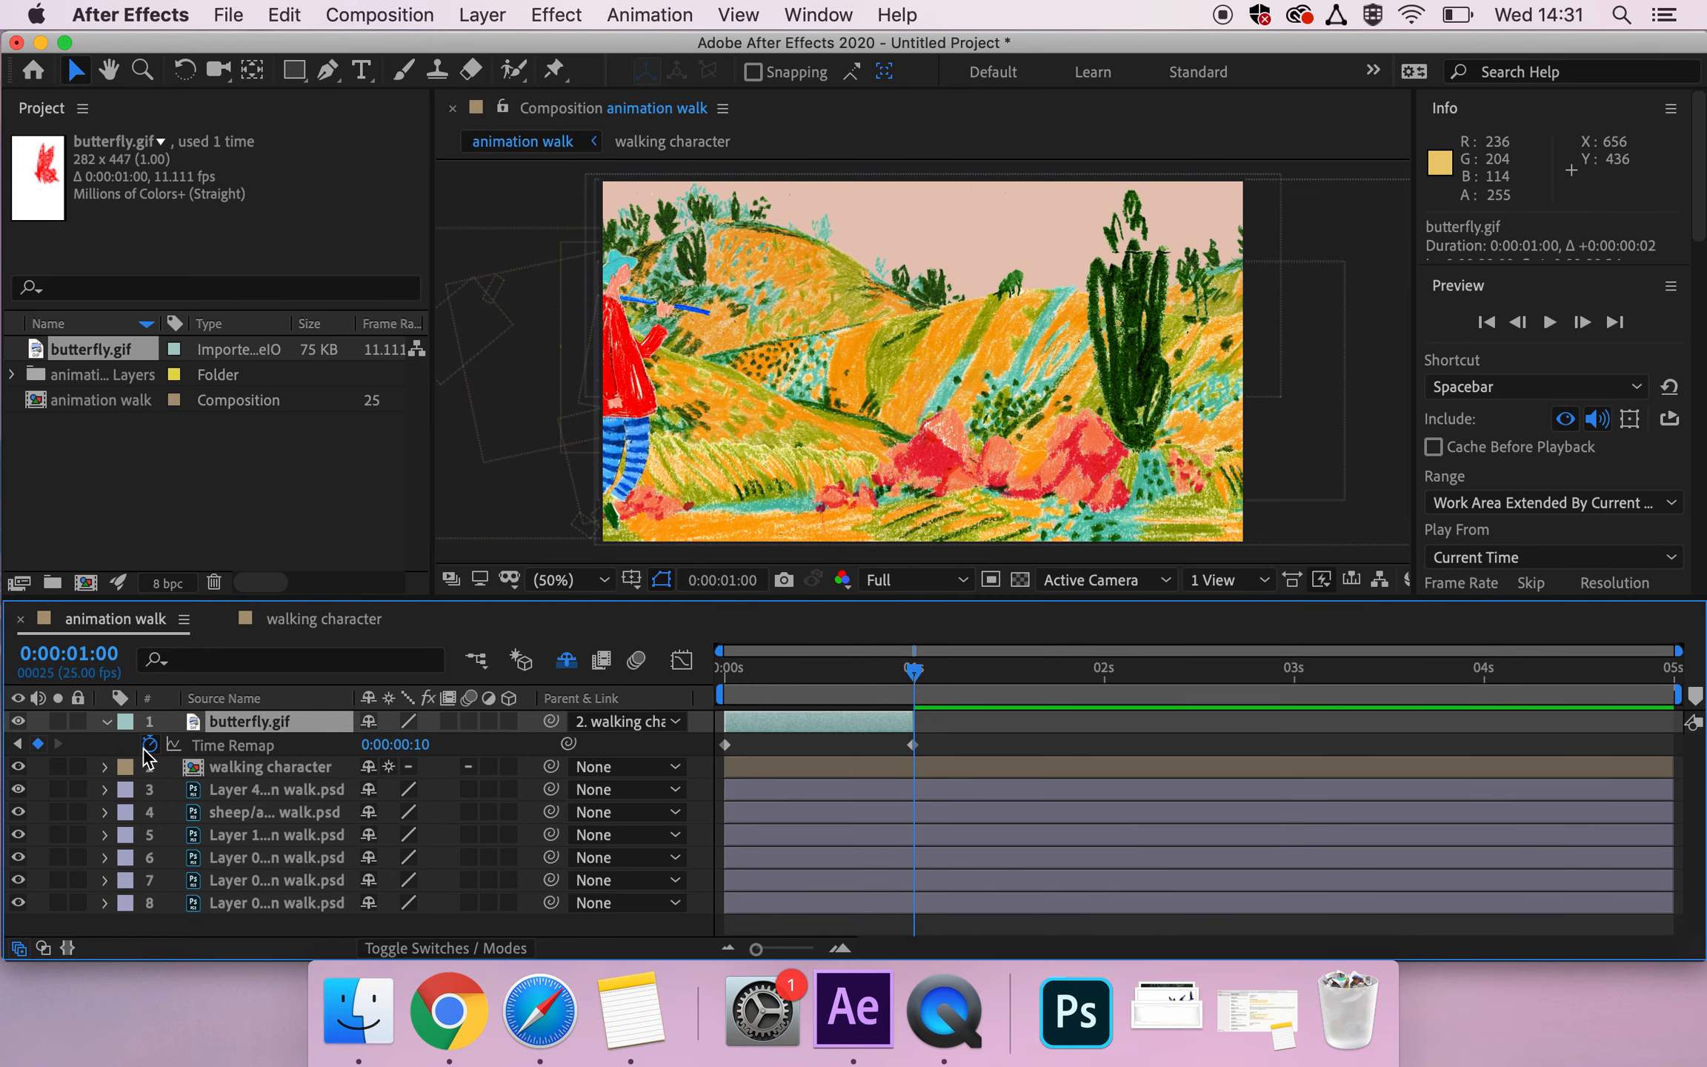
left_click(150, 744)
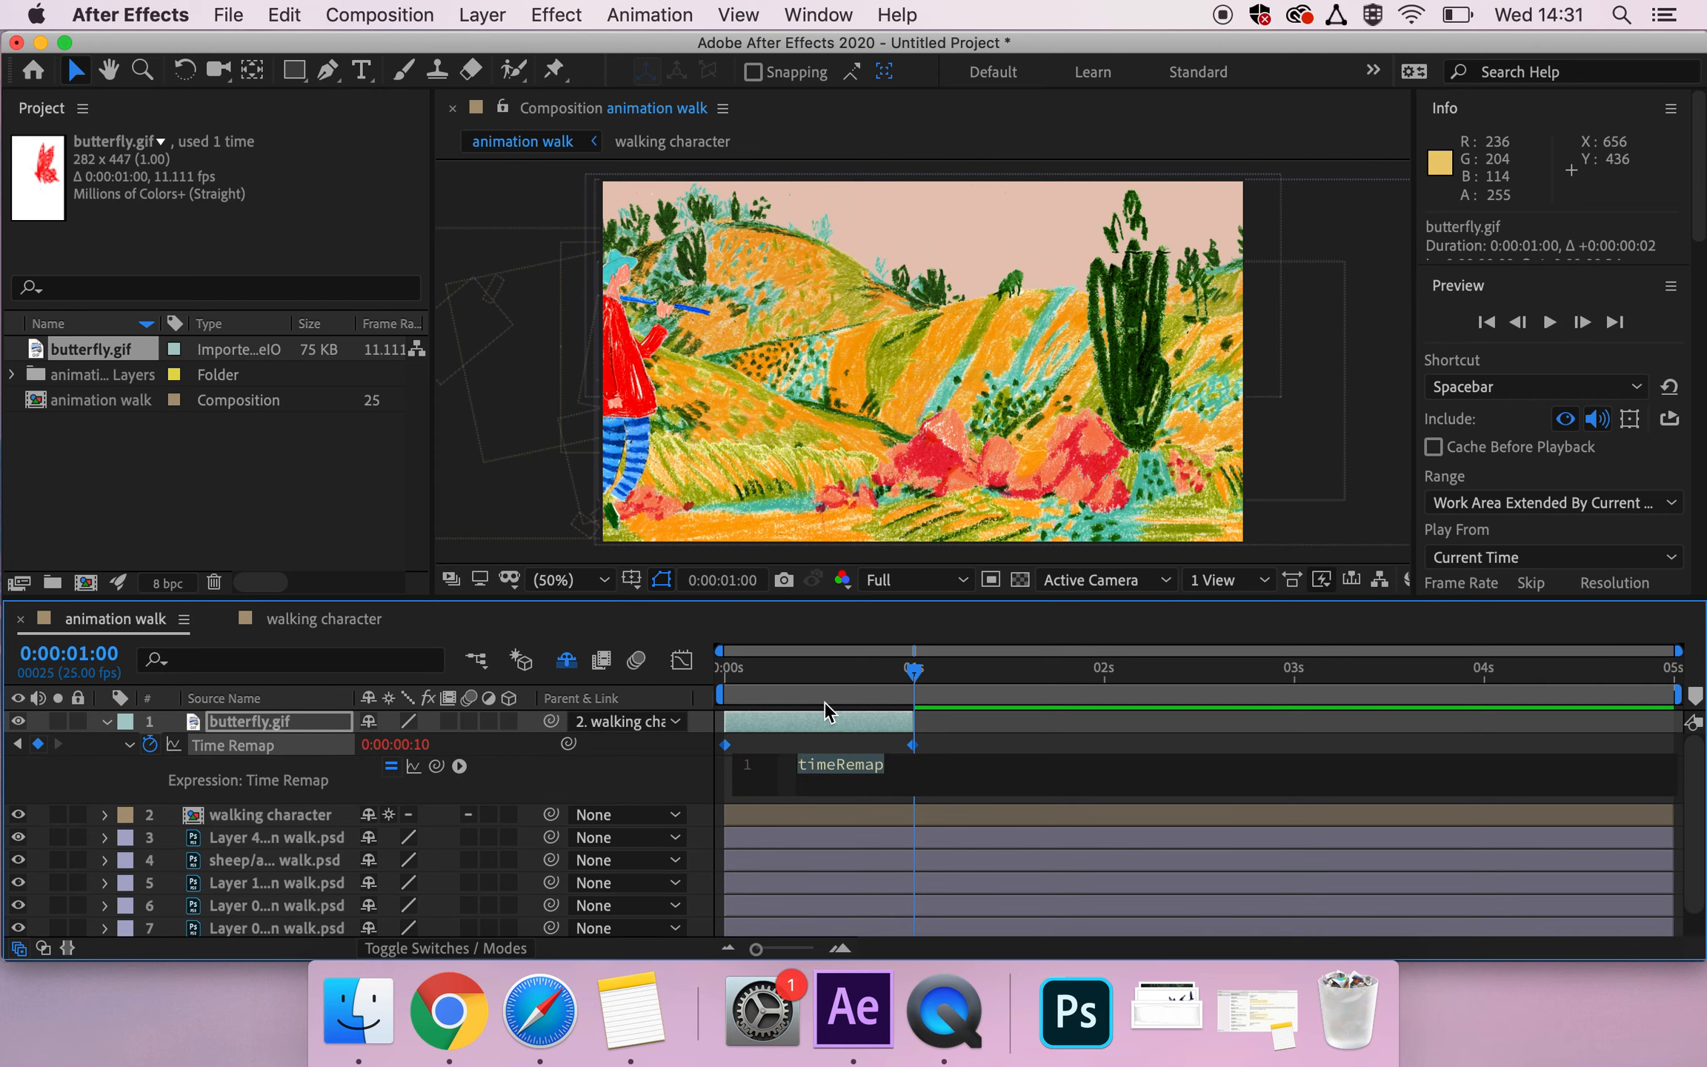
left_click(150, 745)
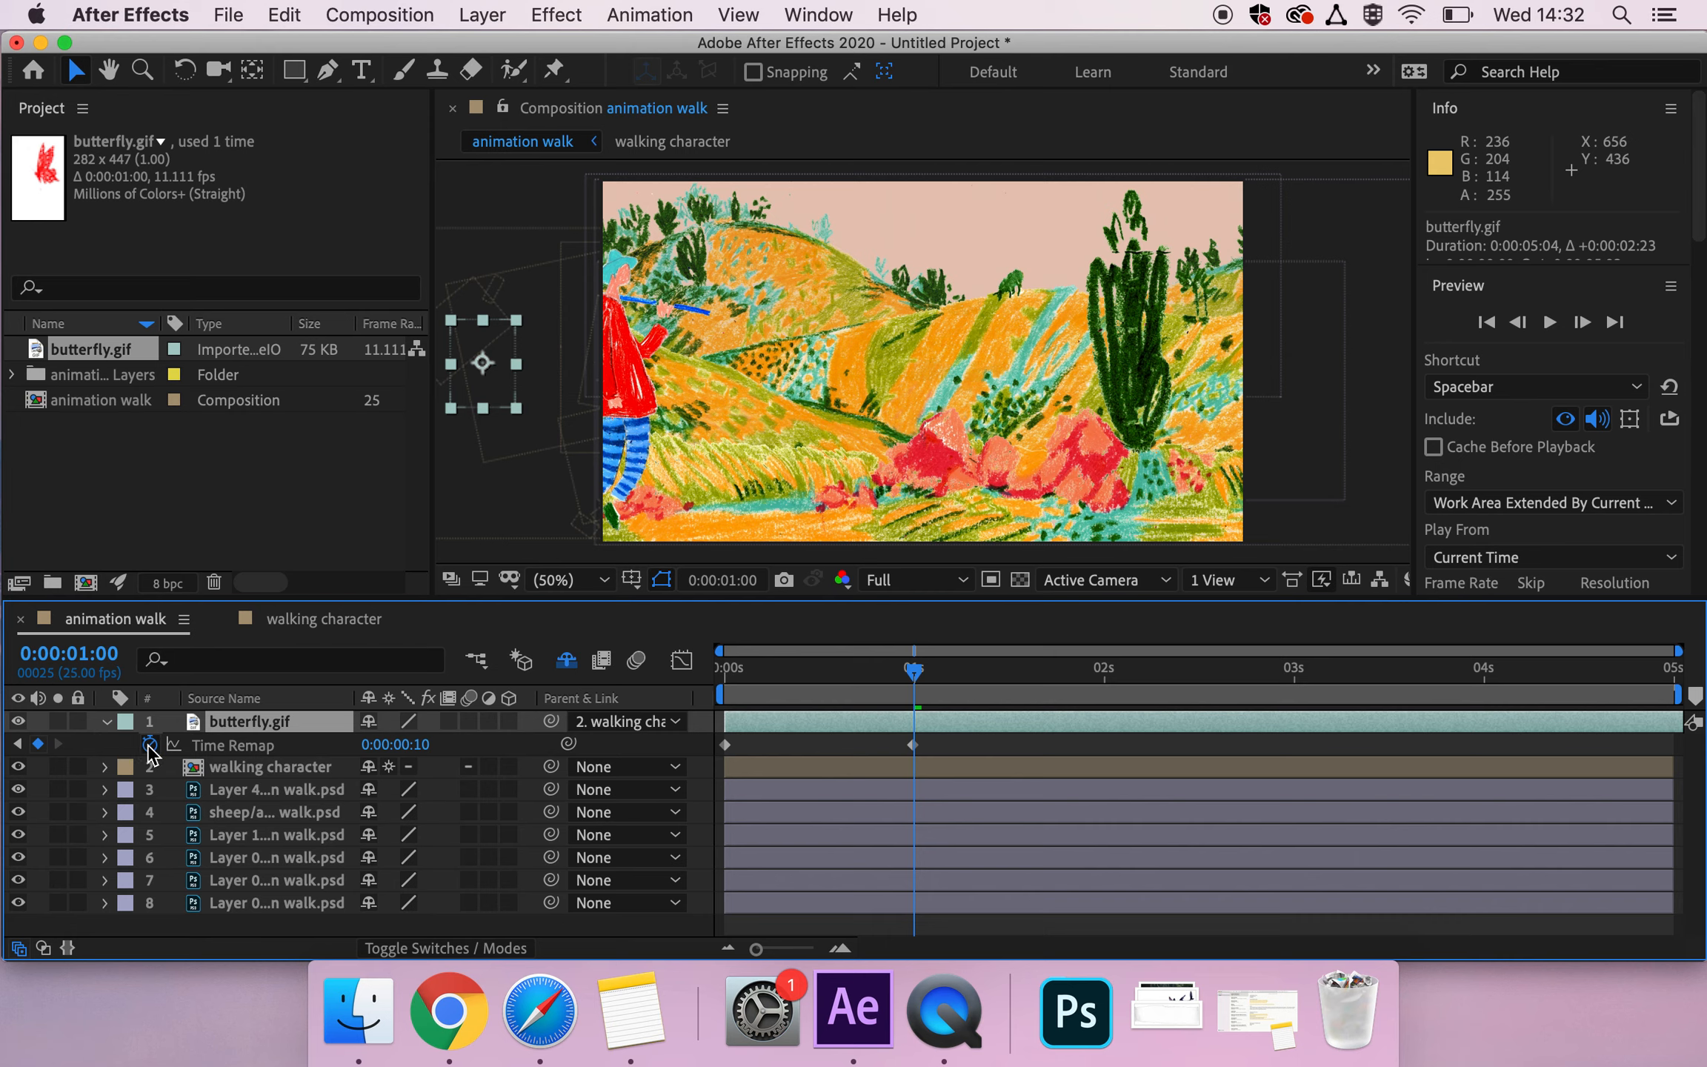
left_click(462, 766)
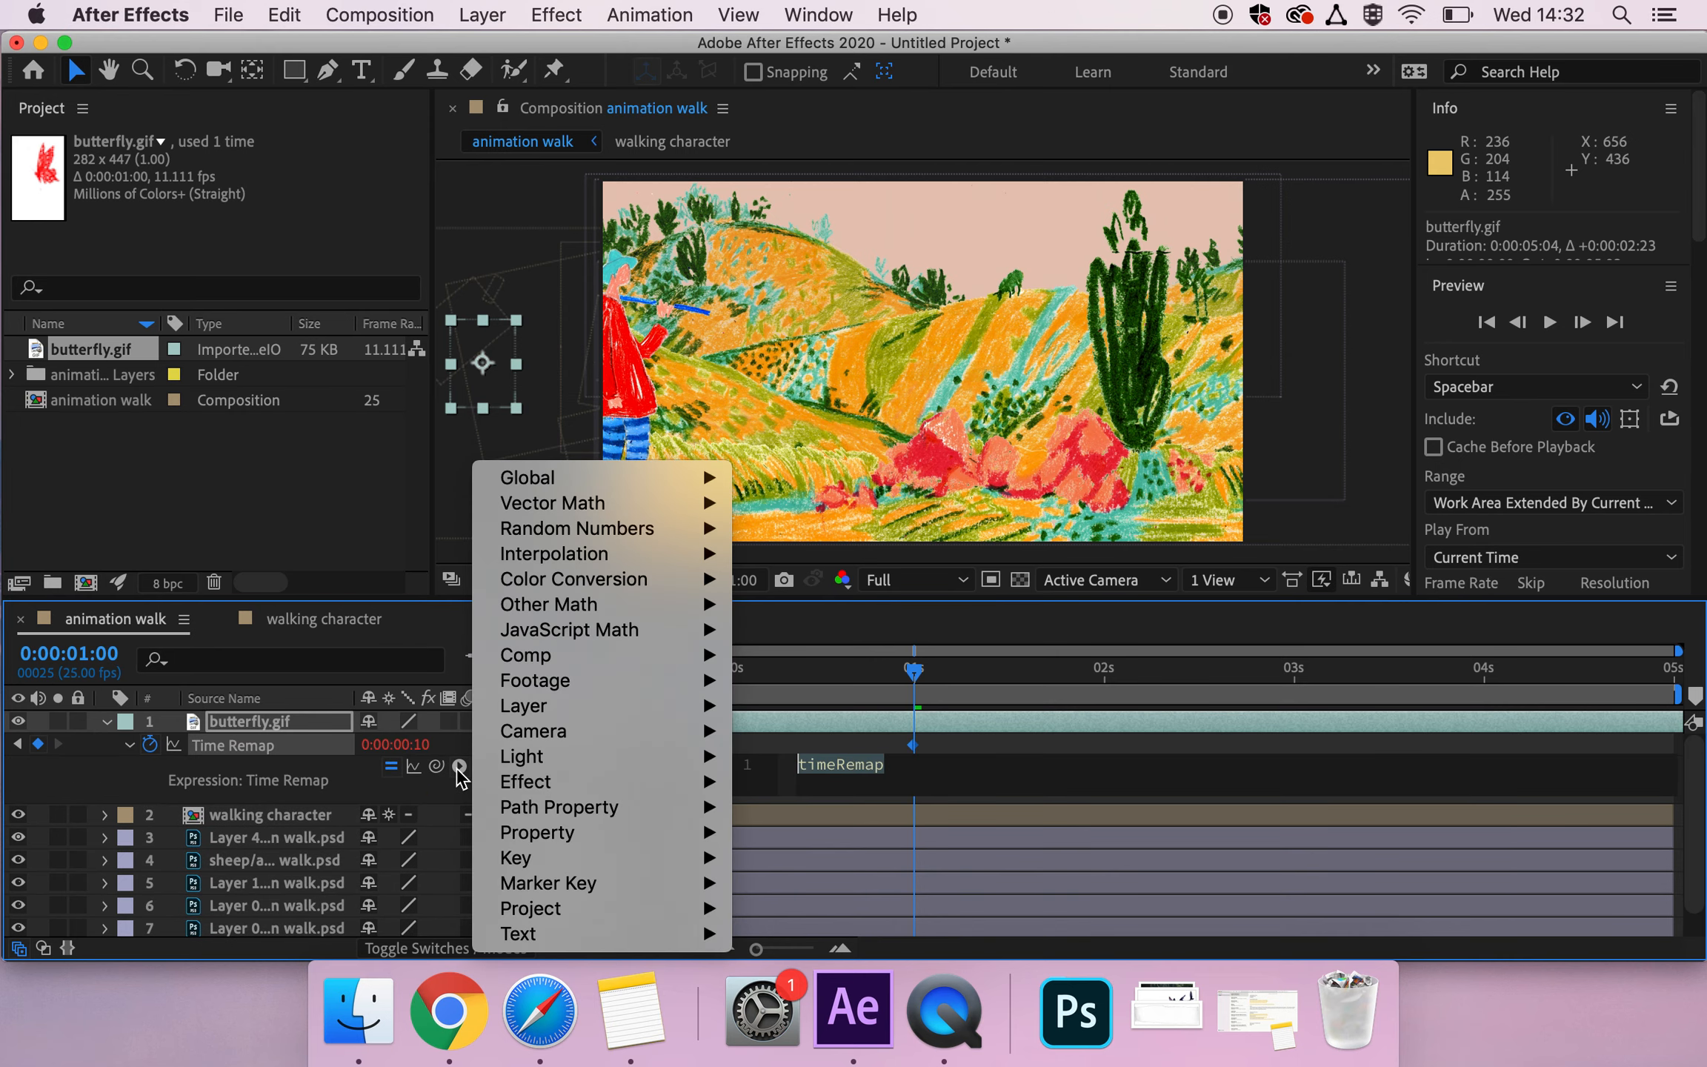
mouse_move(538, 833)
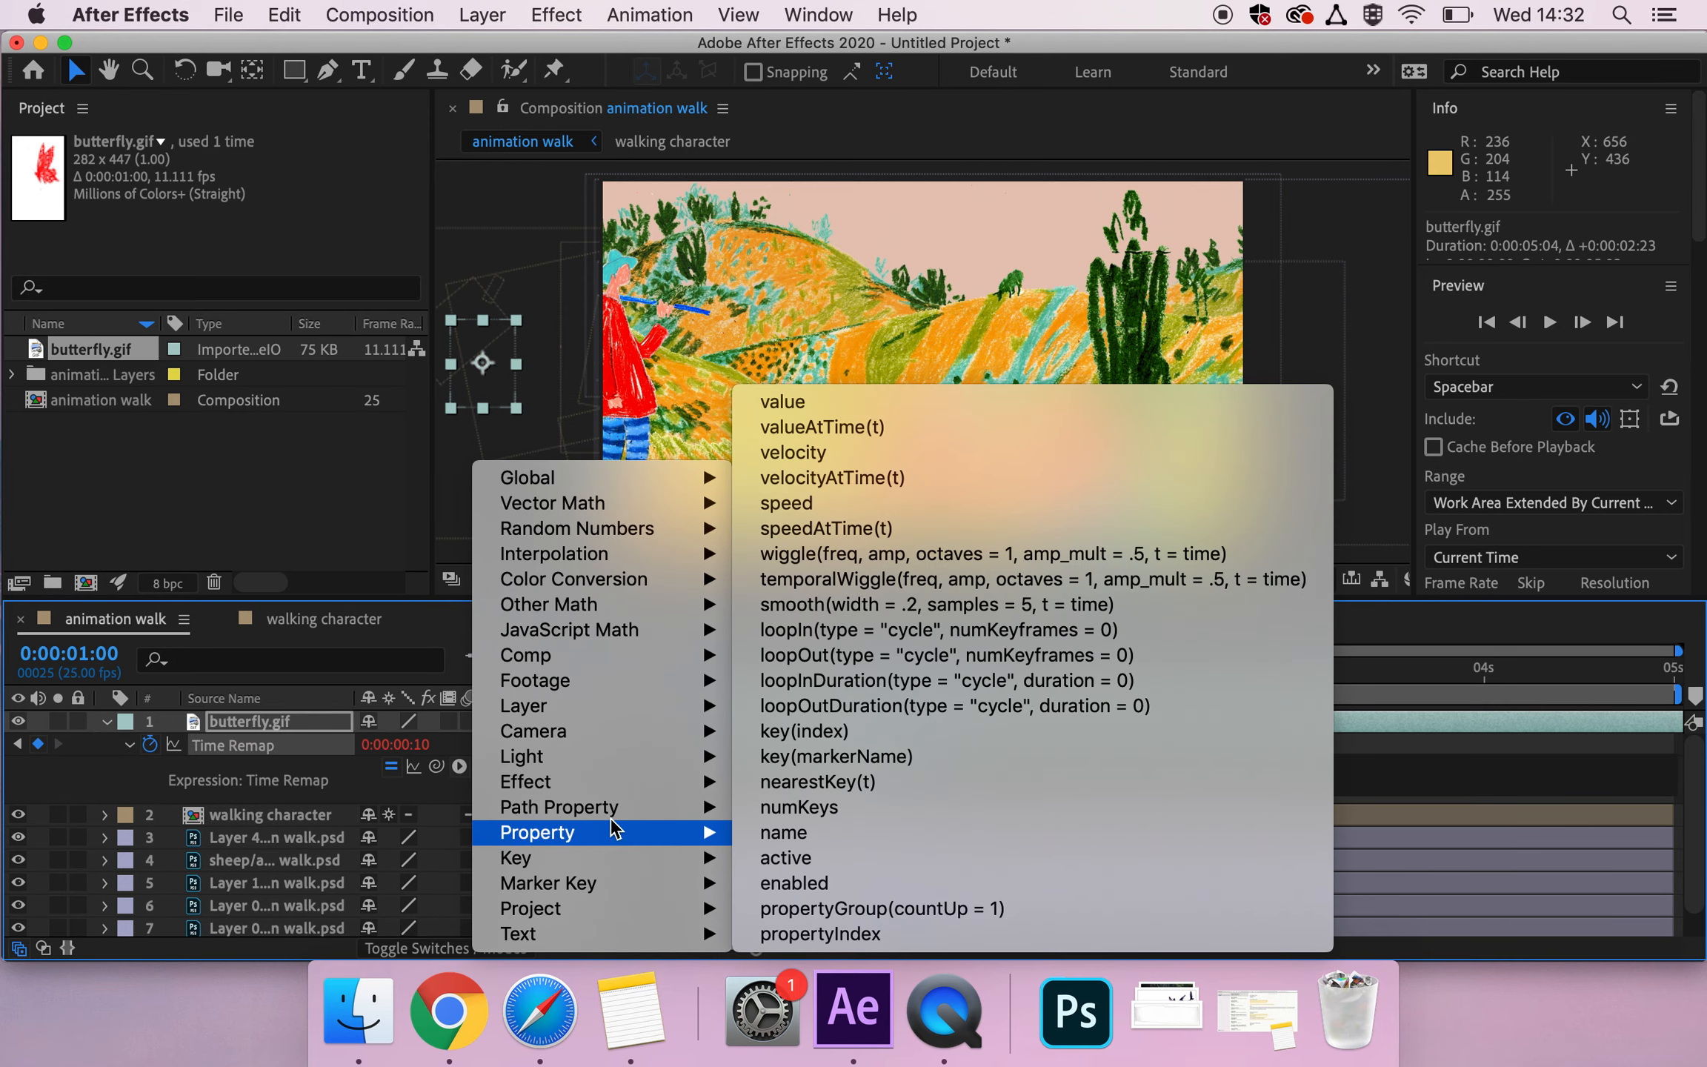
mouse_move(902, 706)
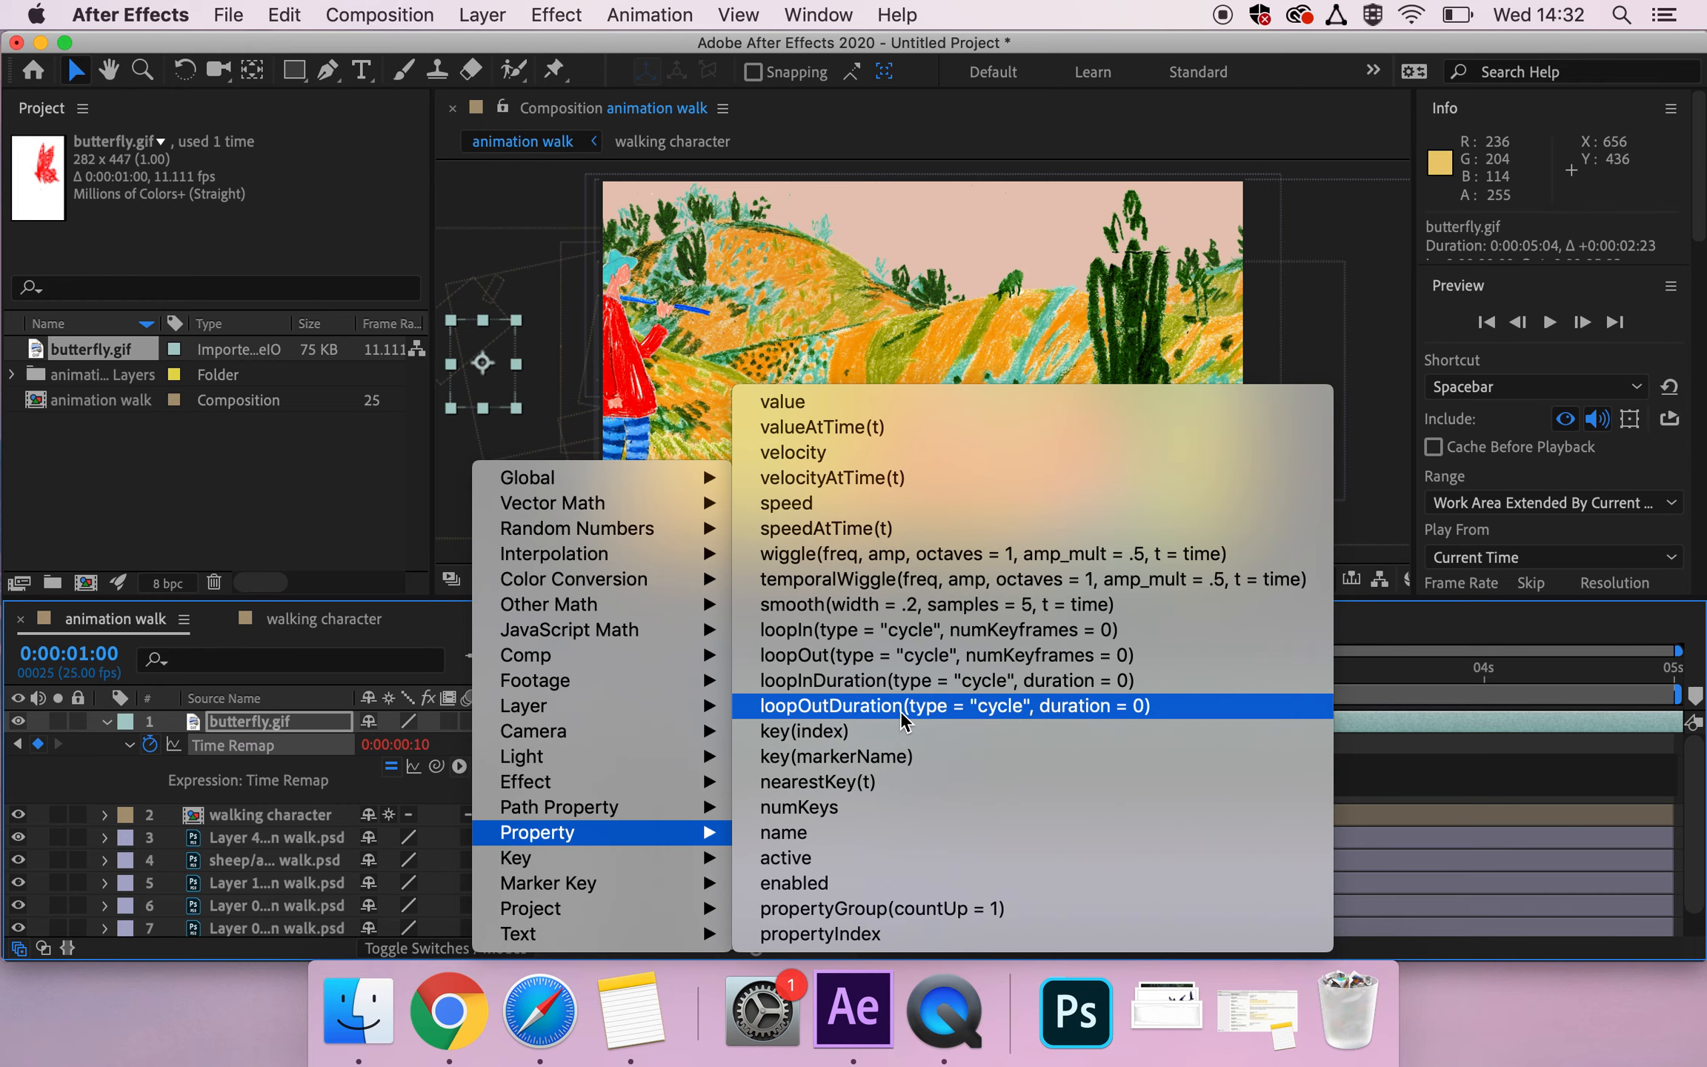
mouse_move(907, 711)
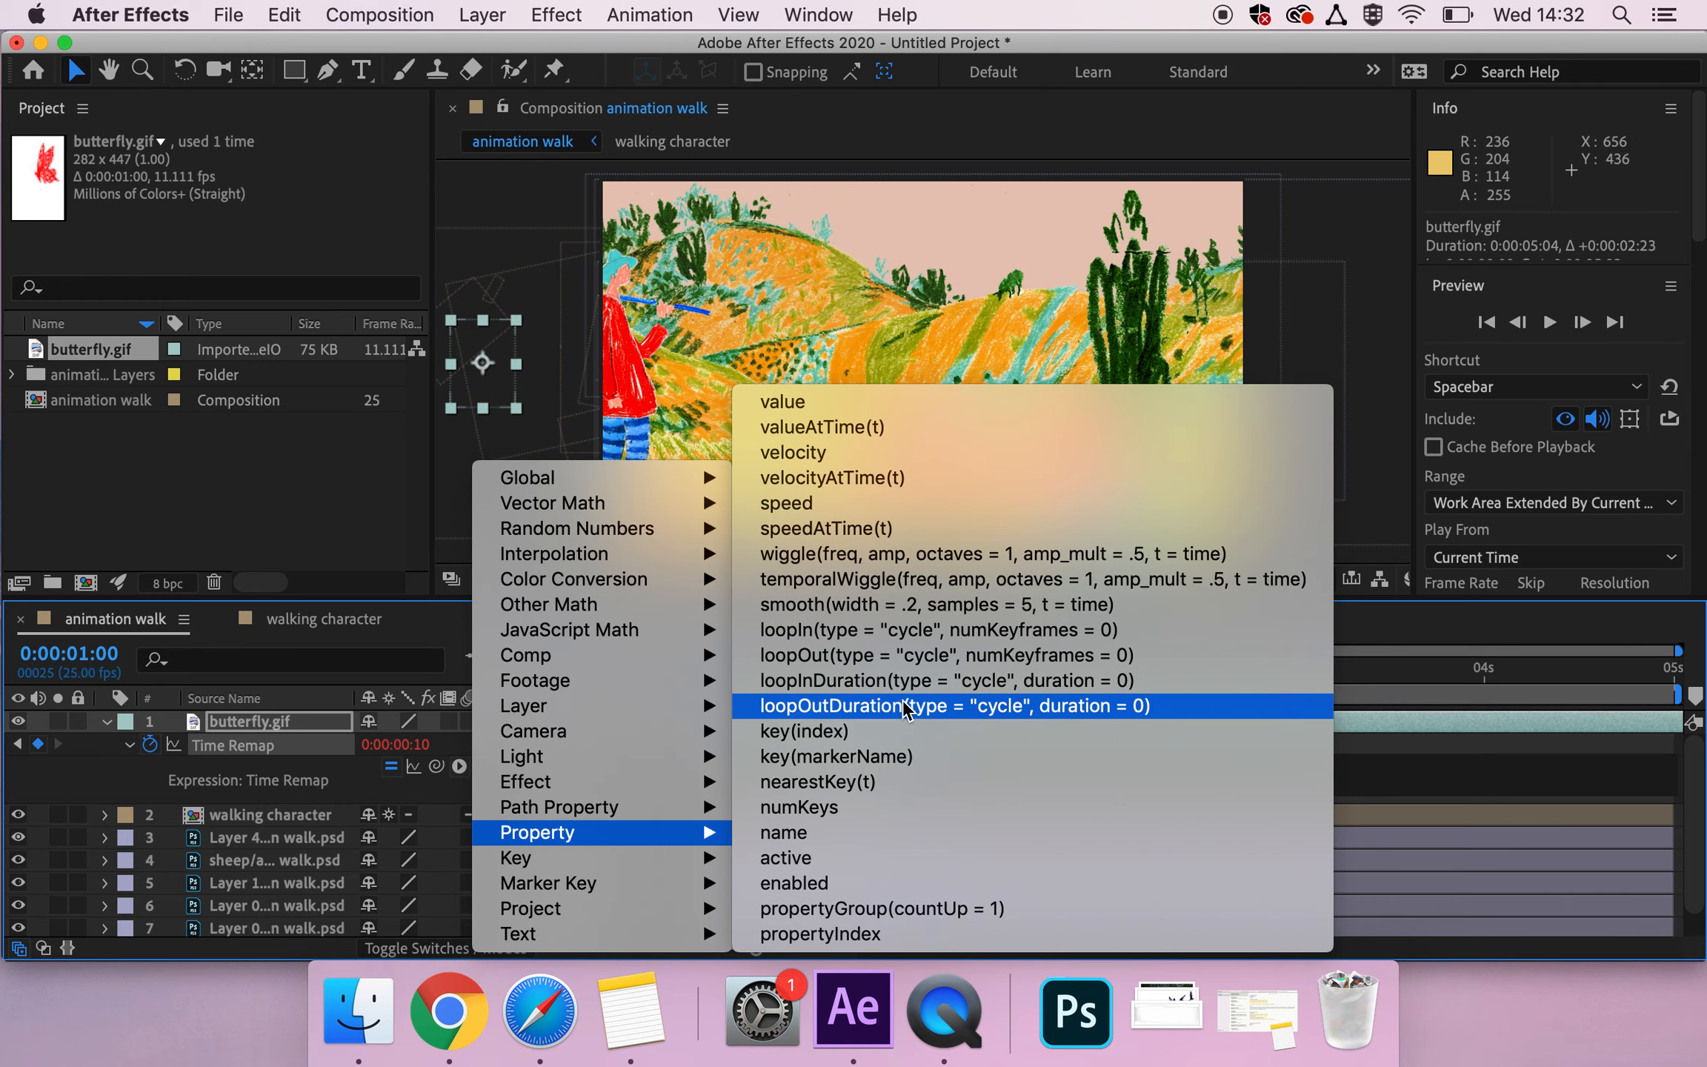
left_click(870, 706)
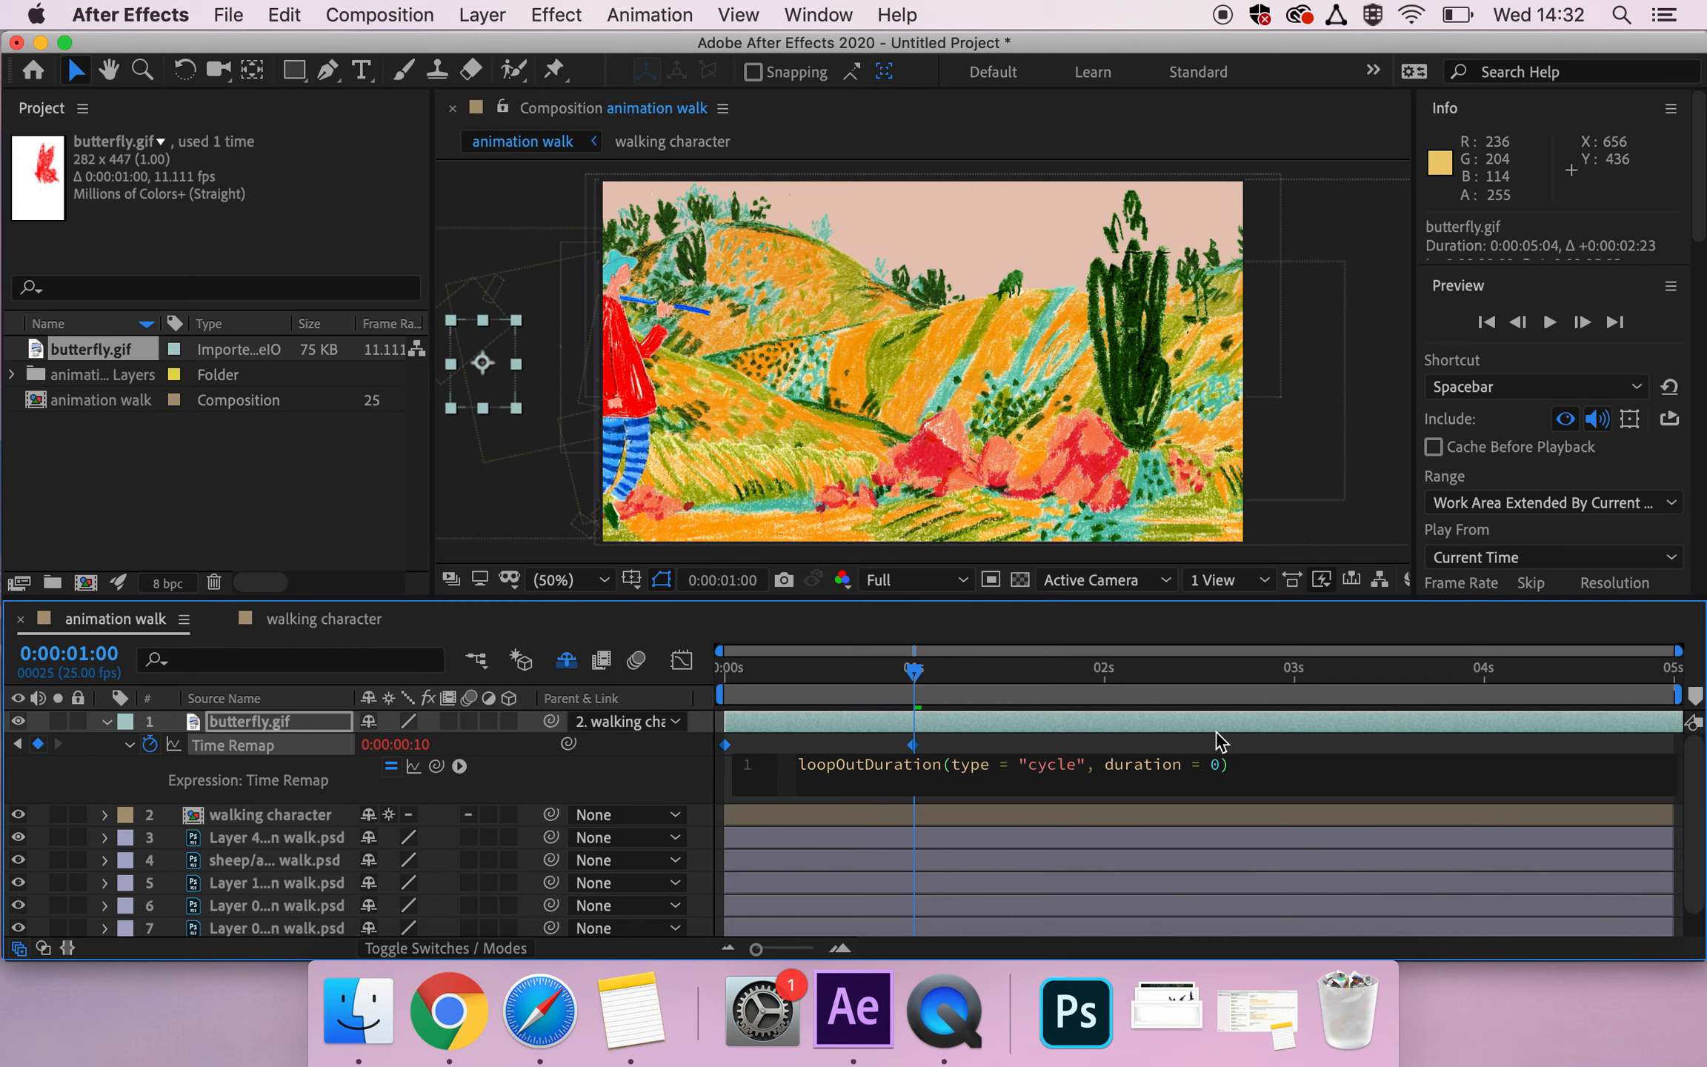
left_click(724, 667)
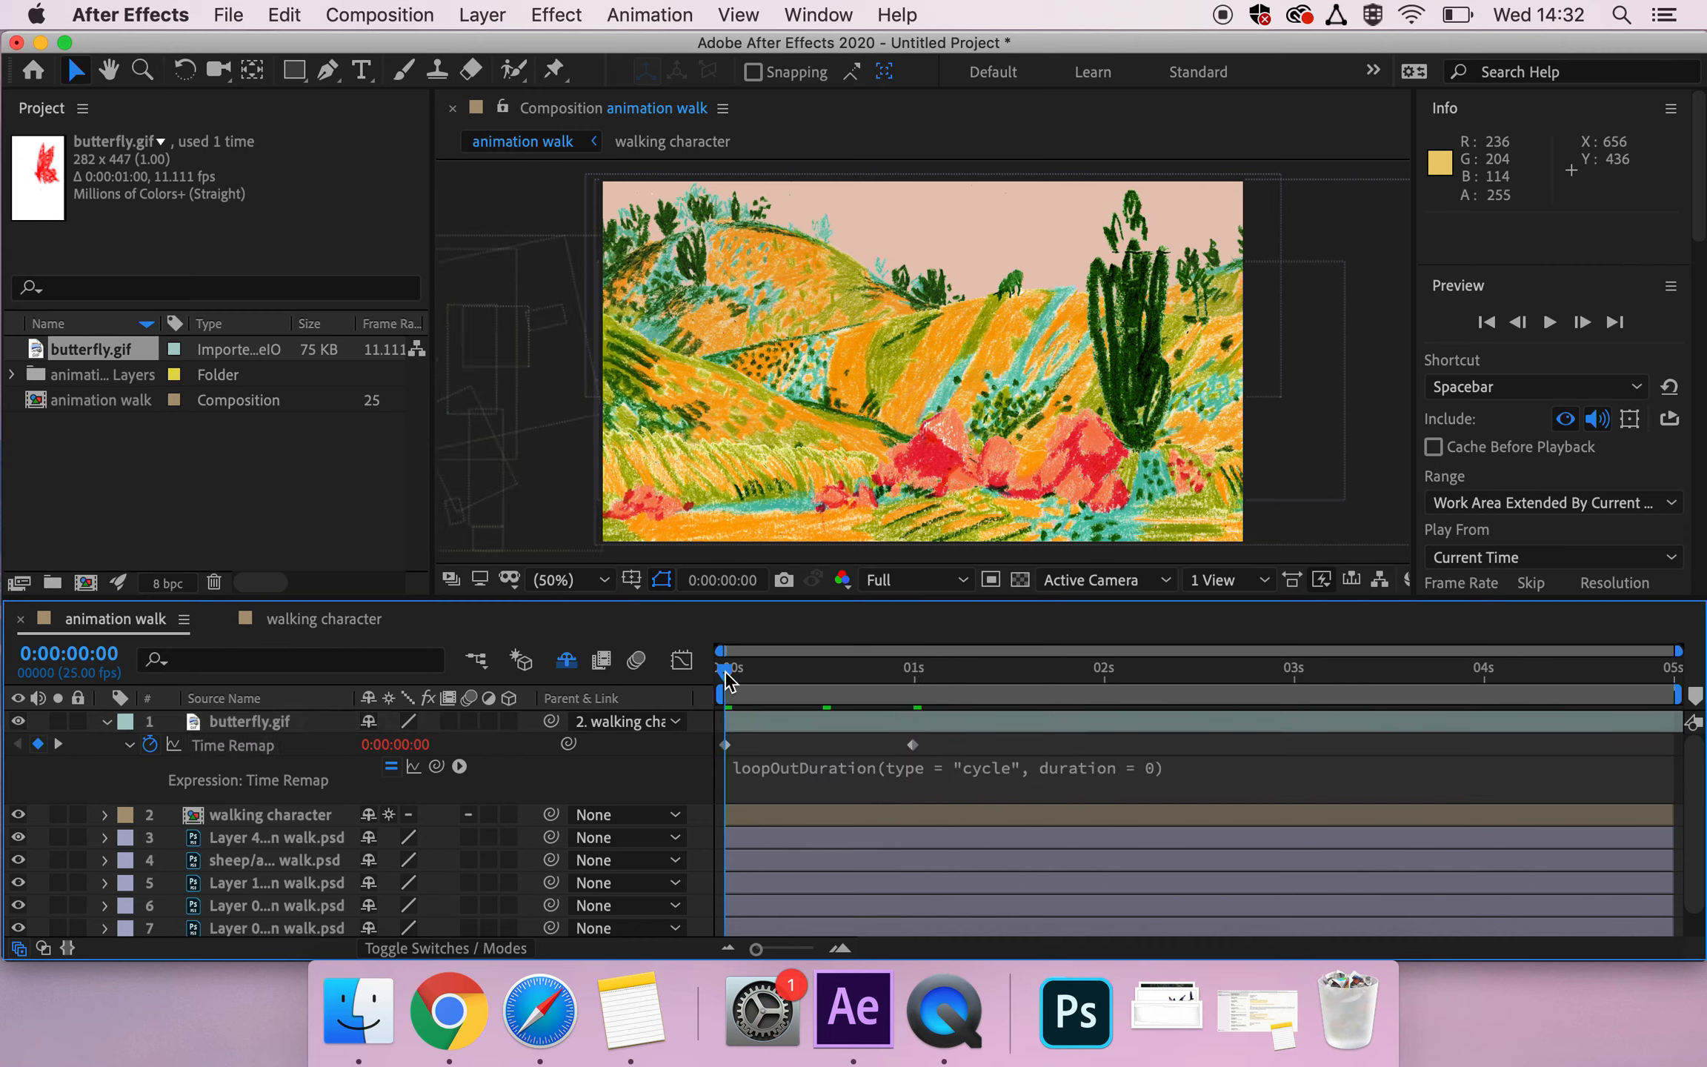
key("space")
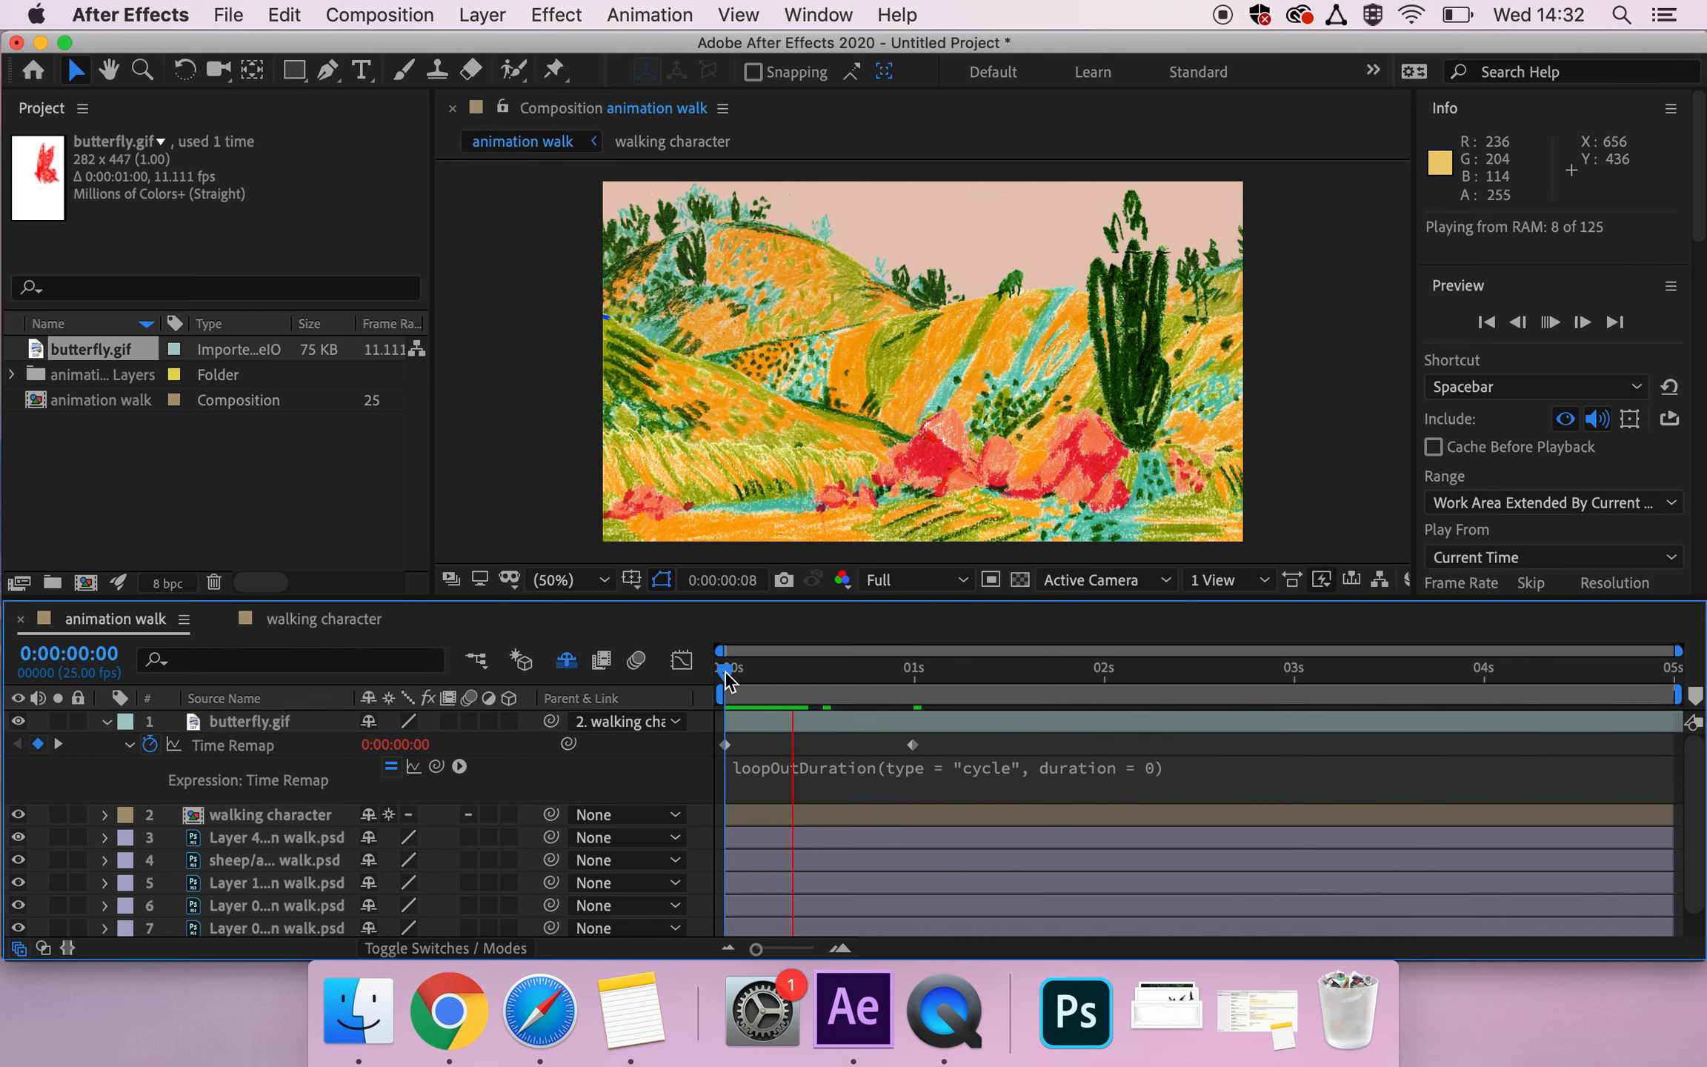
key("space")
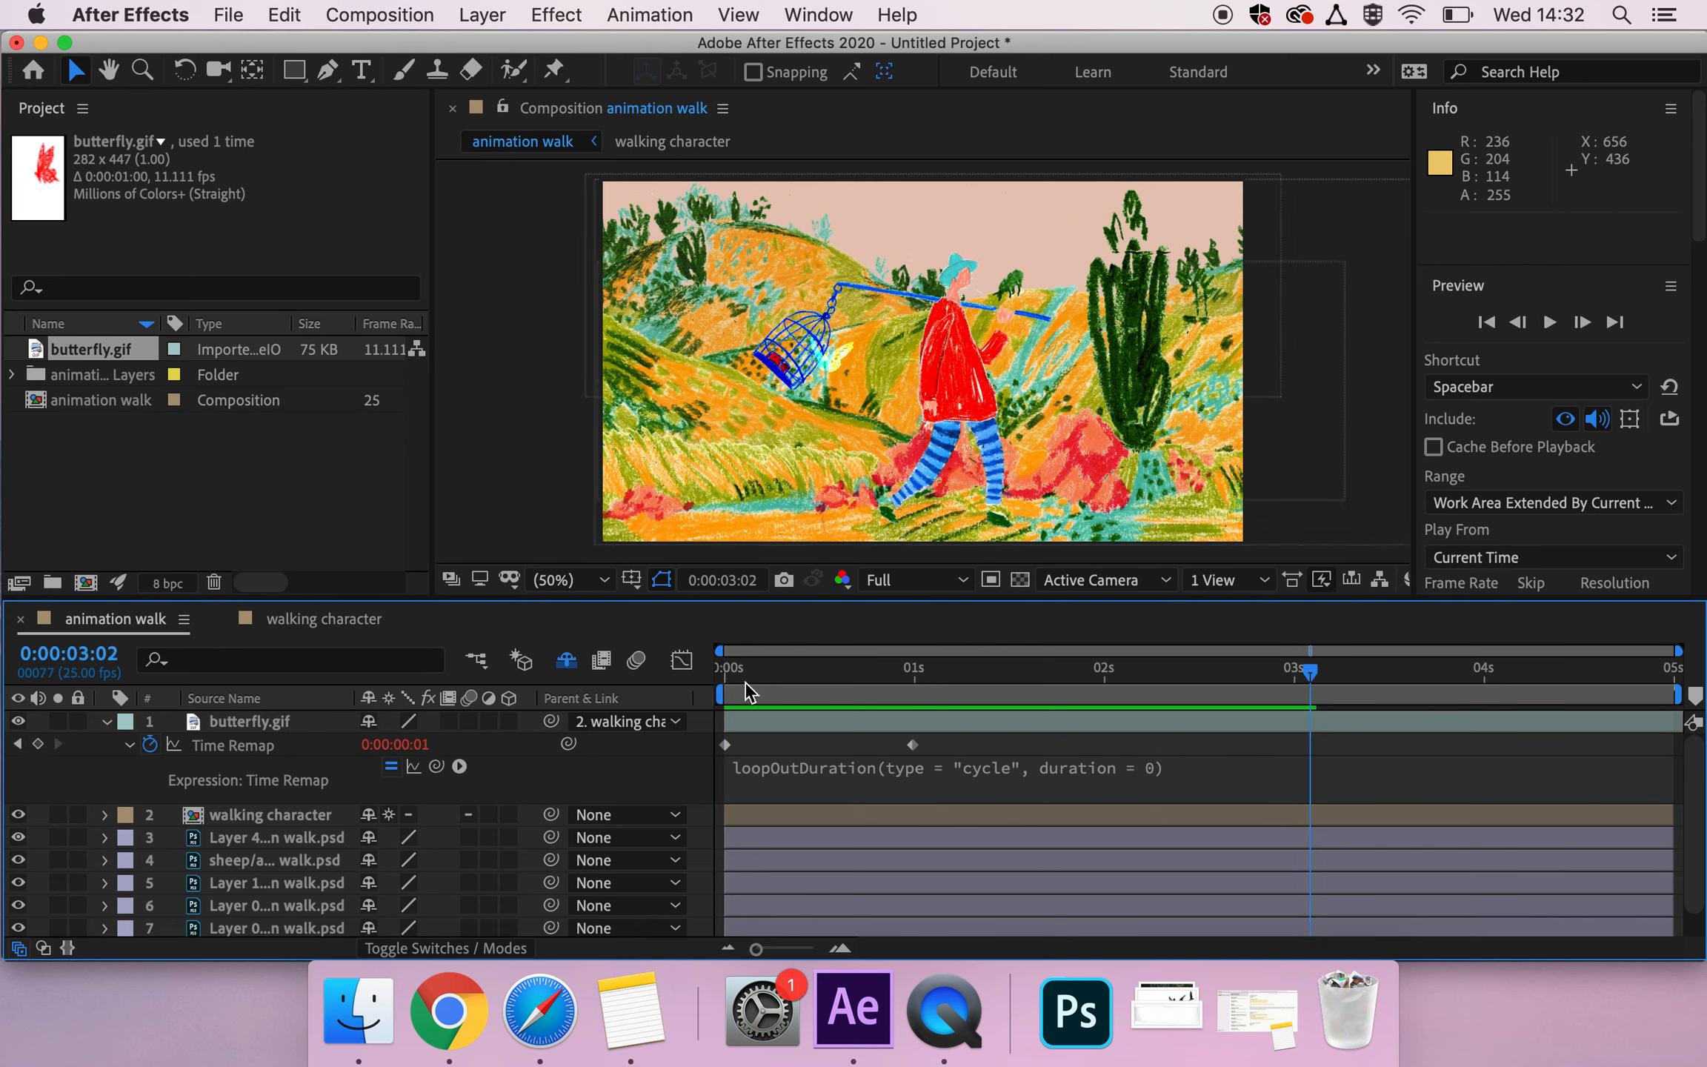
left_click(932, 668)
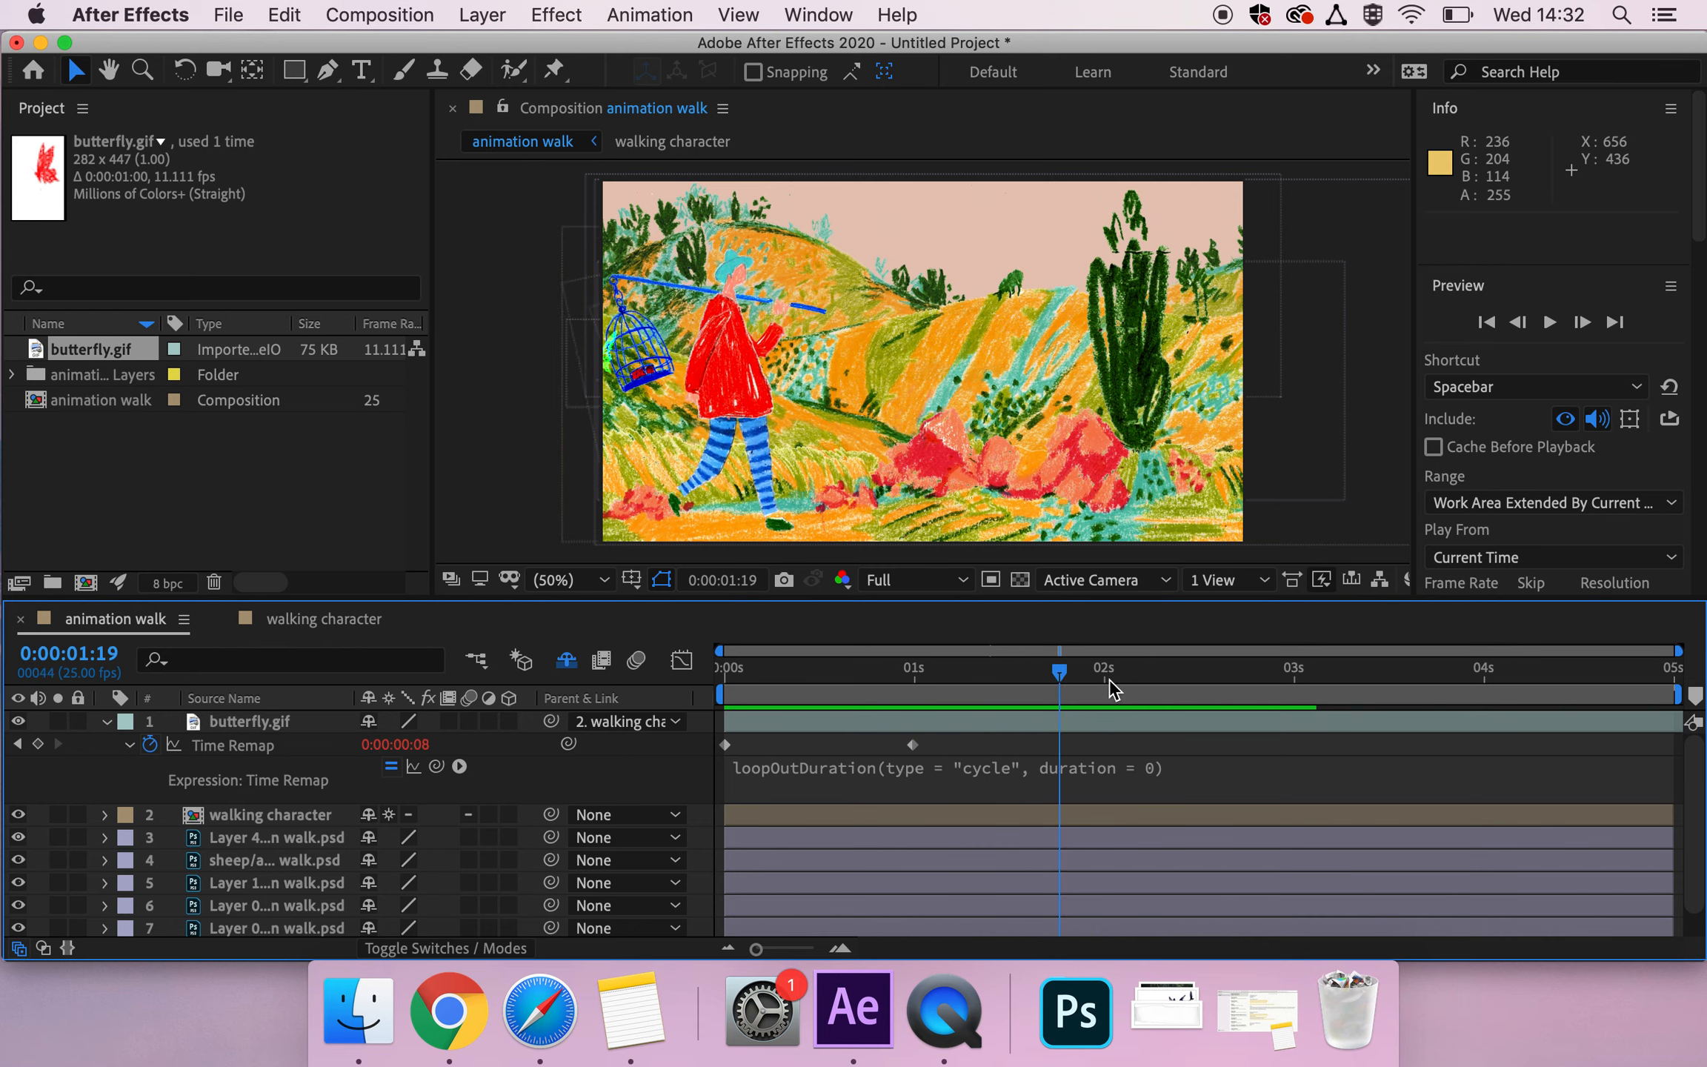
left_click(1082, 668)
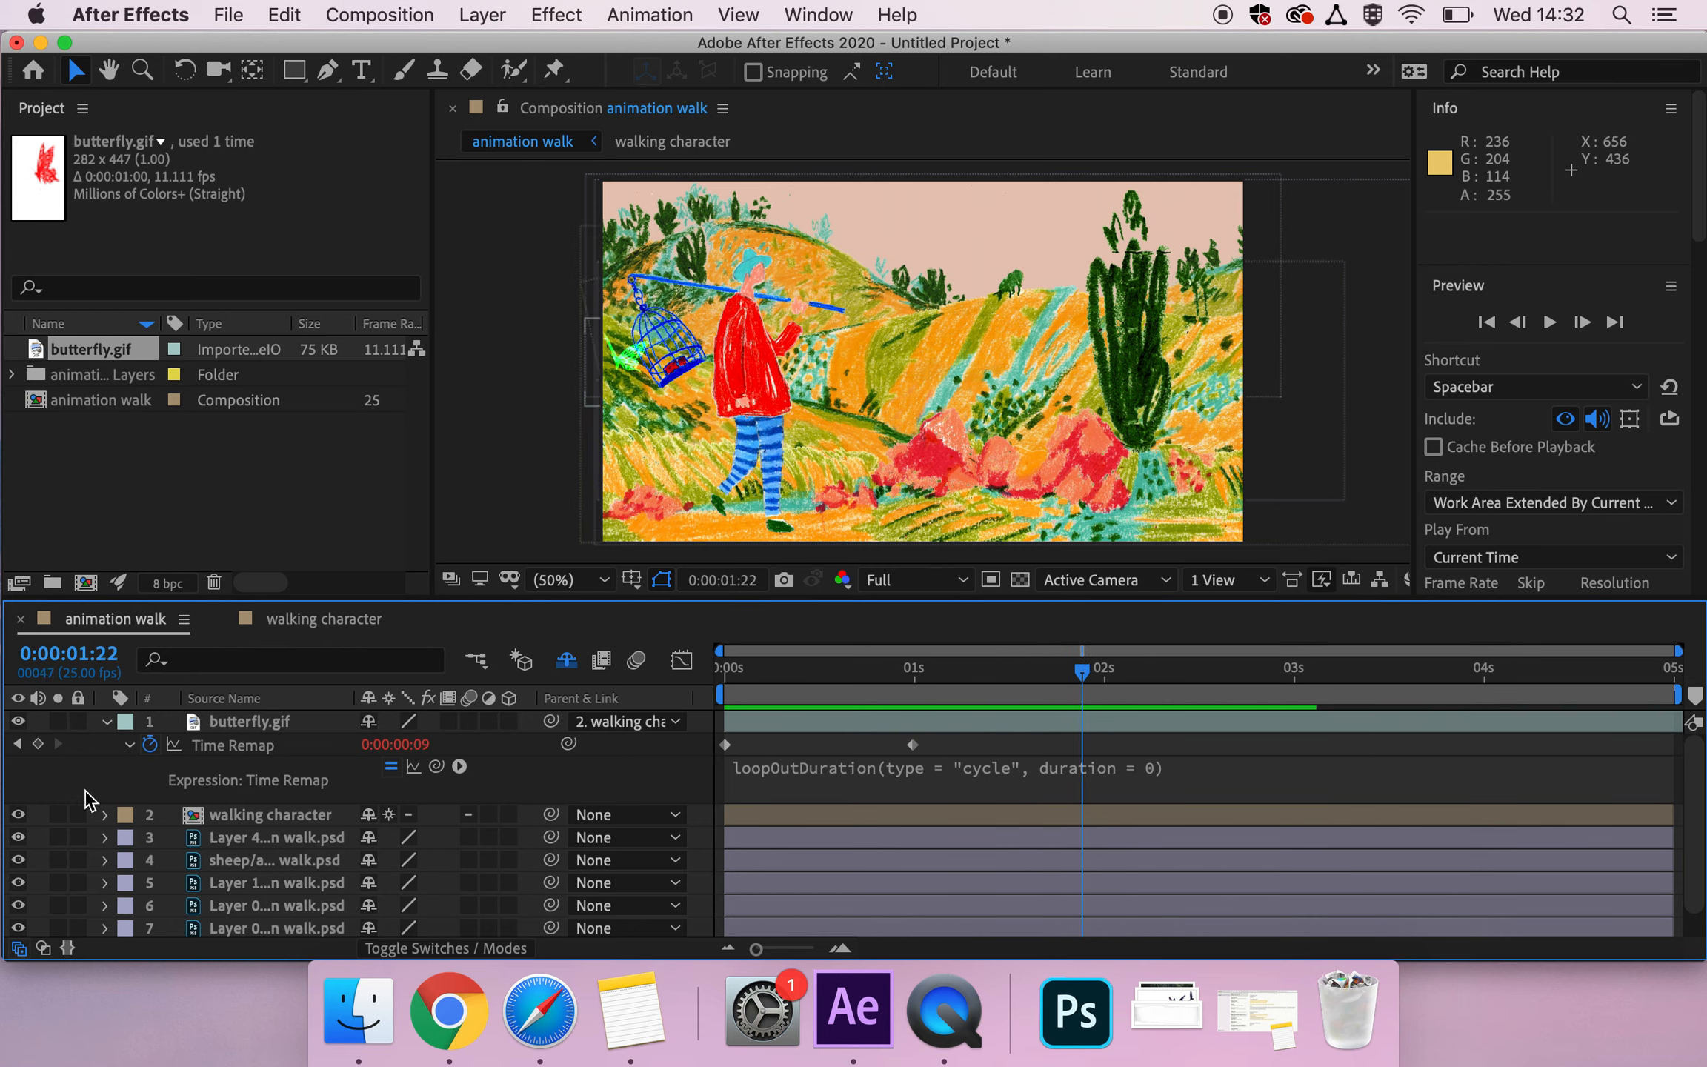
left_click(105, 722)
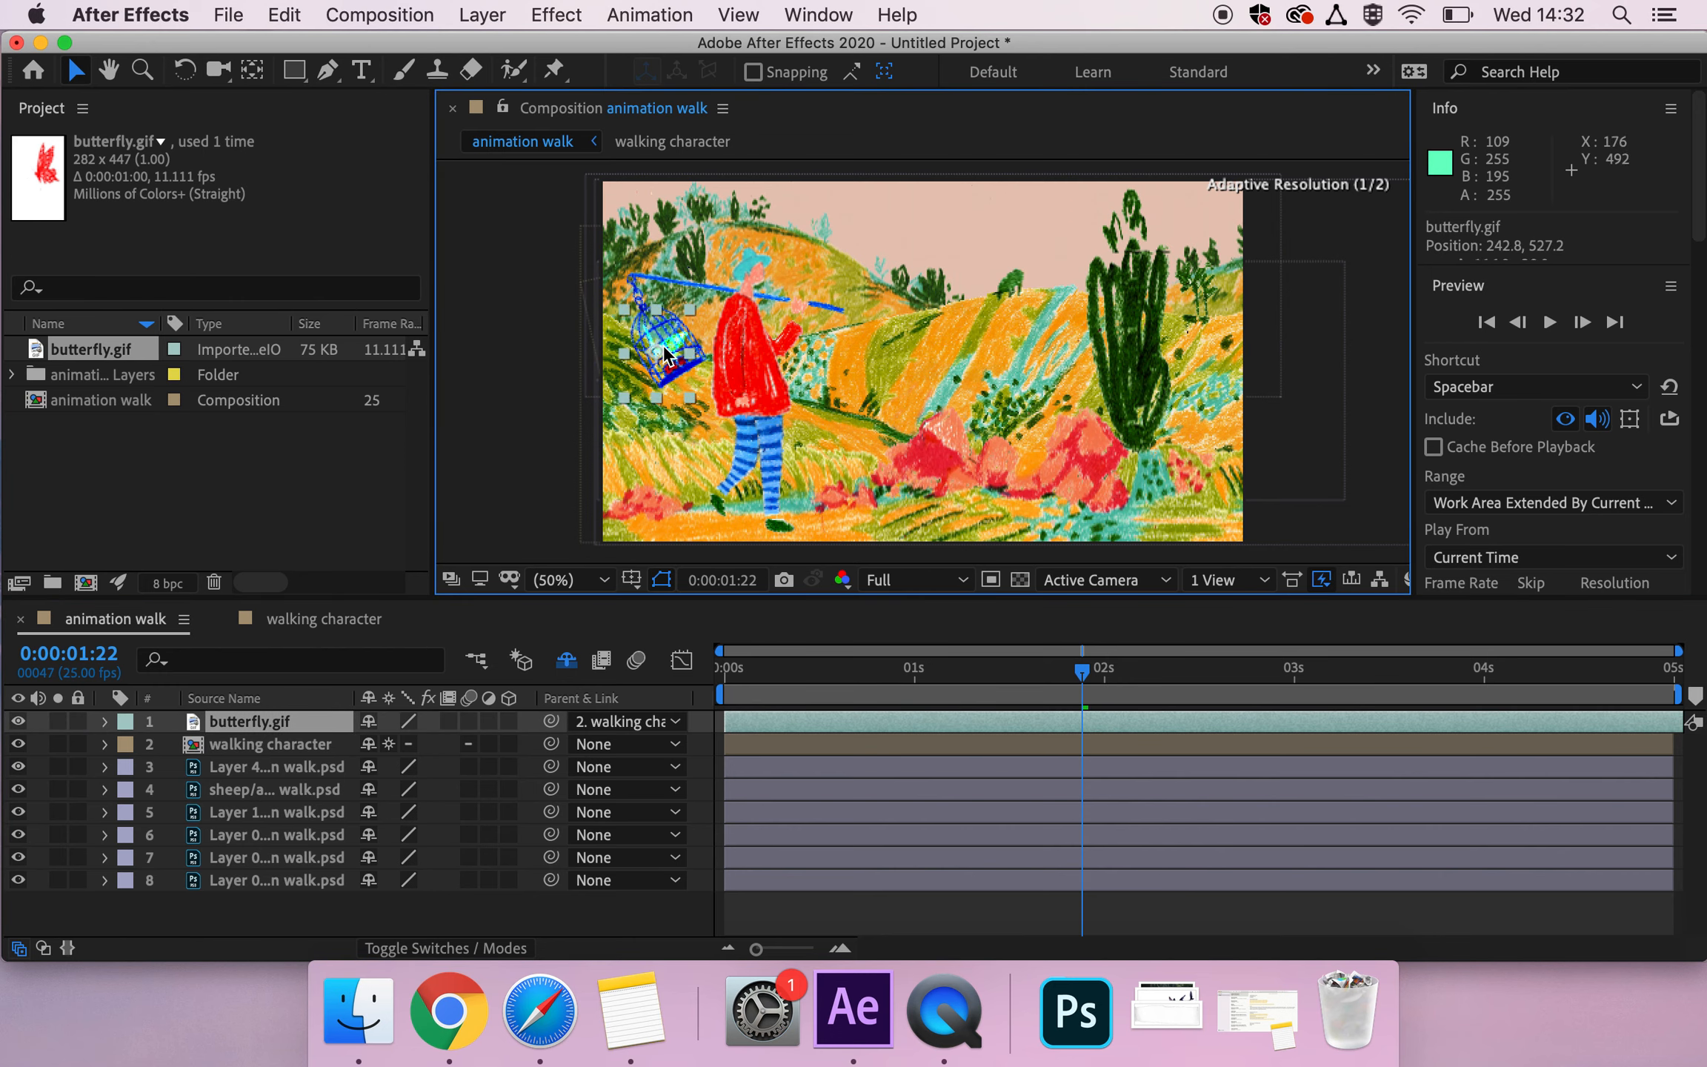
Step: Keyframe the butterfly's Position to exit past the right edge by 0:00:04:22, then preview
left_click(105, 722)
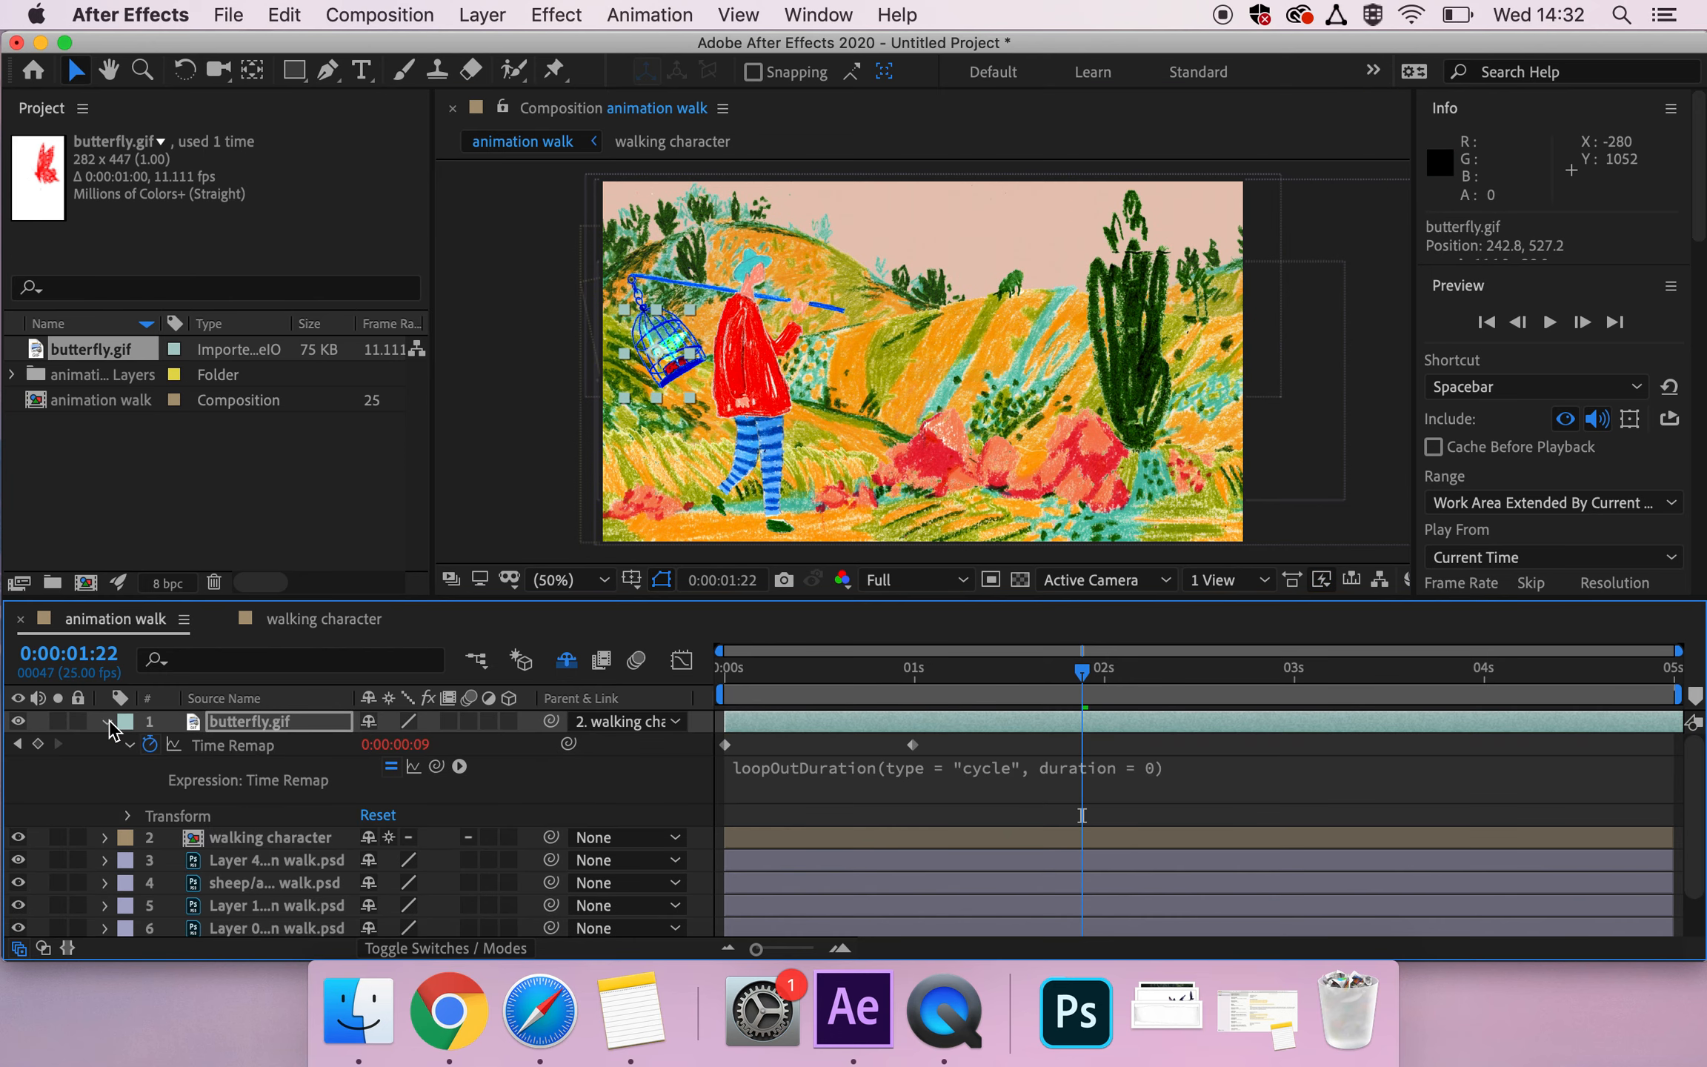
left_click(105, 815)
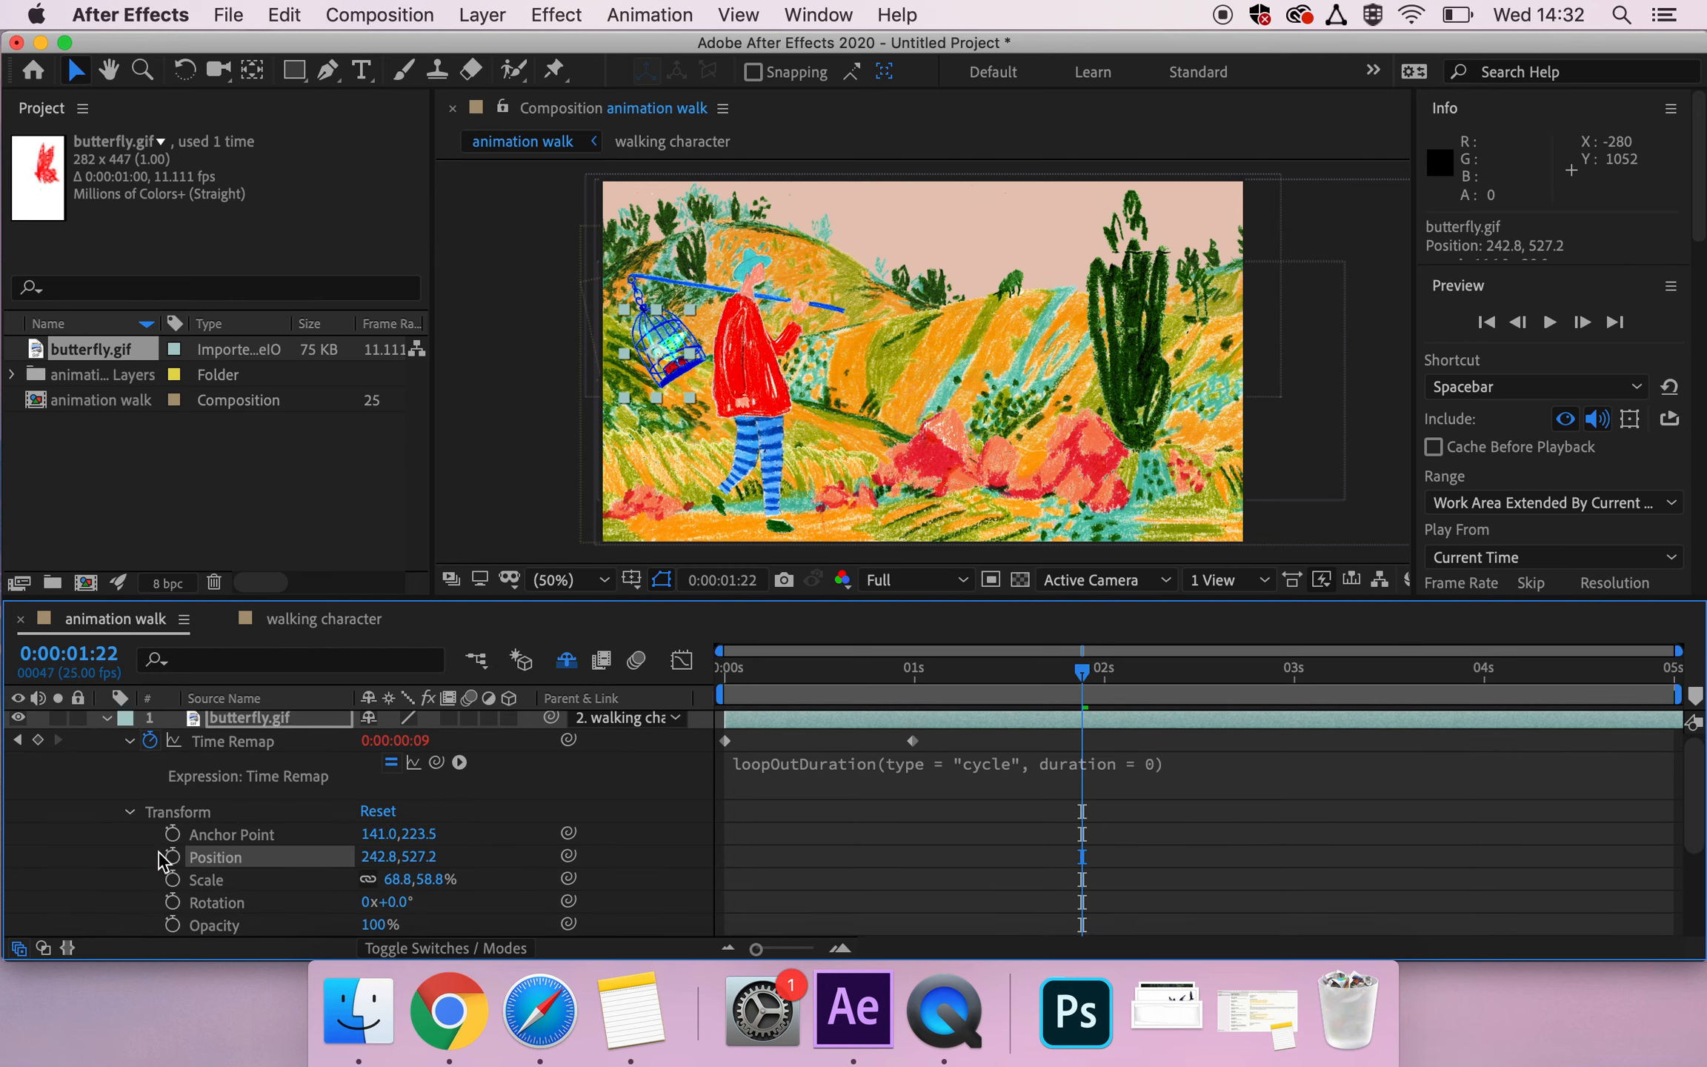
left_click(172, 856)
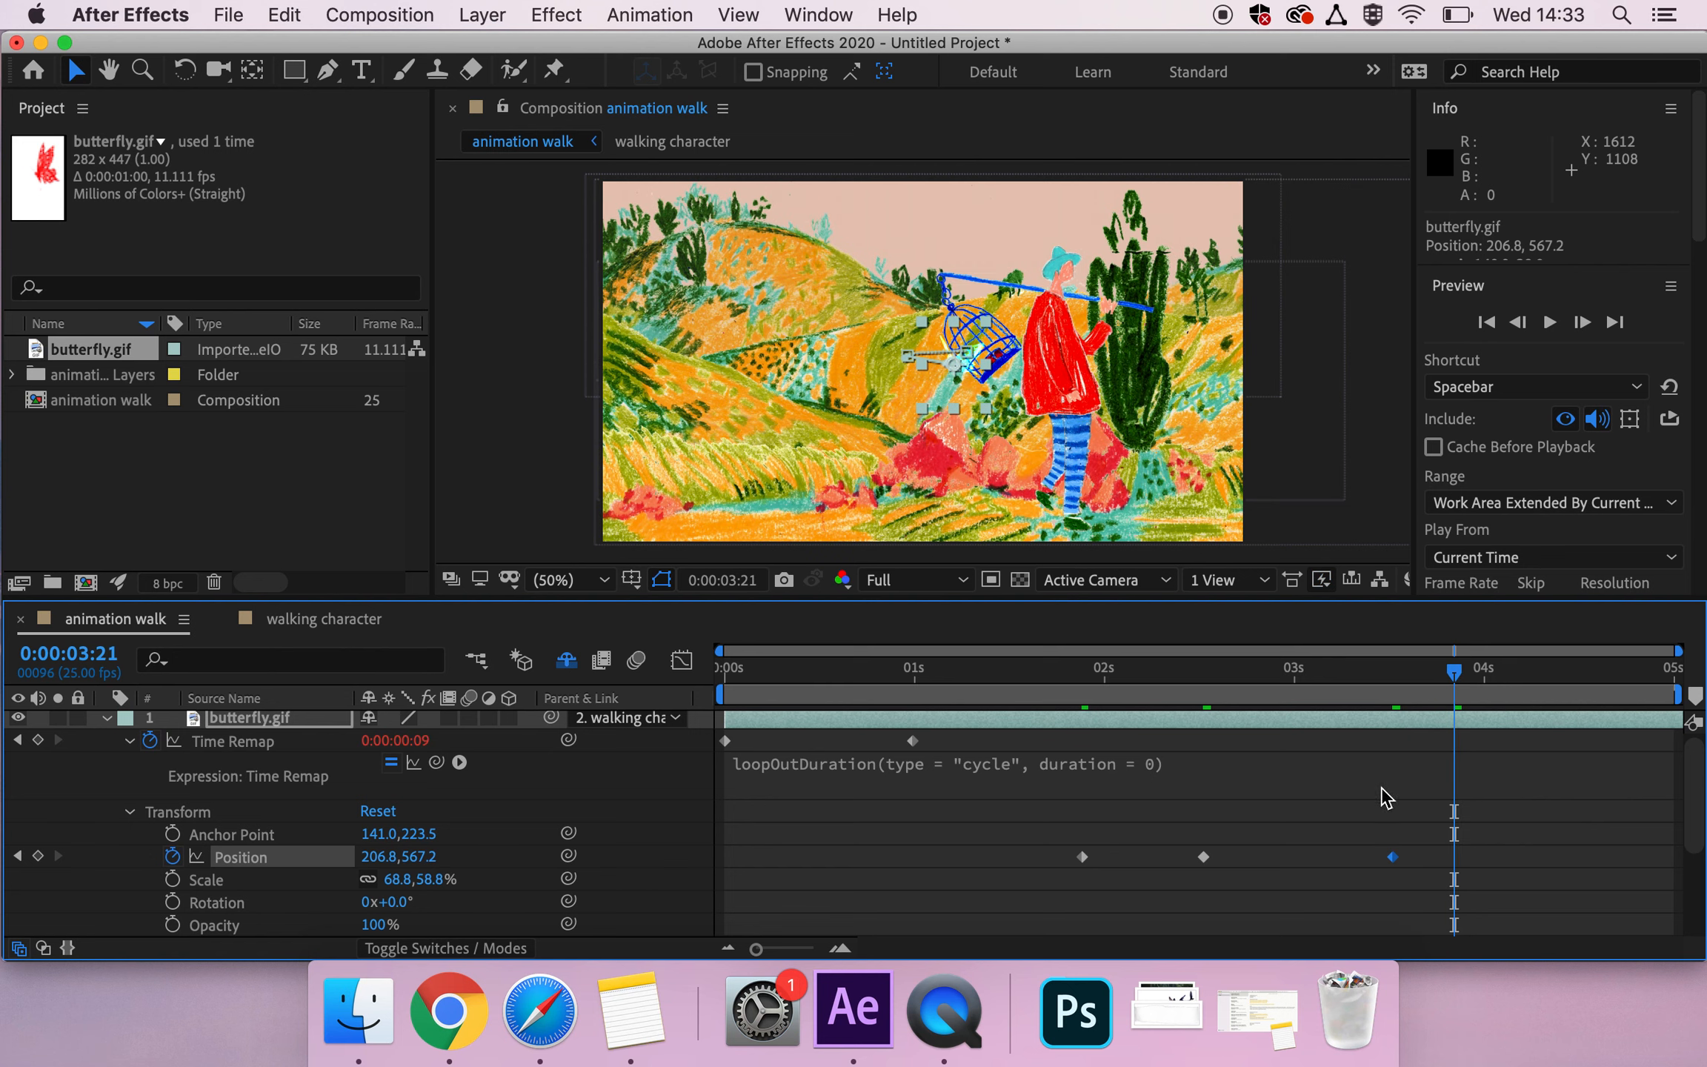
mouse_move(963, 373)
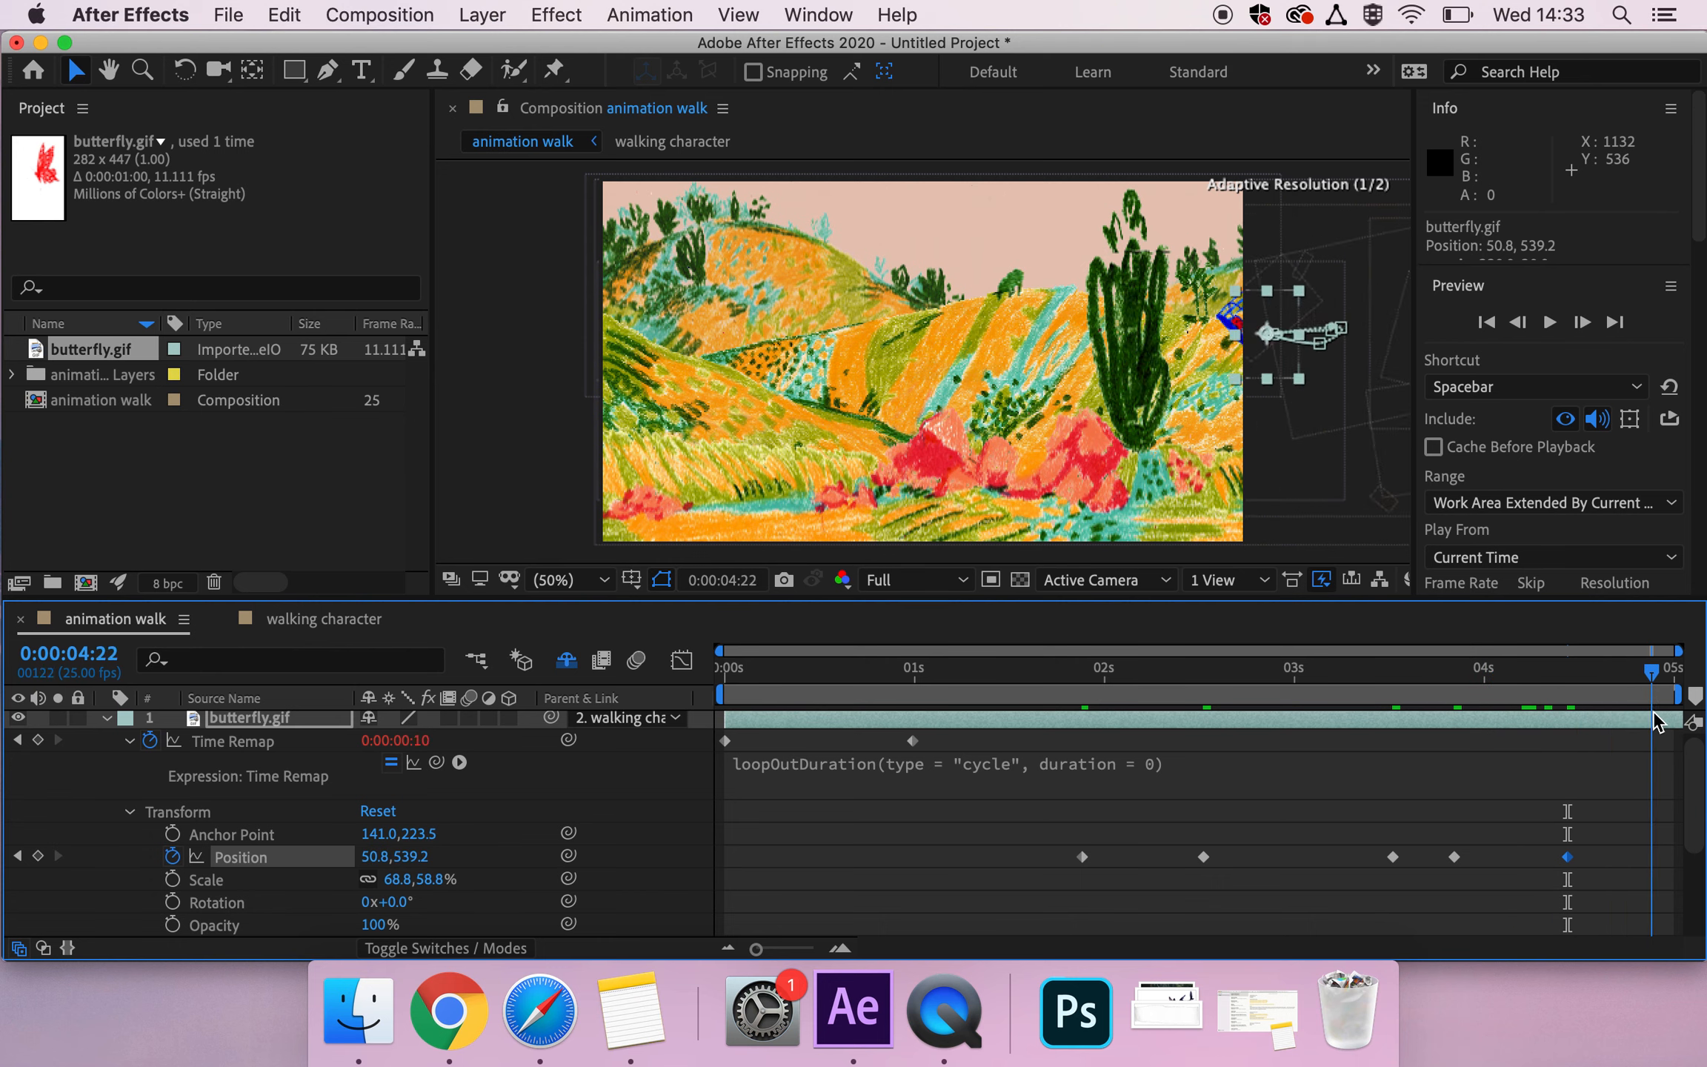
left_click(714, 658)
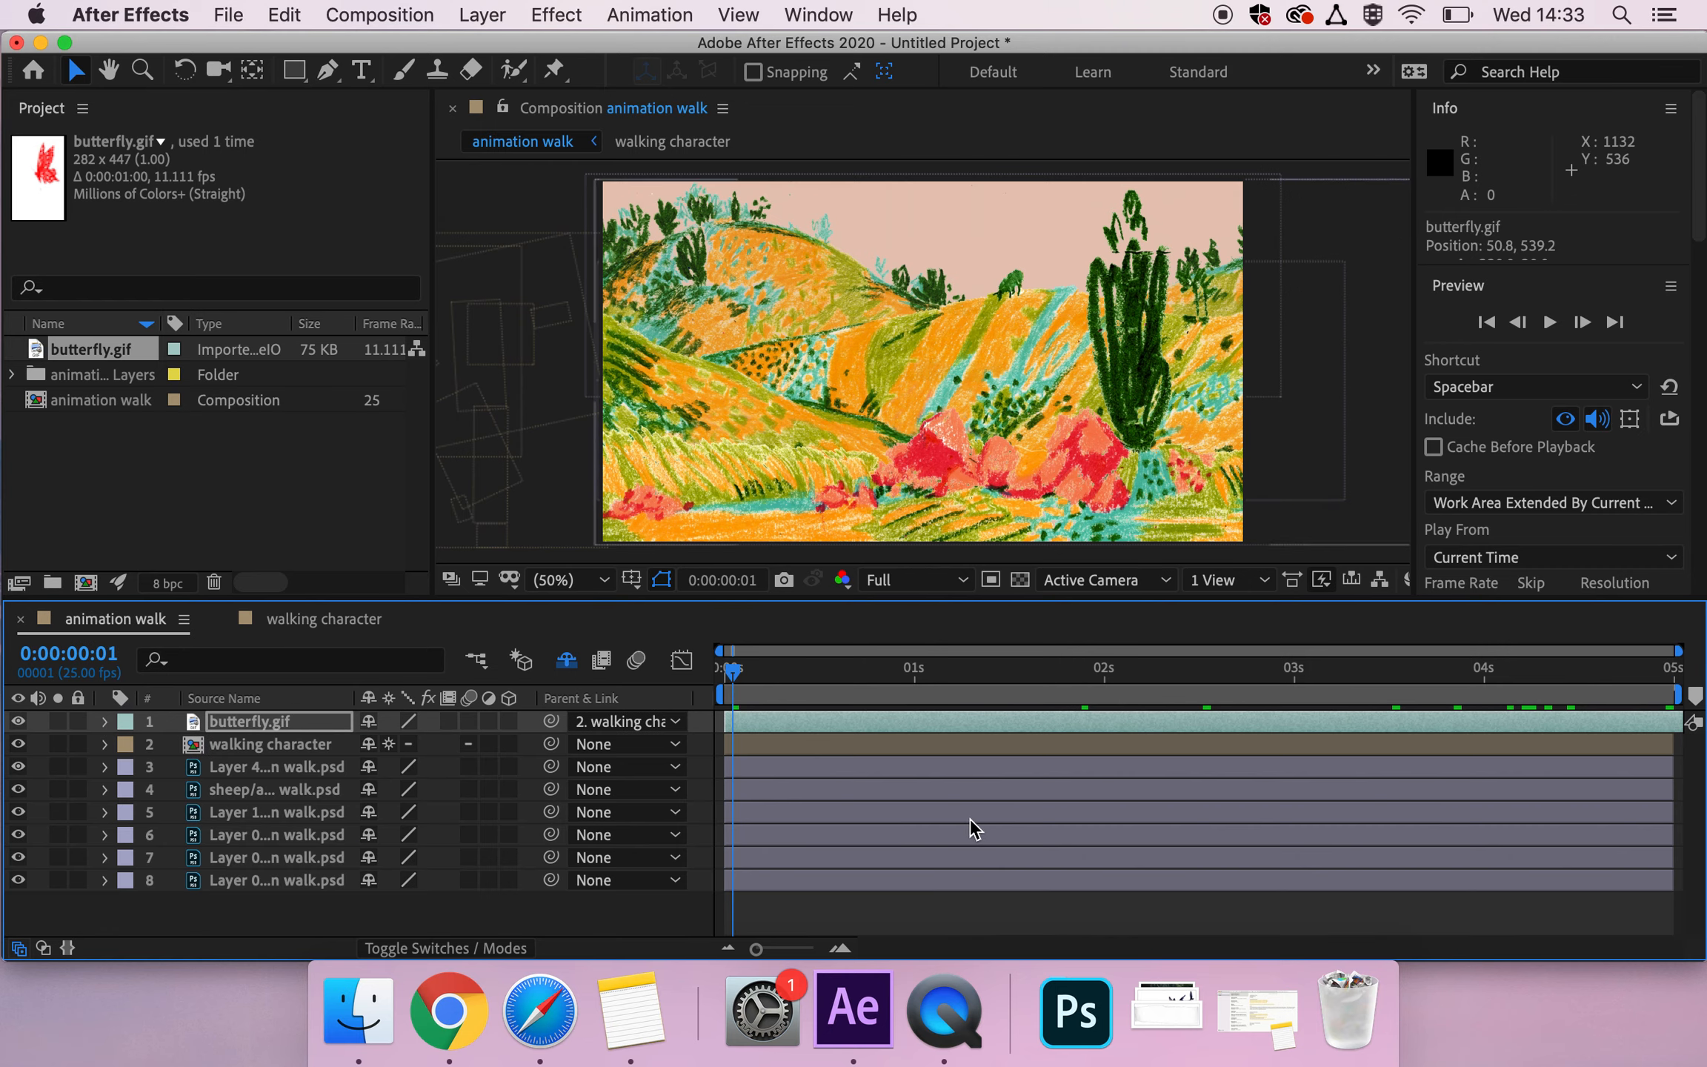
key("space")
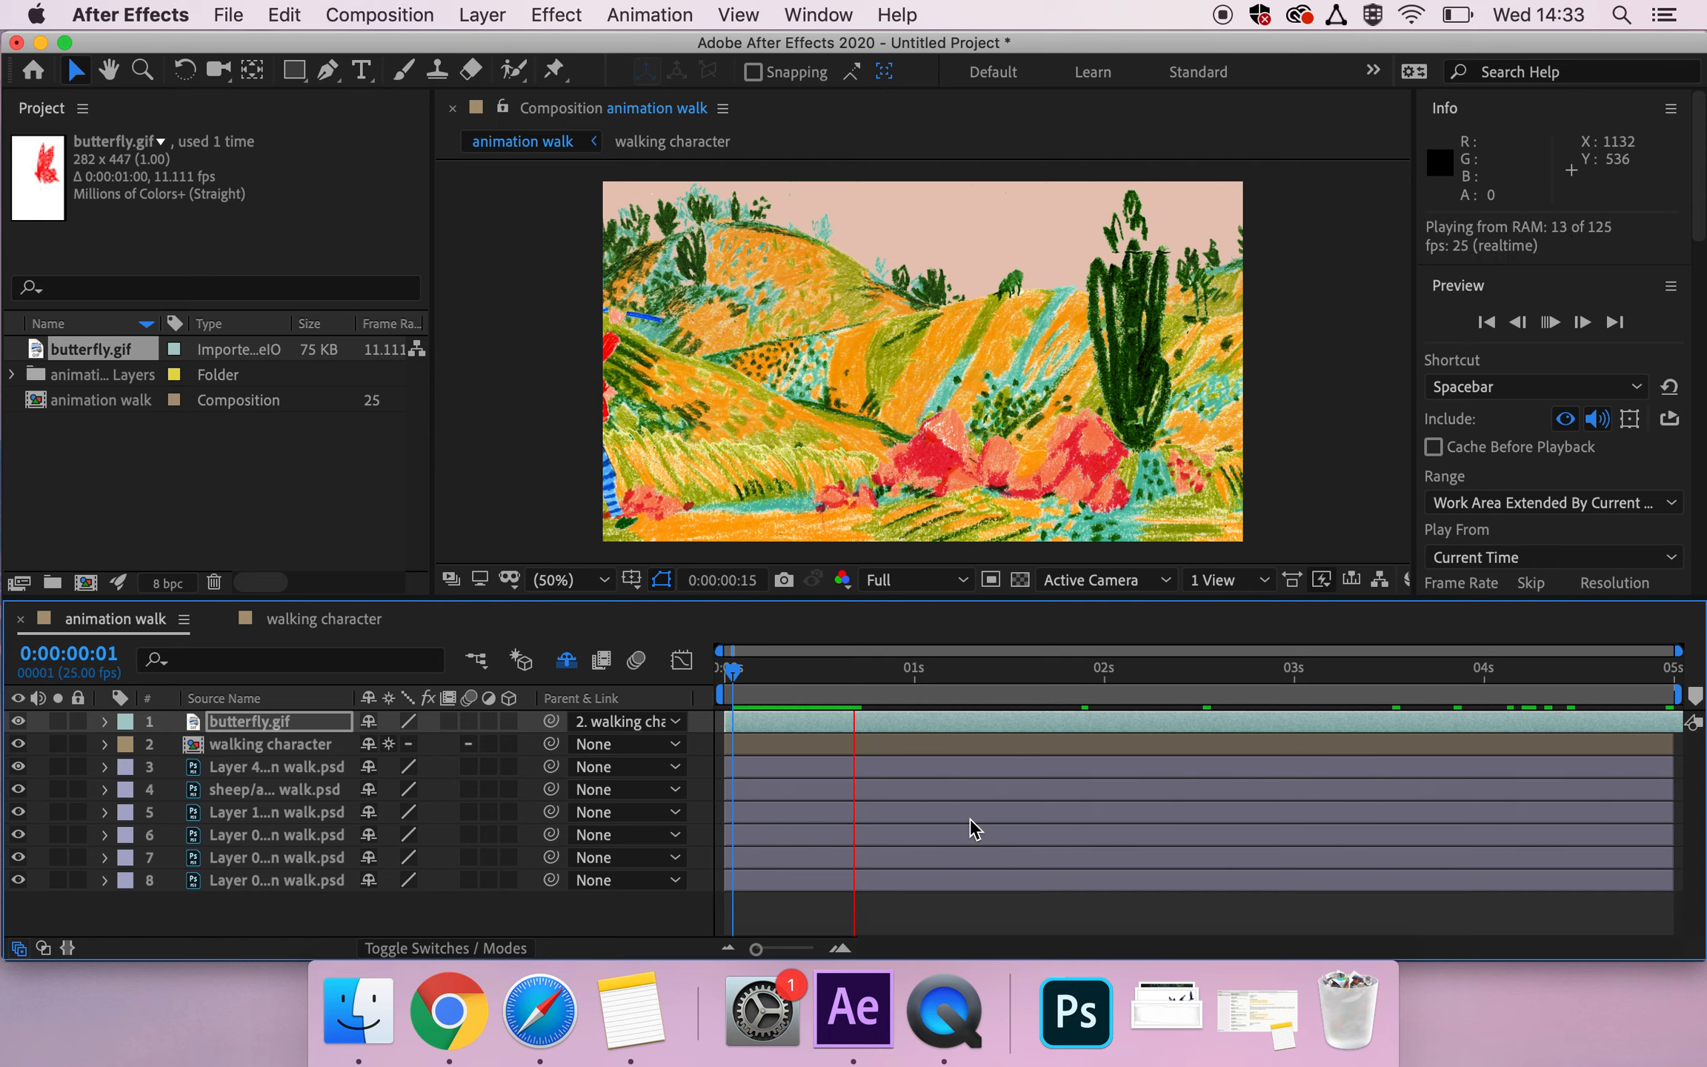
key("space")
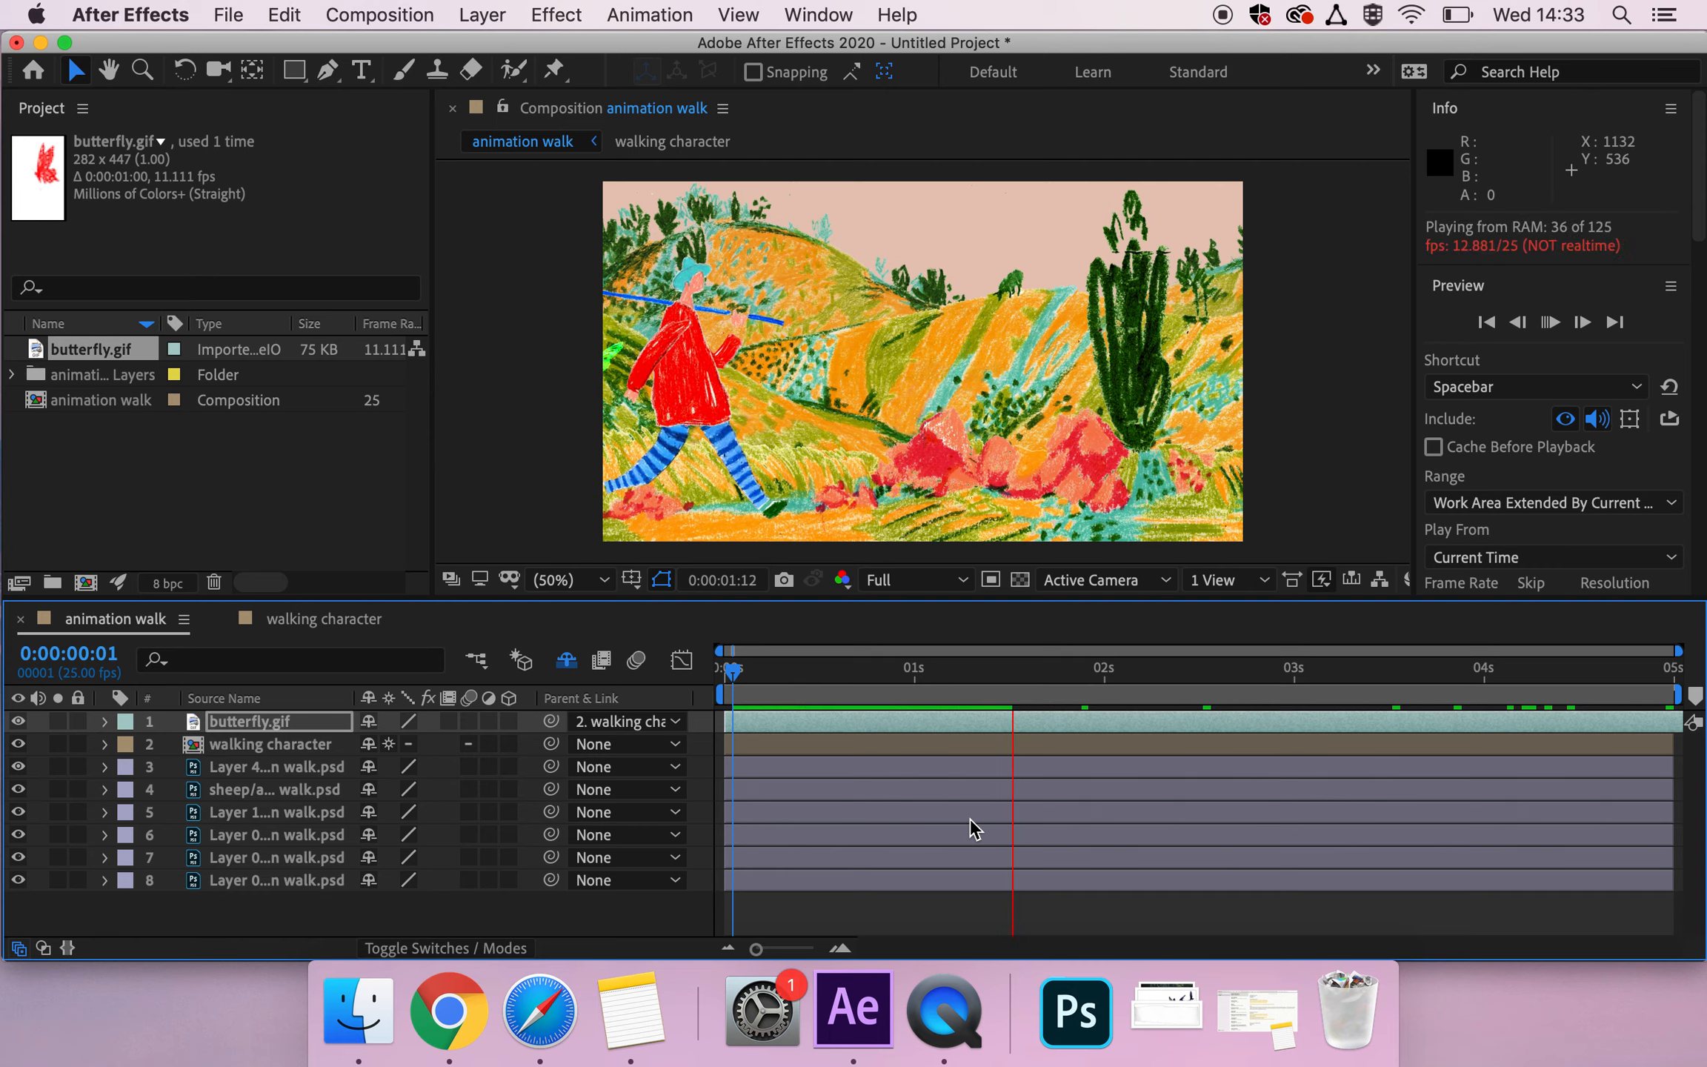